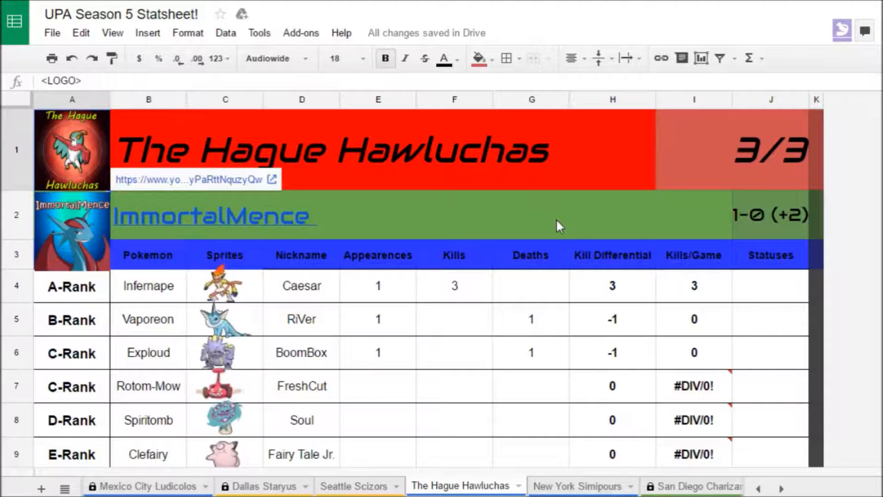
mouse_move(828, 386)
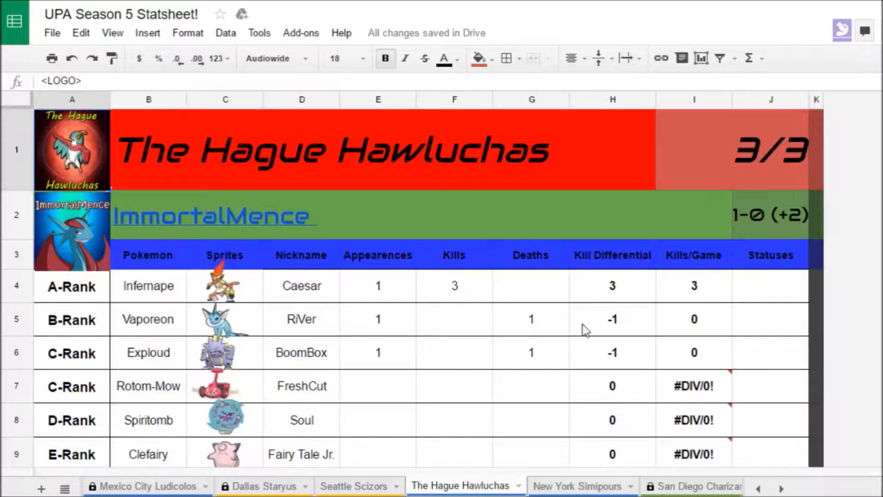
mouse_move(423, 323)
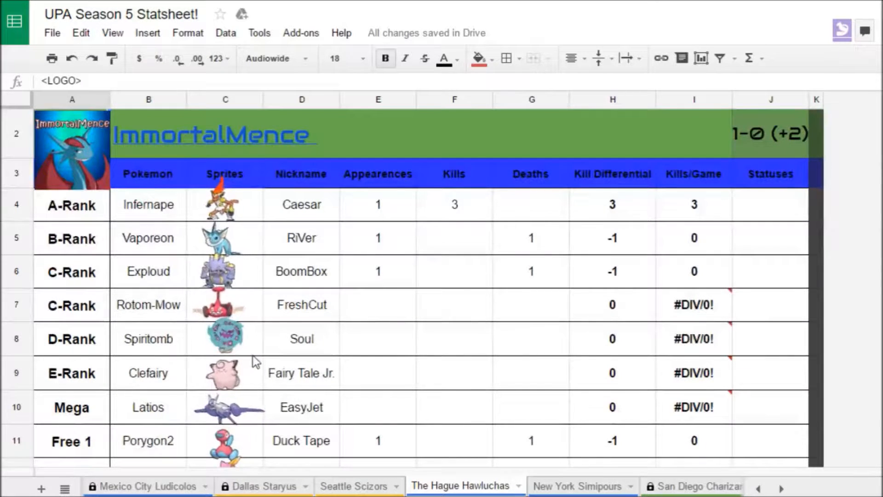
Bring up Delibird 'Pizza Dude' with its moves, item, ability and EV spread.
scroll(down, 3)
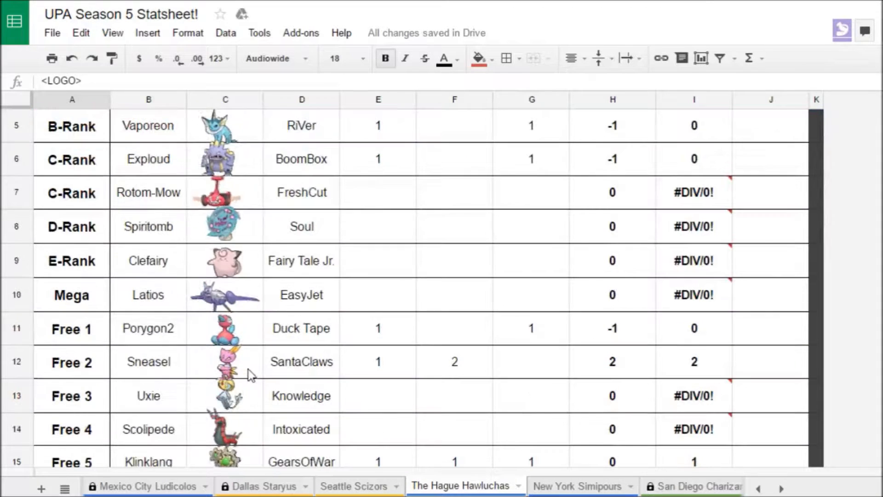
scroll(down, 3)
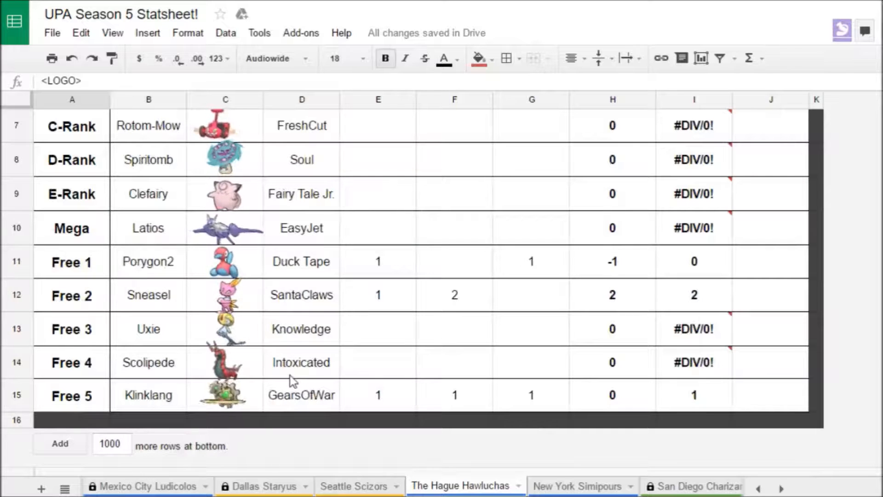
mouse_move(431, 335)
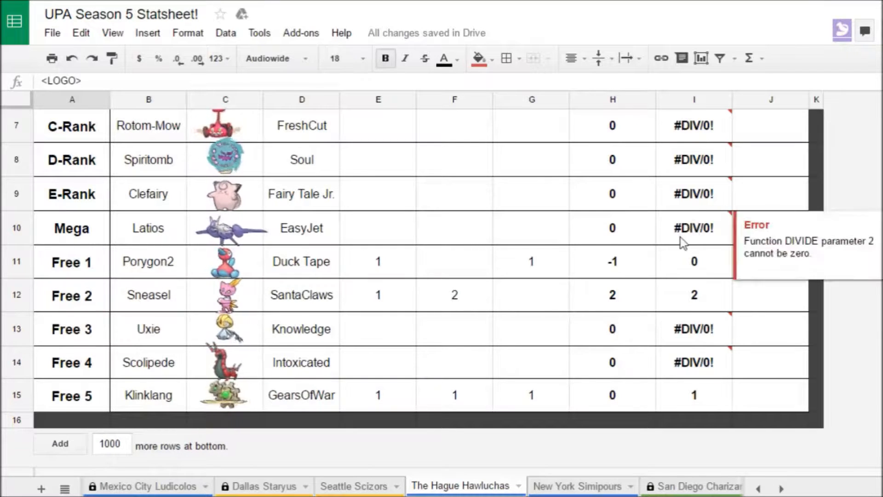
mouse_move(541, 278)
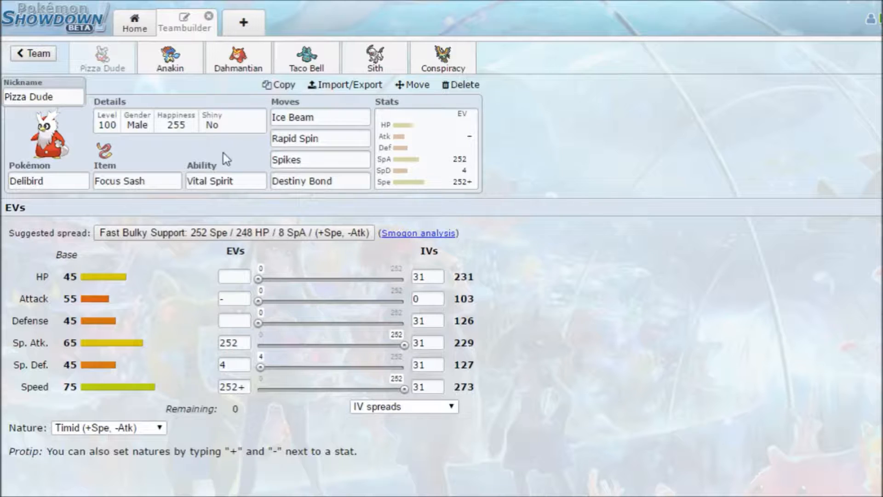
mouse_move(205, 164)
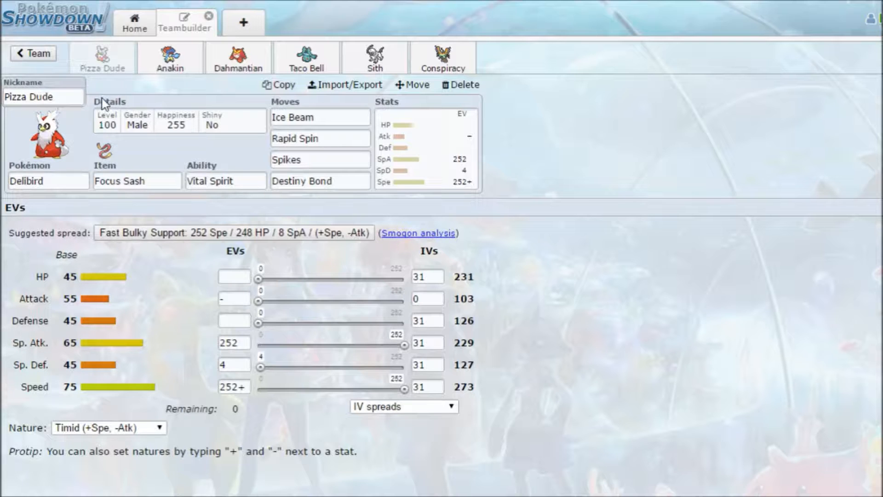
mouse_move(96, 138)
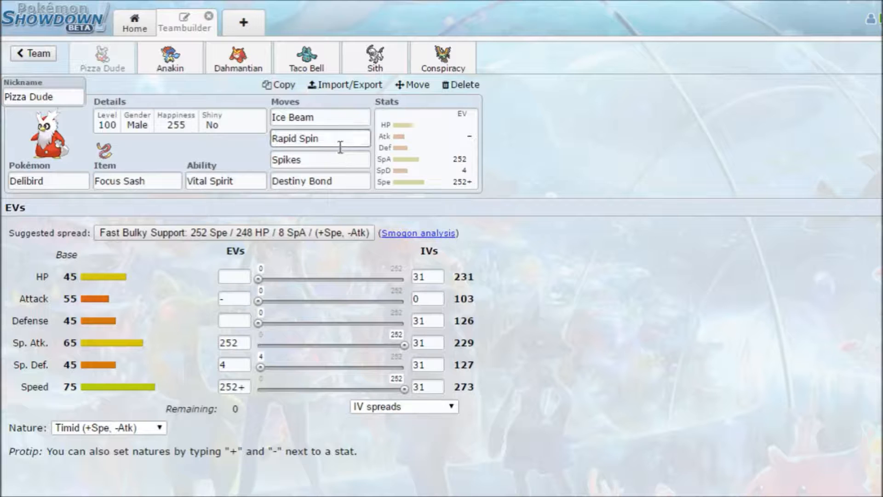
mouse_move(323, 156)
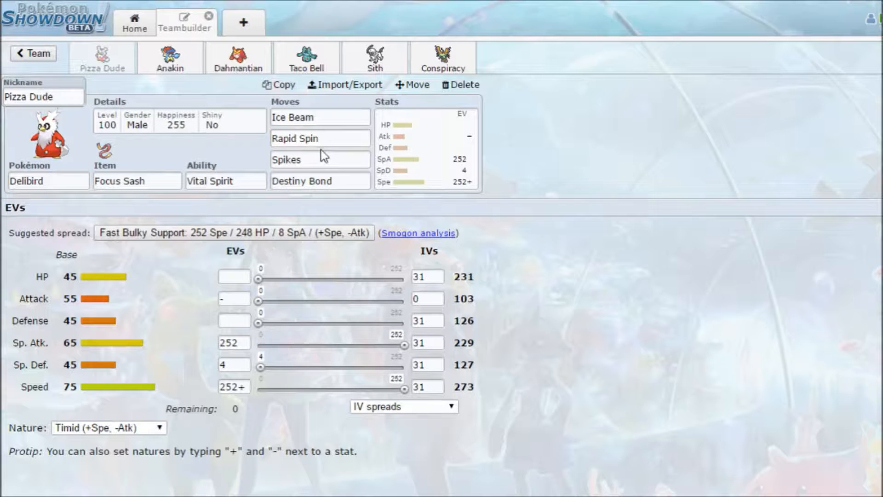
click(319, 160)
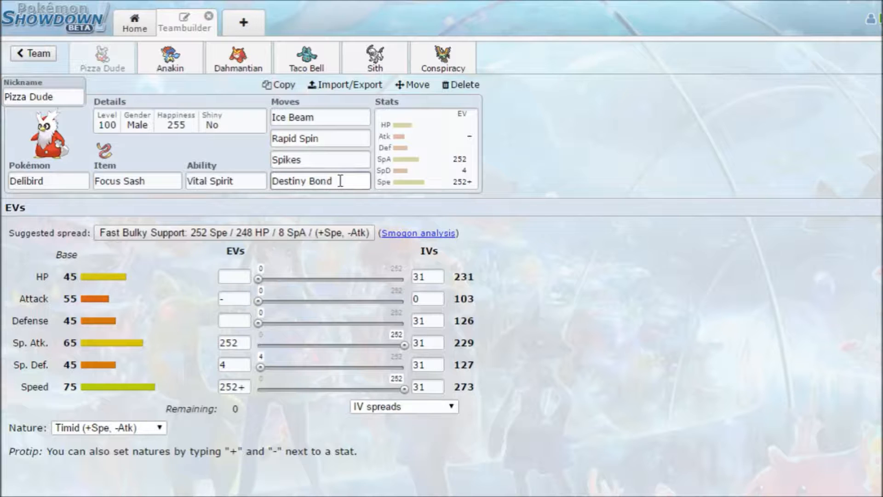
click(320, 118)
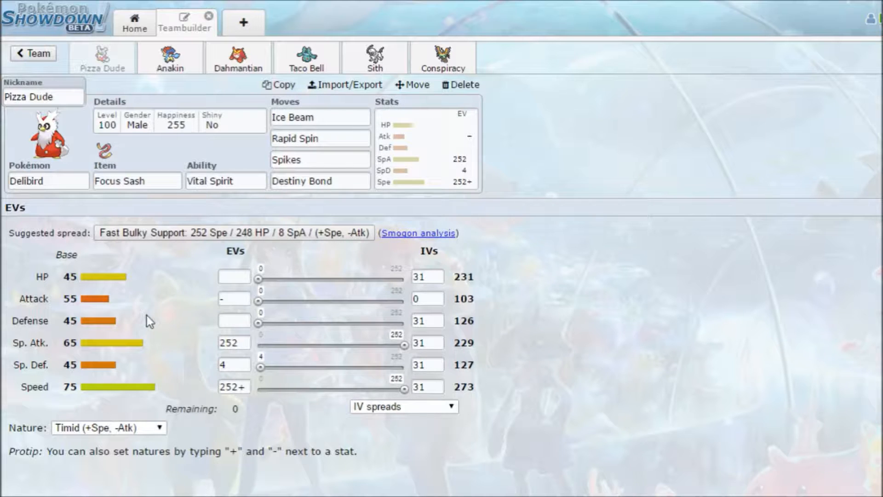
click(224, 181)
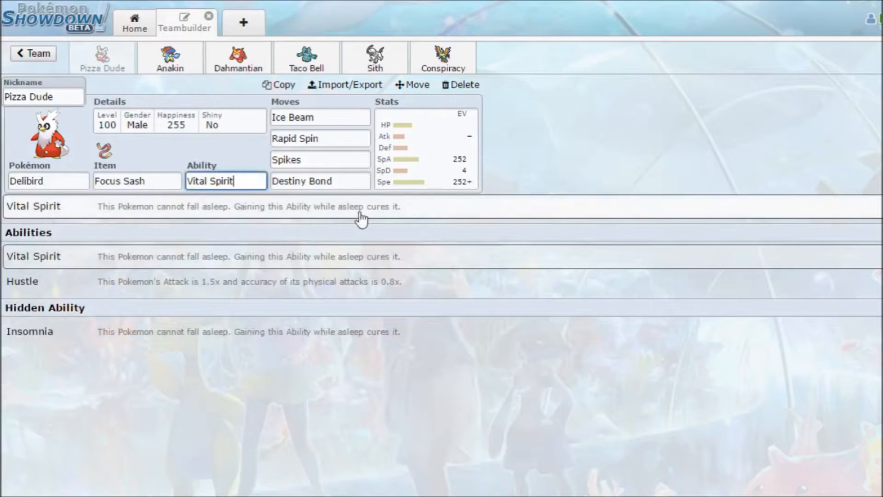
mouse_move(366, 256)
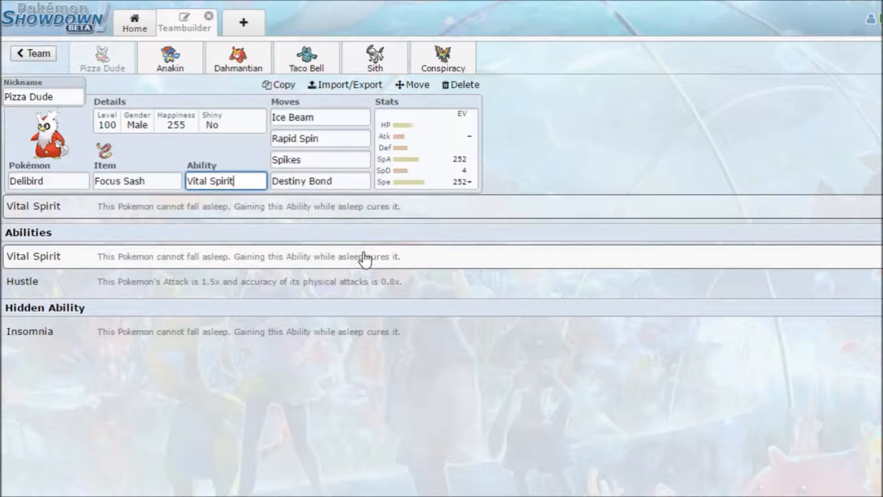
click(425, 148)
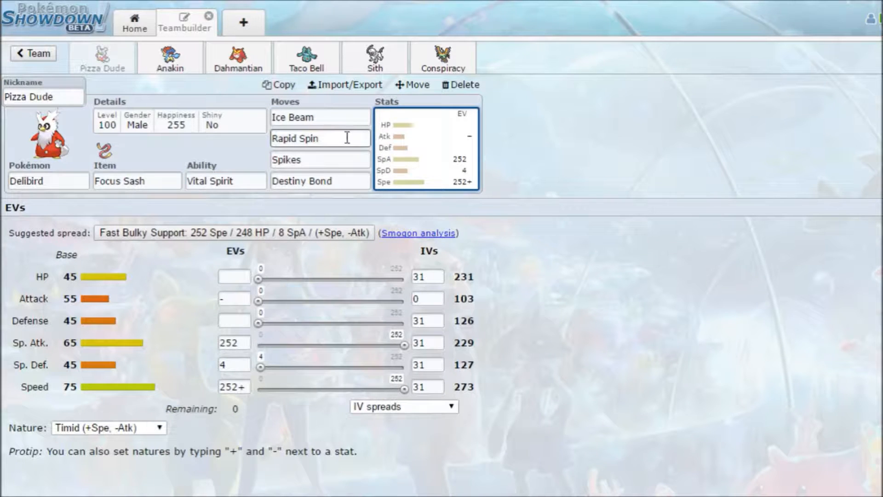
click(319, 160)
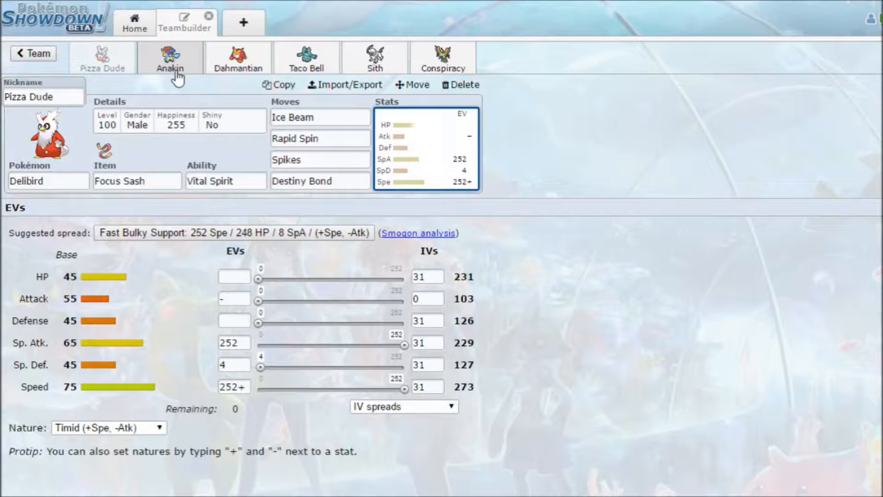
Scroll up and down through The Hague Hawluchas roster stats in Google Sheets.
click(169, 56)
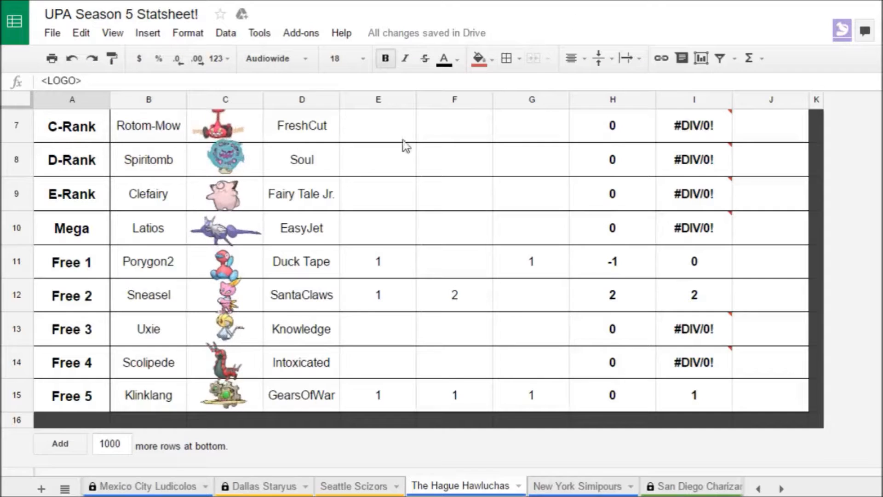
scroll(up, 3)
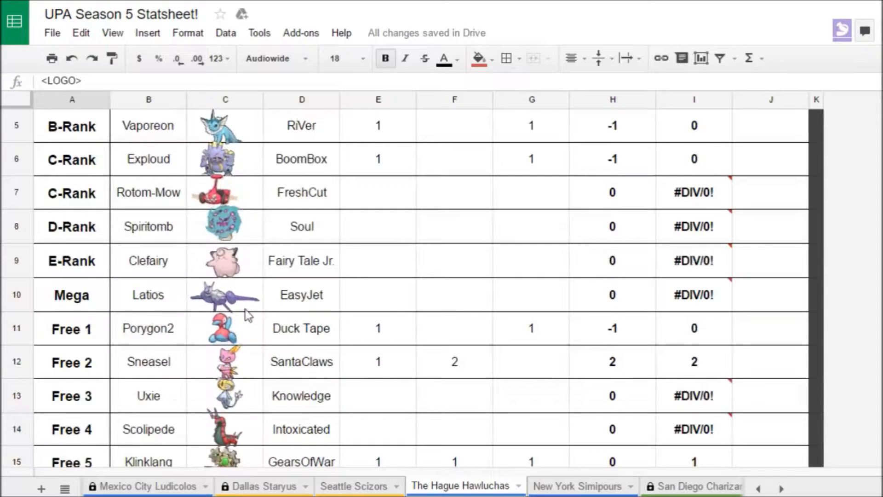
scroll(up, 3)
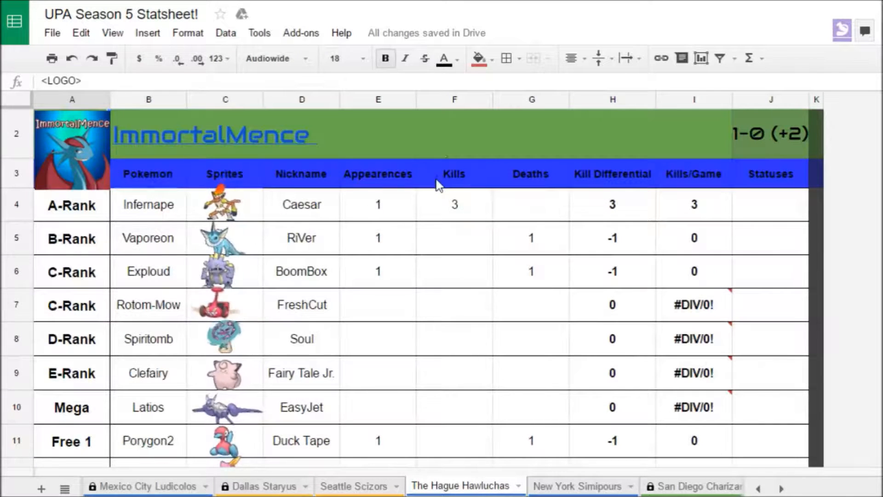
scroll(down, 3)
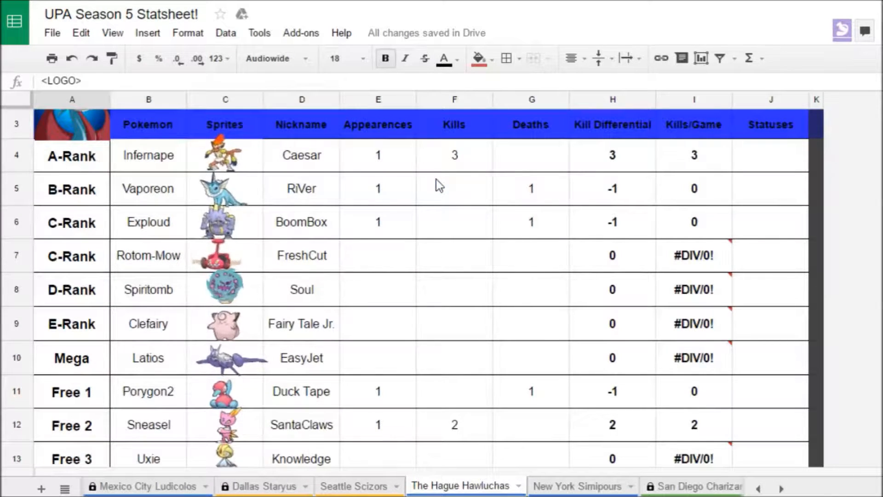
scroll(down, 3)
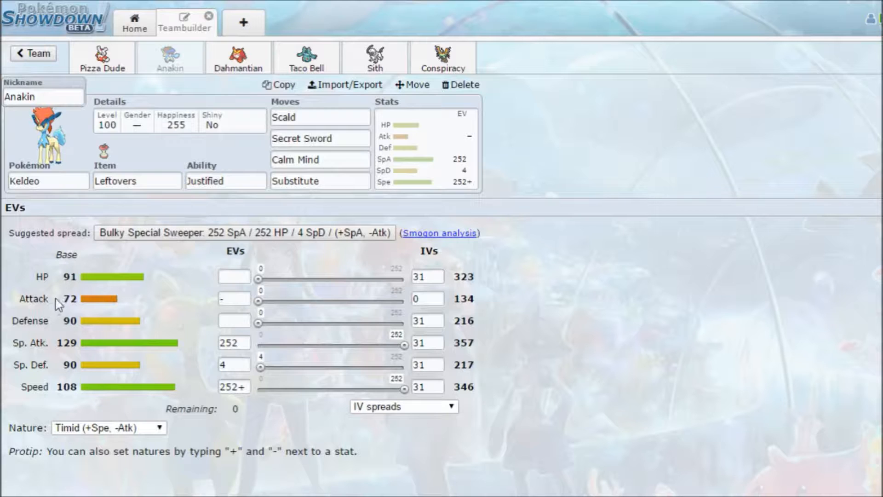
Open Keldeo 'Anakin' from its teambuilder tab.
click(137, 181)
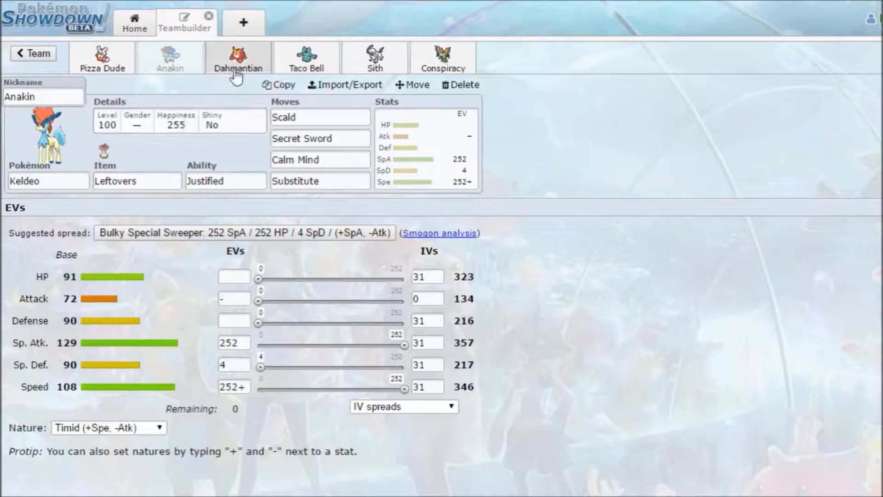
mouse_move(239, 68)
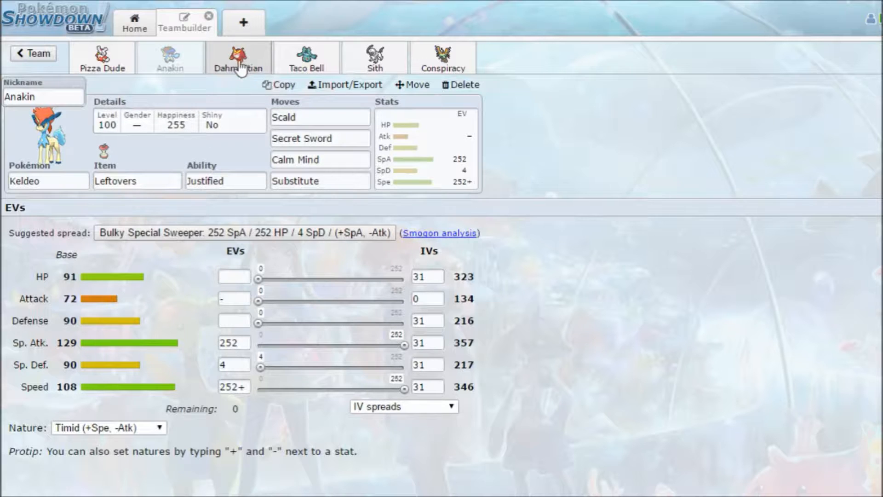
click(238, 57)
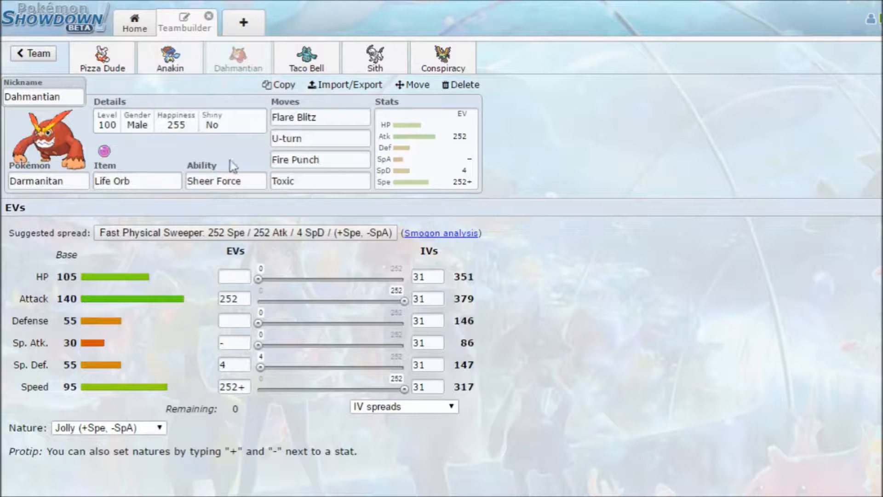
mouse_move(251, 66)
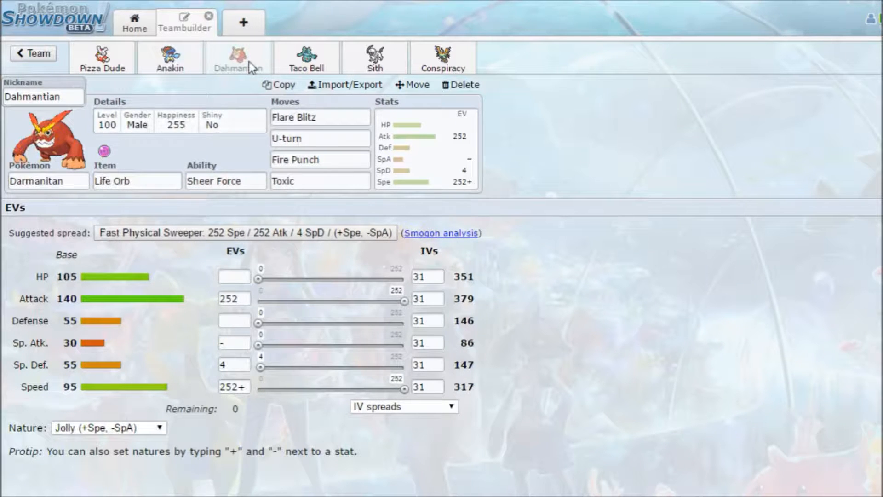
mouse_move(132, 156)
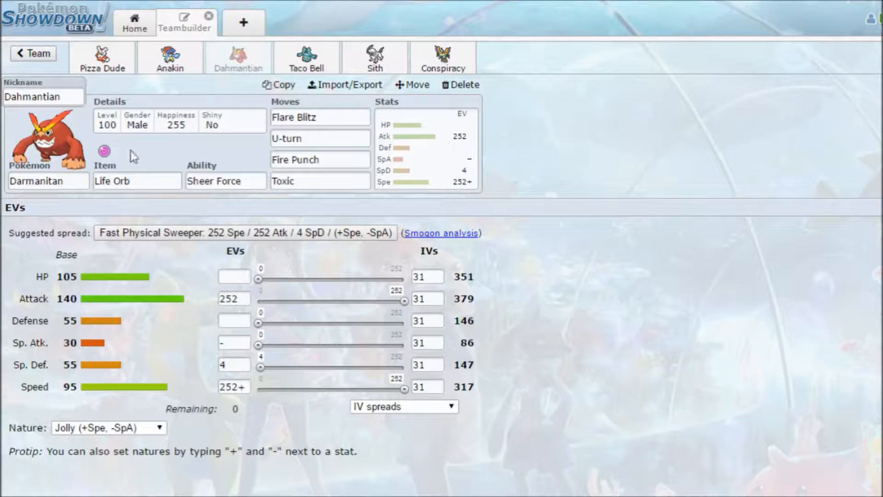
mouse_move(80, 125)
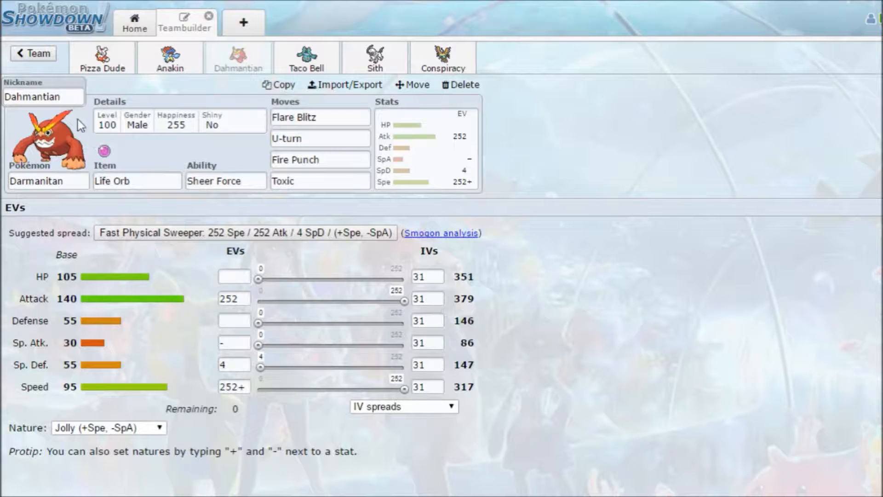
click(319, 118)
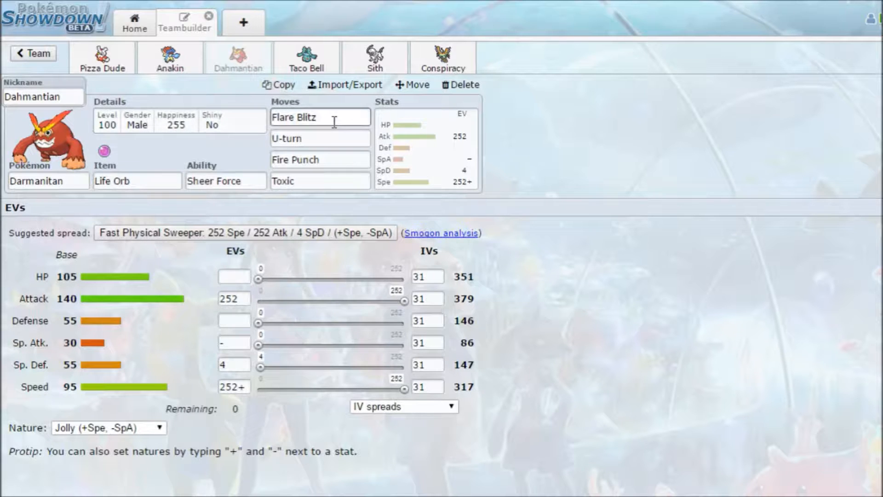
click(320, 160)
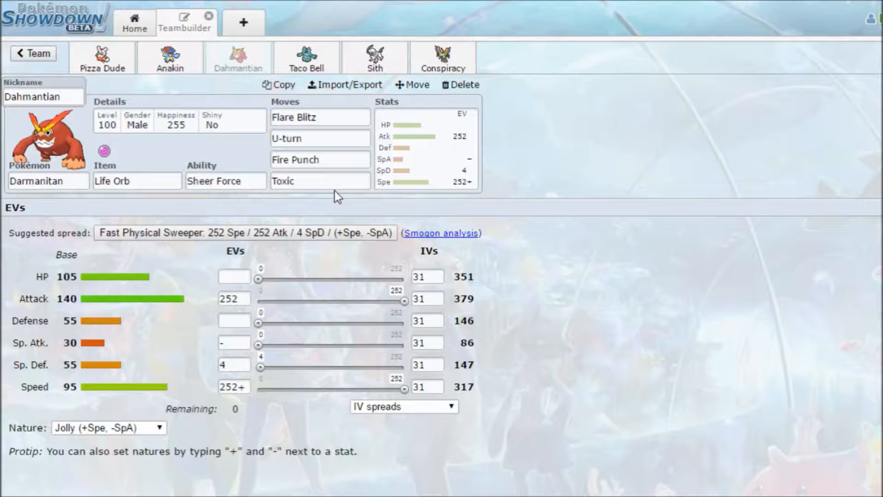
click(319, 180)
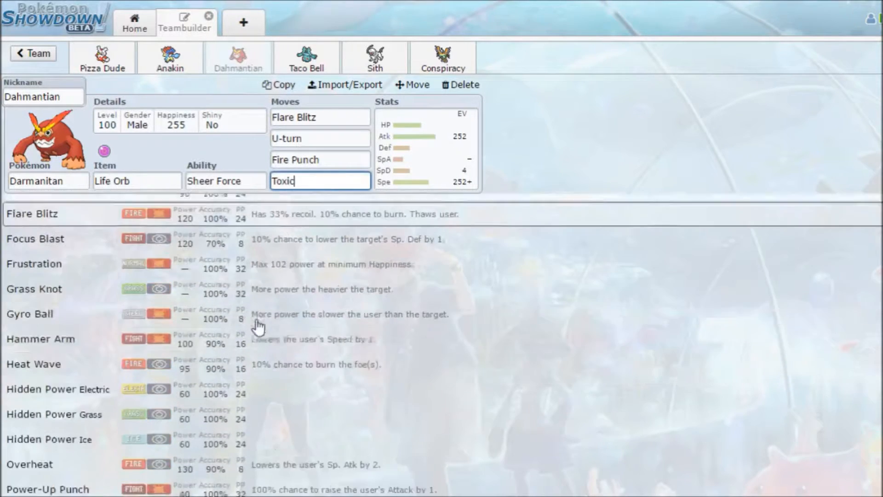
scroll(down, 3)
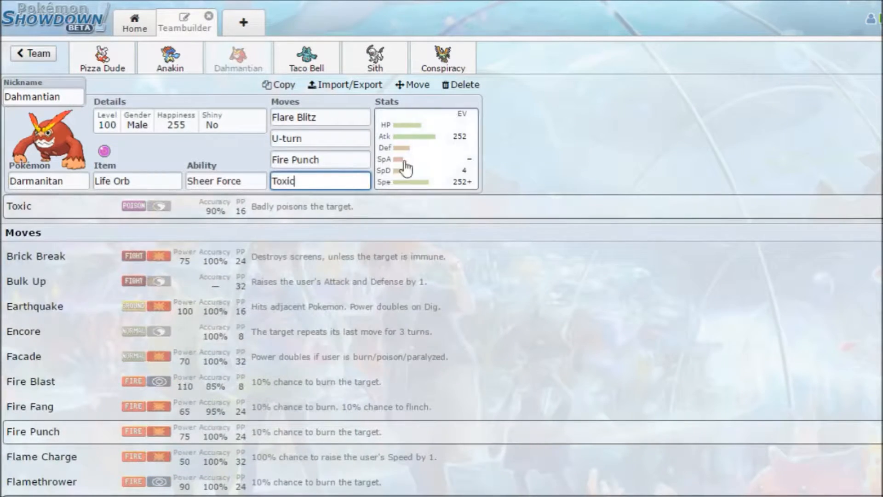
click(425, 147)
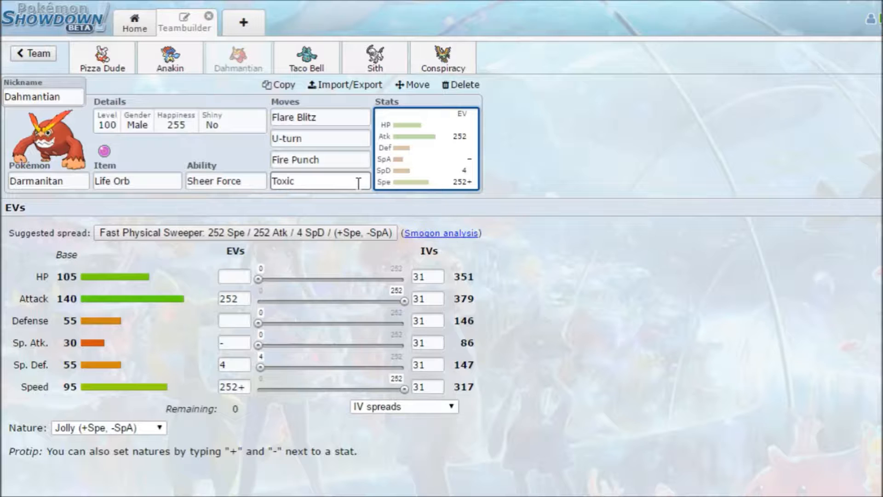
click(319, 138)
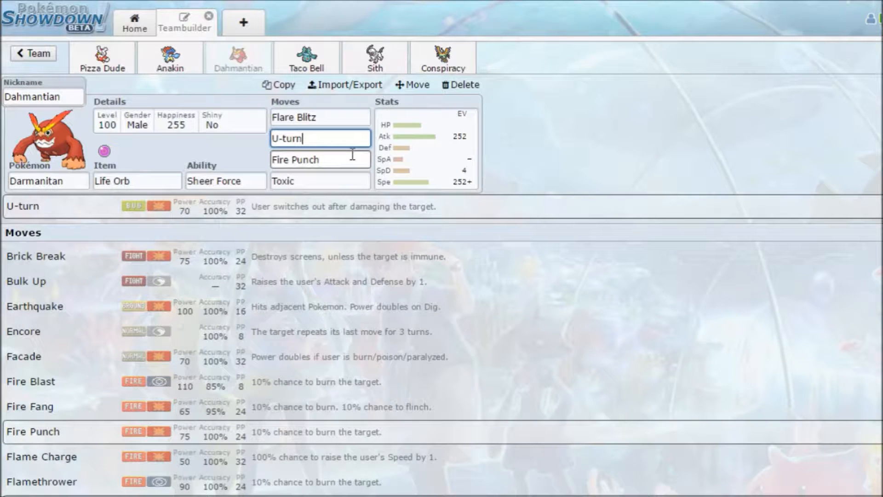
click(425, 146)
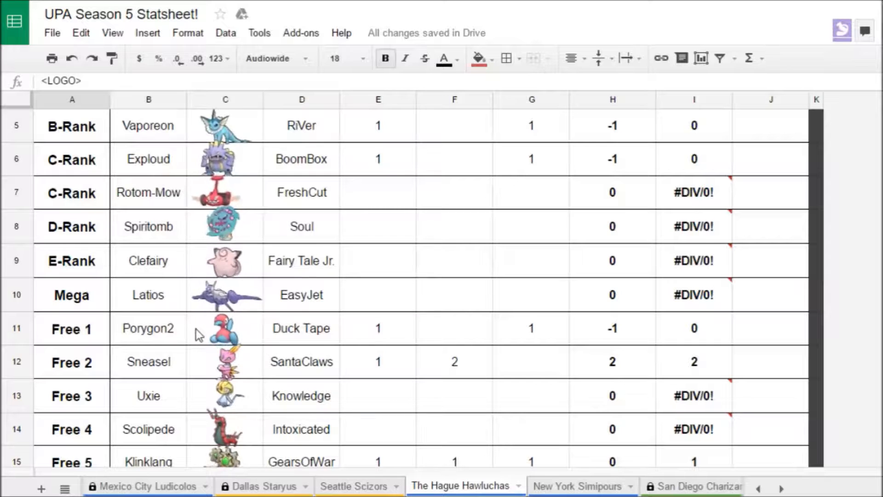
Scroll through The Hague Hawluchas rows of appearances, kills and deaths.
scroll(down, 3)
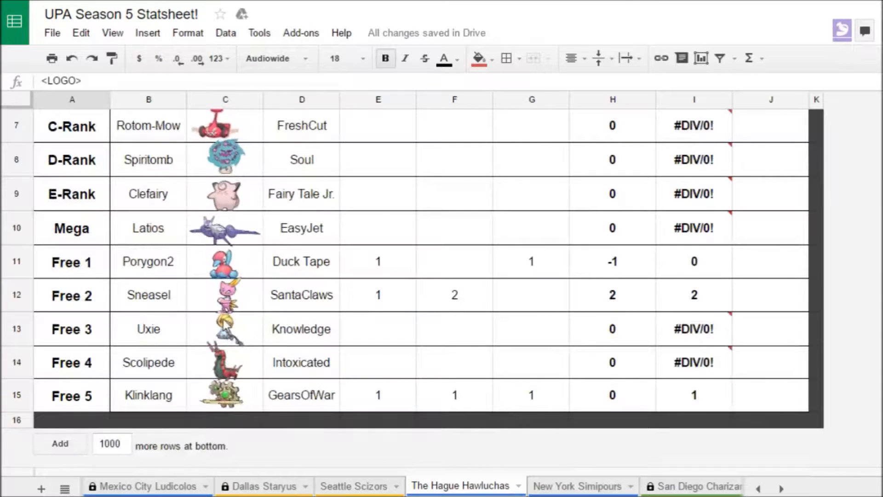
scroll(up, 3)
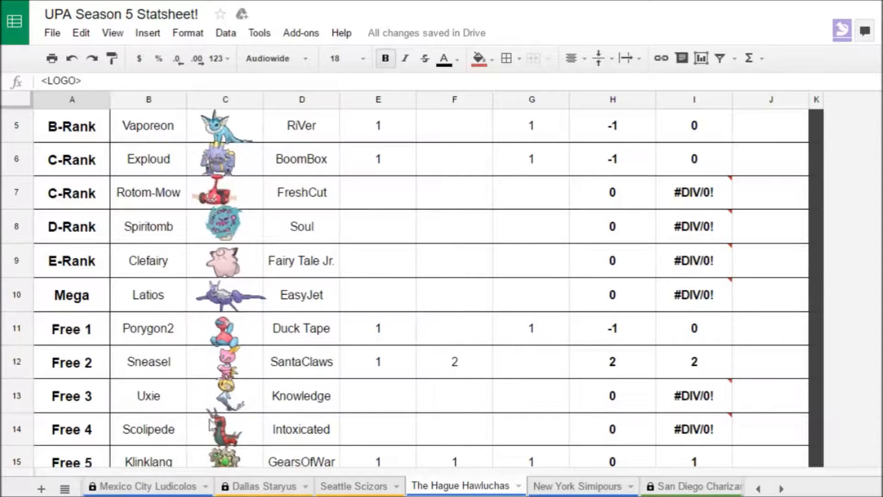
scroll(up, 3)
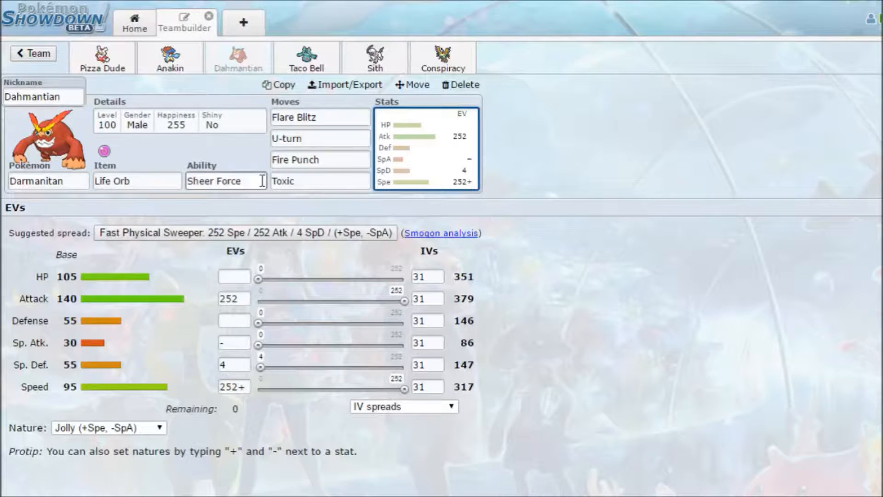
mouse_move(315, 85)
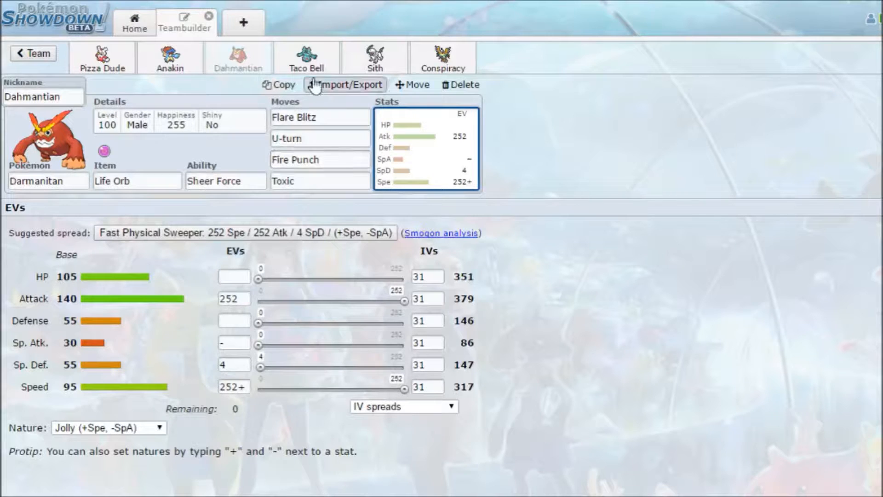
click(320, 139)
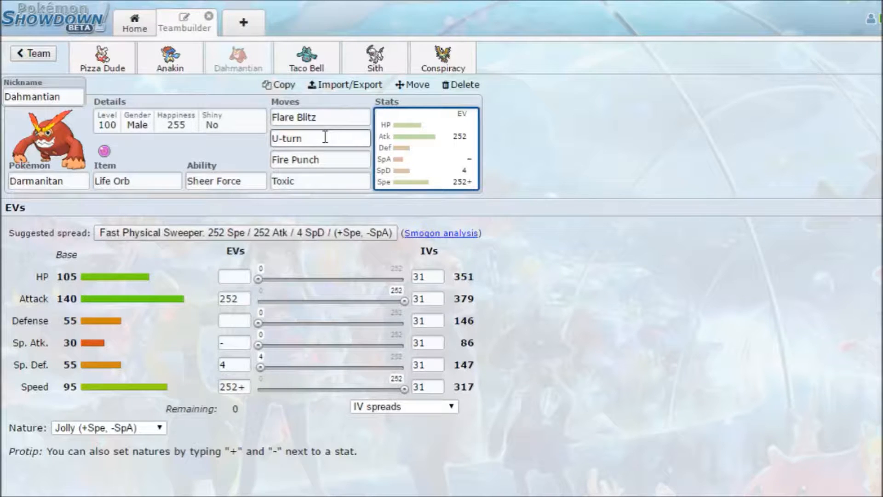
click(136, 181)
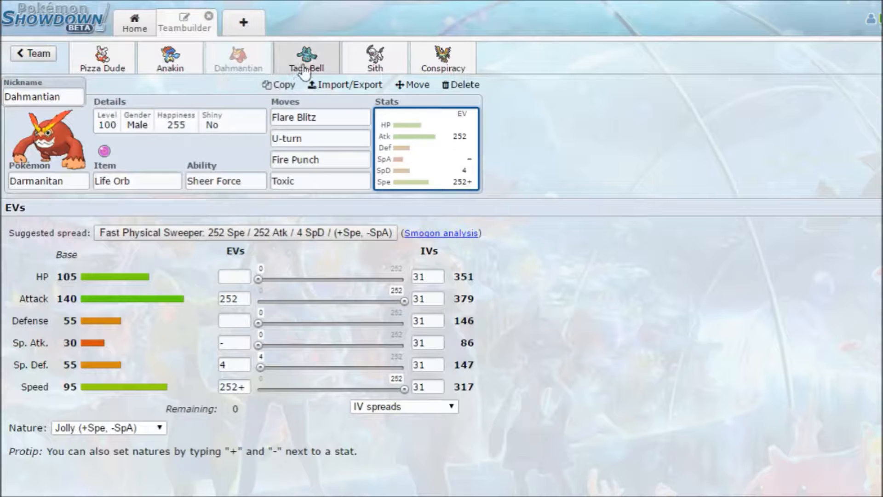
Open Bronzong 'Taco Bell' and inspect its Gyro Ball move.
click(306, 56)
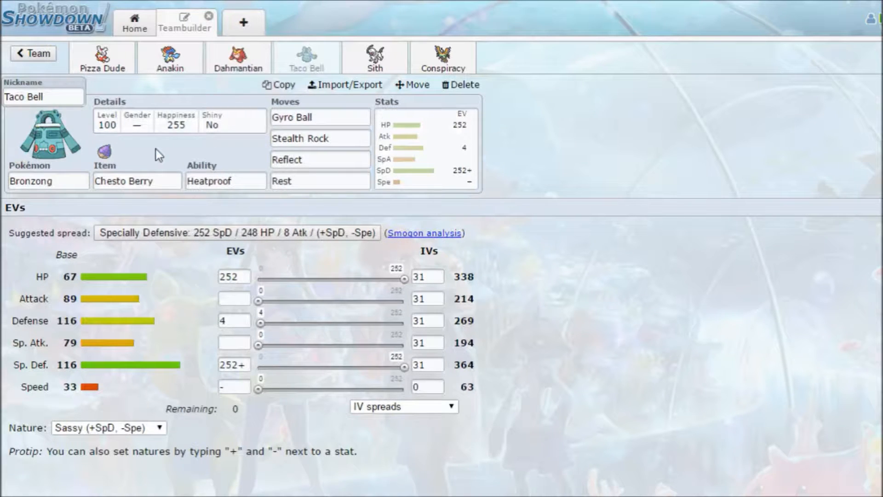
click(319, 138)
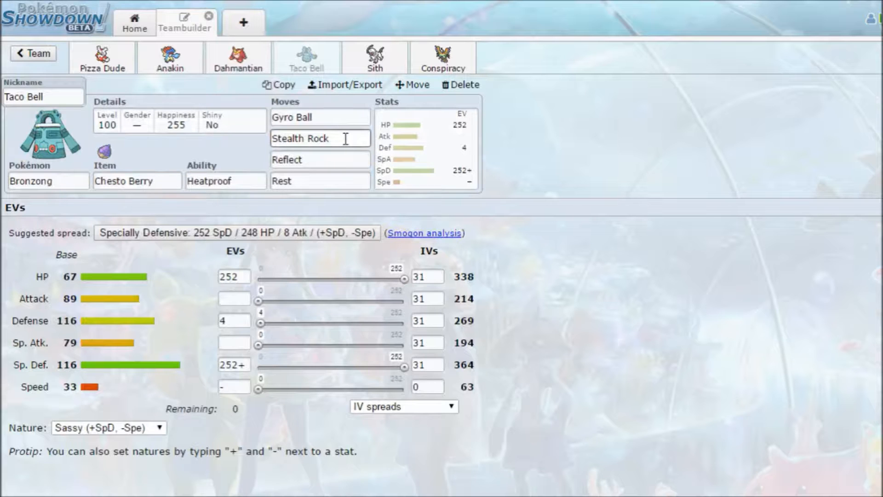
click(319, 117)
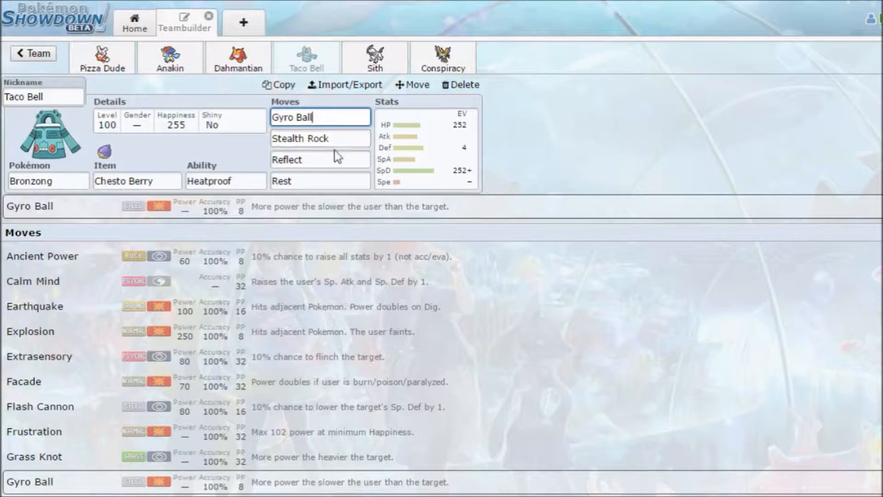
Look over Bronzong's Rest move and its Heatproof ability alternatives.
click(319, 160)
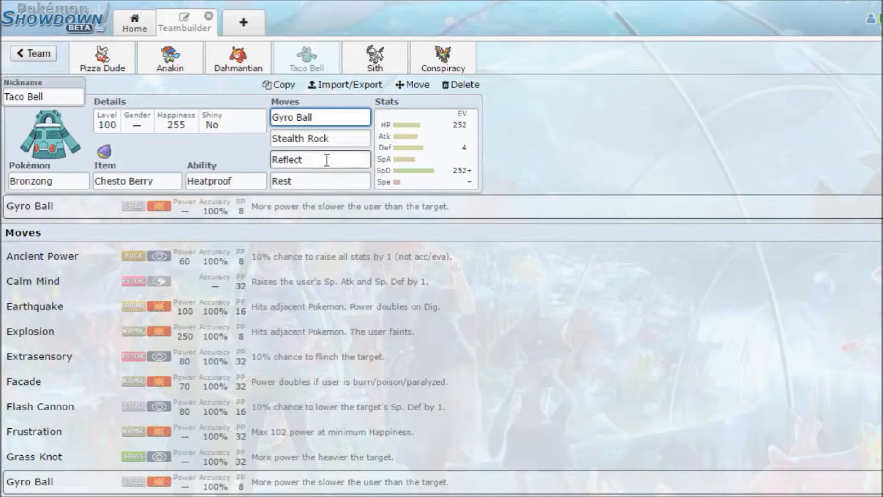
click(319, 159)
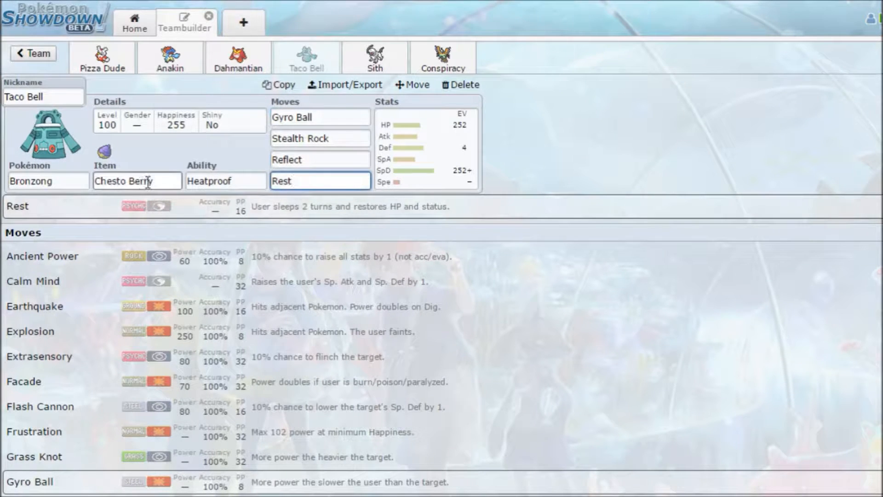
mouse_move(133, 220)
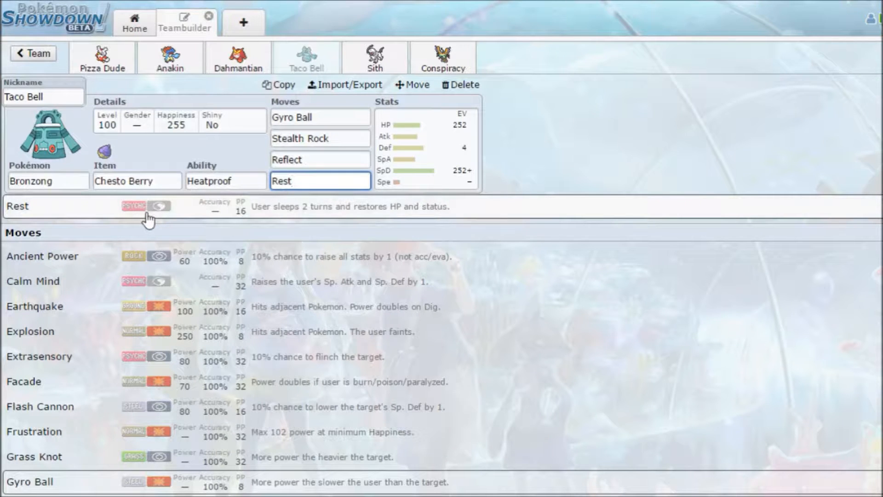
click(320, 181)
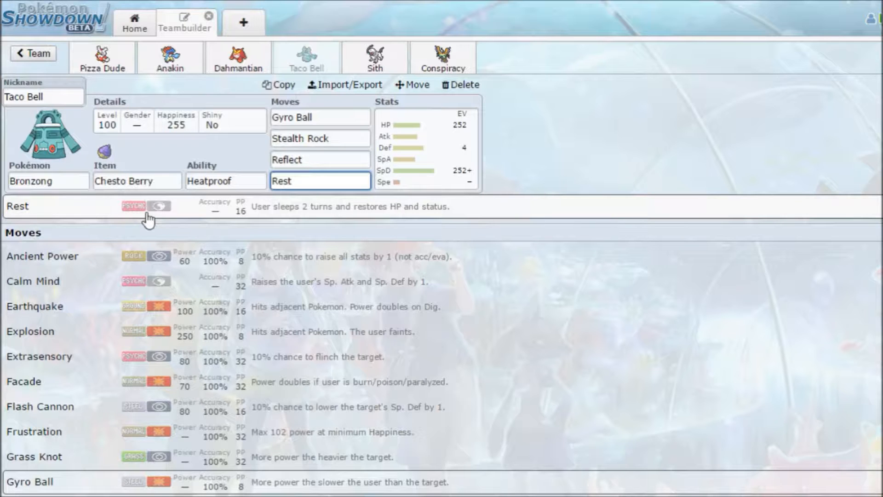
click(320, 181)
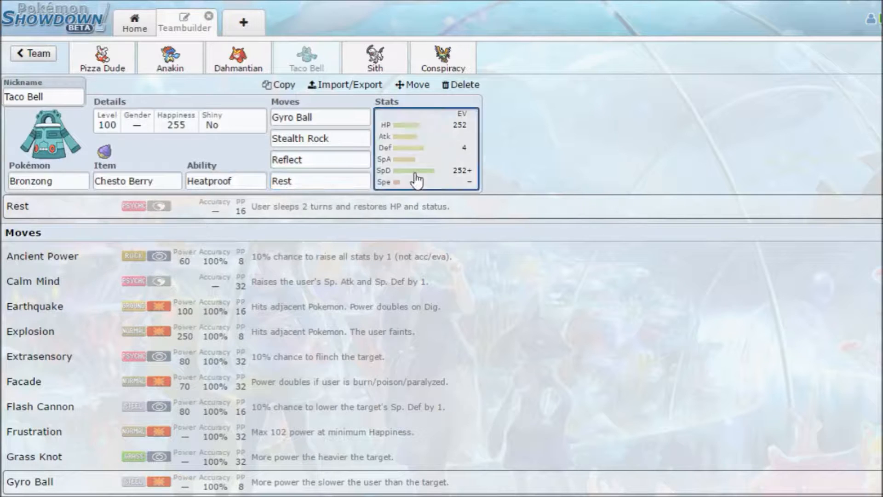
click(225, 181)
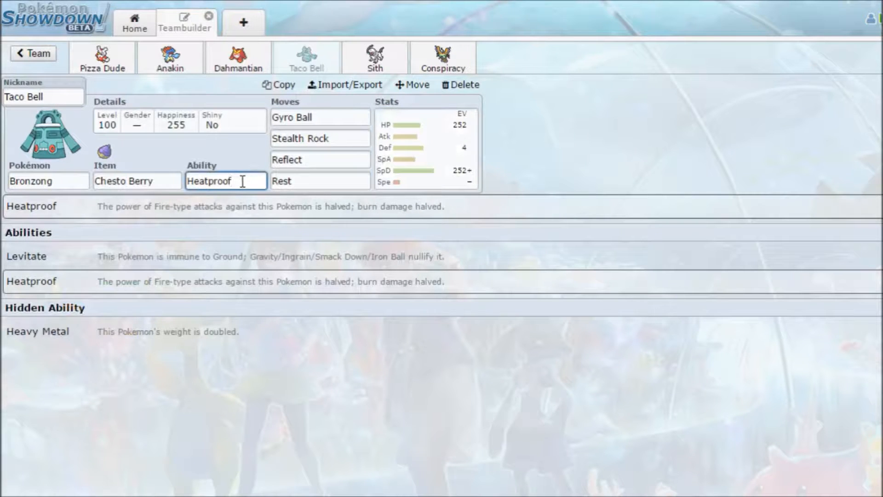
mouse_move(444, 155)
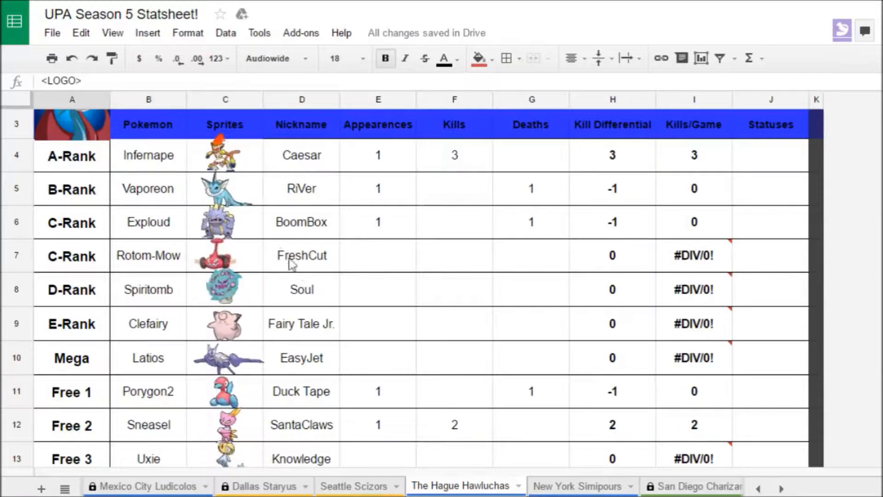
scroll(down, 3)
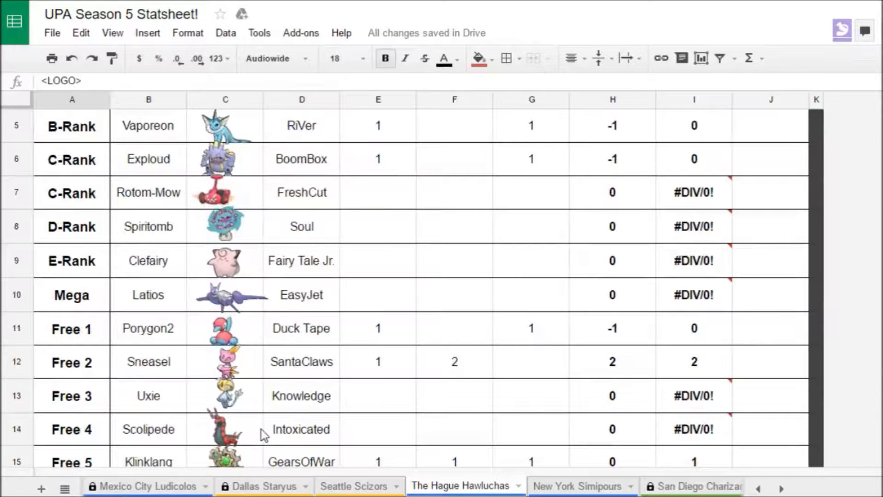
scroll(up, 3)
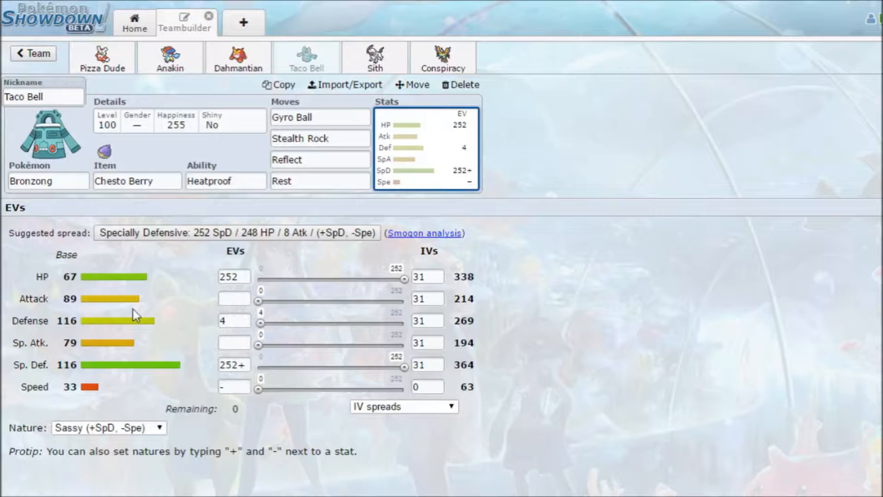
Recheck Bronzong's moves and abilities, then view its 252 HP / 4 Def / 252 SpD Sassy spread.
click(226, 181)
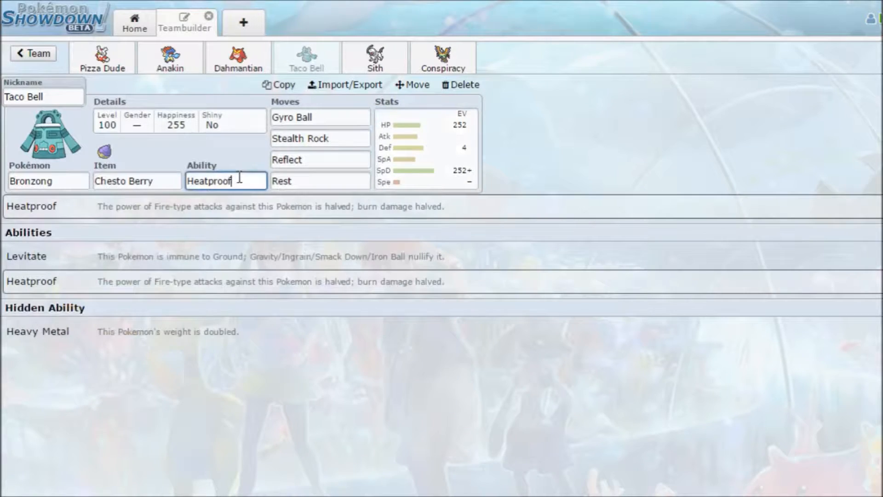
mouse_move(246, 183)
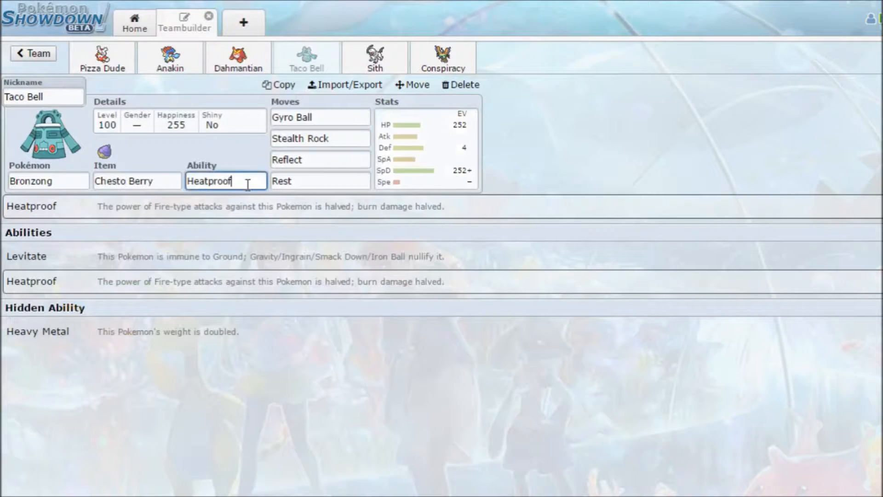
mouse_move(546, 139)
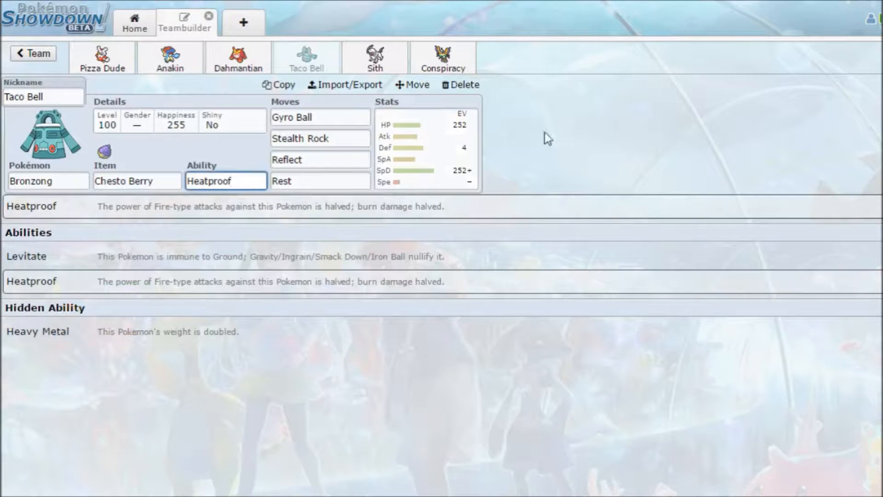
mouse_move(460, 85)
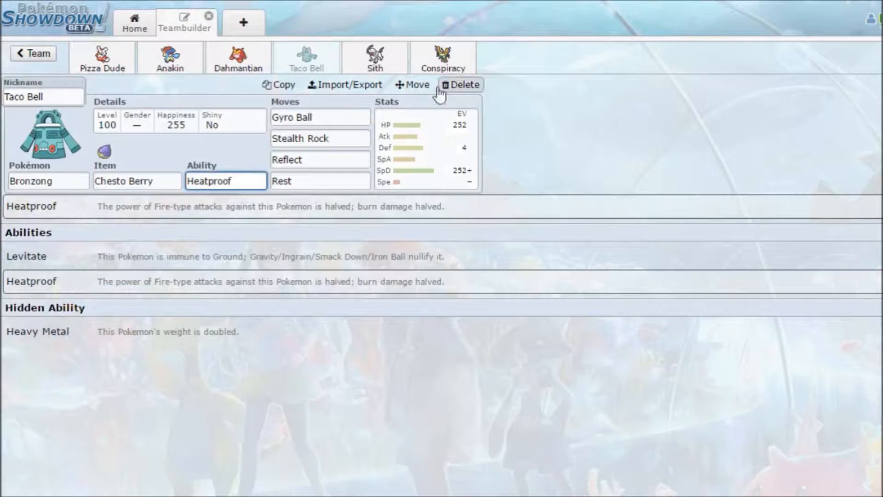
mouse_move(436, 153)
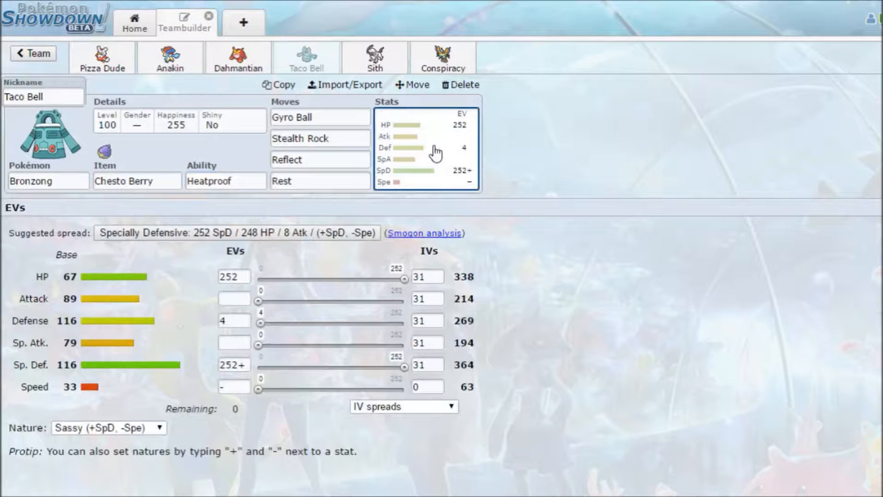
click(319, 117)
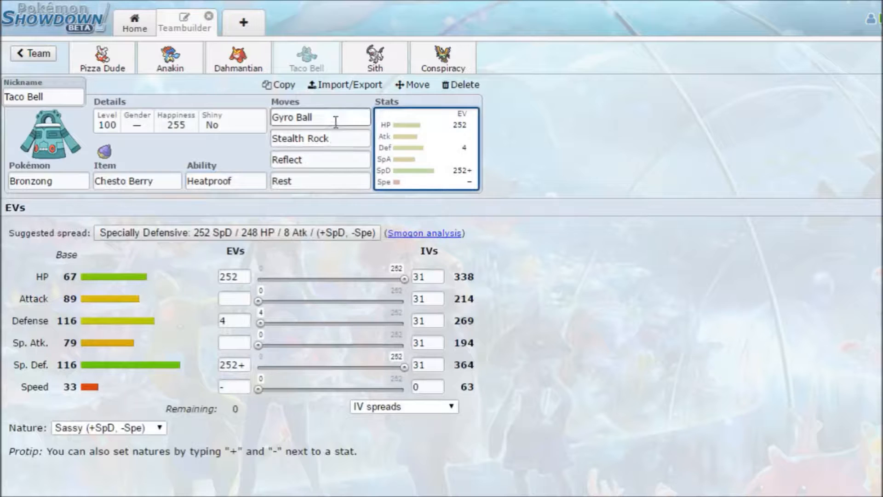
click(319, 138)
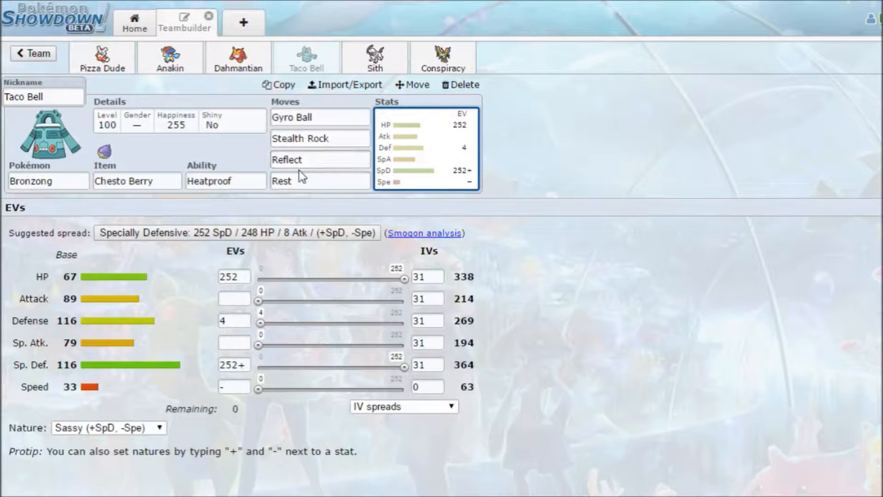
click(225, 181)
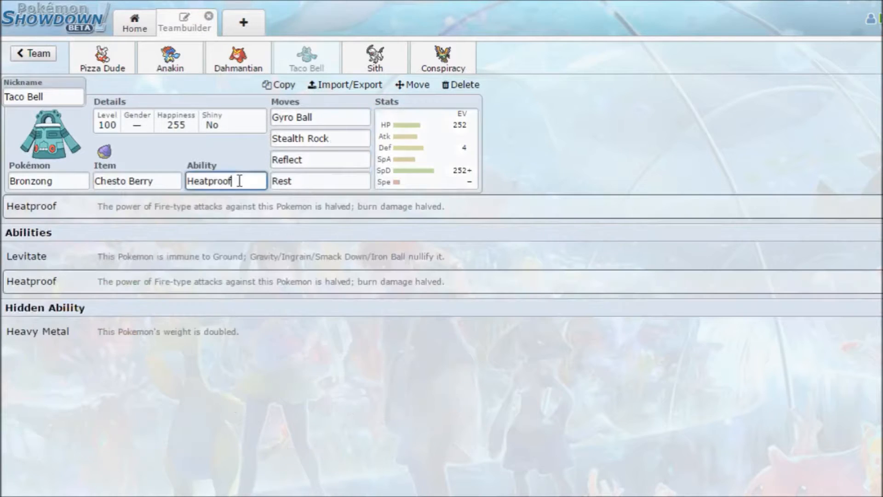
mouse_move(317, 188)
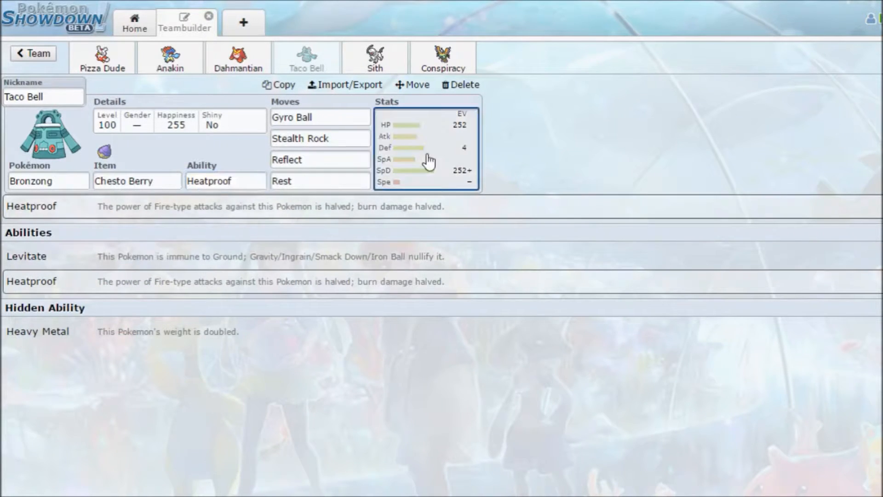
click(425, 148)
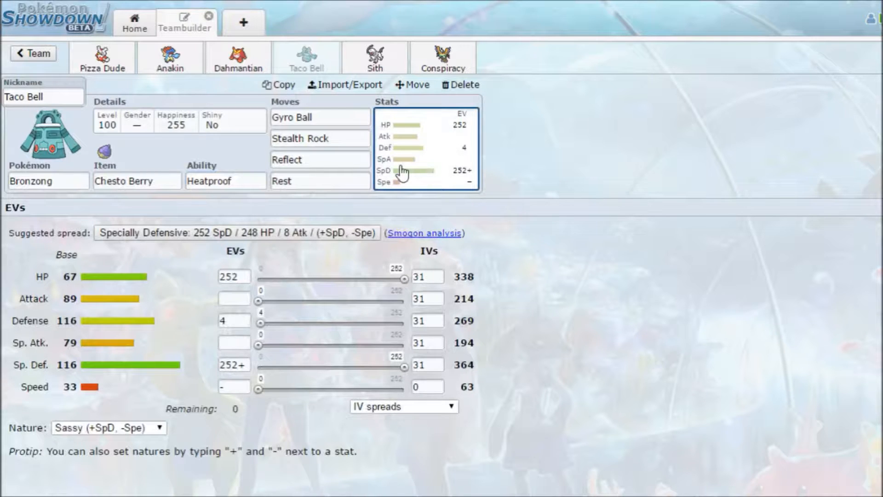
mouse_move(374, 56)
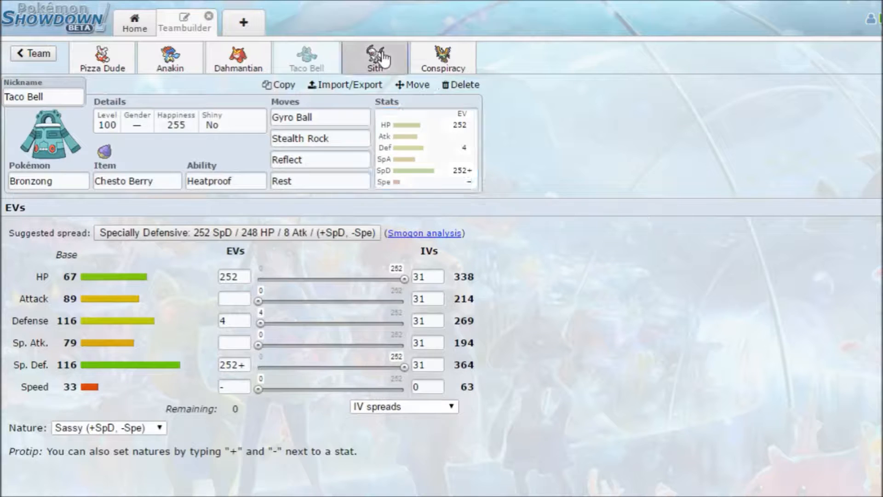
Open Absol 'Sith' and inspect its Sucker Punch and Knock Off moves.
click(374, 56)
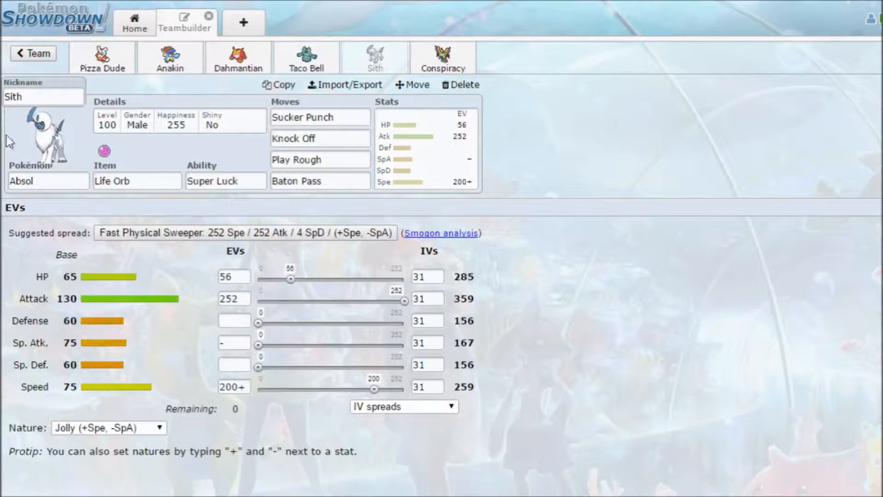
mouse_move(37, 163)
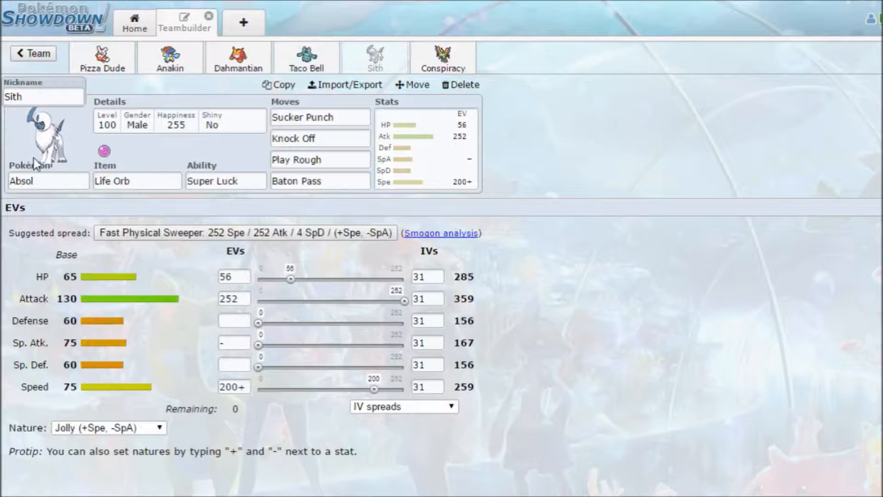
mouse_move(78, 172)
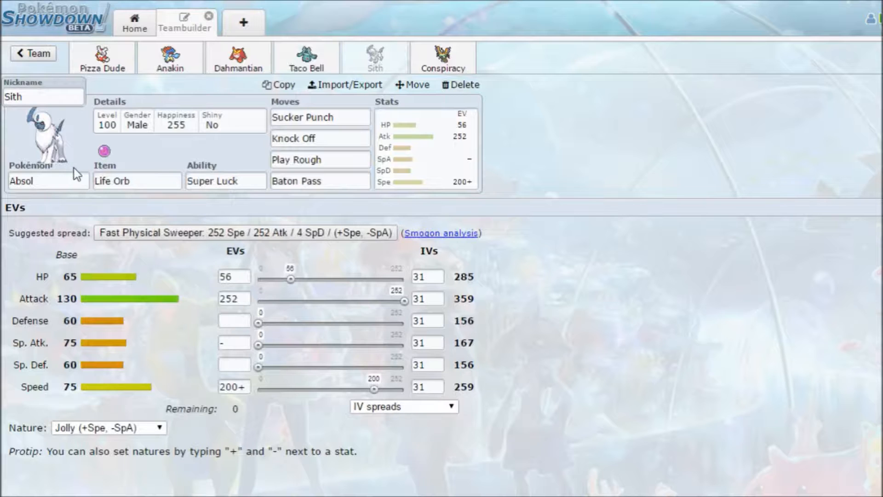
mouse_move(60, 152)
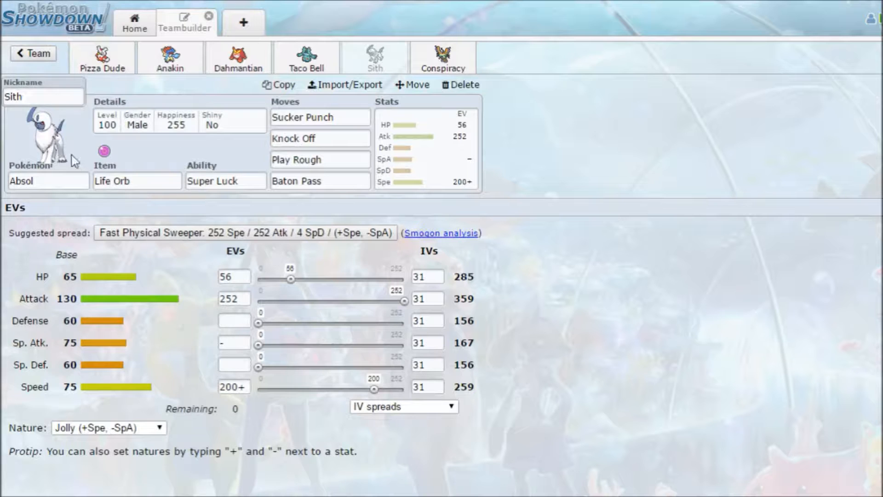
click(319, 117)
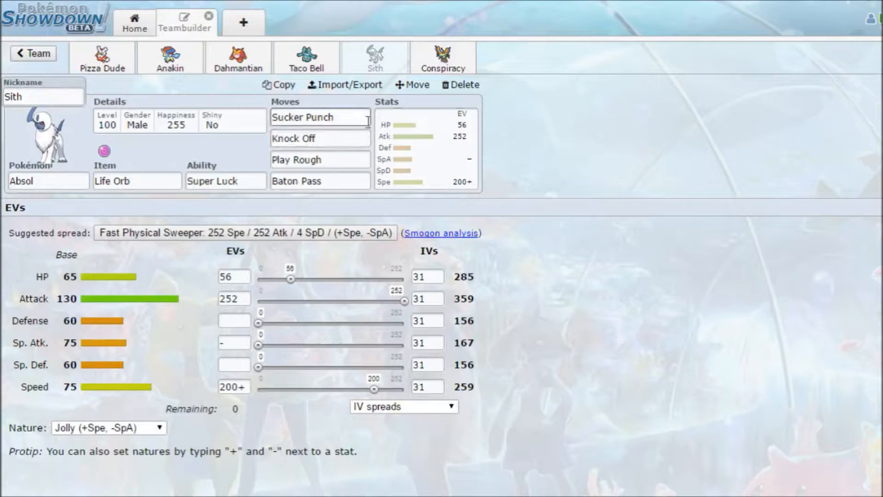
click(319, 117)
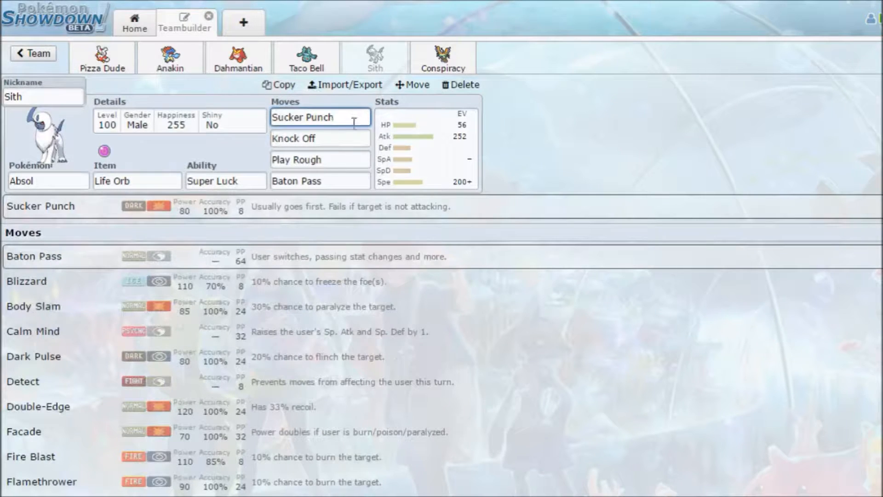
click(319, 139)
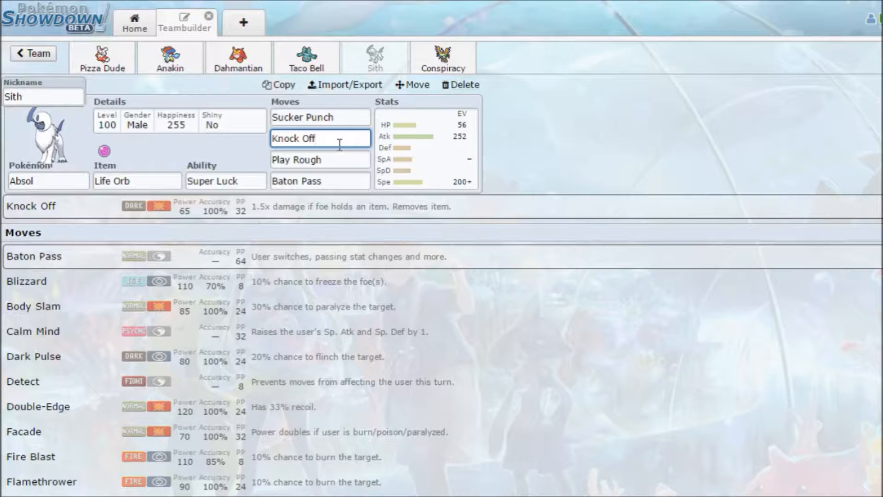
mouse_move(479, 281)
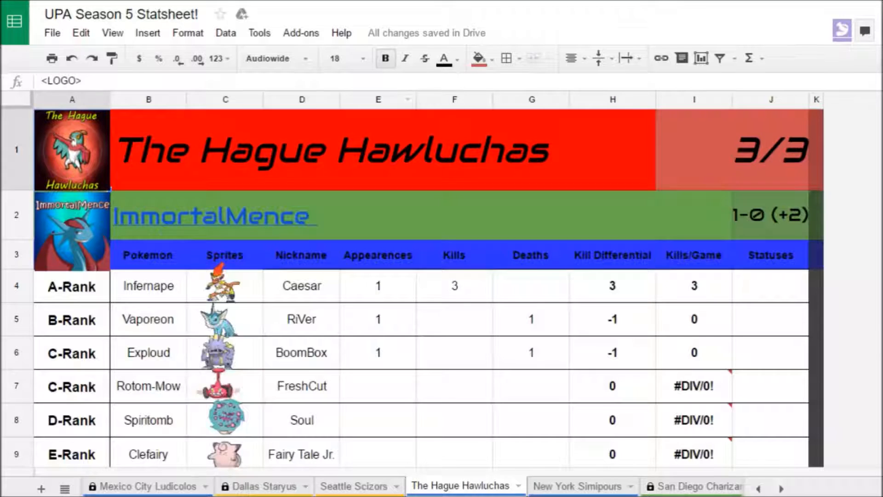
Scroll The Hague Hawluchas roster down to row 15, Free 5 Klinklang.
scroll(down, 3)
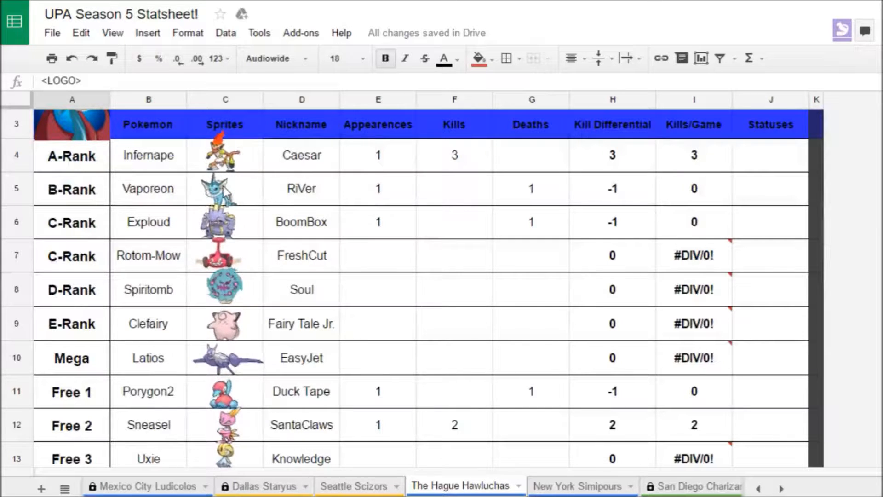
scroll(down, 3)
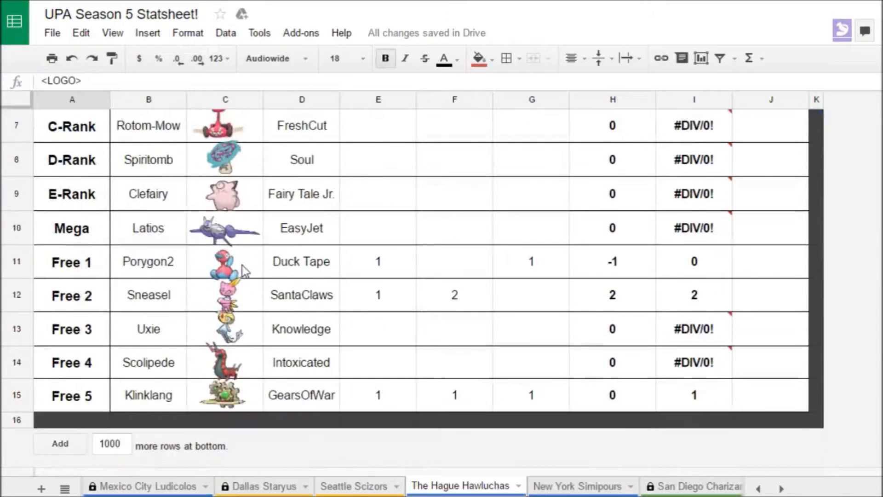
mouse_move(359, 228)
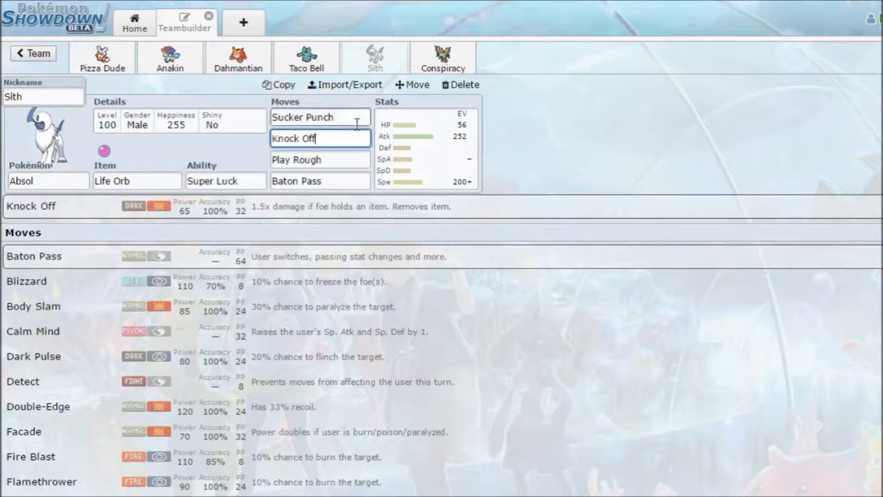
Check Absol's Play Rough, Baton Pass, Jolly EV spread and Super Luck ability.
click(320, 160)
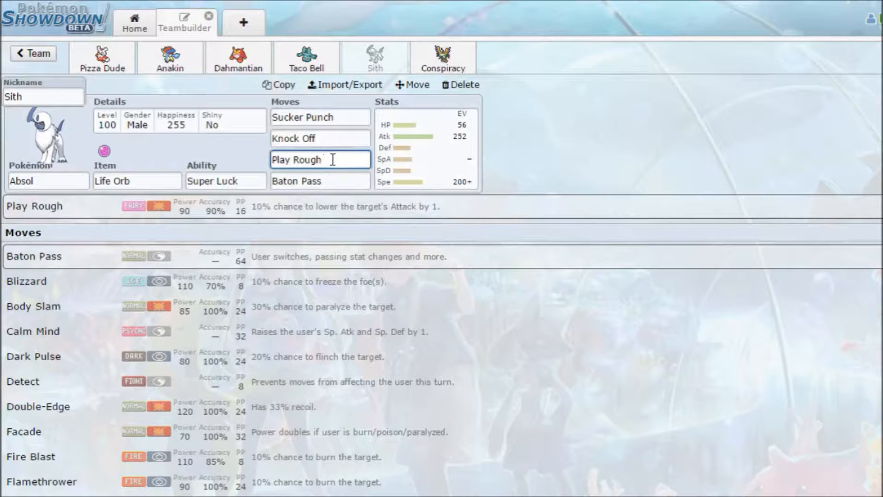
mouse_move(392, 162)
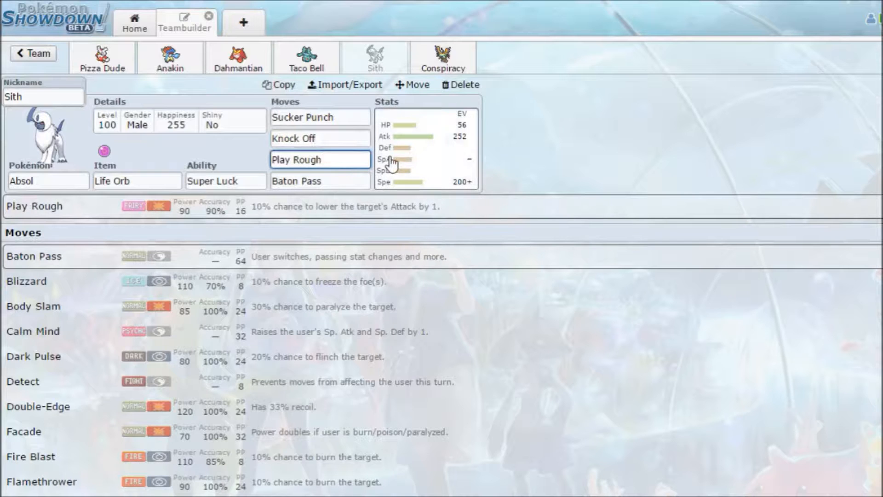
click(319, 181)
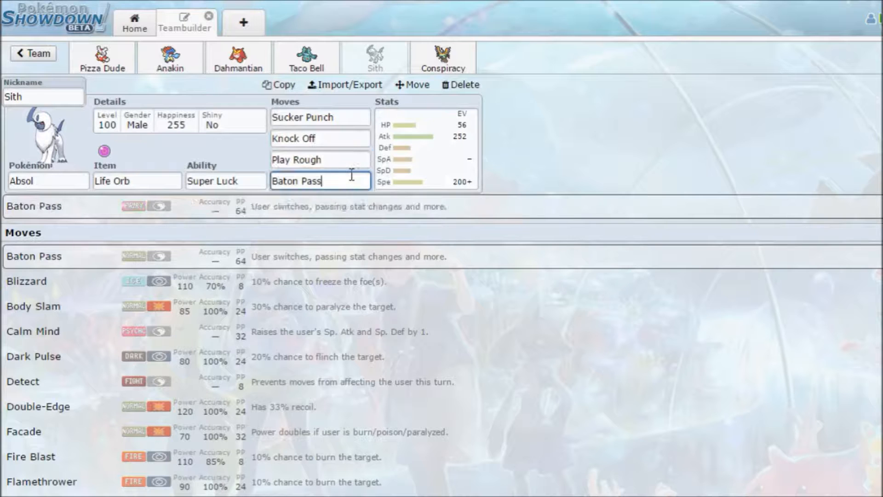
mouse_move(403, 180)
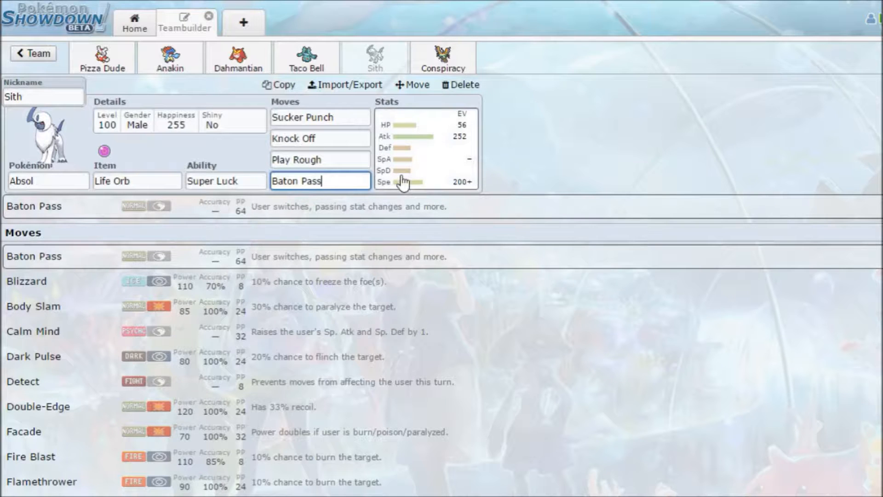
click(425, 148)
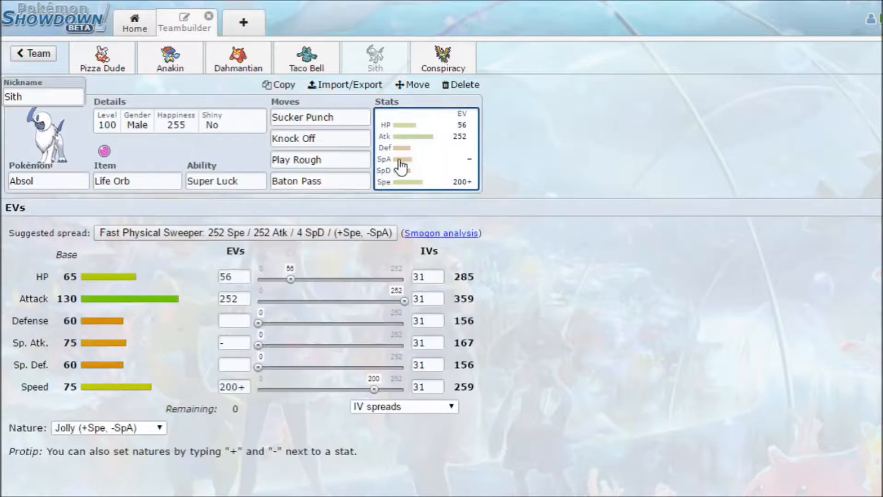
click(225, 181)
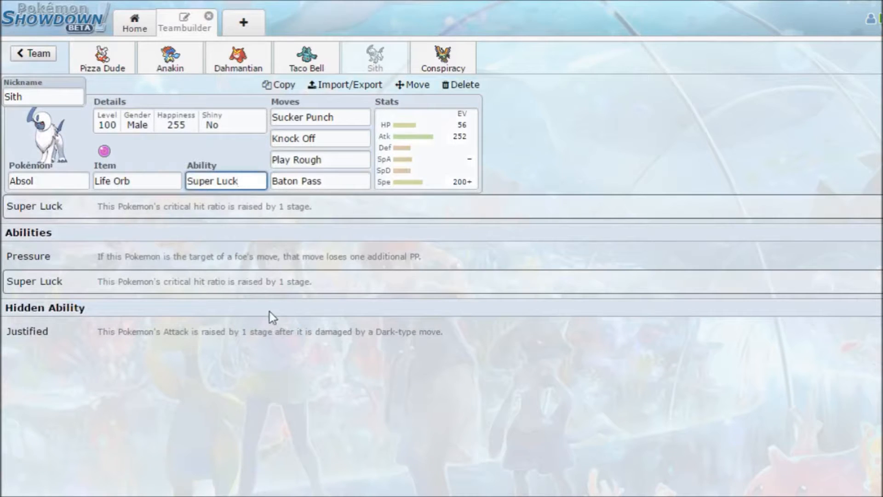
mouse_move(395, 284)
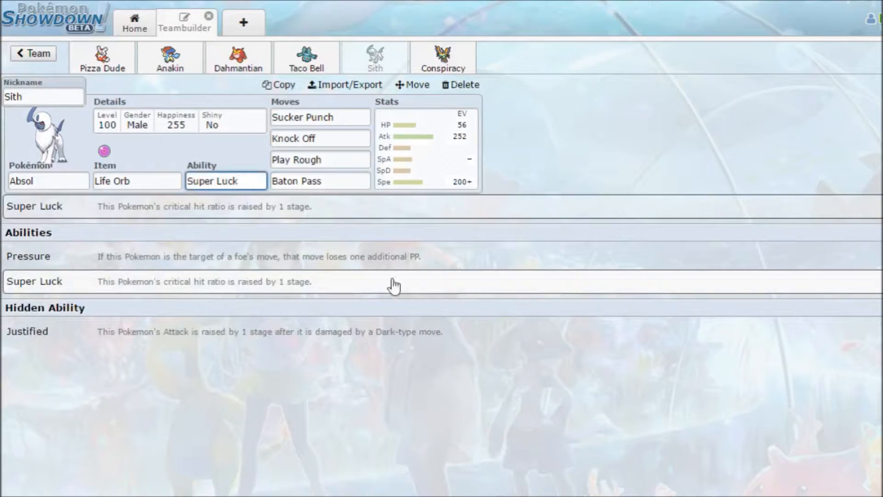
mouse_move(298, 288)
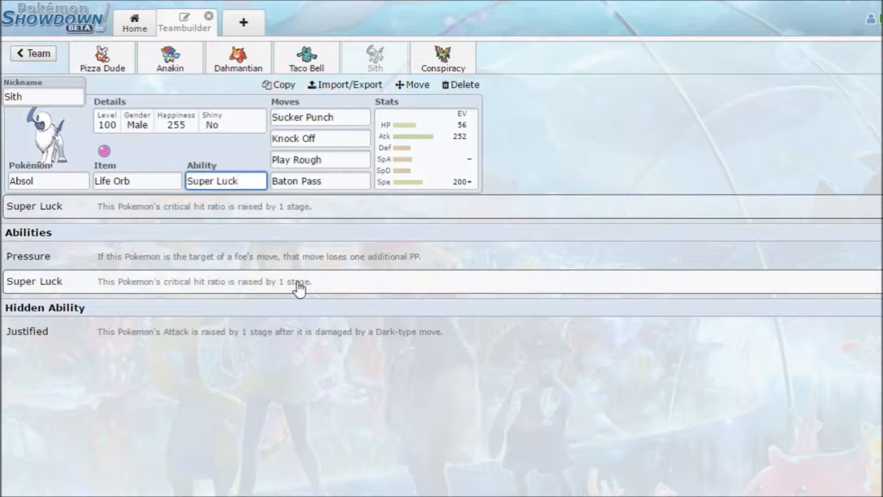
mouse_move(444, 169)
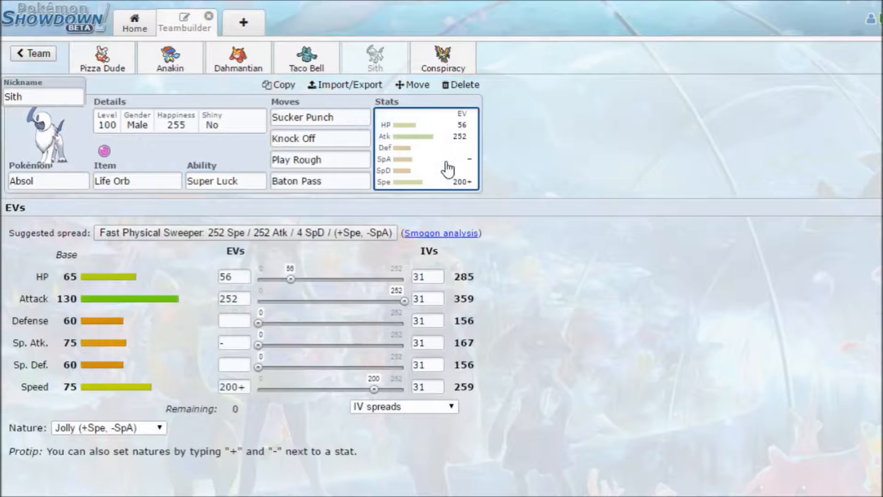
mouse_move(417, 201)
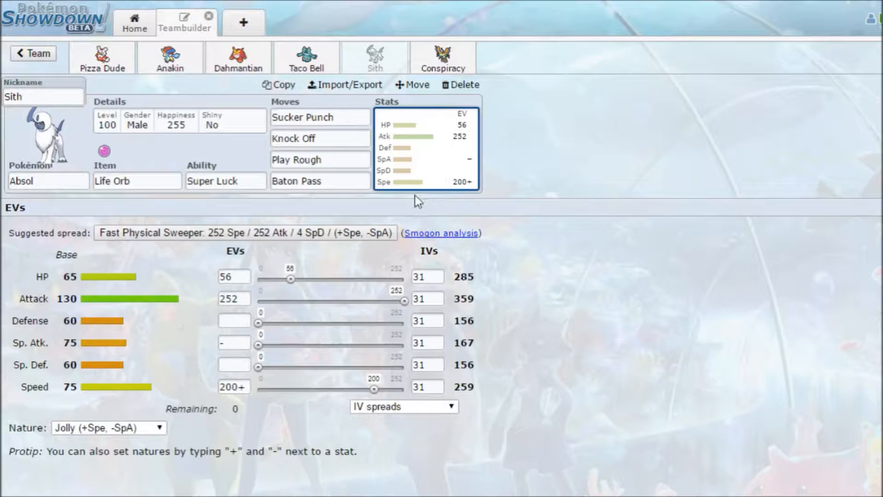
mouse_move(303, 205)
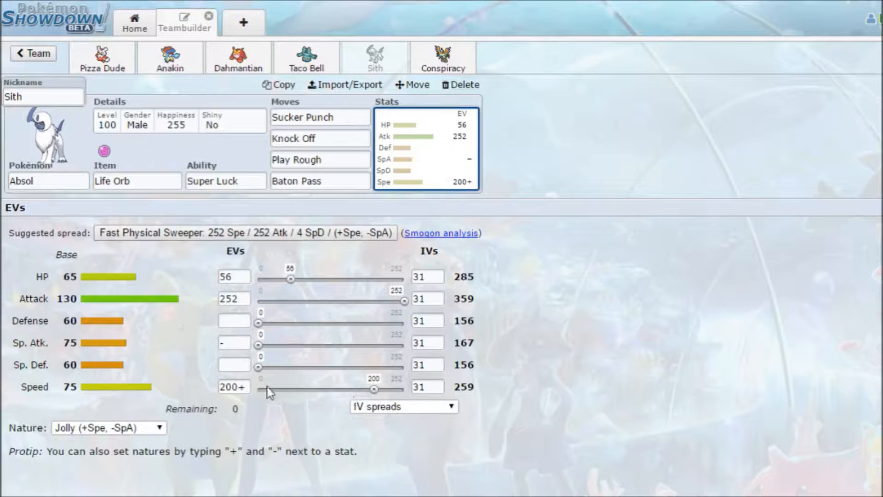
mouse_move(145, 369)
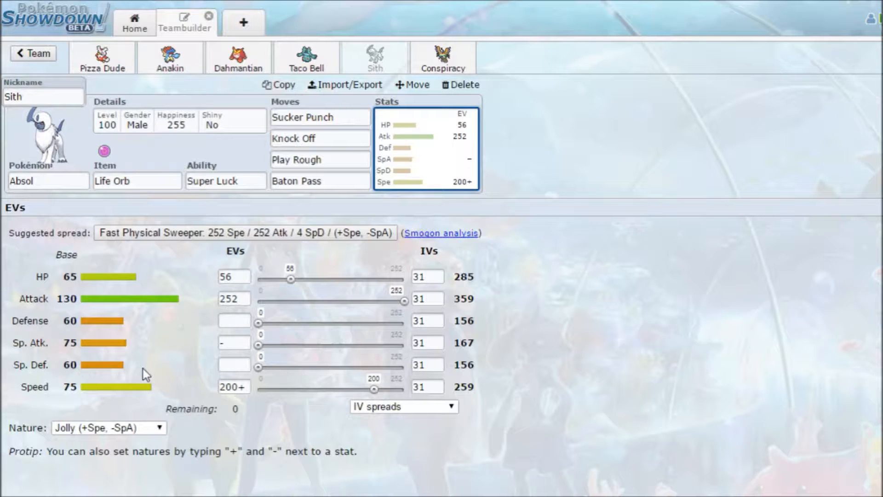
mouse_move(287, 313)
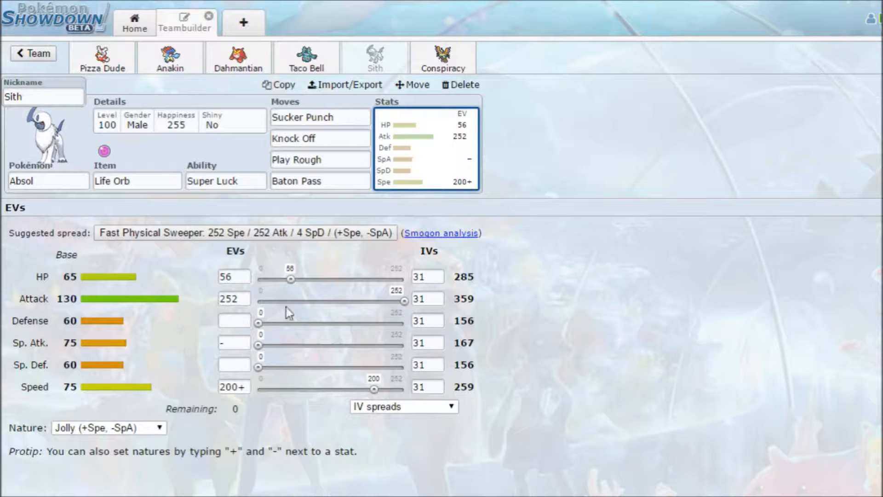
mouse_move(334, 284)
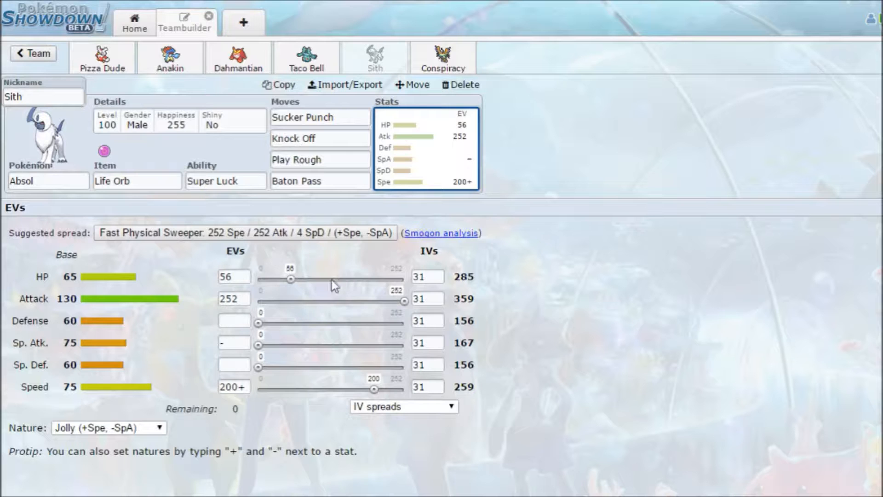
mouse_move(308, 308)
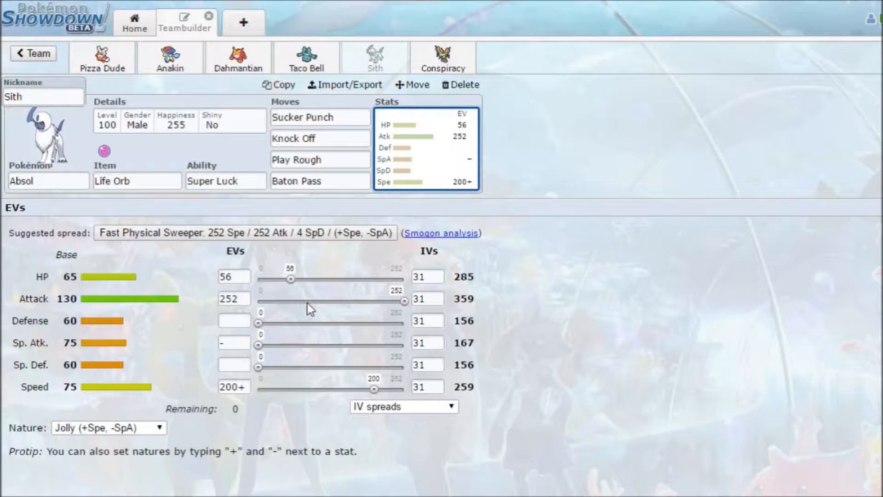
mouse_move(219, 90)
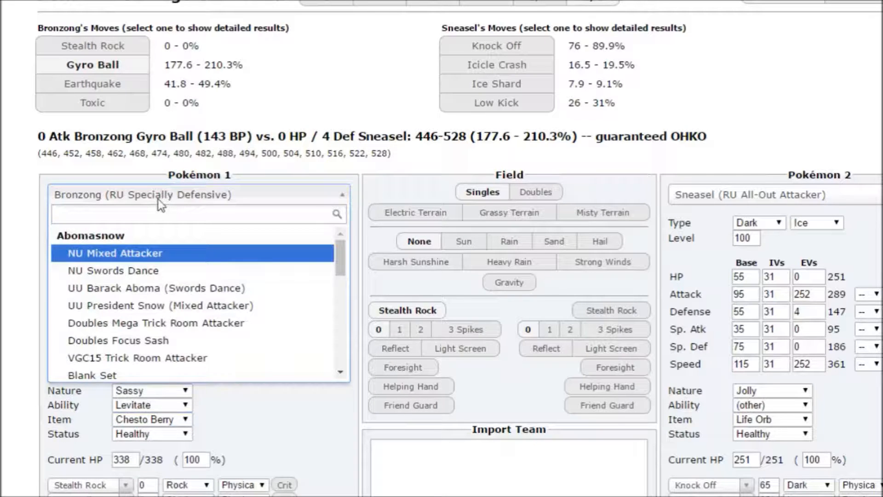
Load Absol's RU All-Out Attacker set in the calculator with 56 HP EVs.
text(abso)
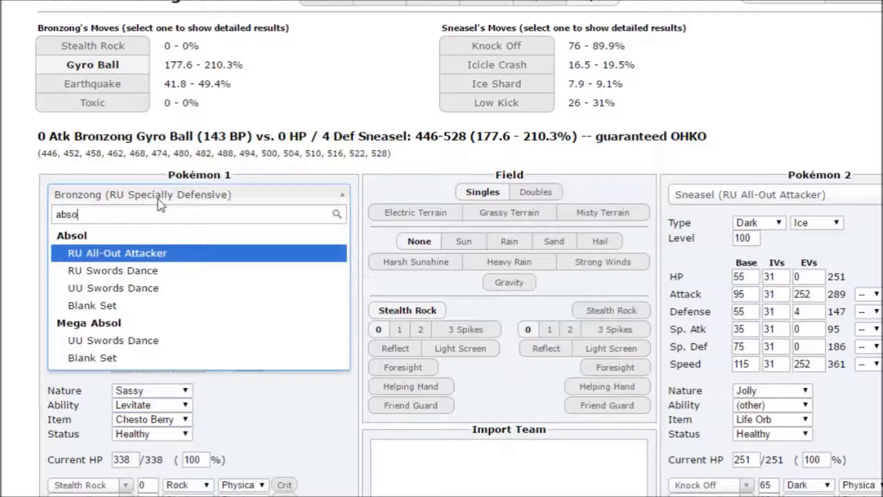
click(117, 253)
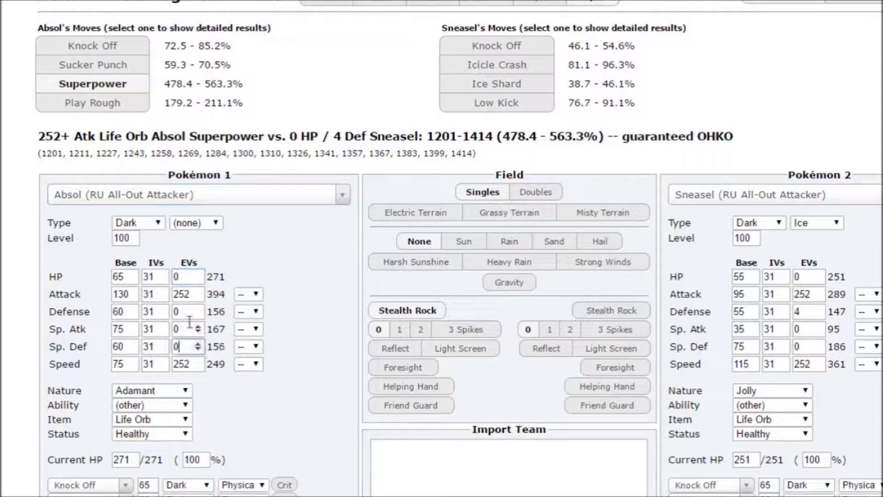
click(186, 276)
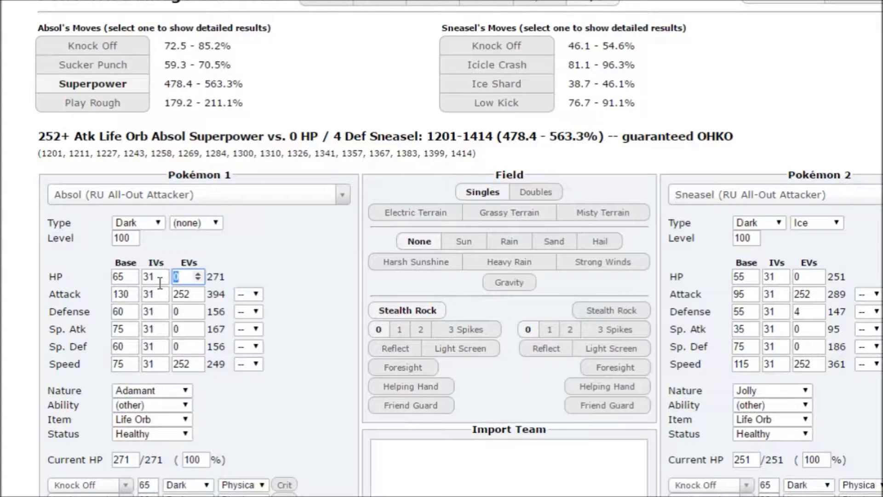
text(56)
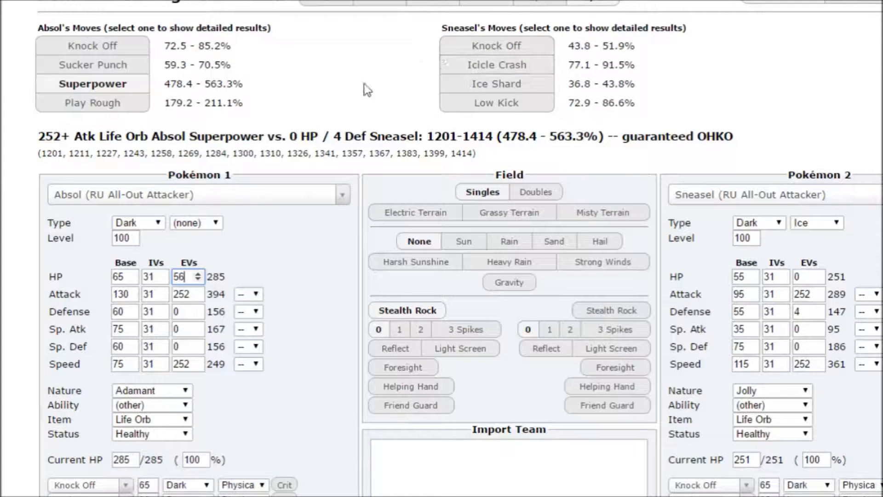
click(92, 65)
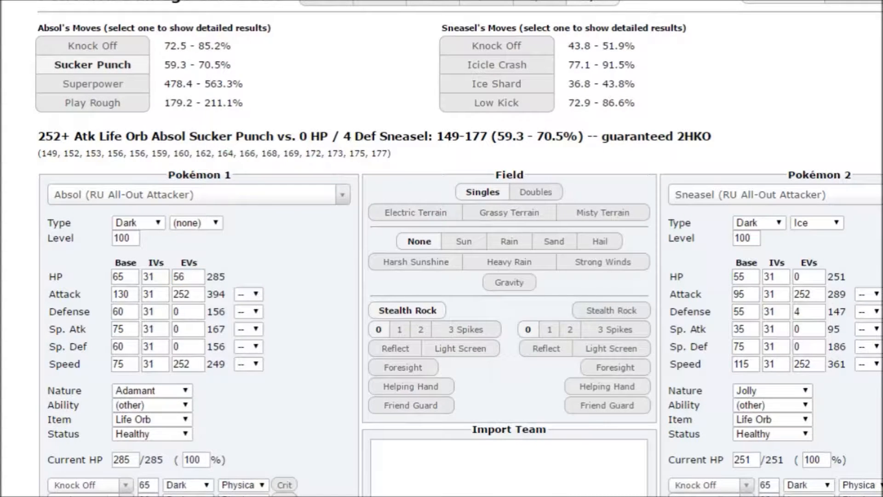
Compare critical-hit Sucker Punch against Superpower damage on Sneasel.
click(92, 83)
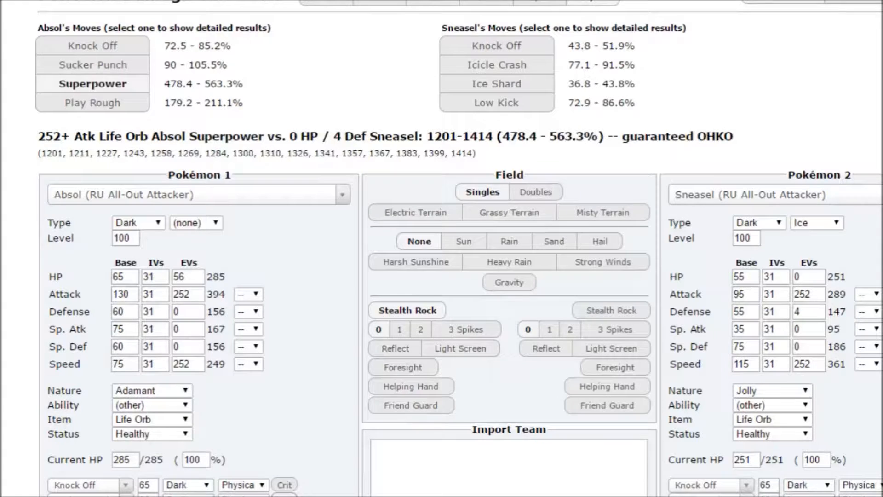
click(92, 65)
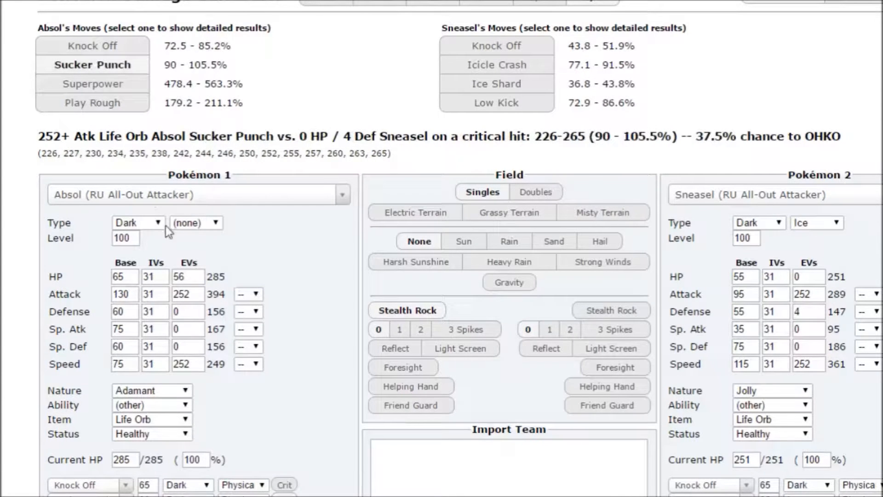
click(93, 84)
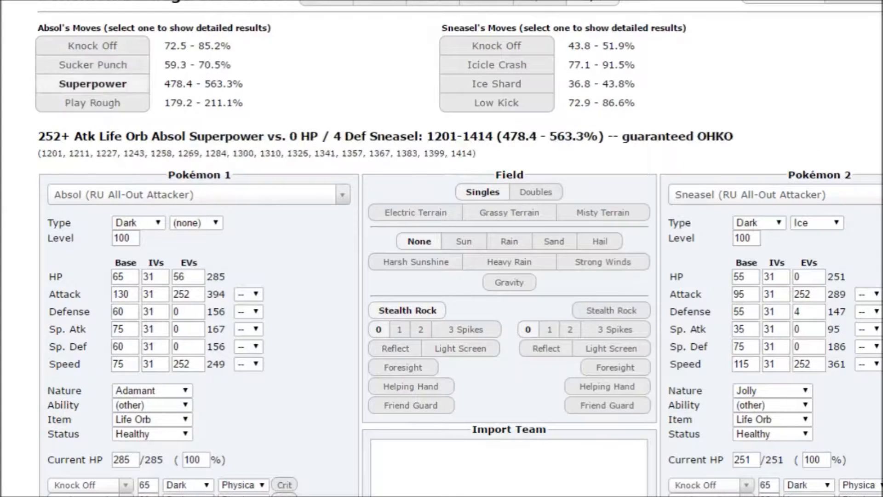
click(186, 23)
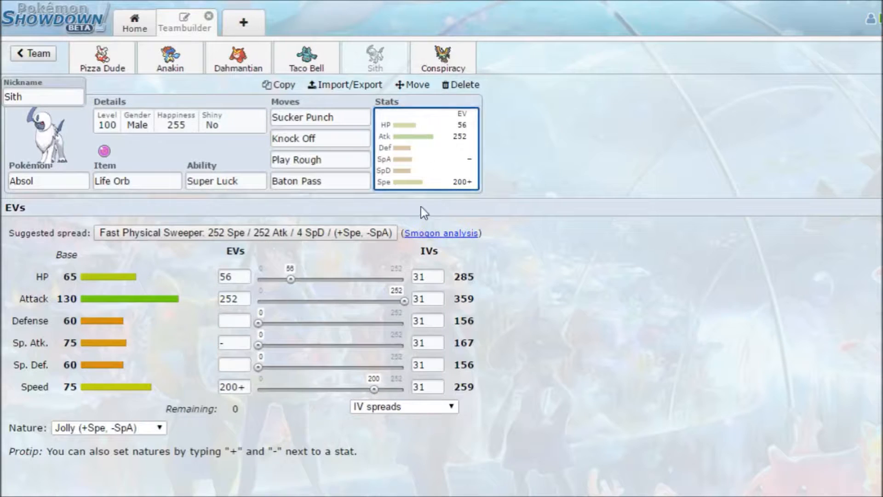
mouse_move(445, 149)
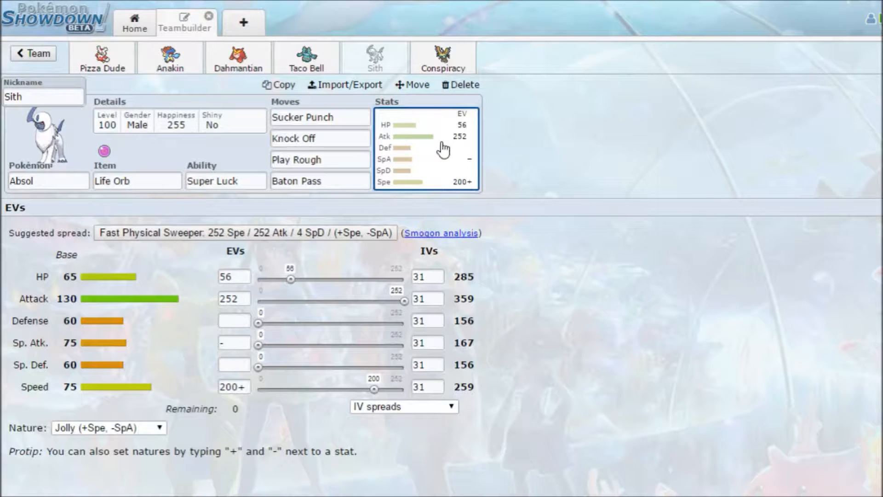
Look over Sigilyph 'Conspiracy' and scroll through the league stat spreadsheet.
click(443, 57)
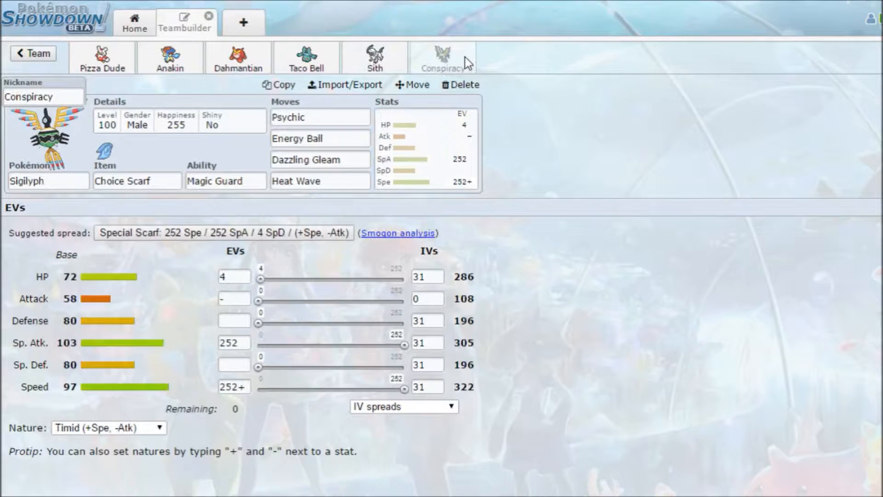
mouse_move(221, 160)
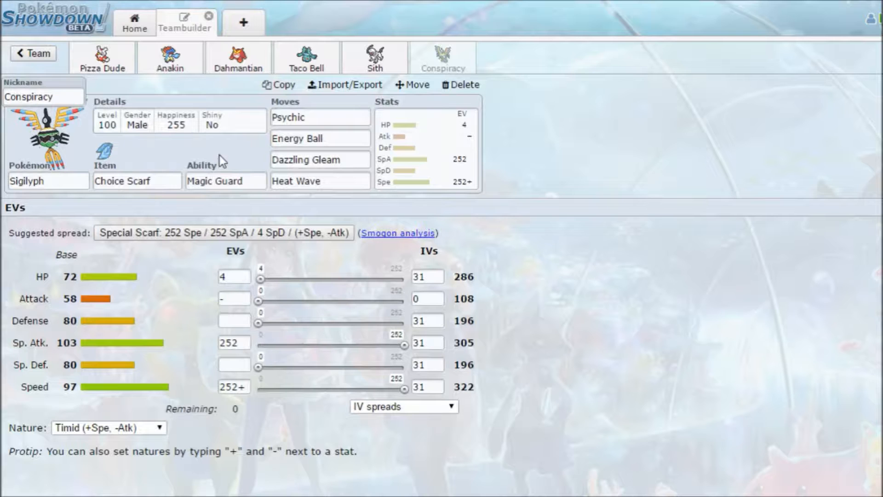
mouse_move(225, 160)
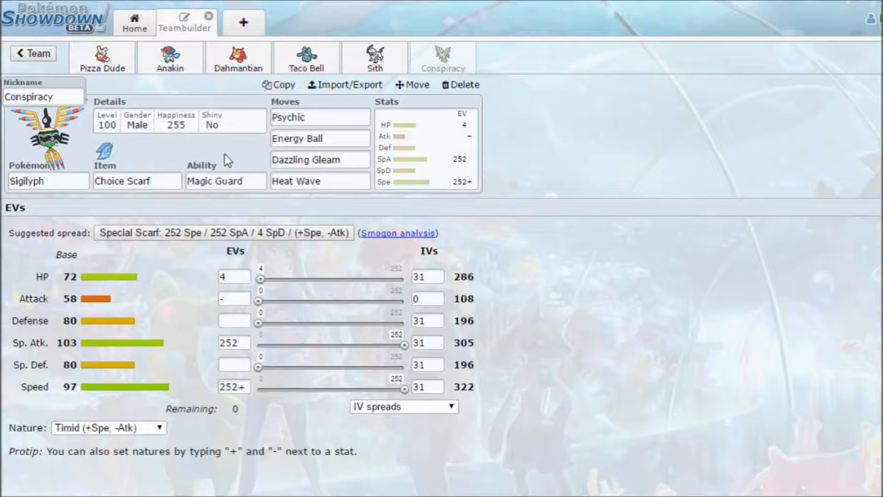
click(319, 138)
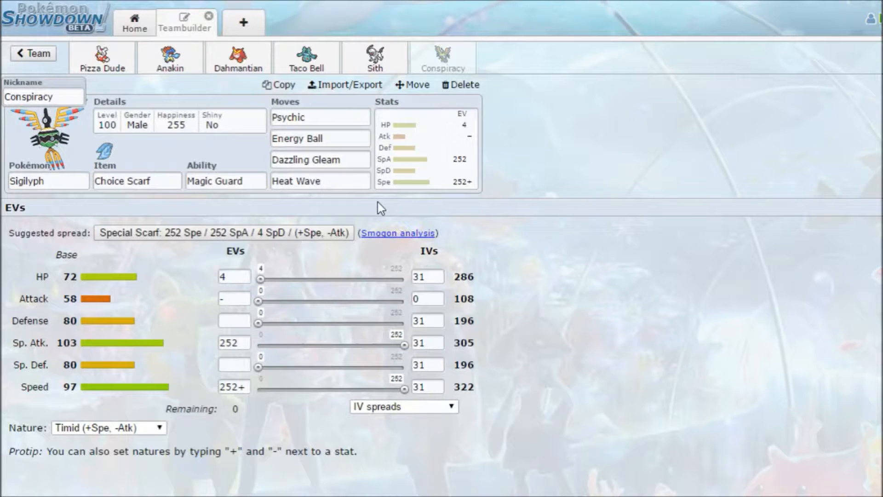
mouse_move(221, 148)
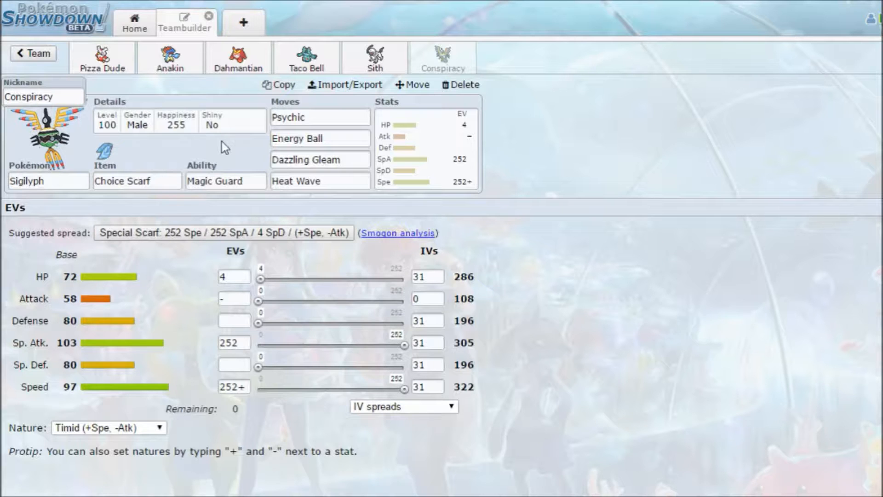
mouse_move(228, 78)
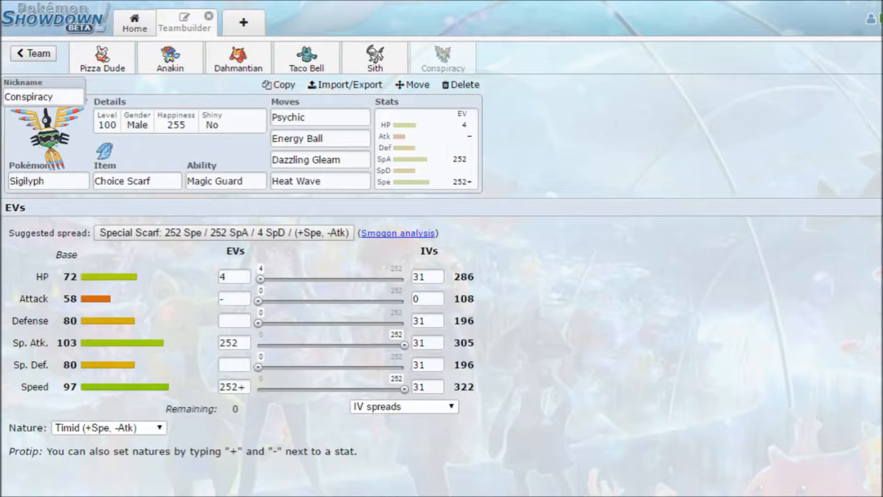
click(33, 53)
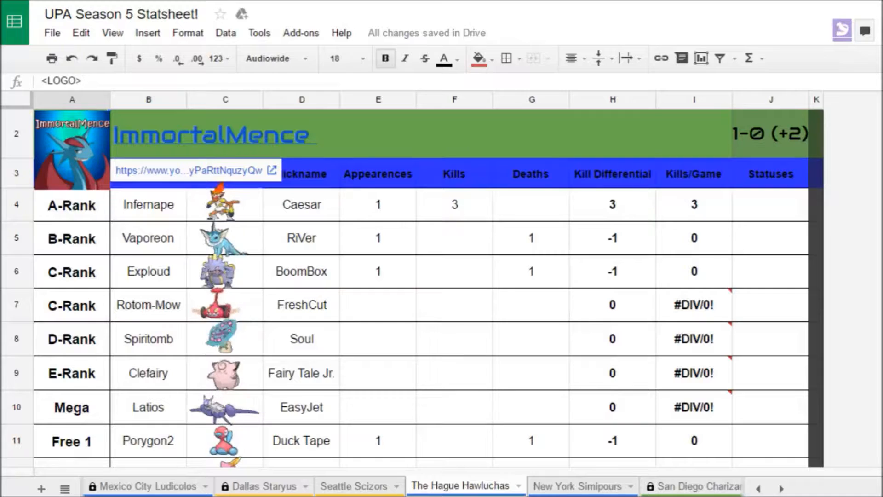
scroll(down, 3)
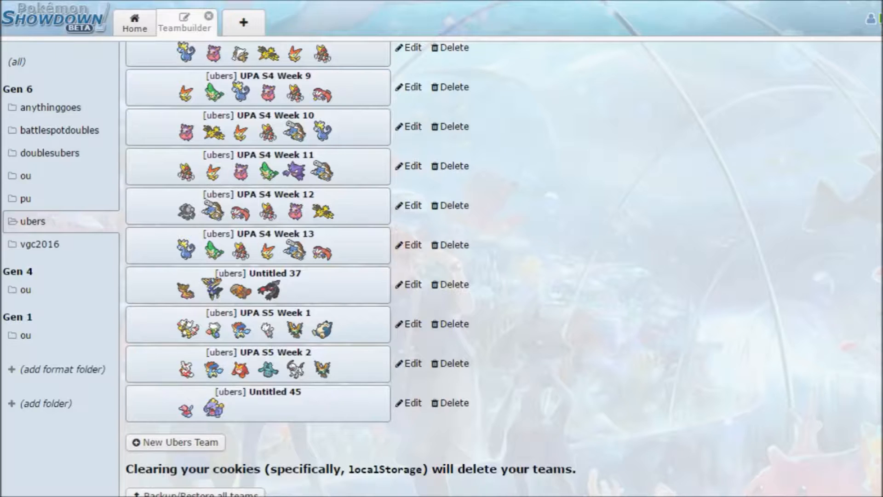
Add Rotom-Mow with Timid nature to Untitled 45, then switch to UPA S5 Week 2.
click(408, 402)
text(roto)
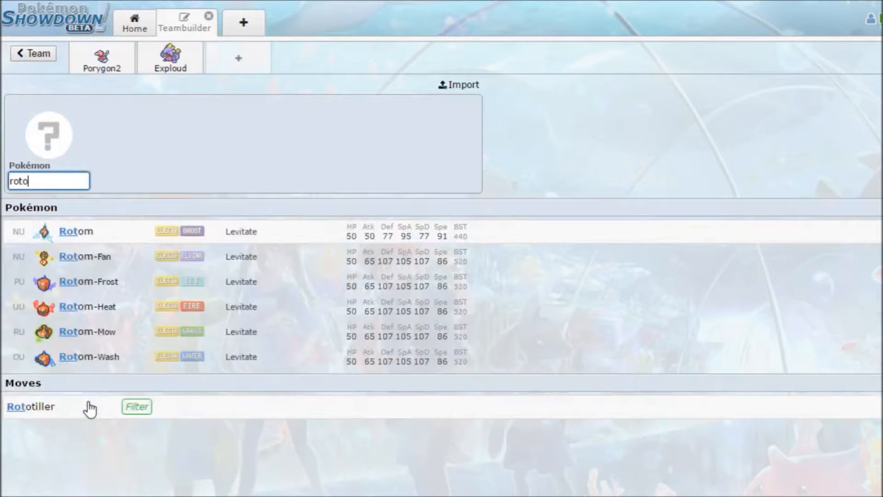
click(87, 331)
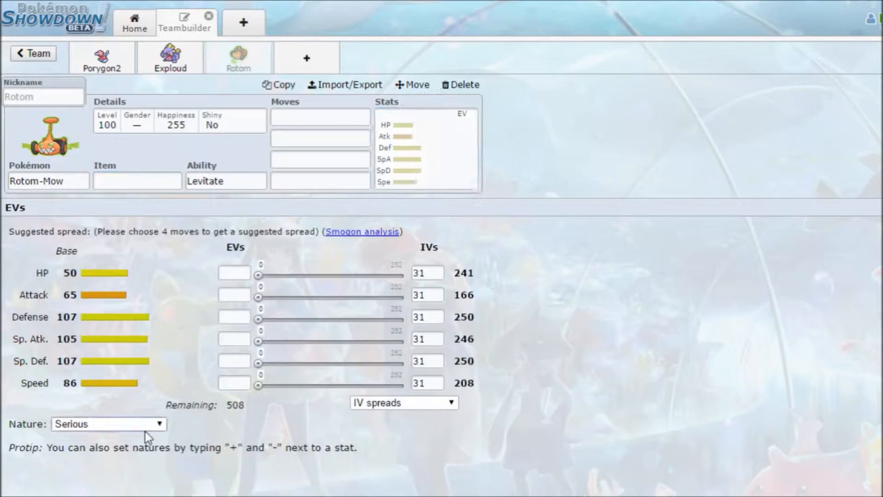
click(109, 424)
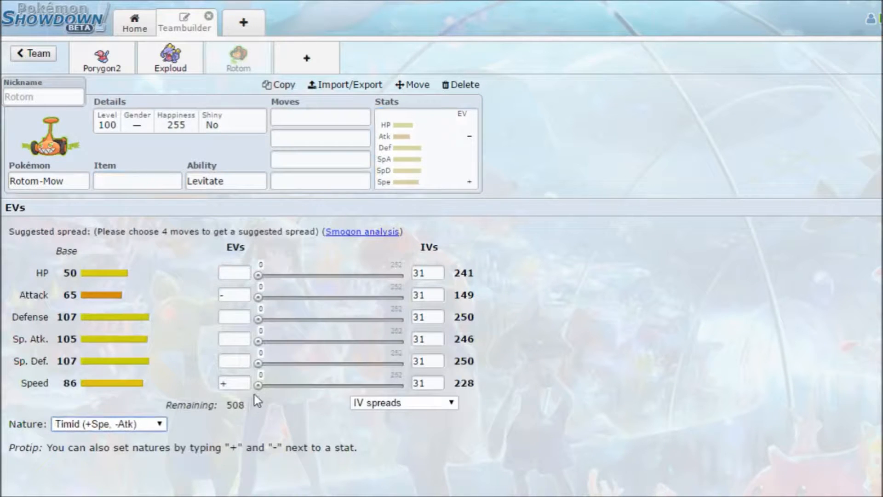
click(32, 53)
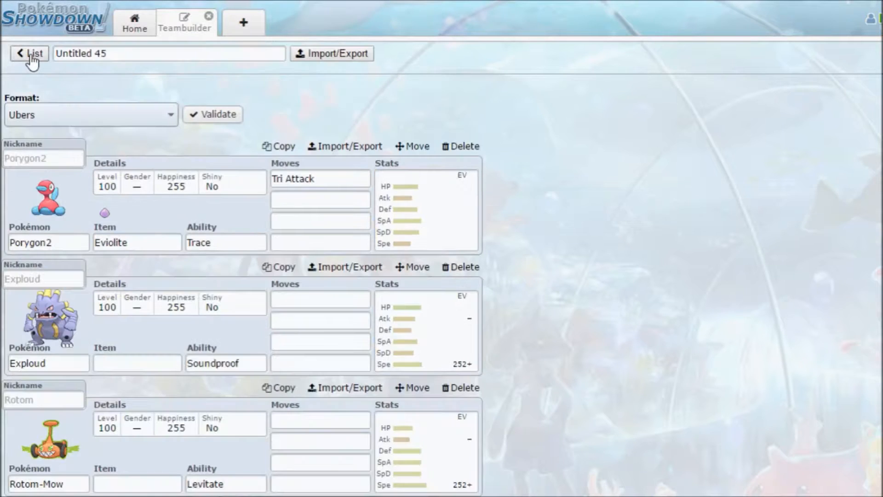
click(28, 53)
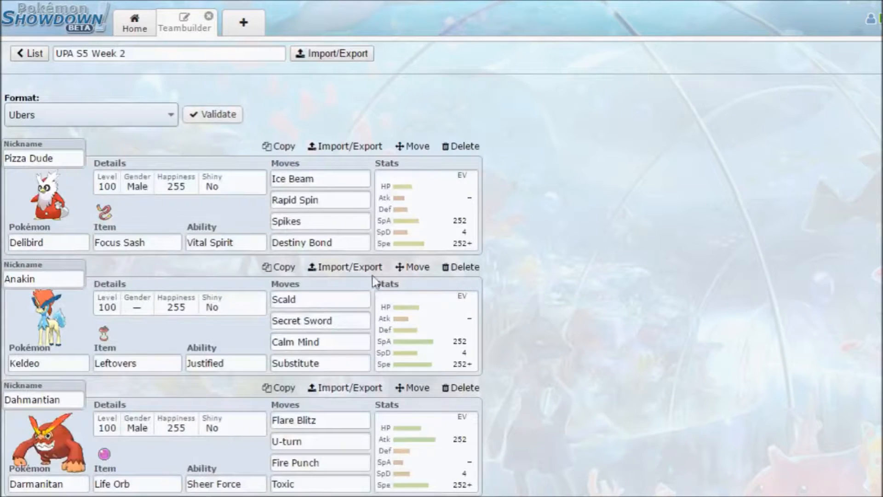
Reopen Sigilyph 'Conspiracy' and set its EVs to 84 HP and 172+ Speed.
click(443, 57)
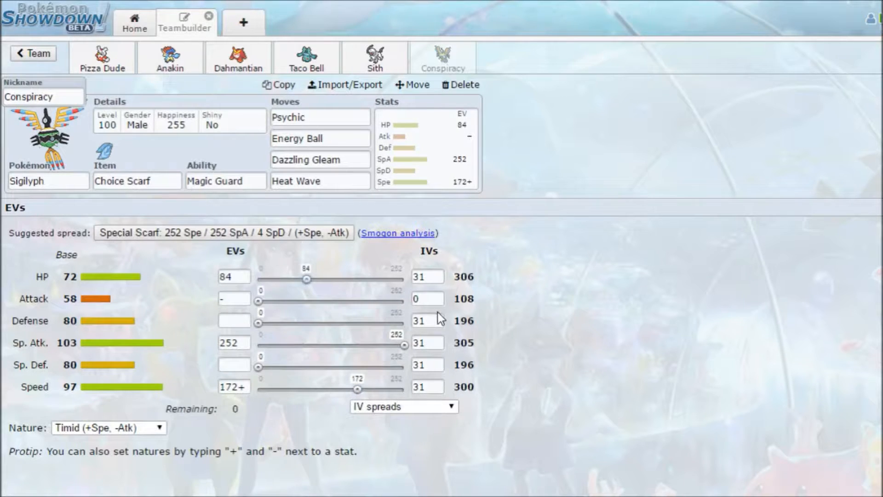
mouse_move(485, 278)
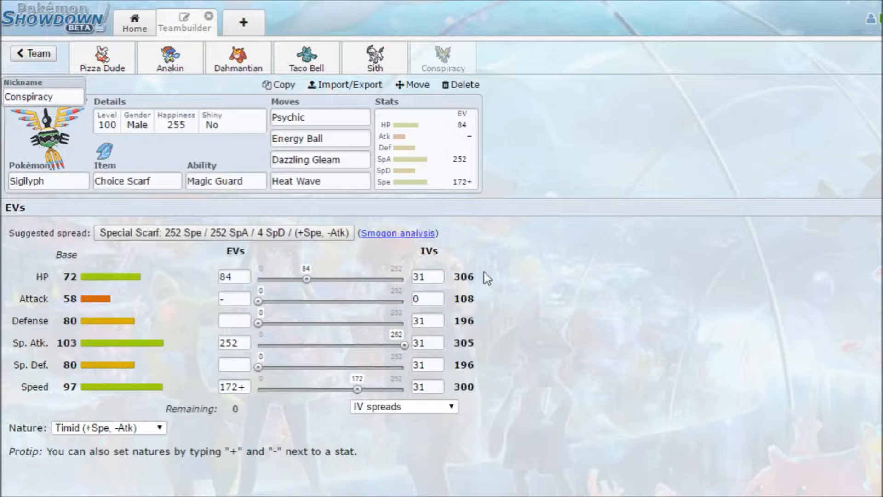
mouse_move(484, 274)
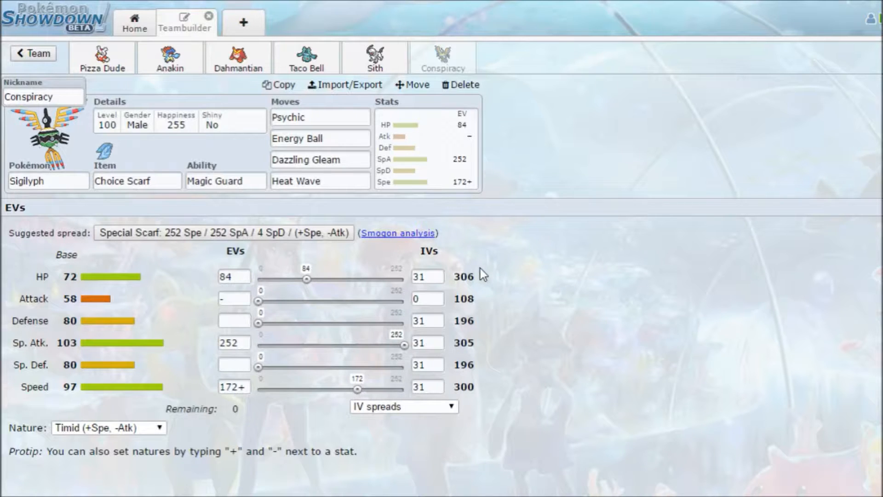
click(319, 117)
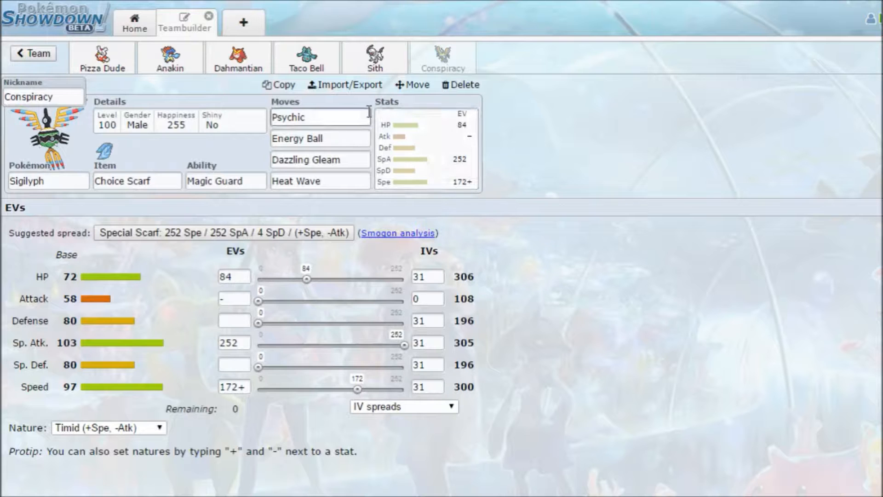
Review Sigilyph's Psychic, Energy Ball, Dazzling Gleam and Heat Wave, plus its Timid EV spread.
click(320, 117)
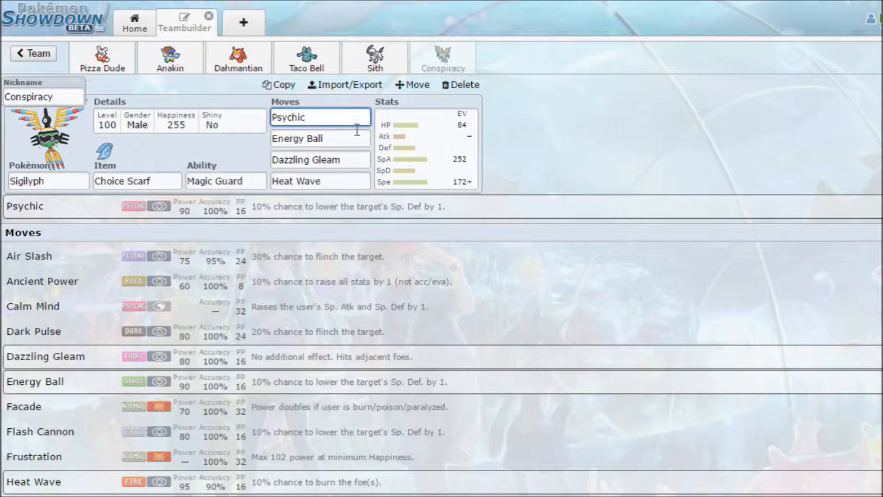
click(319, 139)
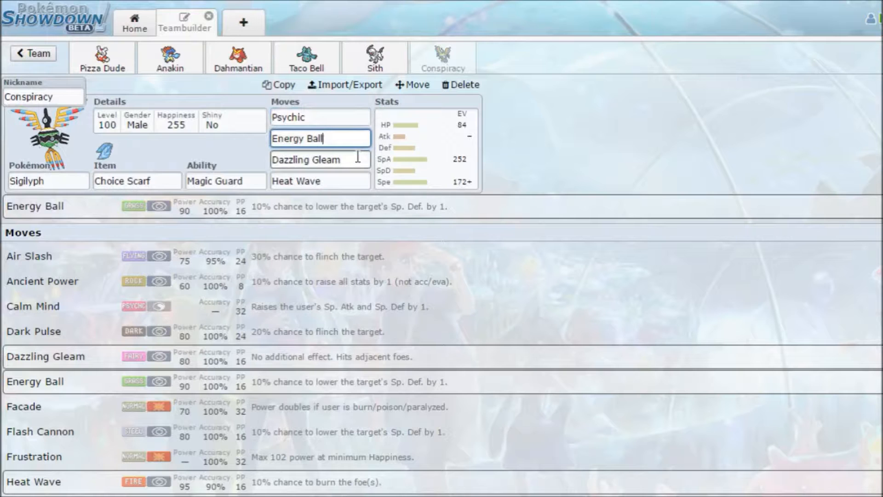
click(319, 159)
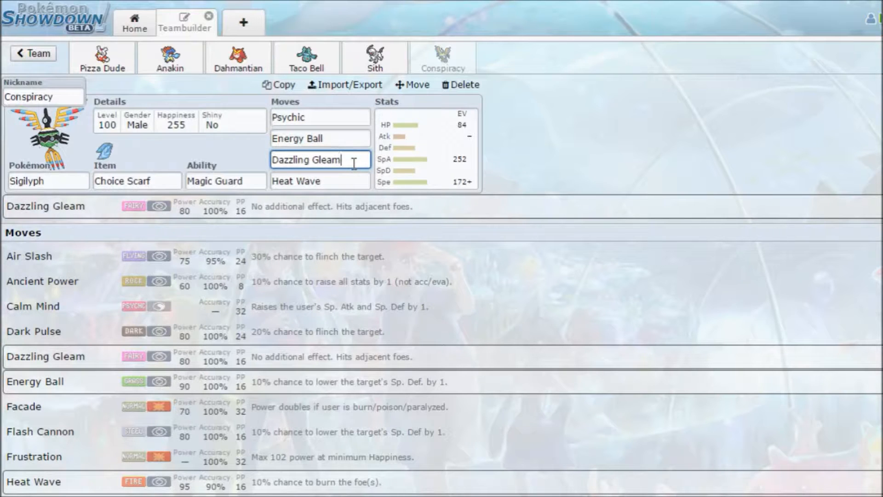
click(320, 181)
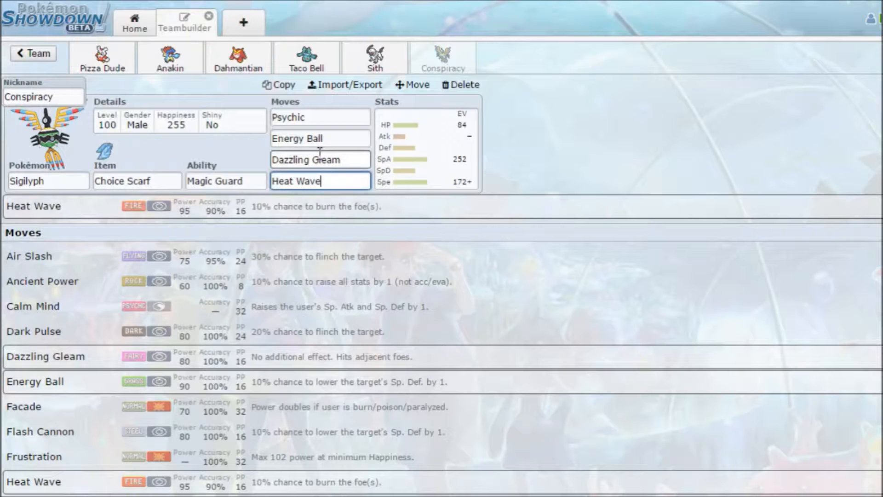
mouse_move(465, 191)
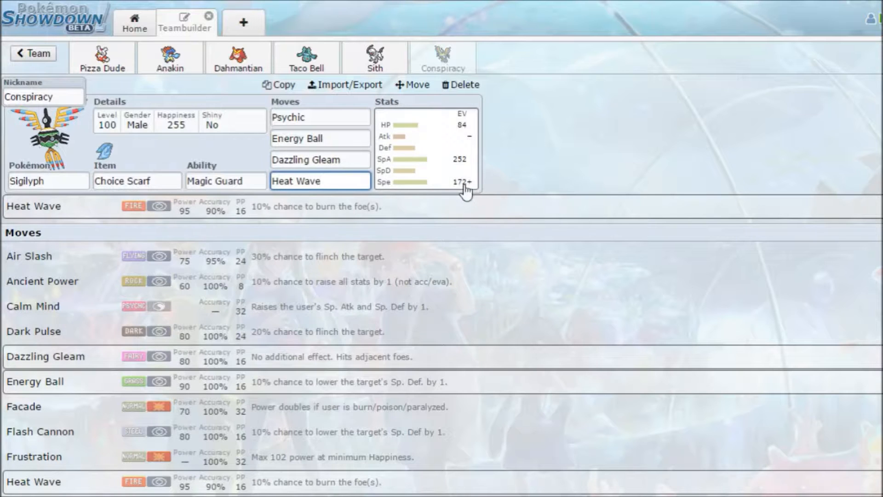
mouse_move(467, 193)
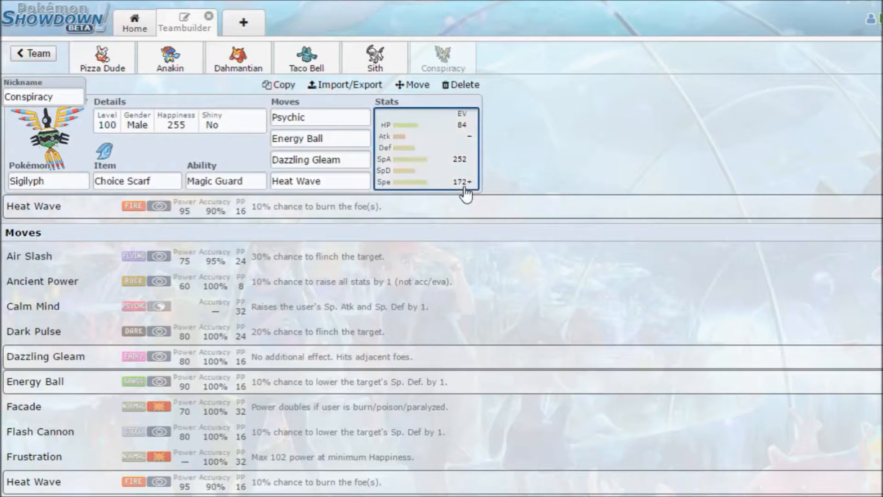
click(319, 181)
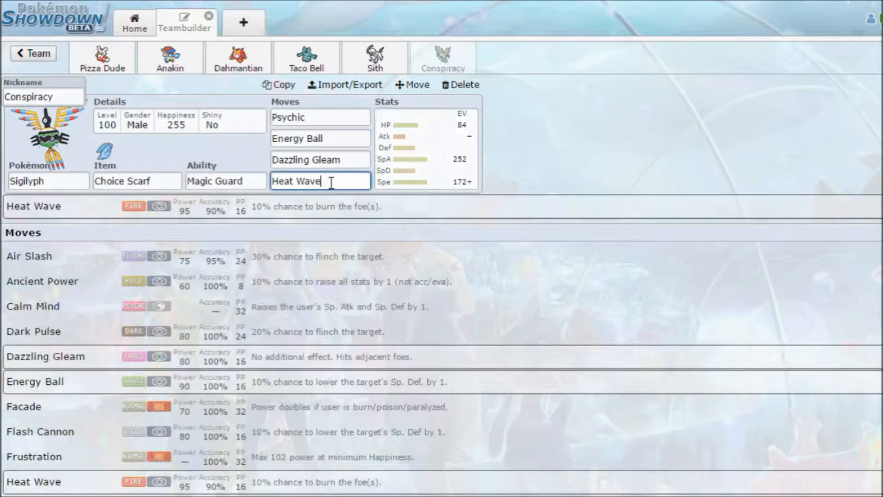
mouse_move(434, 193)
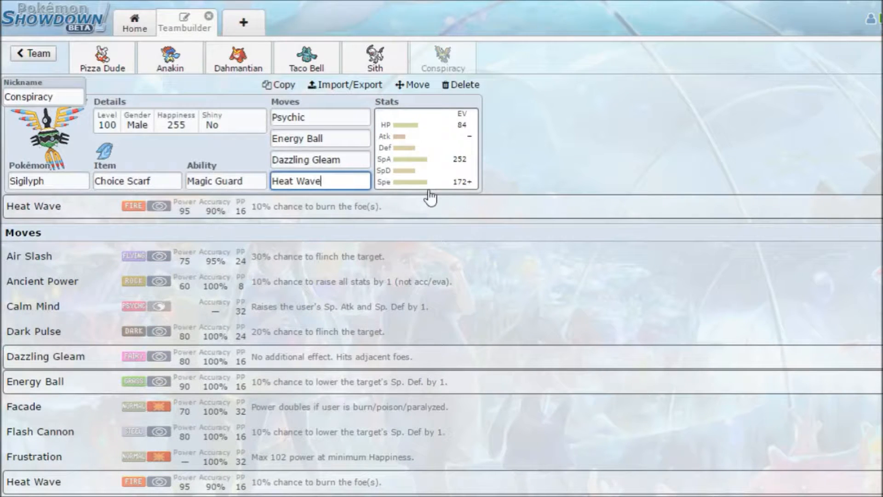
click(425, 146)
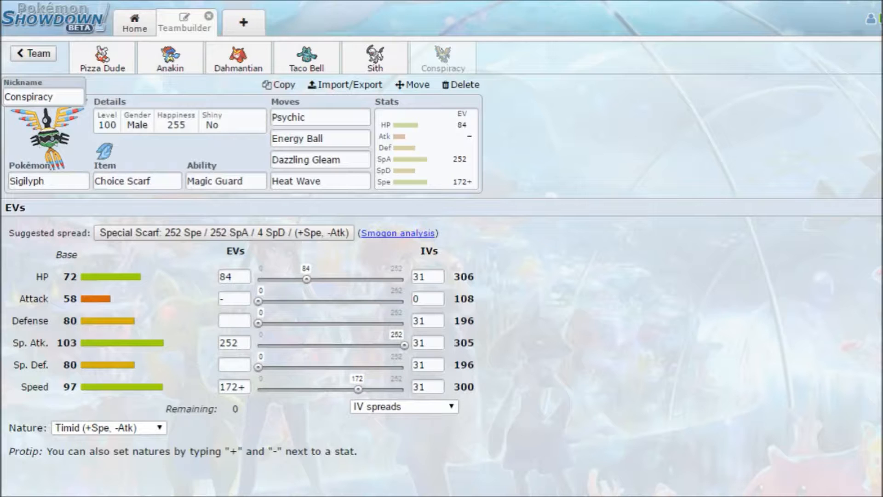
click(134, 23)
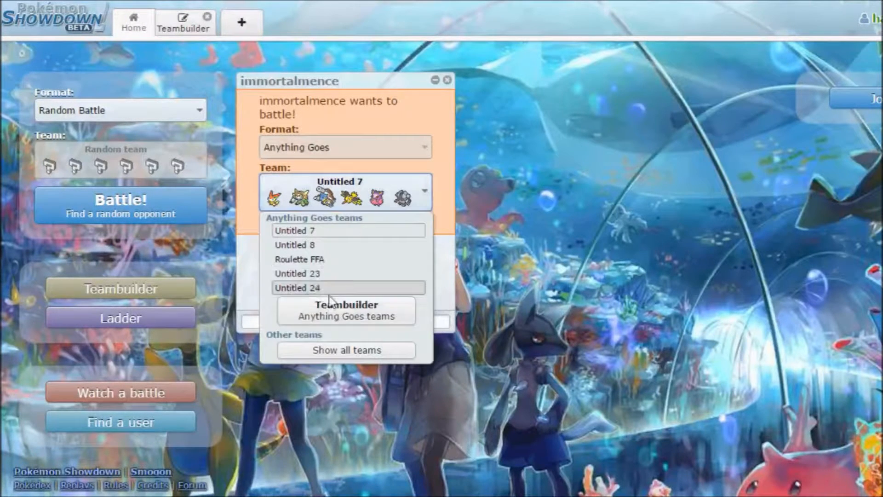
mouse_move(352, 365)
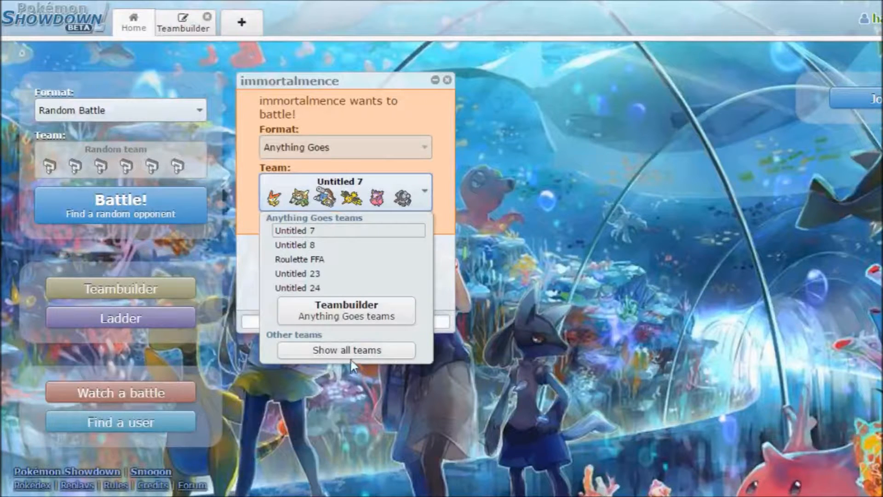
click(345, 349)
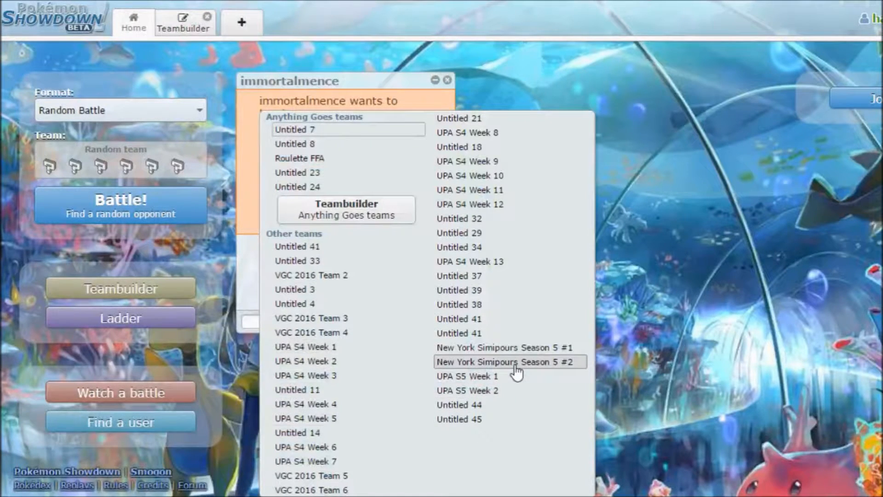
click(467, 390)
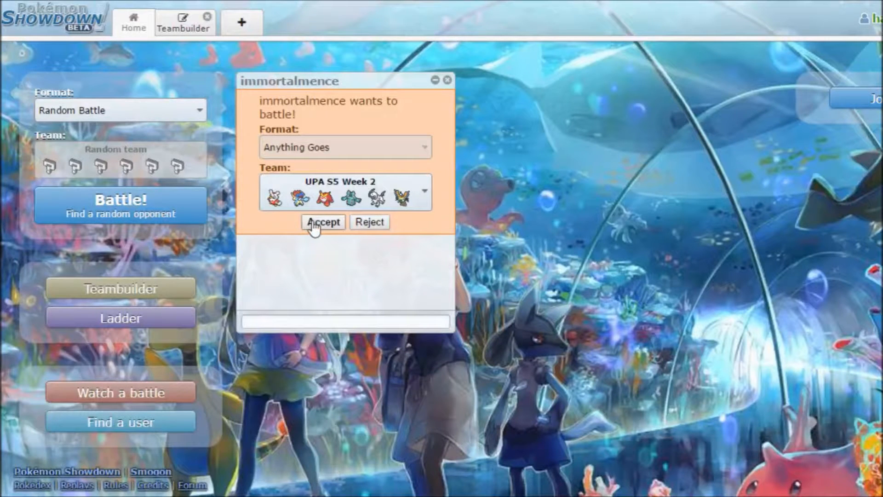
click(323, 221)
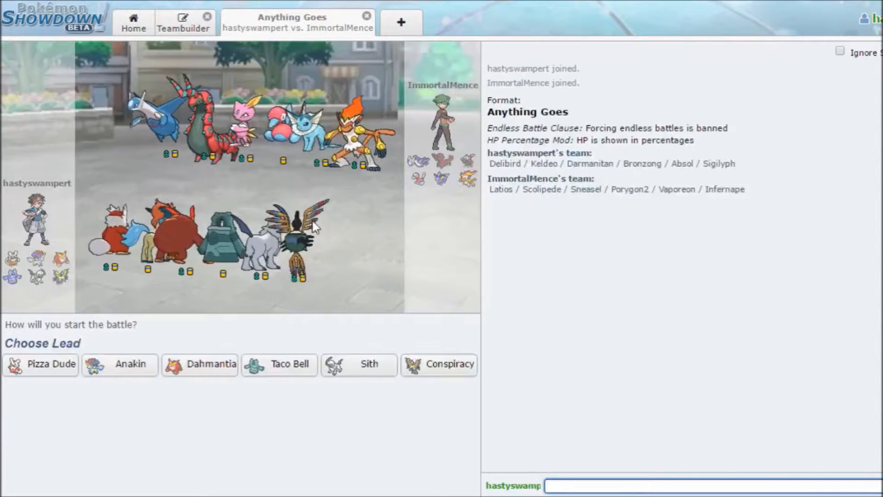
mouse_move(346, 318)
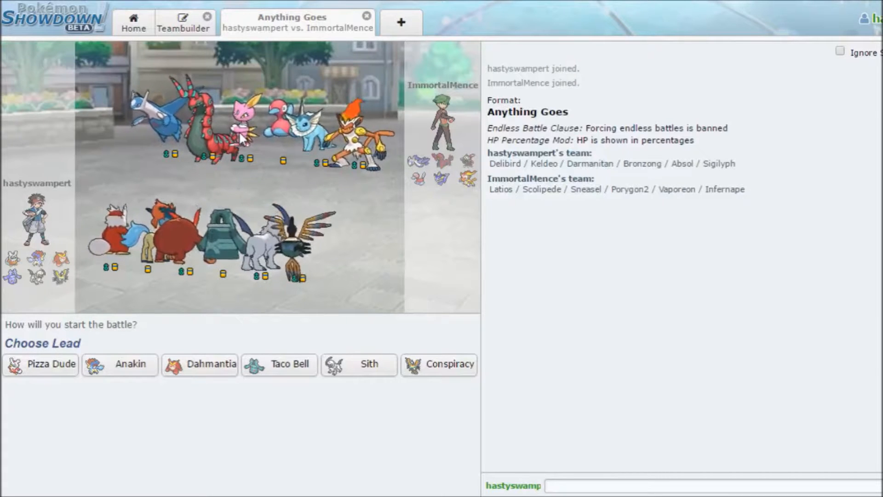
mouse_move(358, 364)
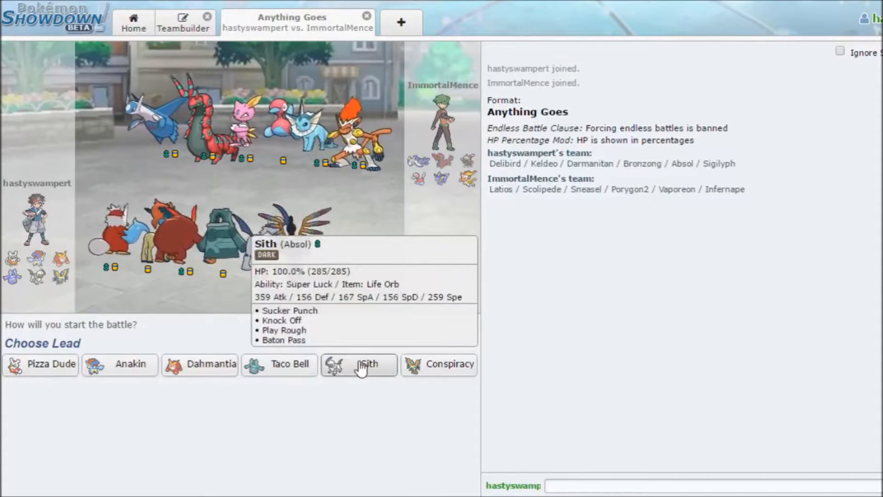
mouse_move(119, 364)
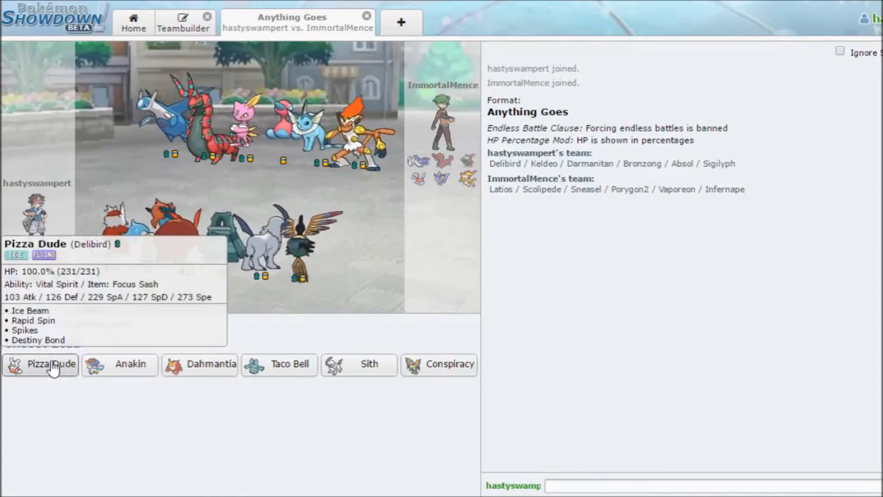
Lock in Pizza Dude the Delibird as the lead from team preview.
click(40, 364)
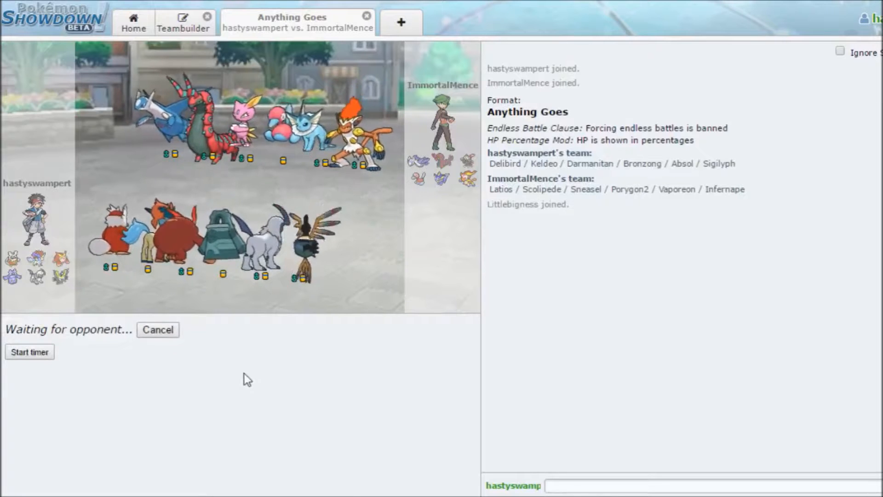
mouse_move(256, 217)
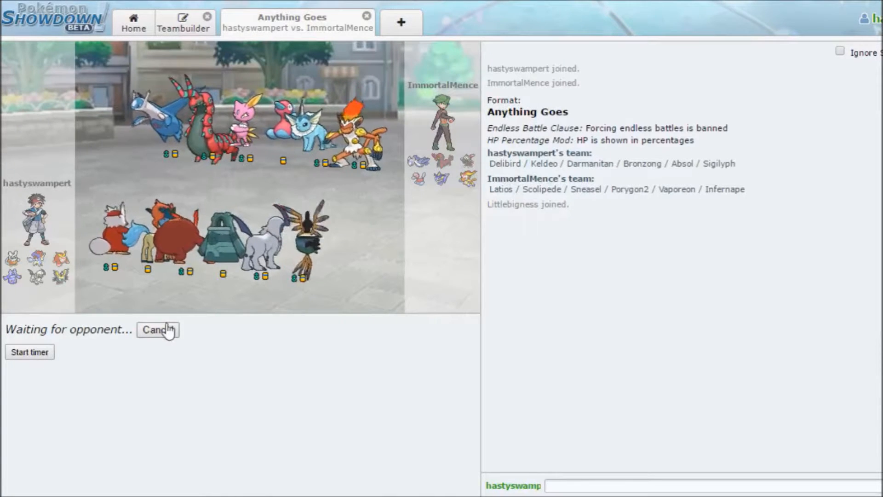
mouse_move(129, 364)
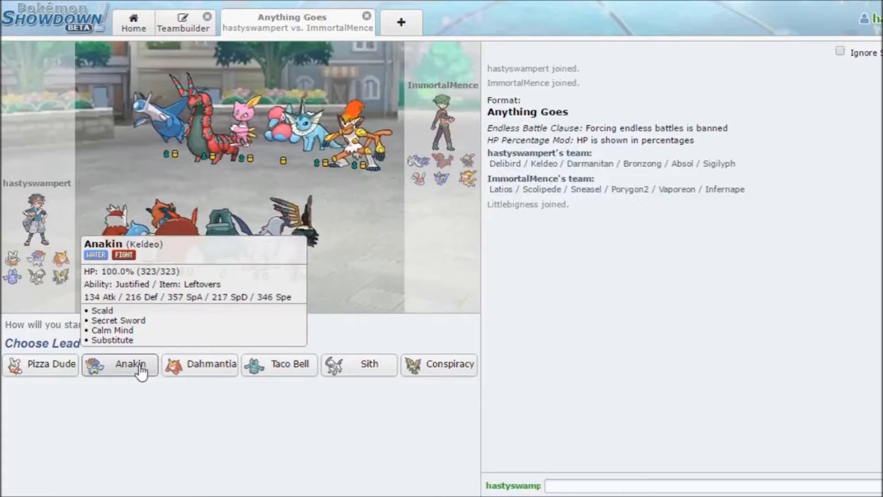
mouse_move(199, 364)
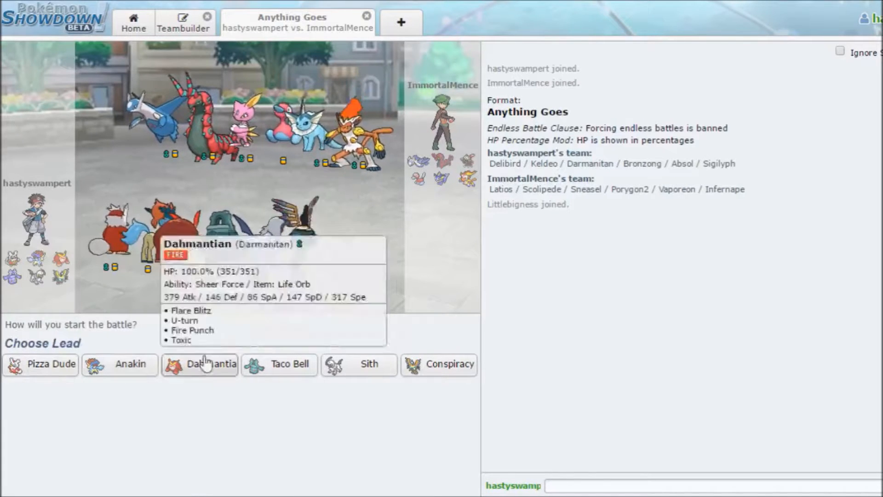
mouse_move(158, 130)
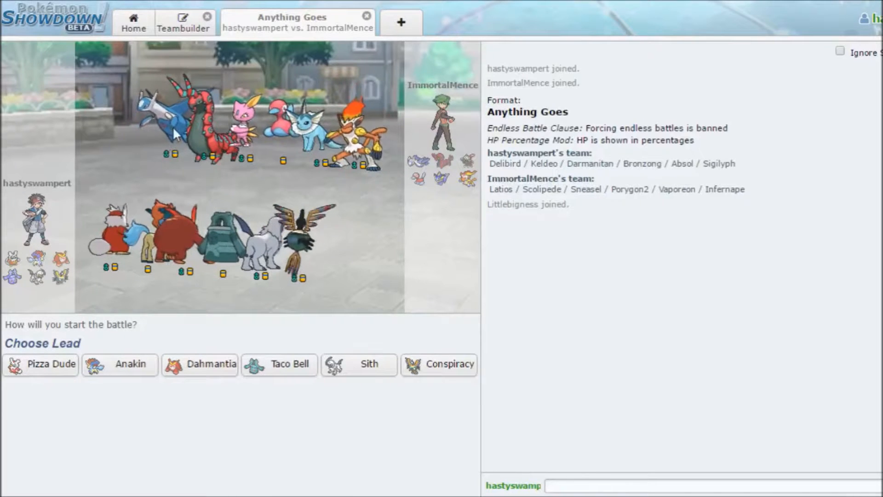
mouse_move(40, 364)
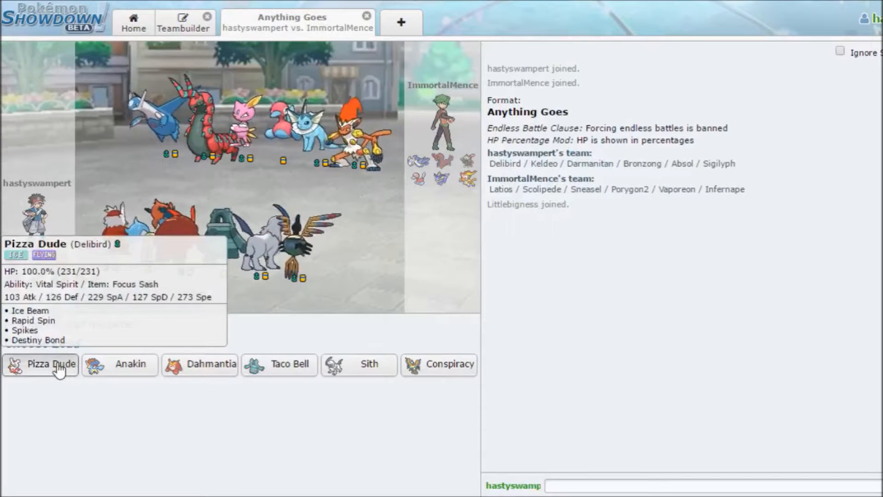
click(40, 364)
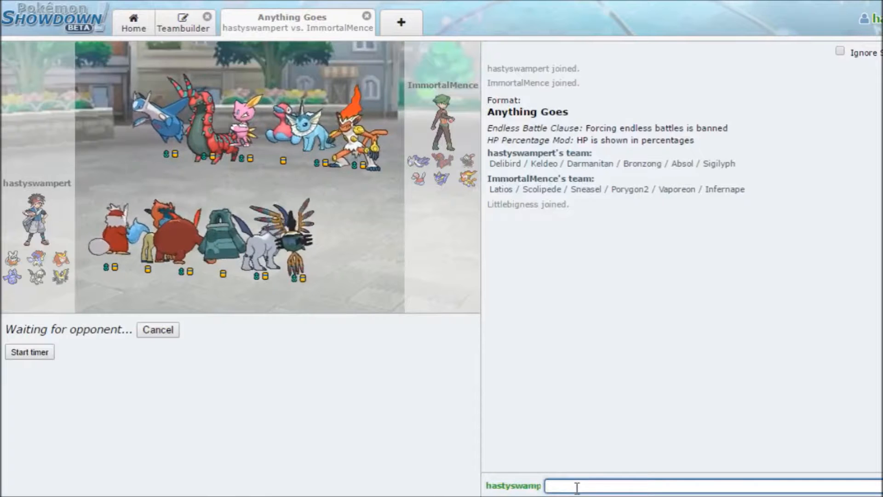
Send 'have fun' to the opponent in the battle chat.
key(Return)
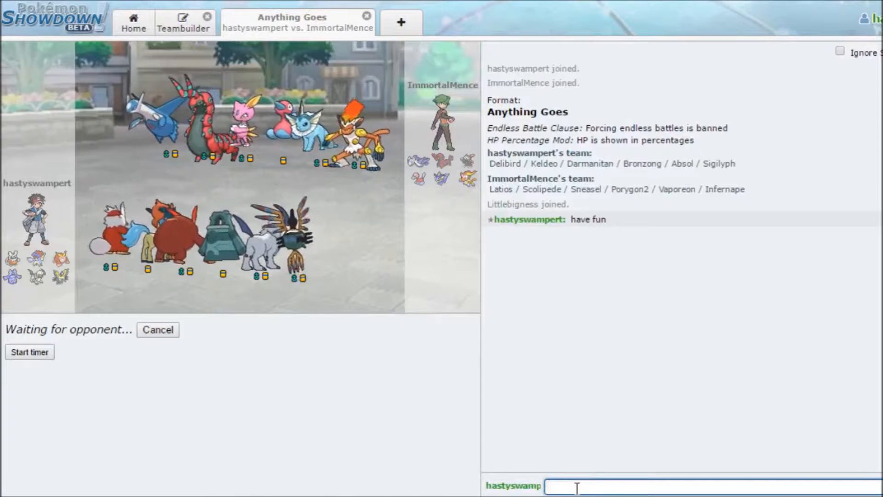
mouse_move(429, 434)
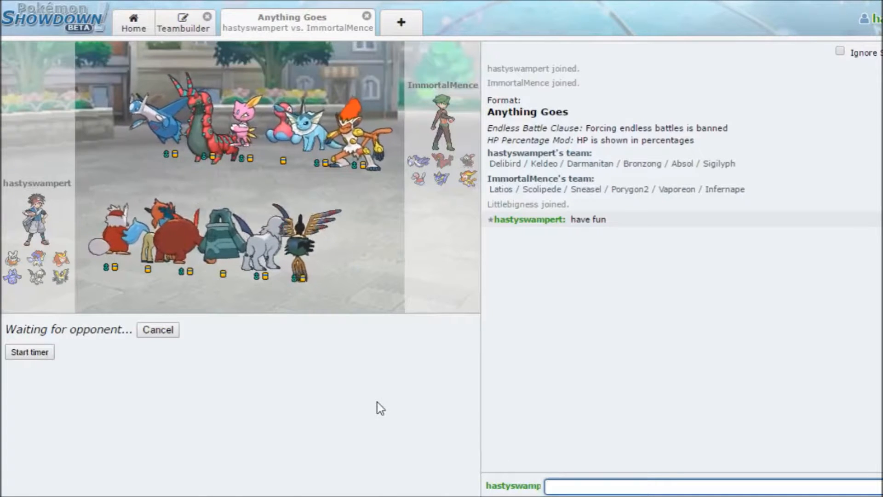
mouse_move(394, 423)
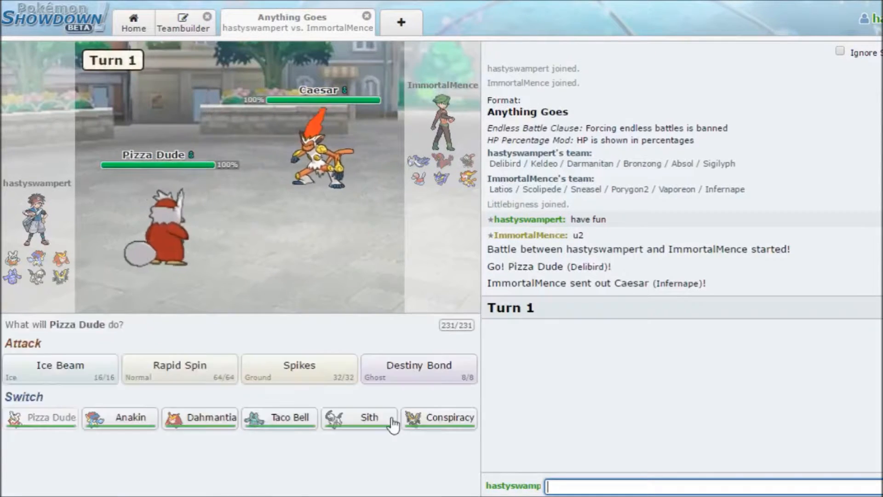
mouse_move(360, 417)
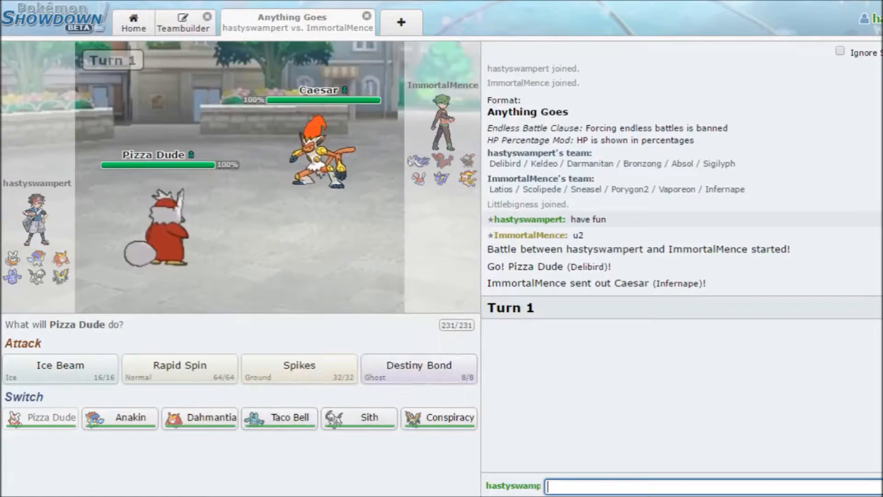
mouse_move(280, 418)
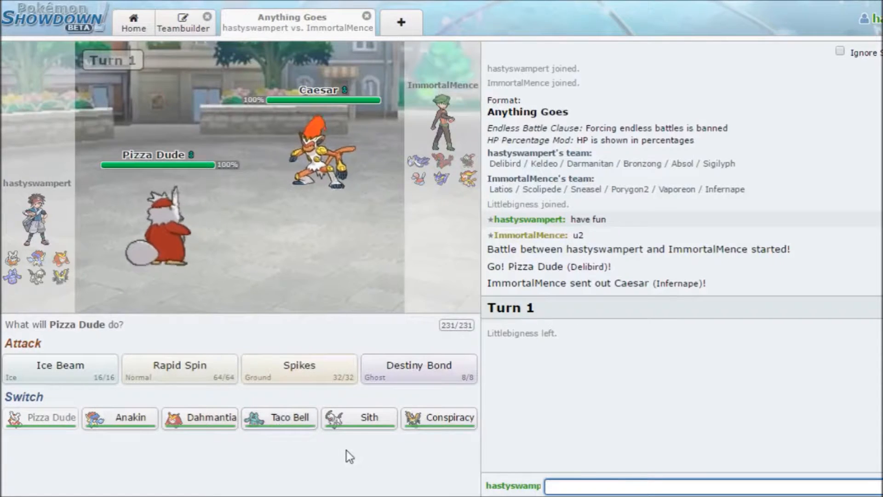
mouse_move(133, 417)
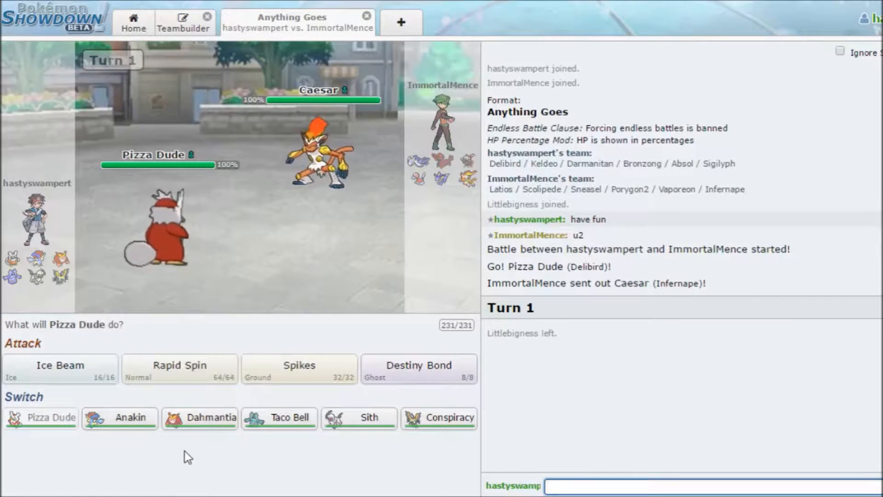
mouse_move(299, 369)
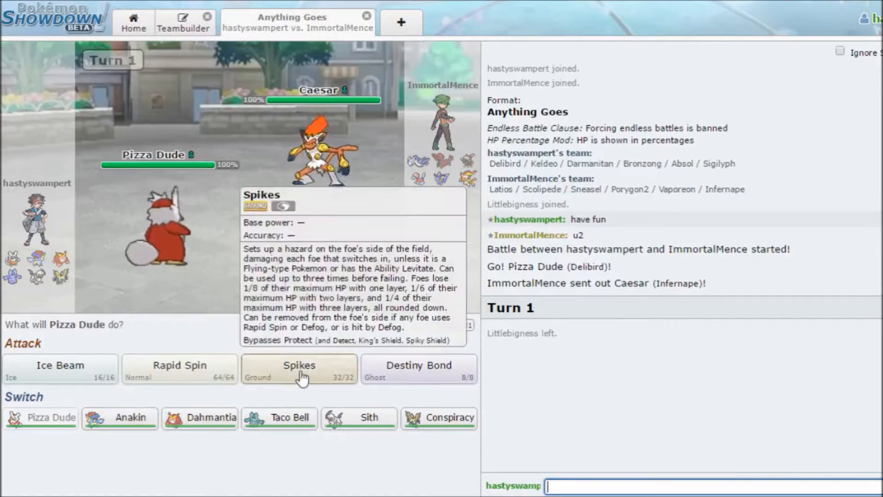
click(299, 369)
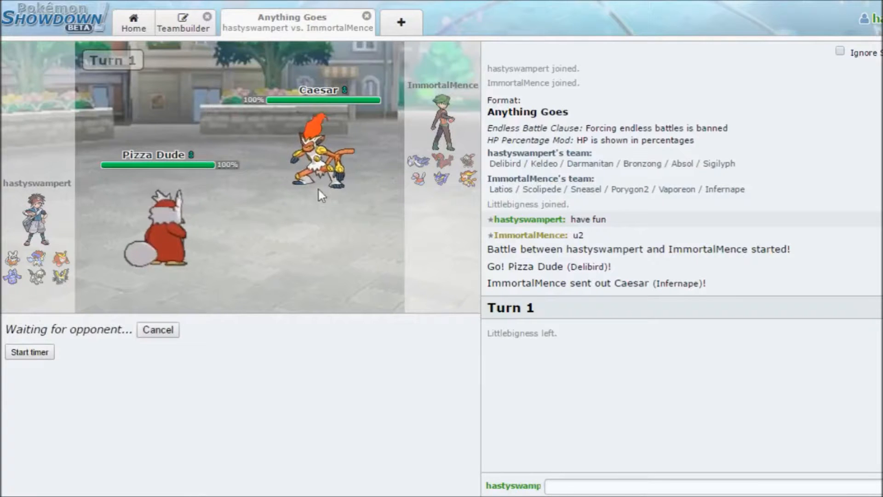
mouse_move(339, 351)
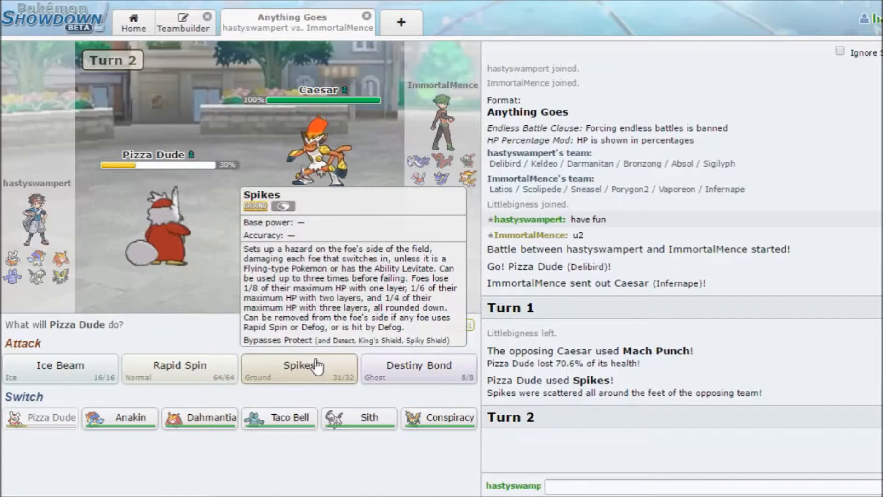
mouse_move(253, 335)
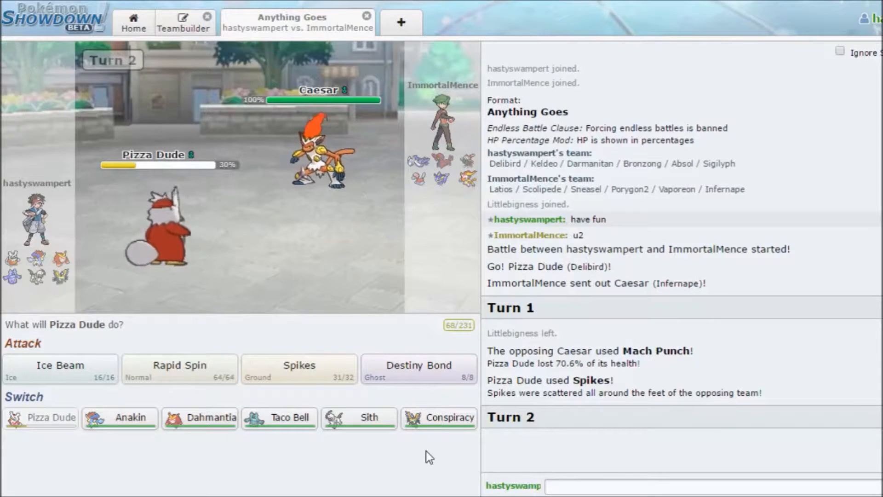
mouse_move(439, 418)
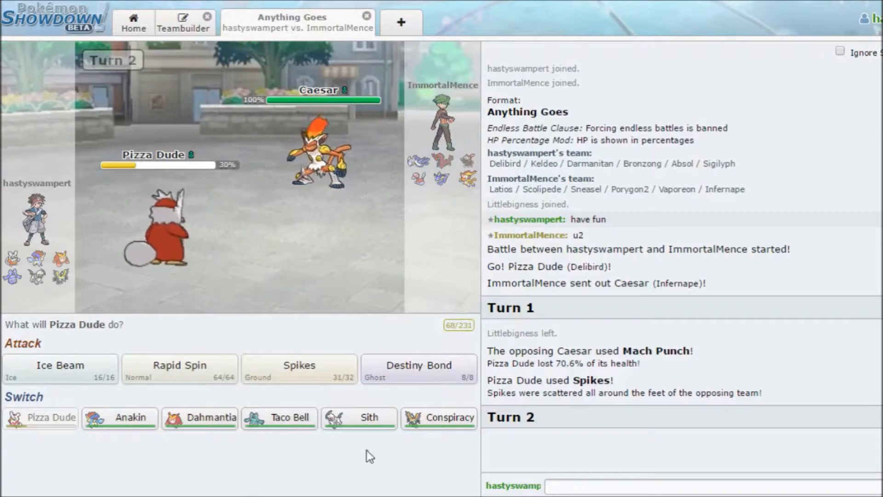
mouse_move(439, 418)
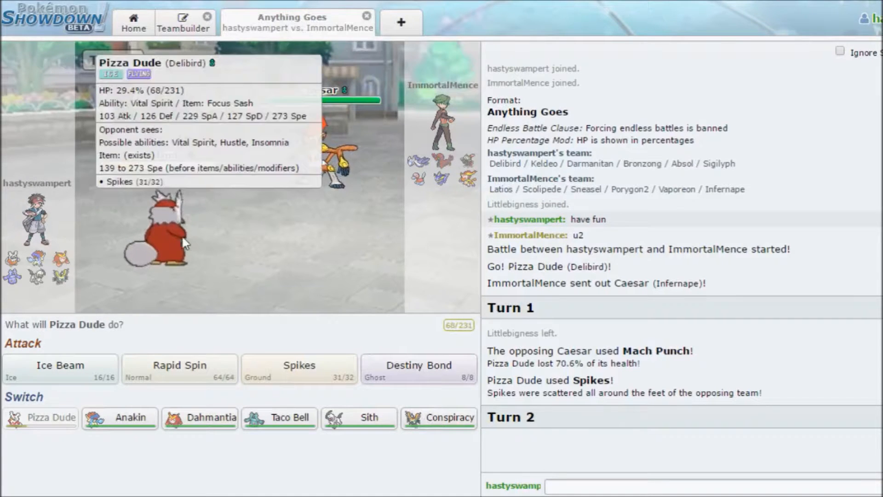
mouse_move(419, 369)
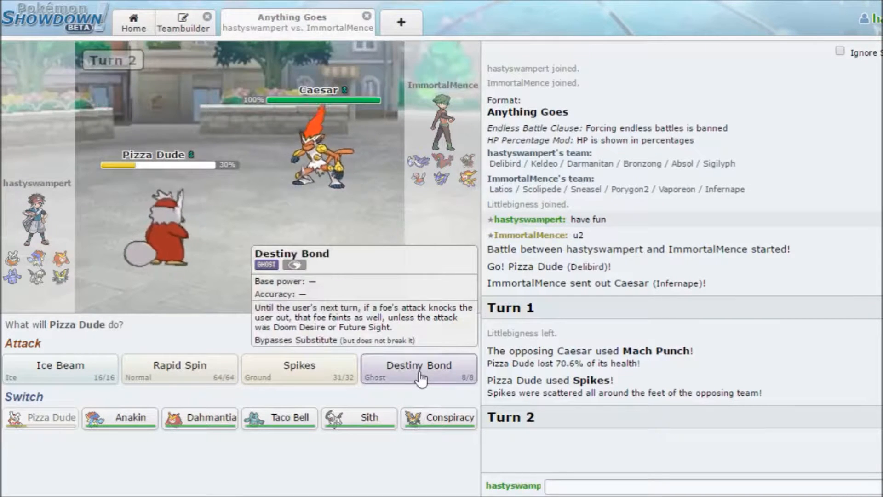
Have Pizza Dude use Destiny Bond on Turn 2.
click(418, 370)
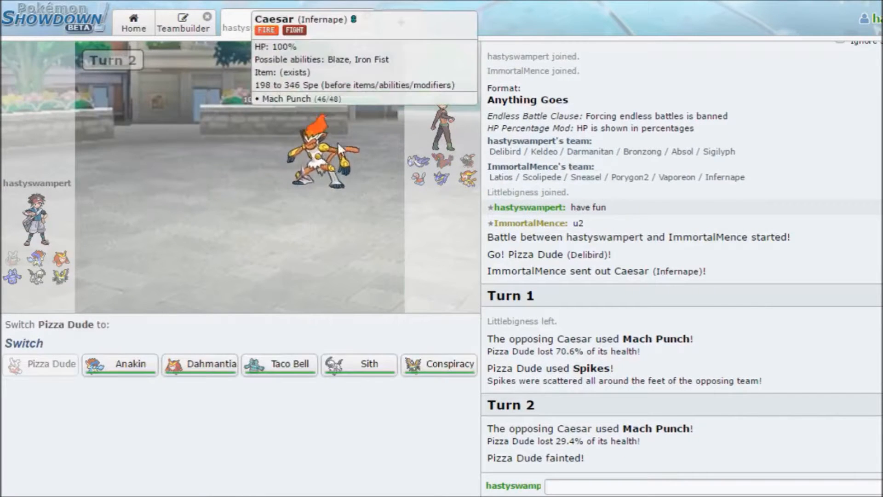
mouse_move(119, 363)
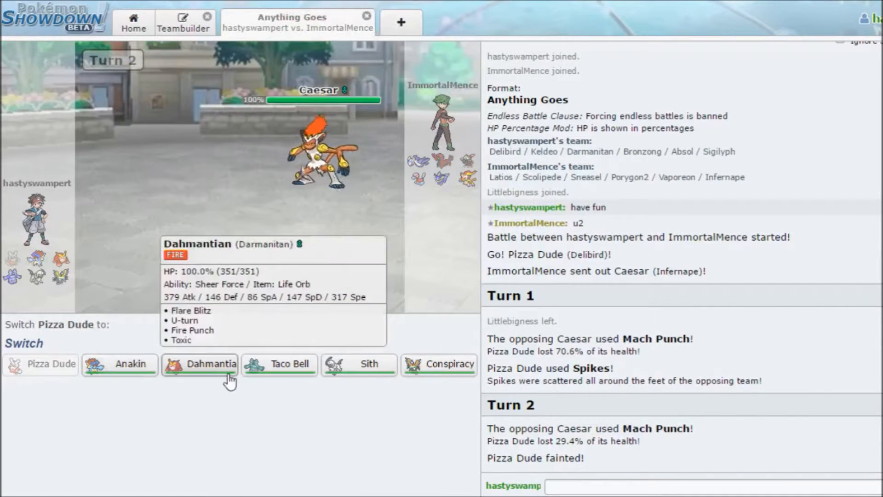
mouse_move(354, 206)
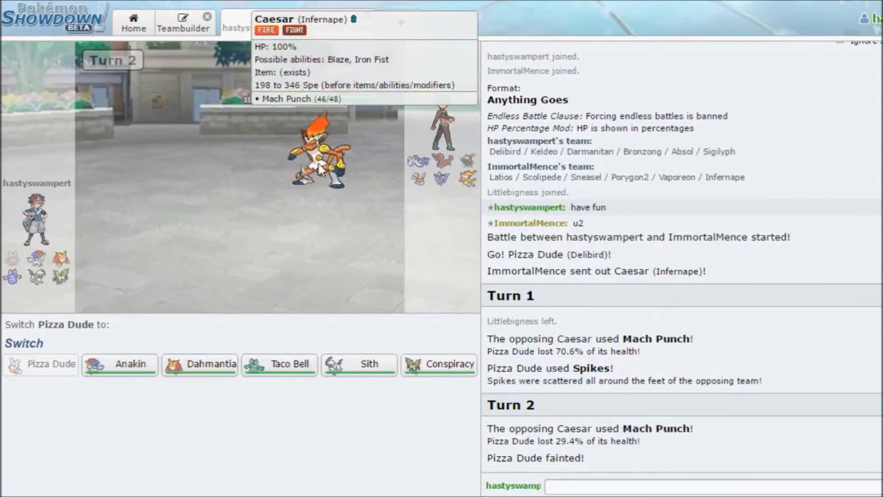
mouse_move(438, 364)
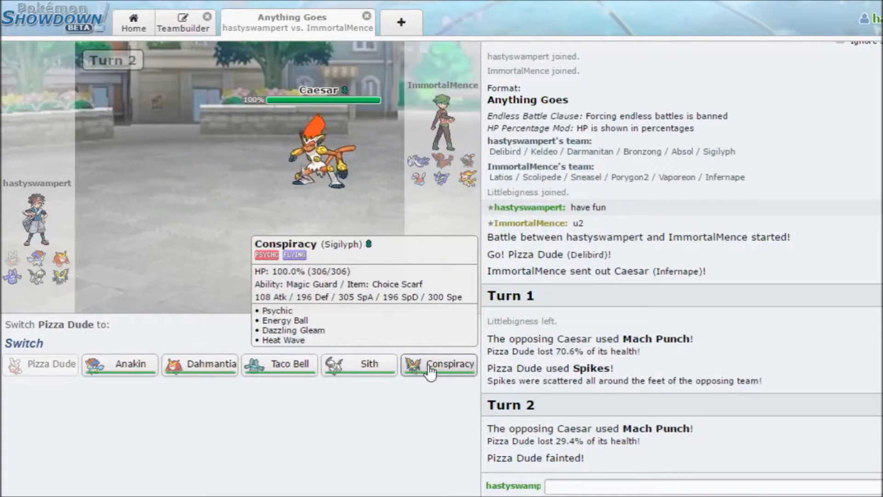
mouse_move(233, 404)
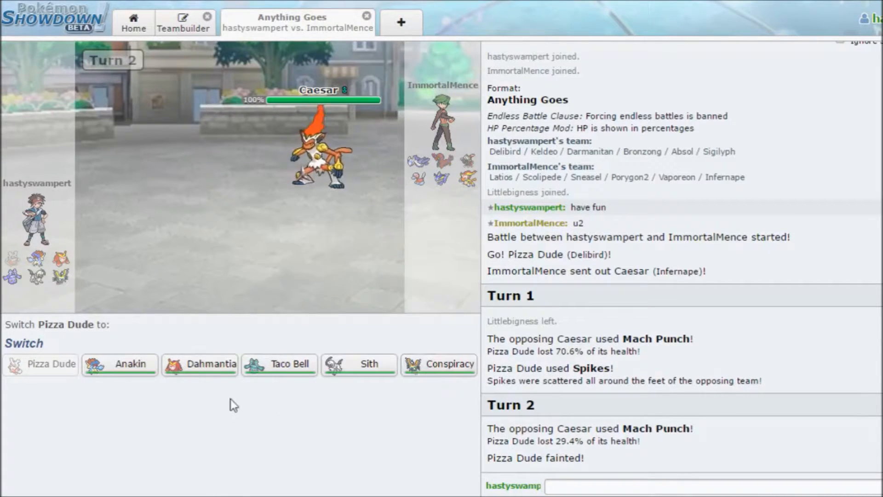
mouse_move(279, 364)
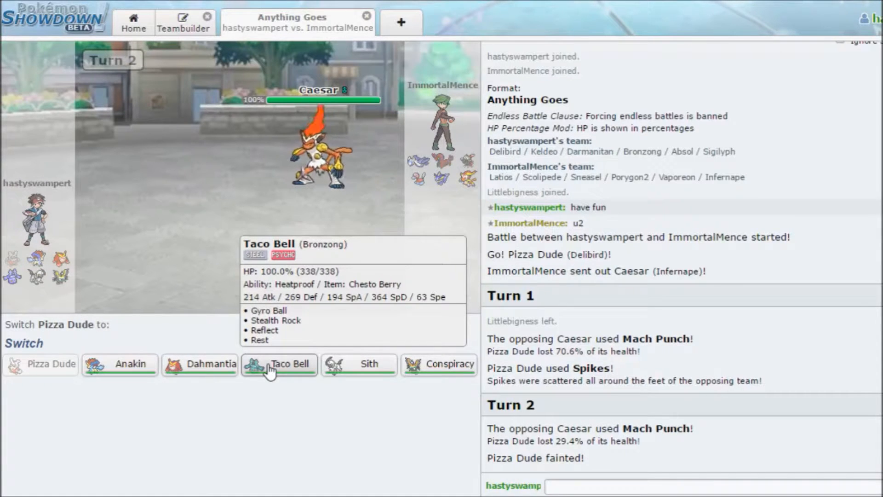
Switch Taco Bell in for the fainted Delibird and attack with Gyro Ball.
click(278, 364)
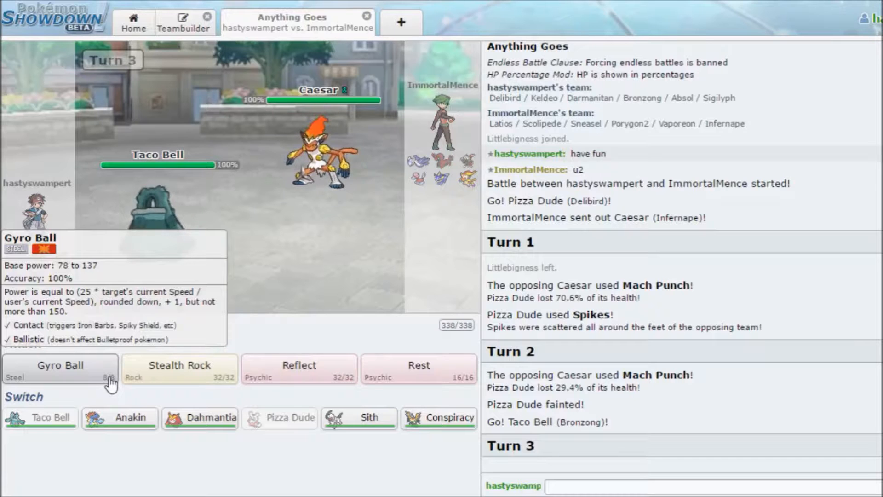
mouse_move(127, 381)
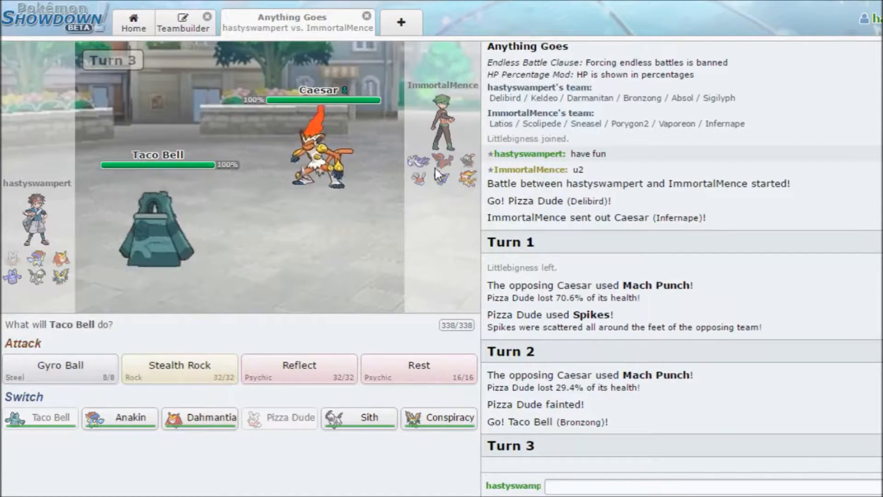
mouse_move(272, 356)
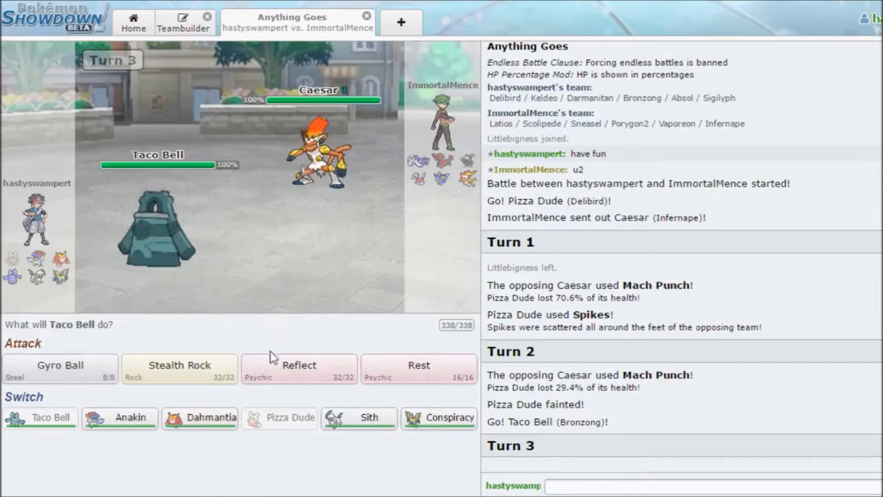
mouse_move(298, 369)
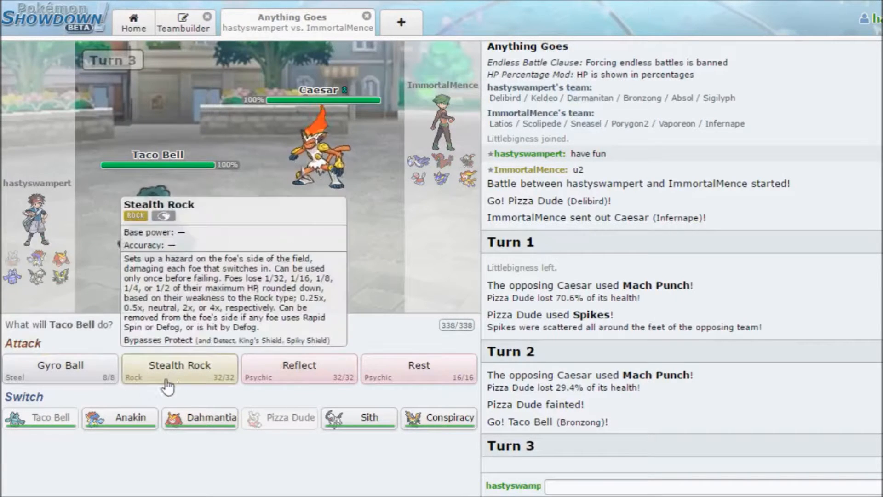
click(179, 368)
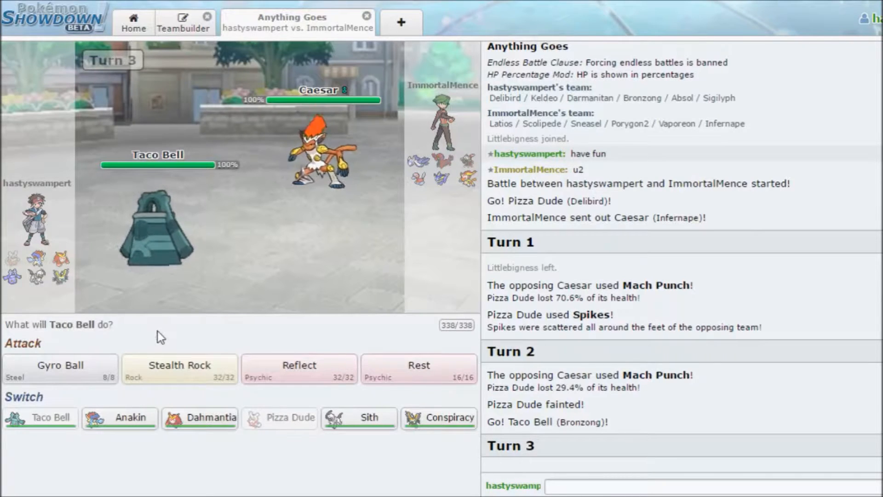
mouse_move(61, 368)
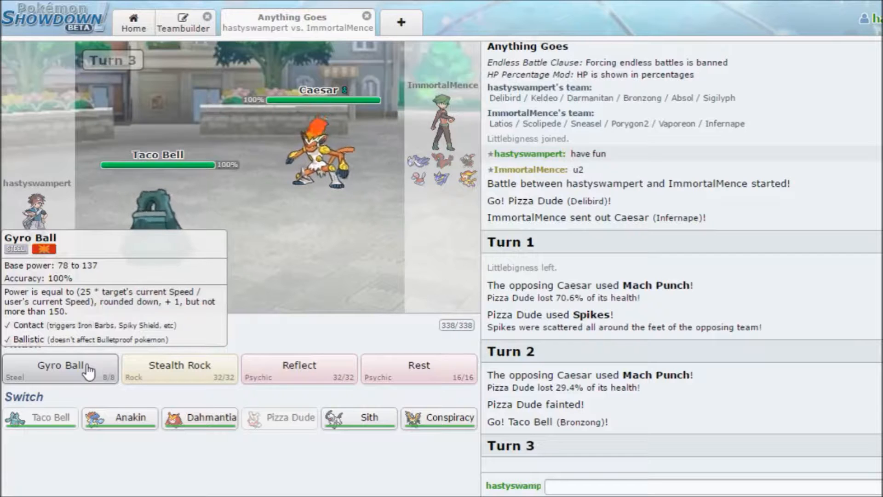
click(60, 369)
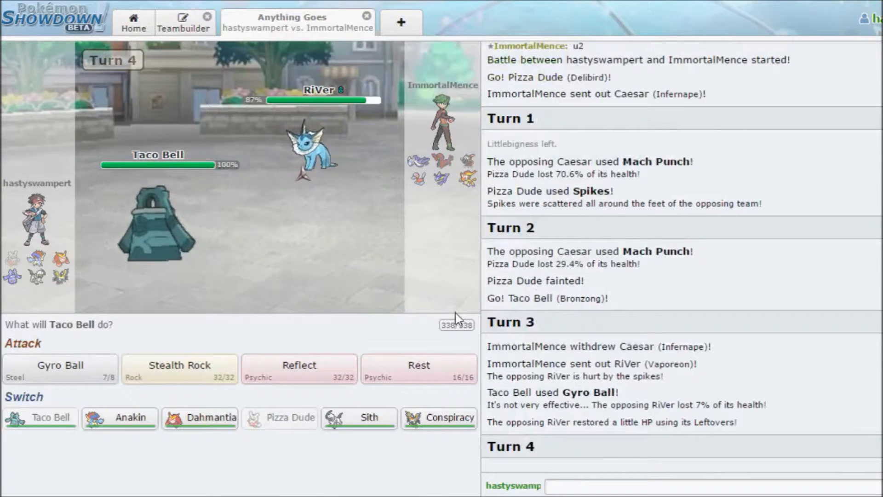
mouse_move(179, 369)
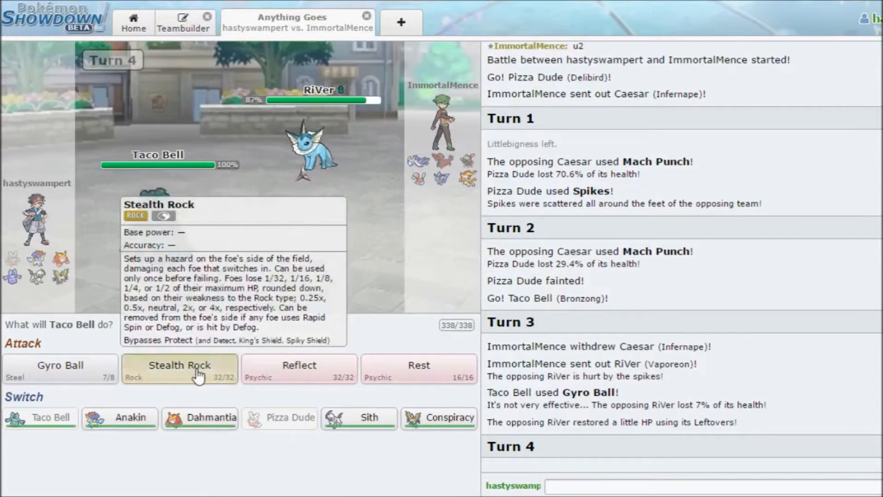
Have Taco Bell set up Stealth Rock on Turn 4.
click(180, 369)
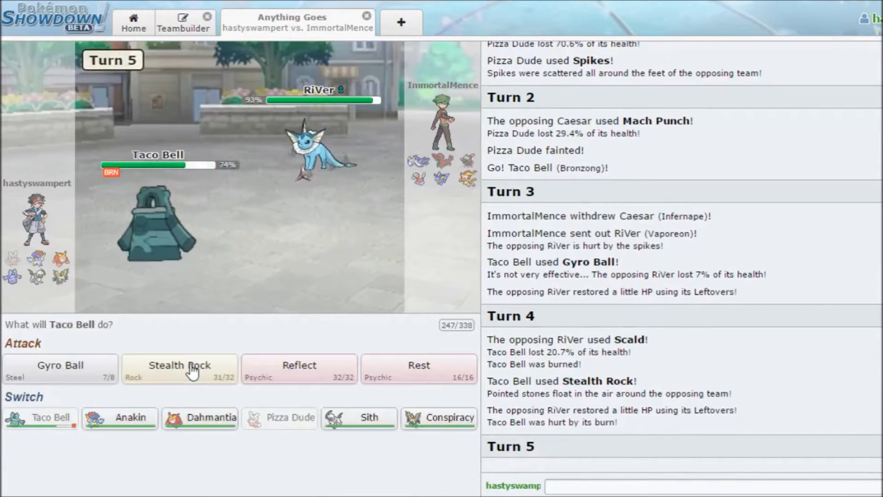
mouse_move(299, 369)
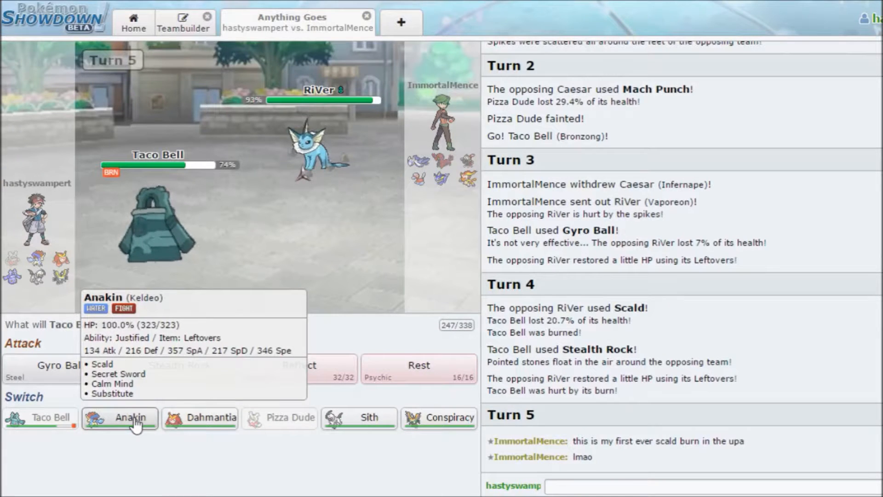
mouse_move(235, 465)
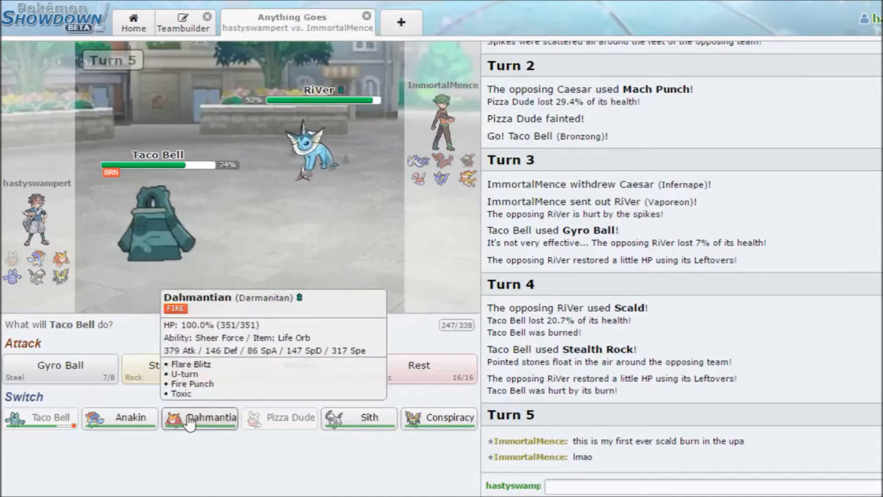
mouse_move(173, 444)
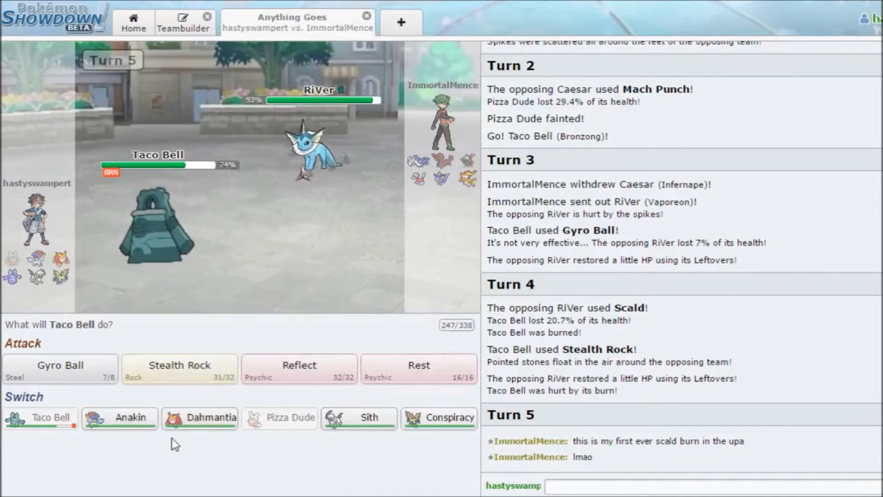
mouse_move(119, 418)
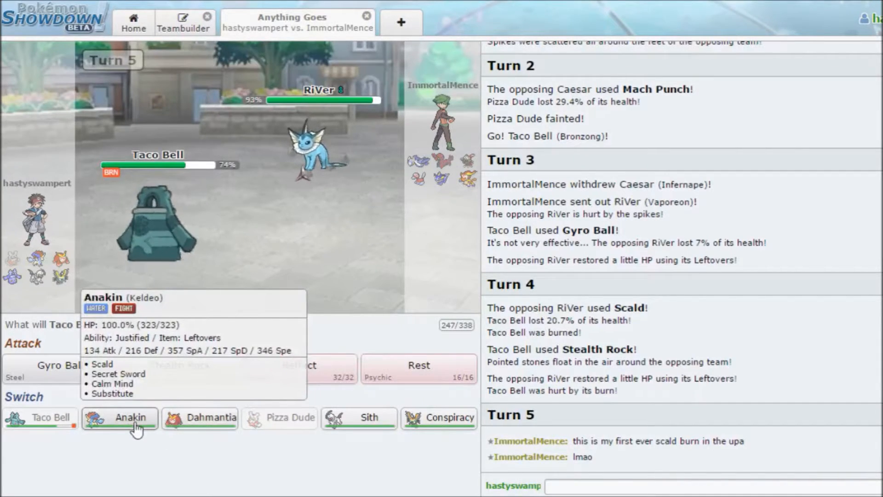
mouse_move(155, 434)
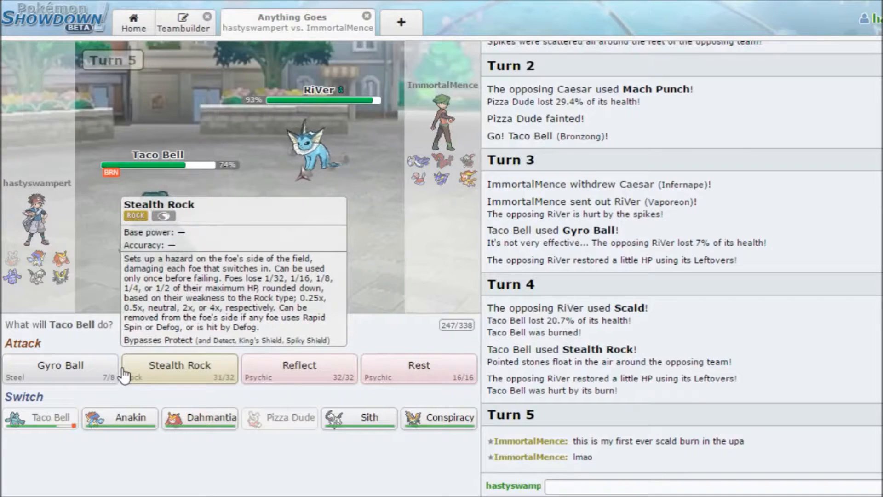
mouse_move(298, 370)
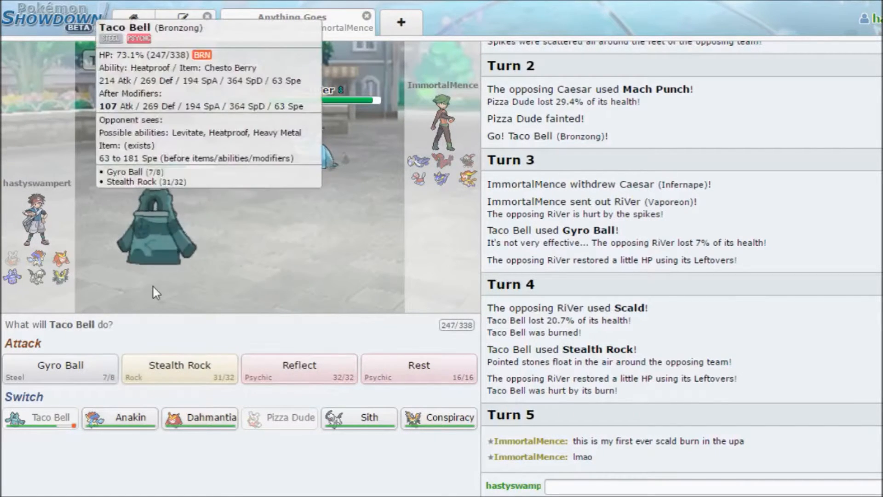
mouse_move(298, 368)
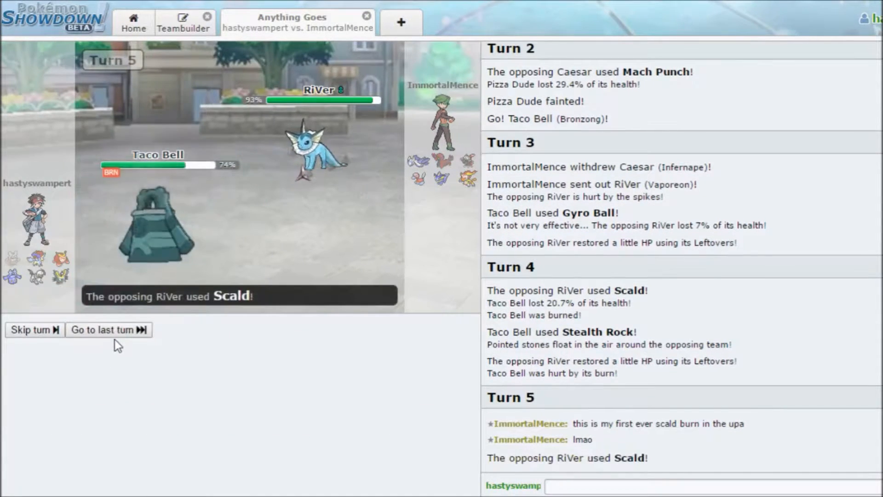
click(109, 329)
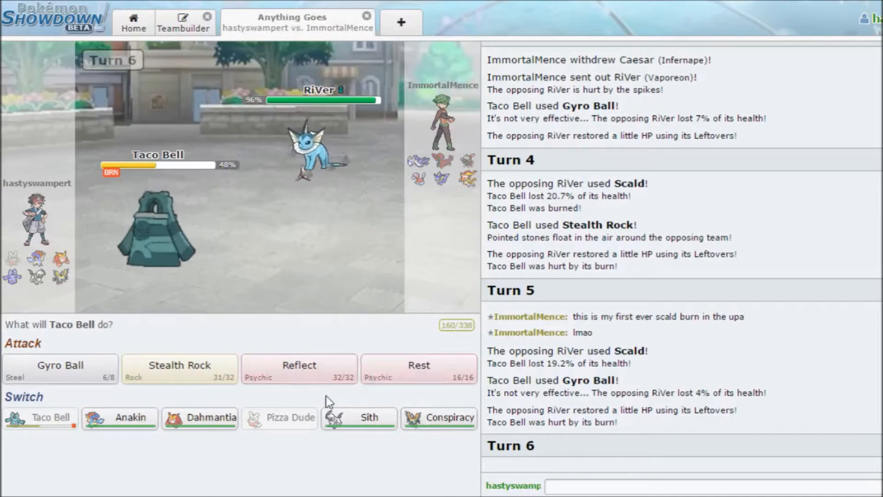
mouse_move(299, 369)
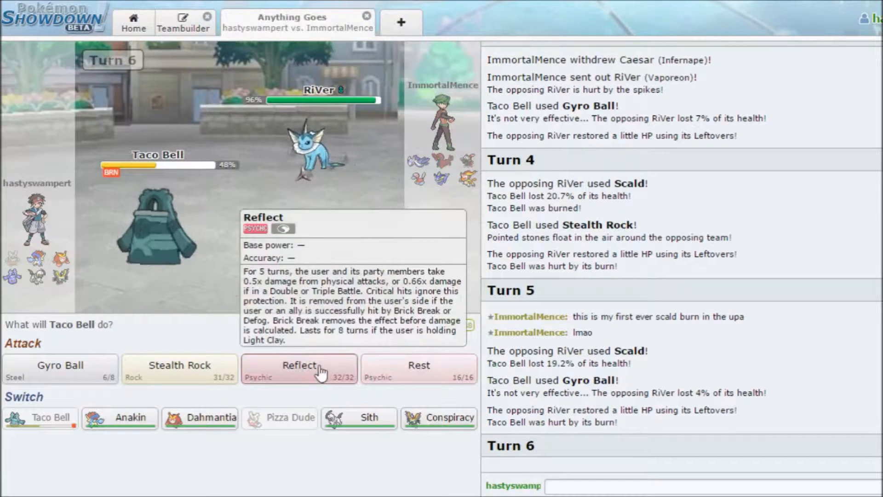
click(299, 368)
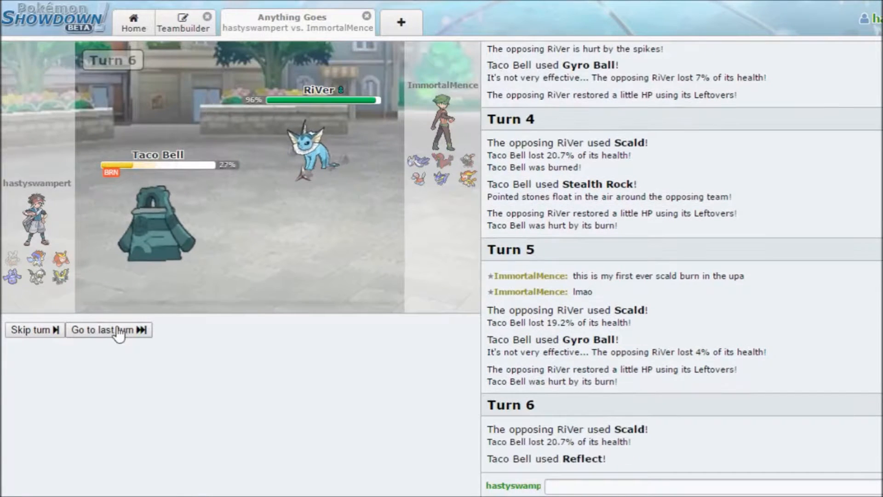
click(103, 329)
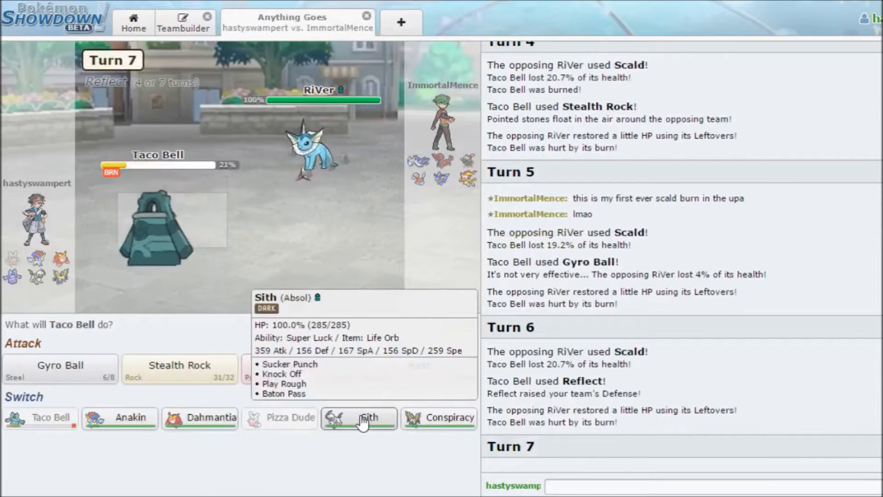
mouse_move(250, 344)
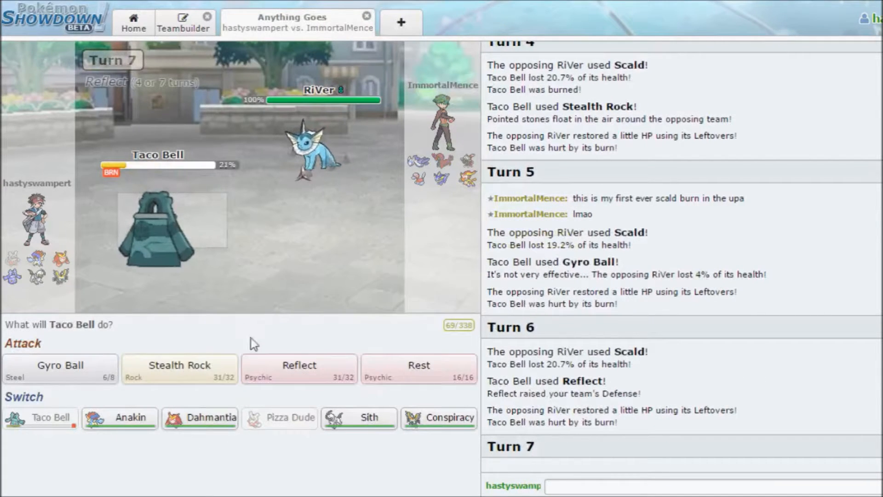
mouse_move(158, 226)
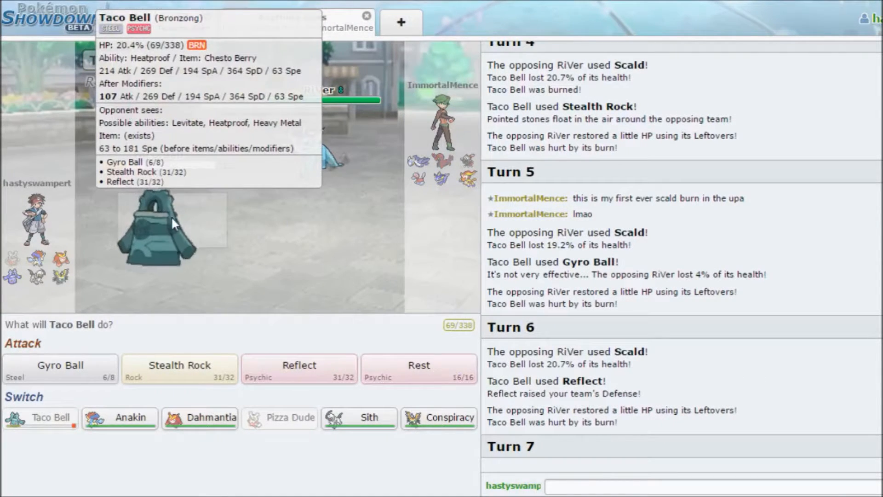
mouse_move(342, 344)
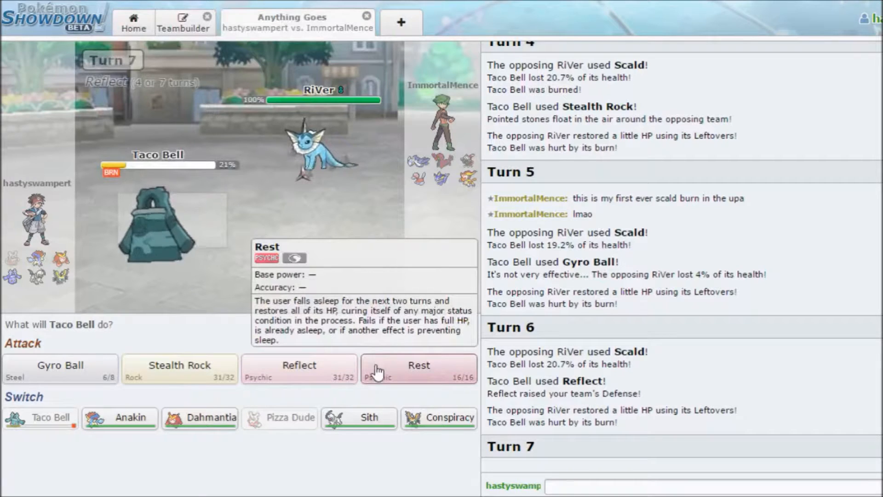
mouse_move(378, 371)
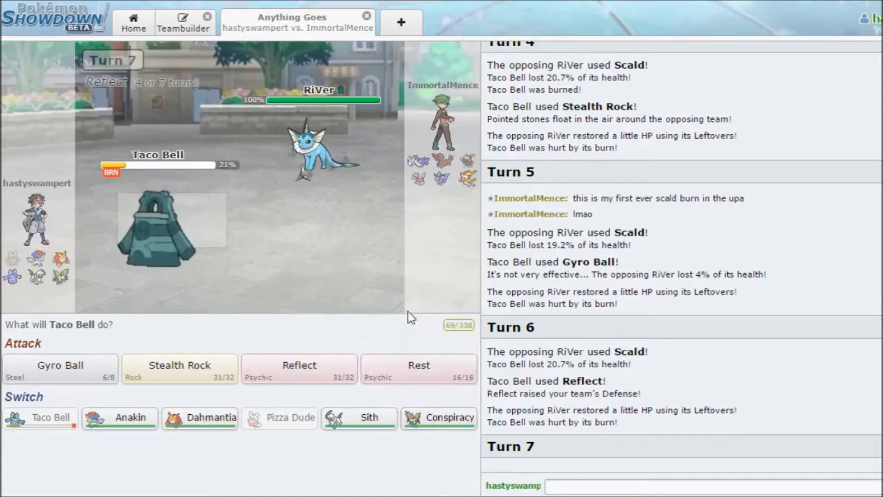
mouse_move(419, 369)
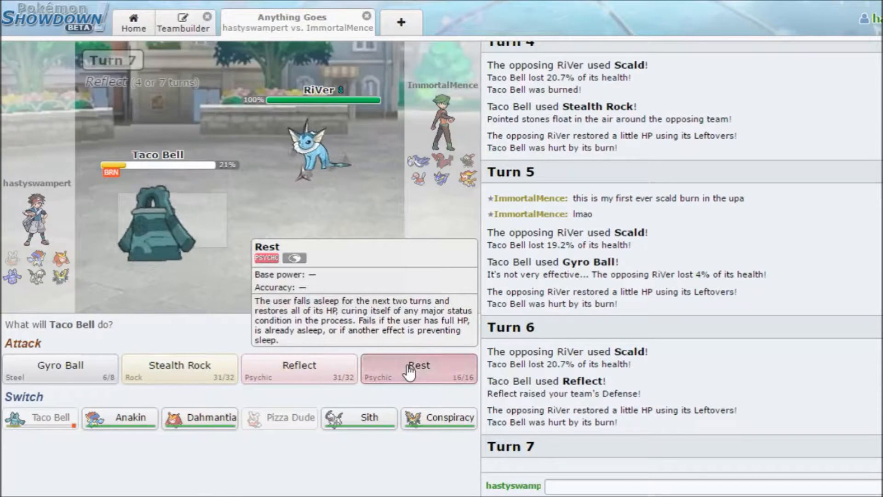
Rest with Taco Bell, then send in Keldeo 'Anakin' after Taco Bell faints to Scald.
click(419, 368)
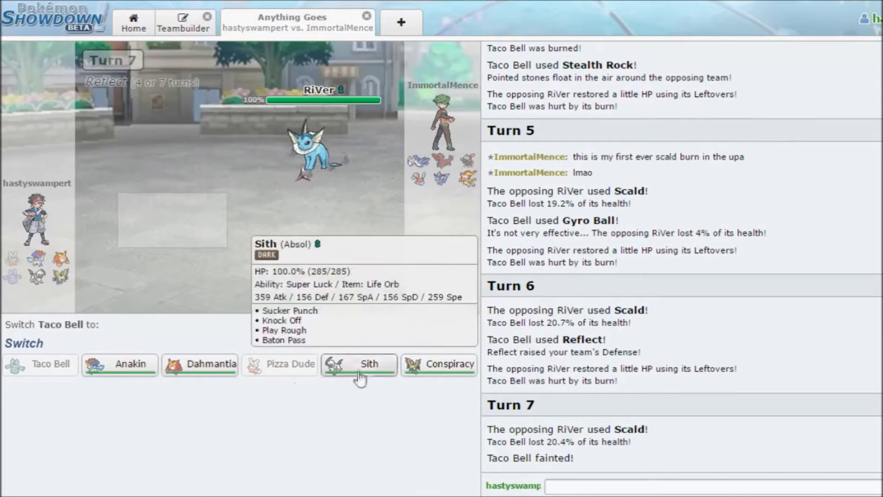
mouse_move(119, 364)
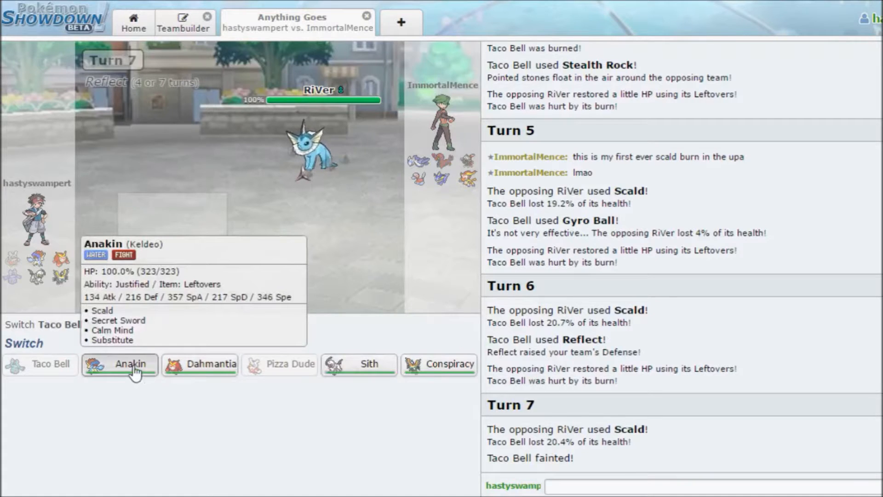
click(120, 364)
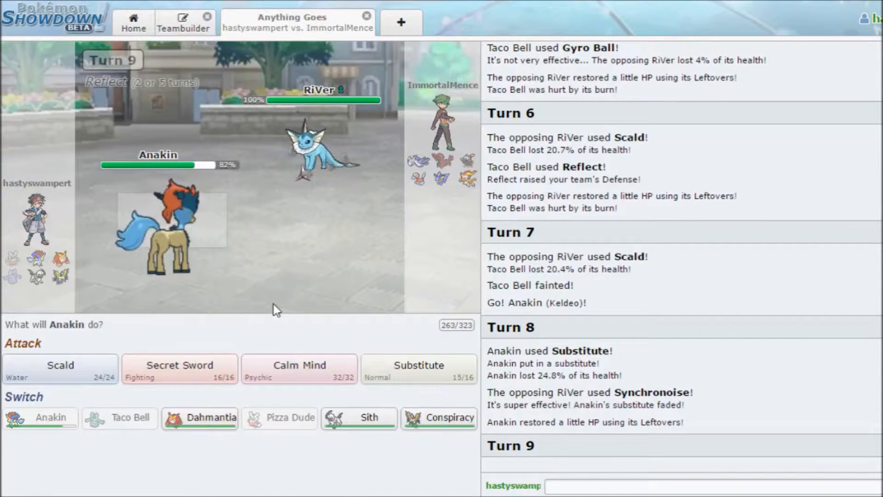
mouse_move(309, 152)
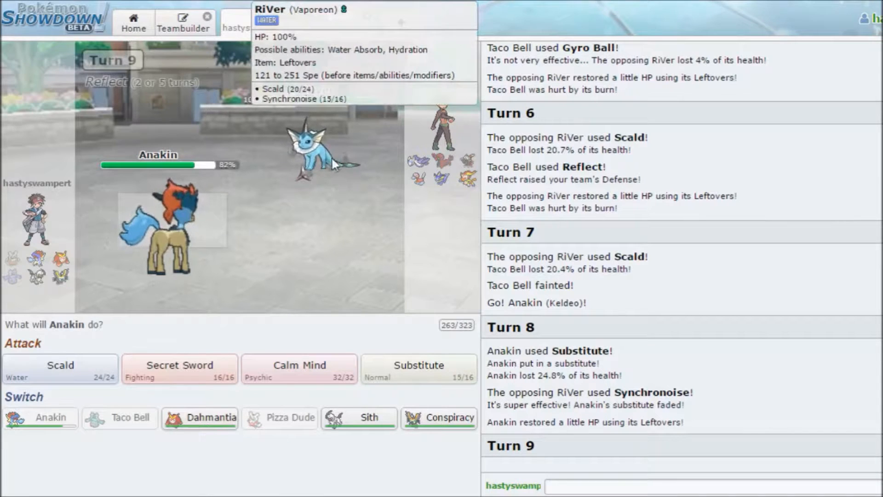
mouse_move(313, 191)
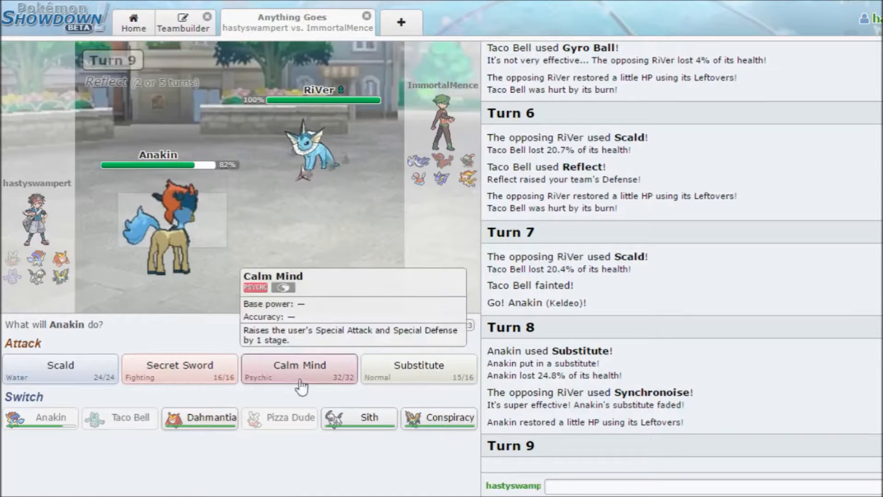
mouse_move(281, 275)
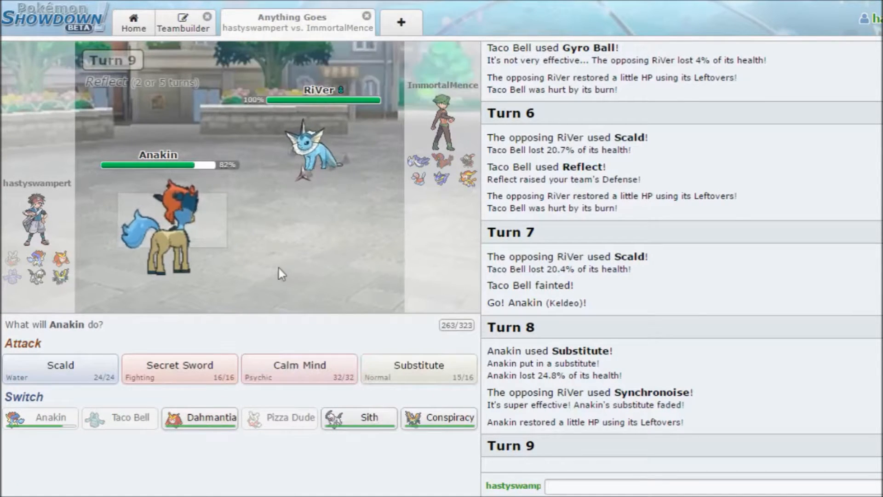
mouse_move(355, 330)
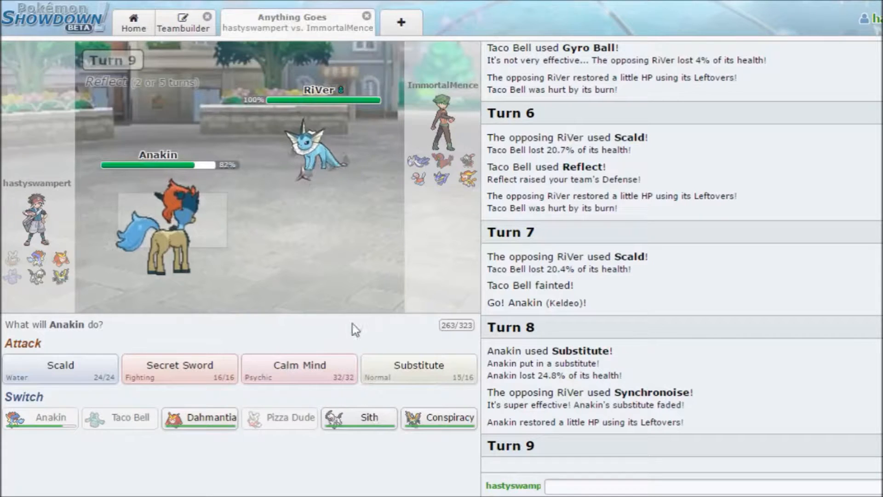
mouse_move(351, 348)
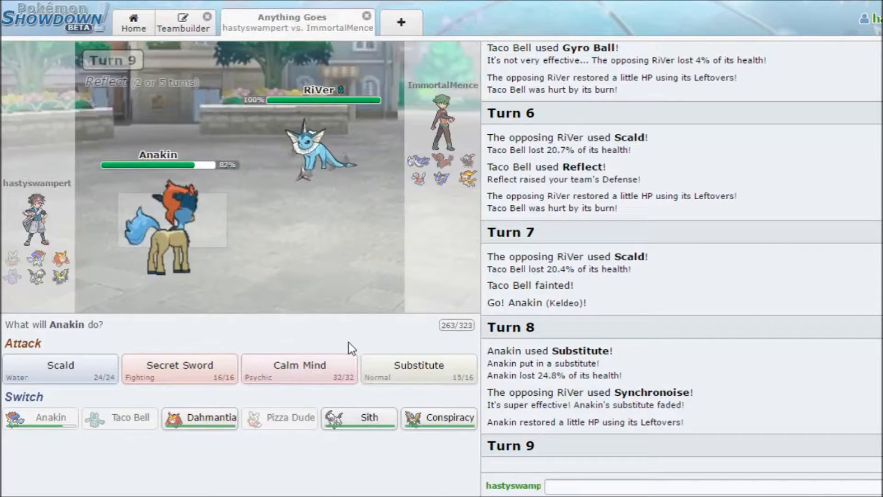
mouse_move(287, 380)
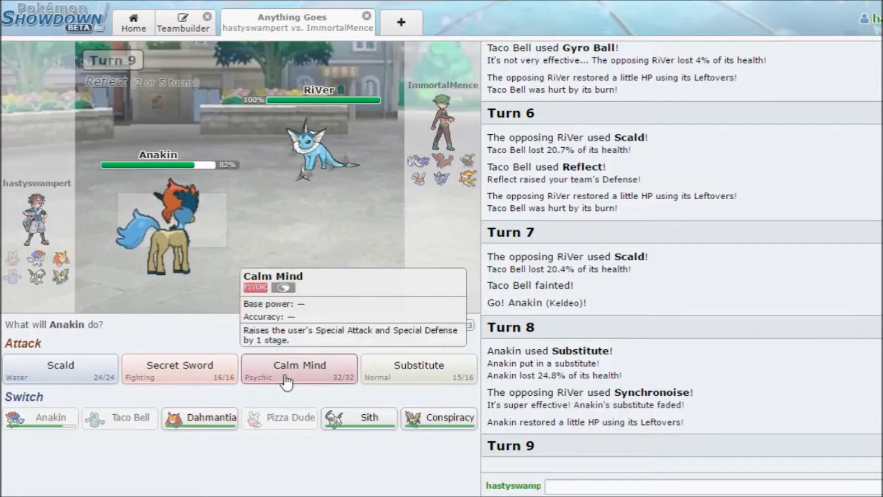
mouse_move(287, 352)
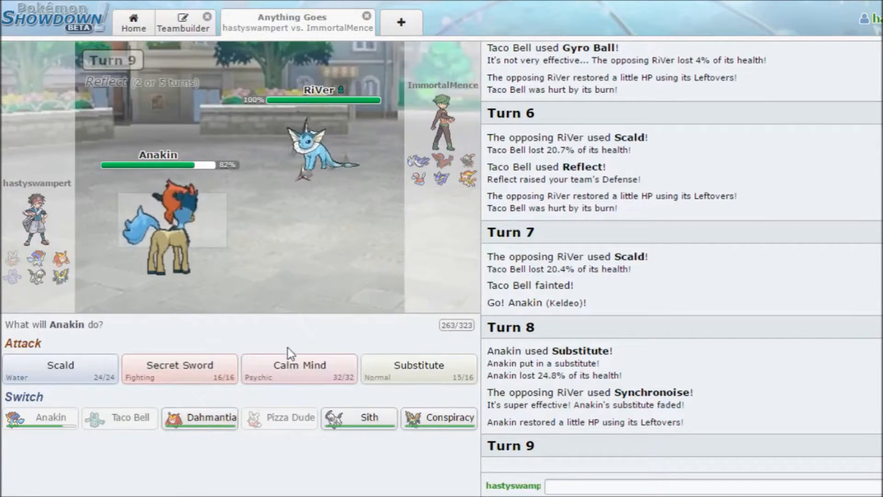
mouse_move(298, 369)
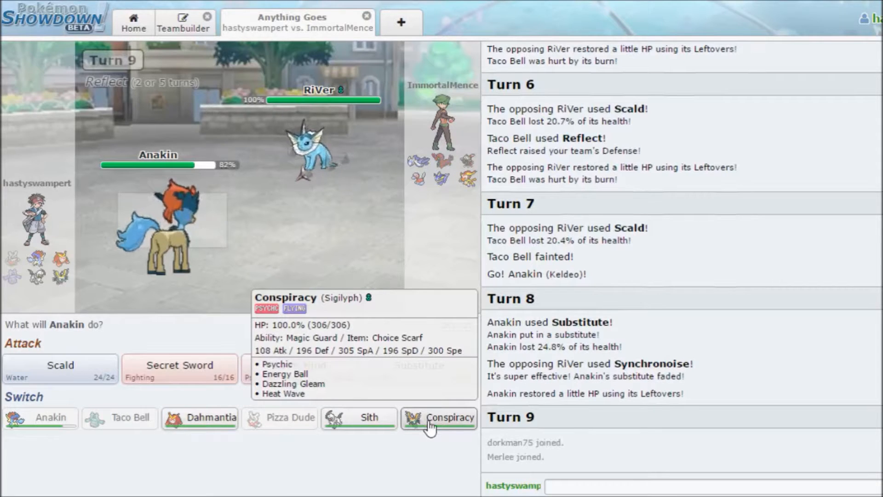
mouse_move(519, 484)
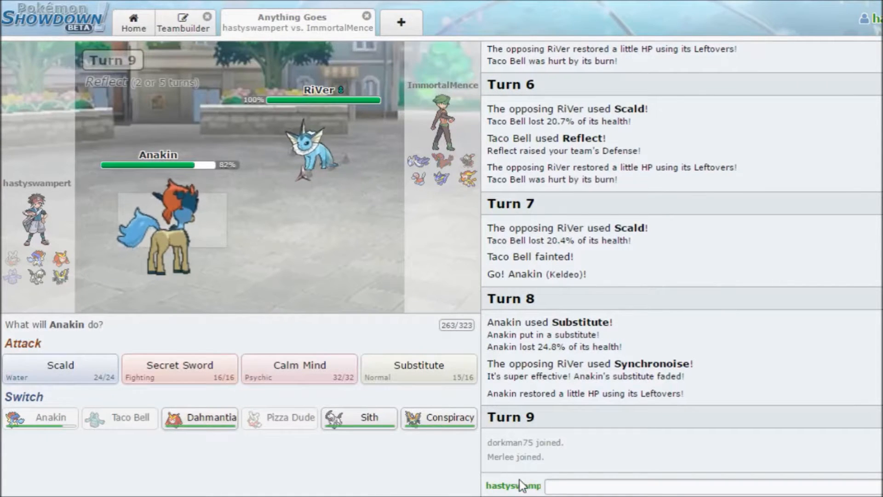
mouse_move(433, 439)
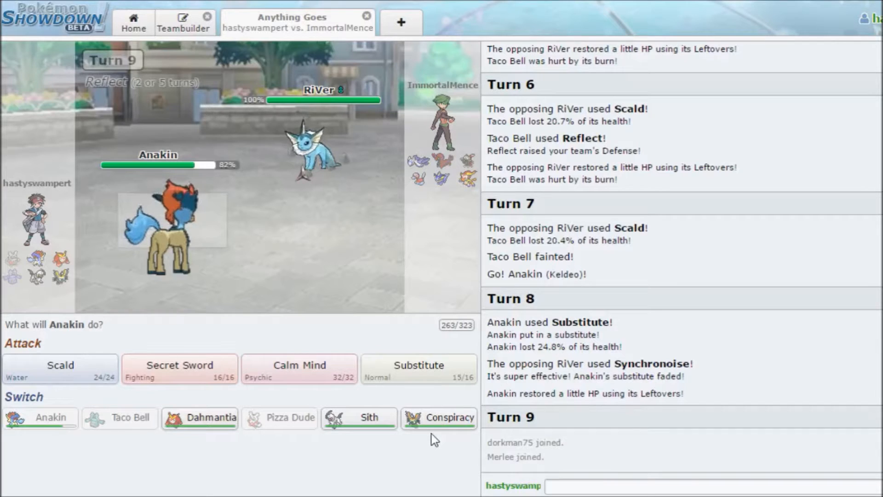
mouse_move(423, 442)
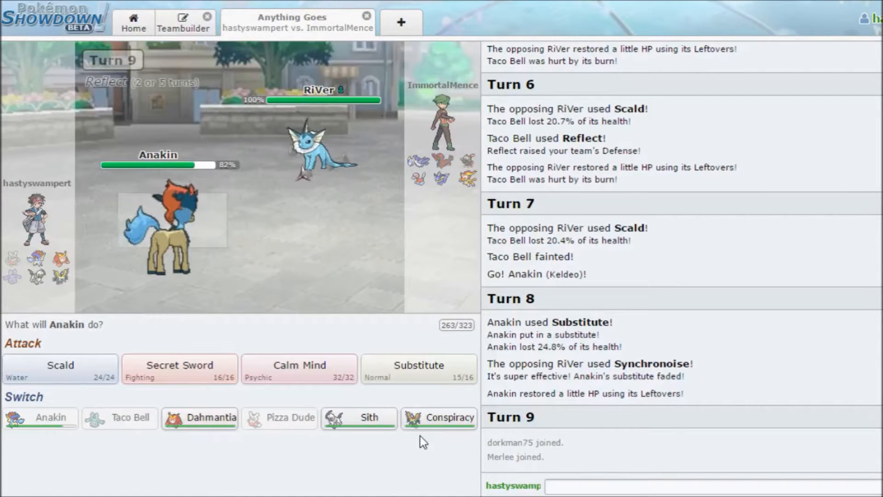
mouse_move(508, 381)
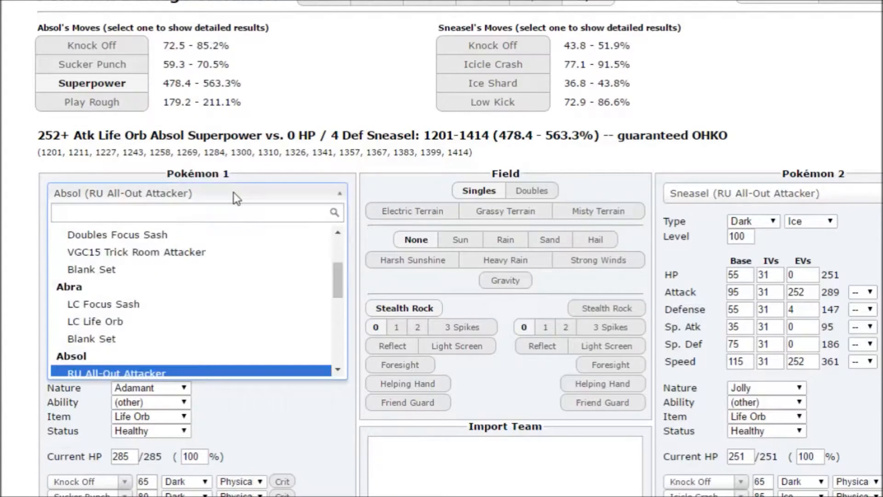
Pit Keldeo's Substitute + Calm Mind set against Vaporeon UU Wish using Synchronoise (63.1–74.9%).
text(keldeo)
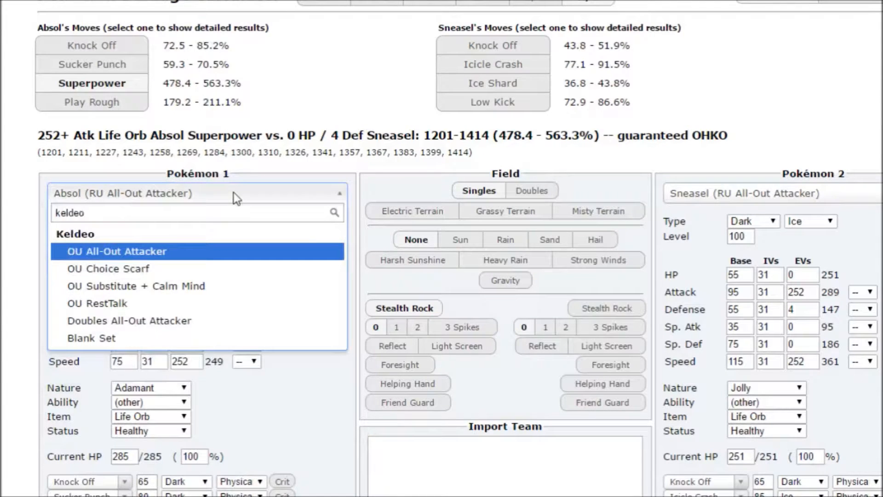
click(135, 286)
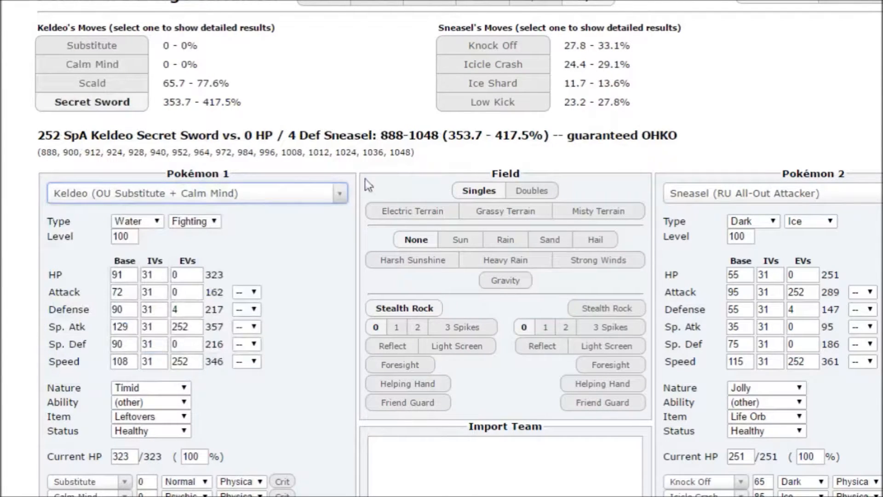
click(766, 193)
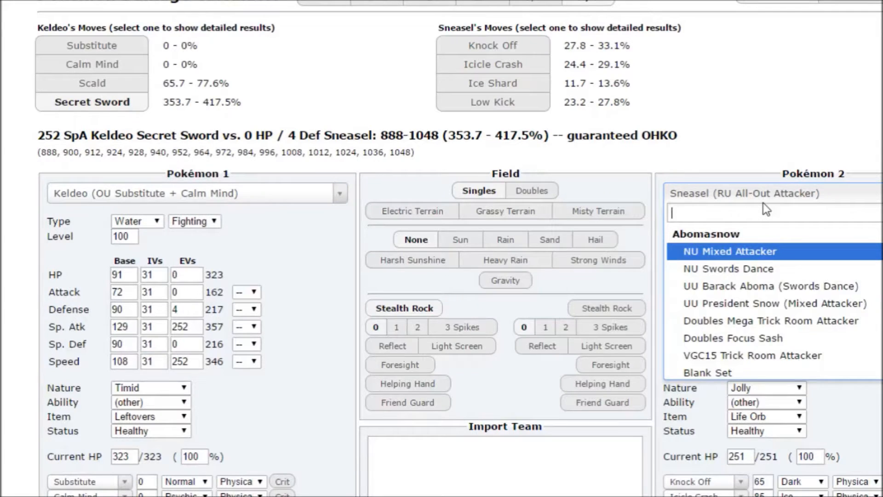
text(vapor)
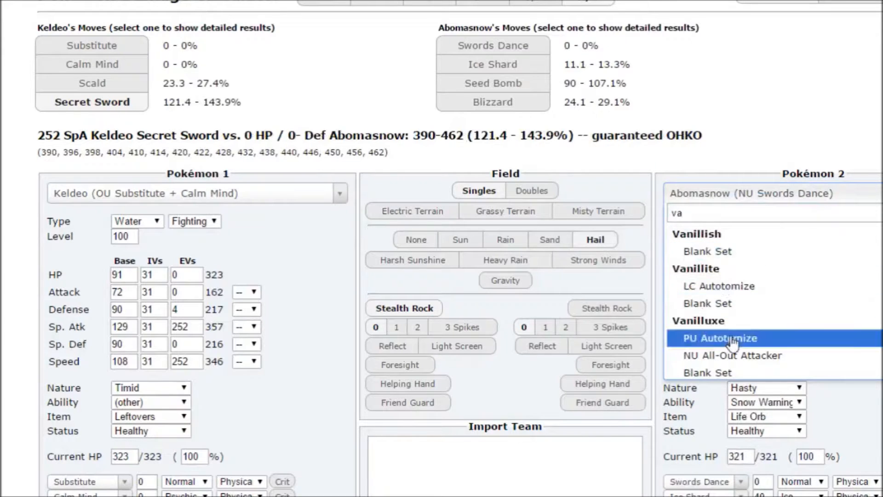
click(732, 338)
text(sy)
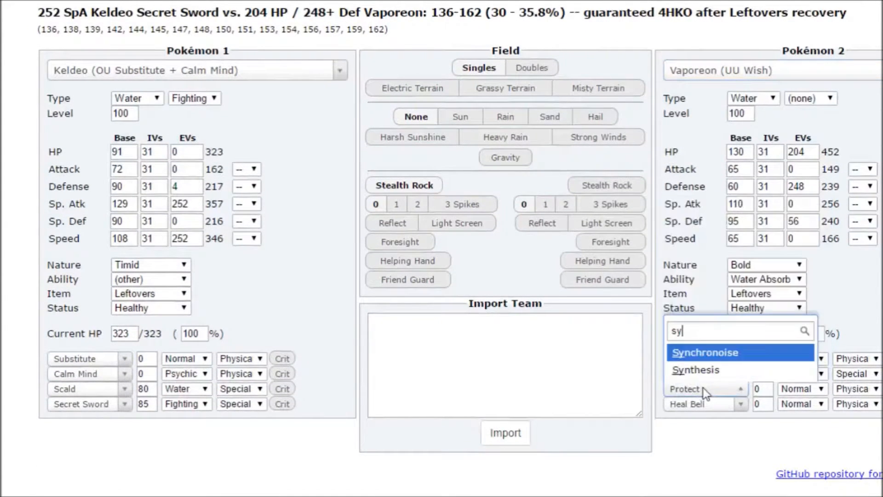
click(704, 352)
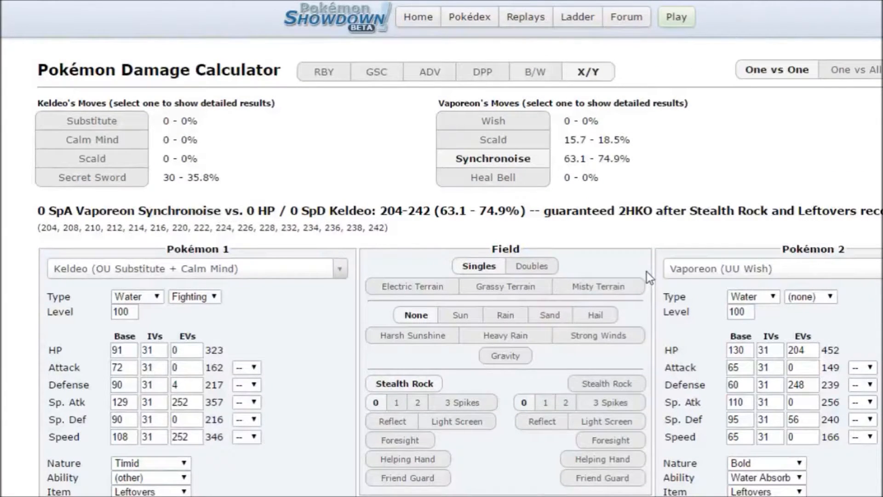
mouse_move(630, 274)
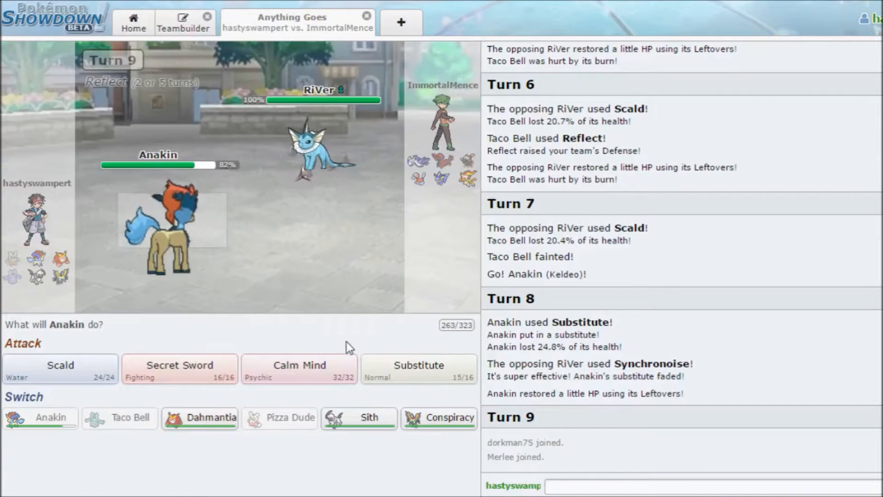
mouse_move(438, 418)
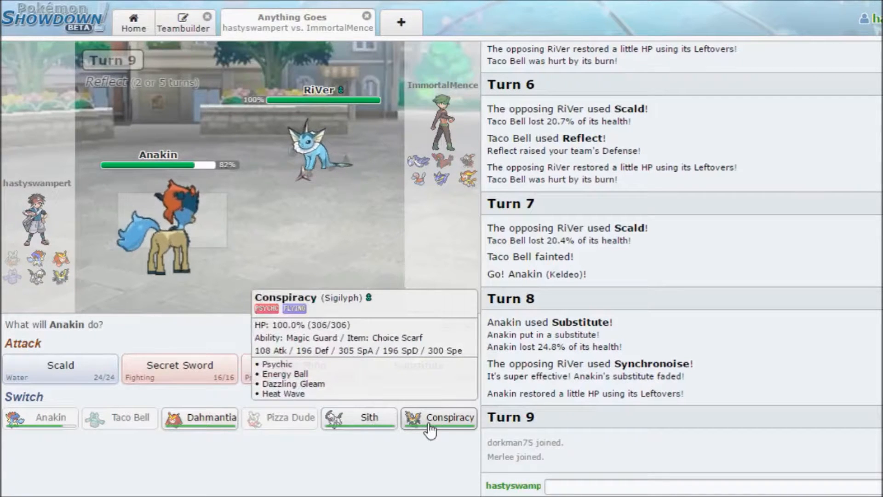
Switch Anakin to Sigilyph 'Conspiracy', then hit Porygon2 'Duck Tape' with Dazzling Gleam.
click(438, 418)
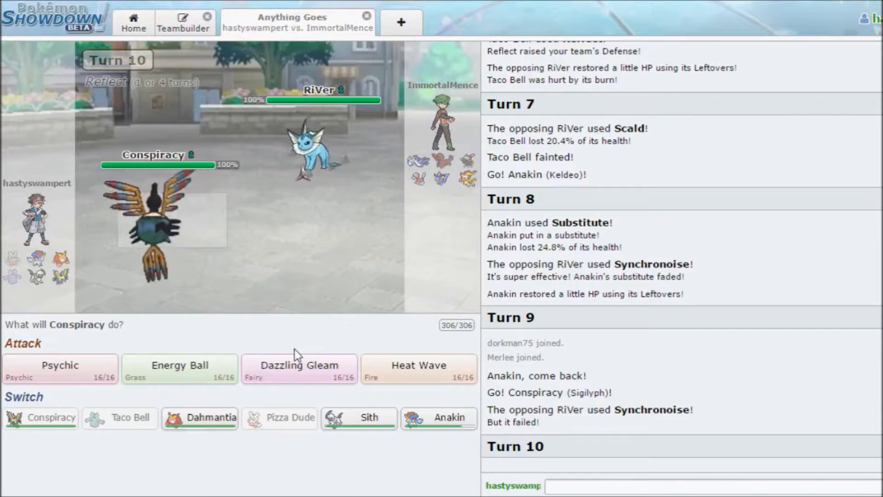
mouse_move(236, 359)
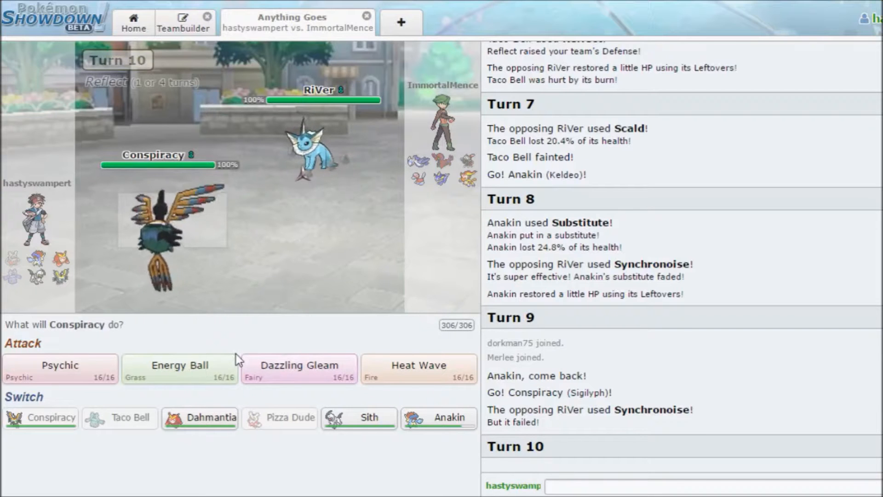
mouse_move(316, 152)
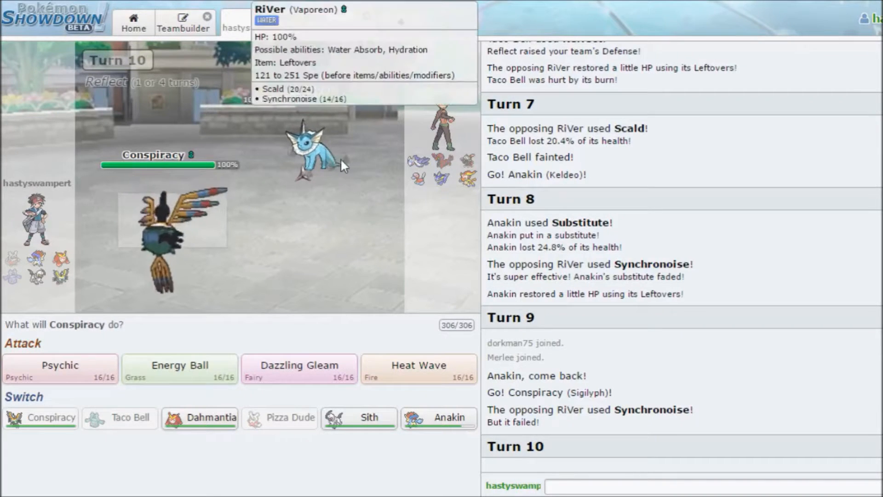
mouse_move(421, 193)
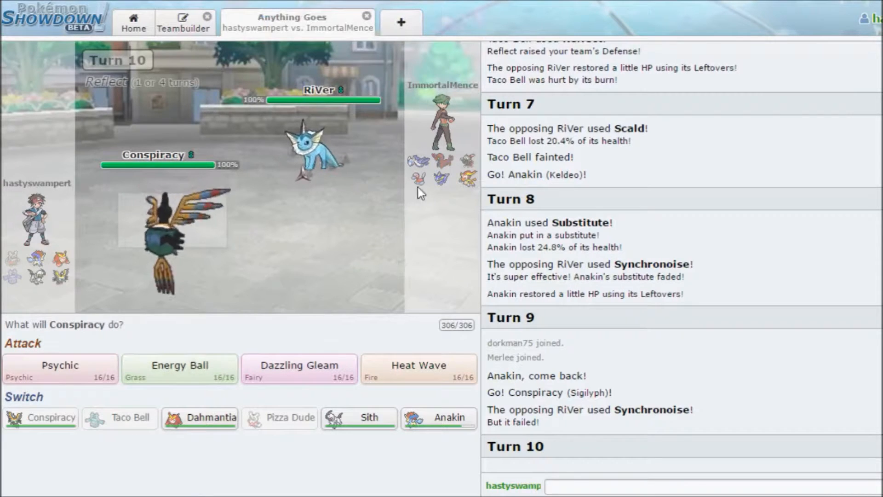
mouse_move(282, 301)
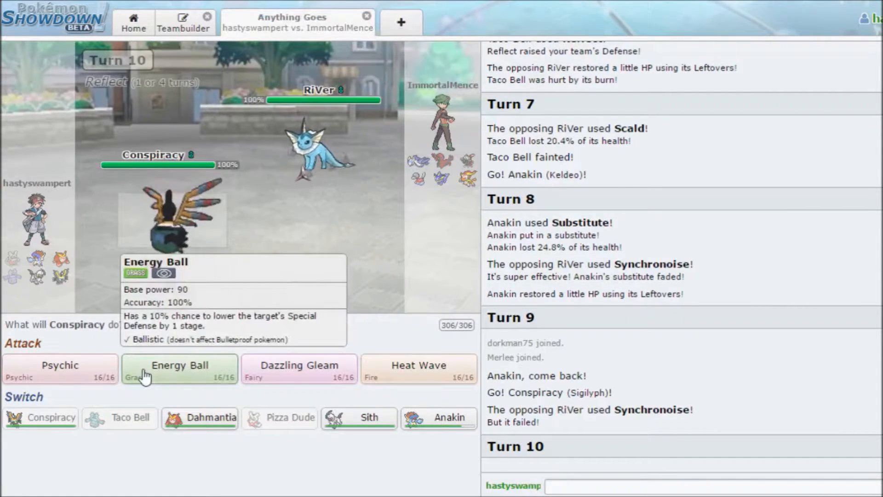
click(179, 369)
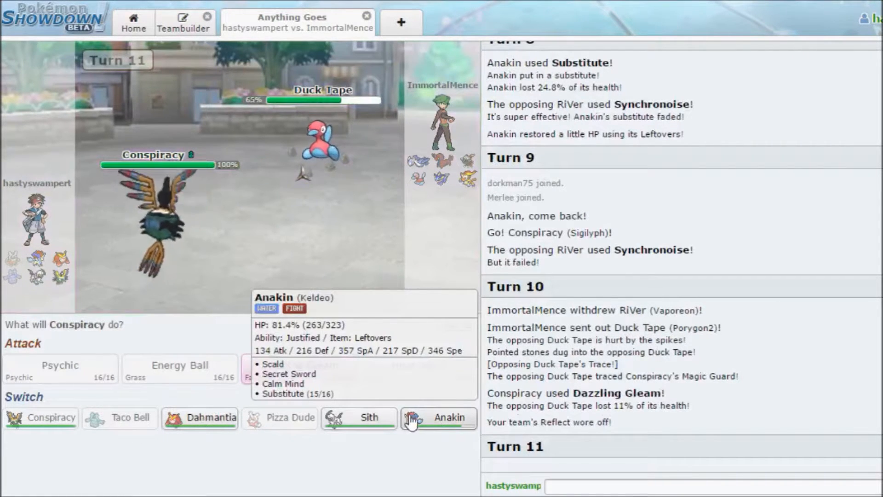
mouse_move(200, 417)
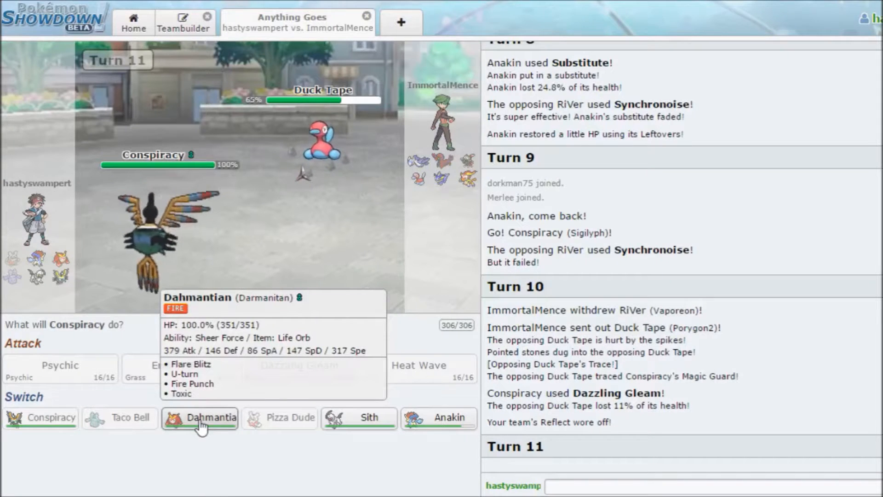
mouse_move(318, 180)
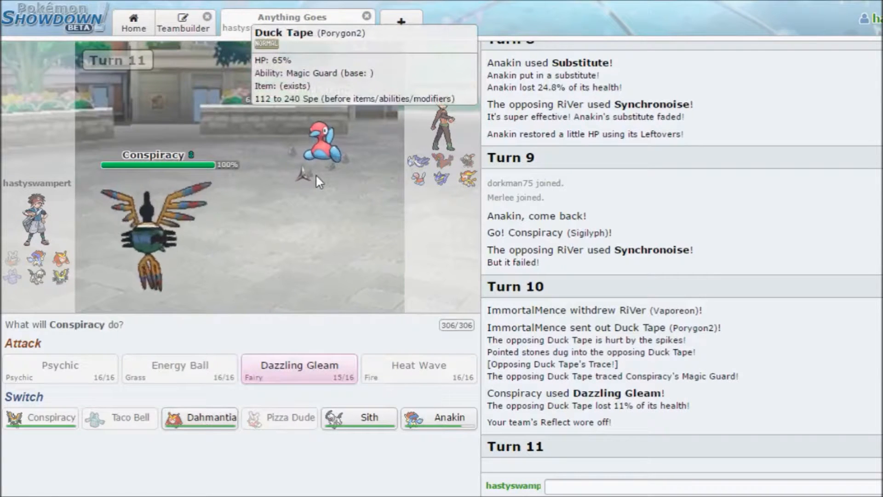
mouse_move(398, 467)
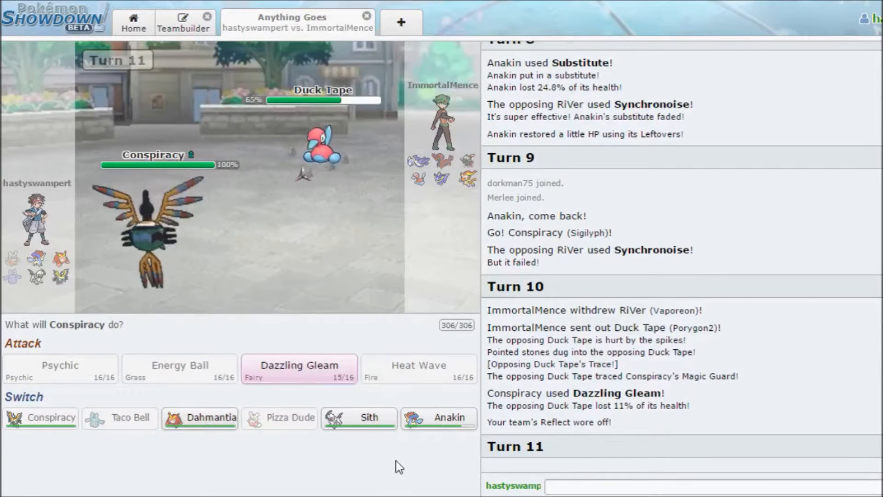
mouse_move(387, 421)
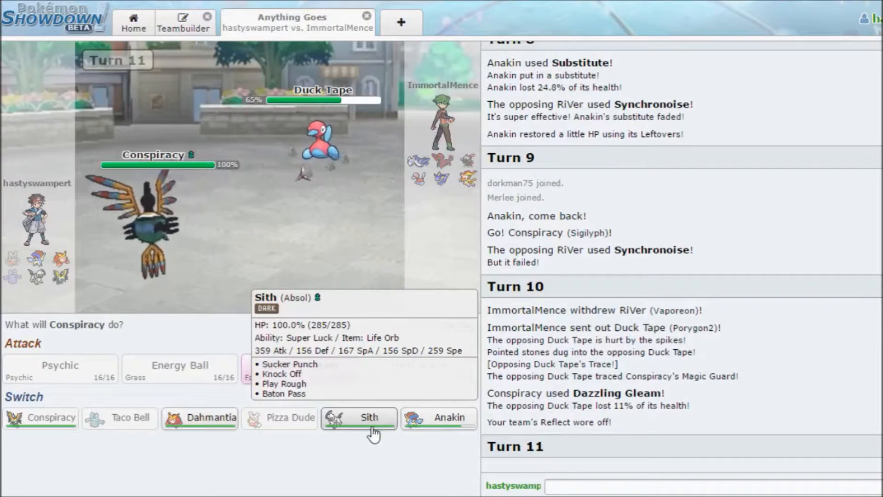
mouse_move(200, 418)
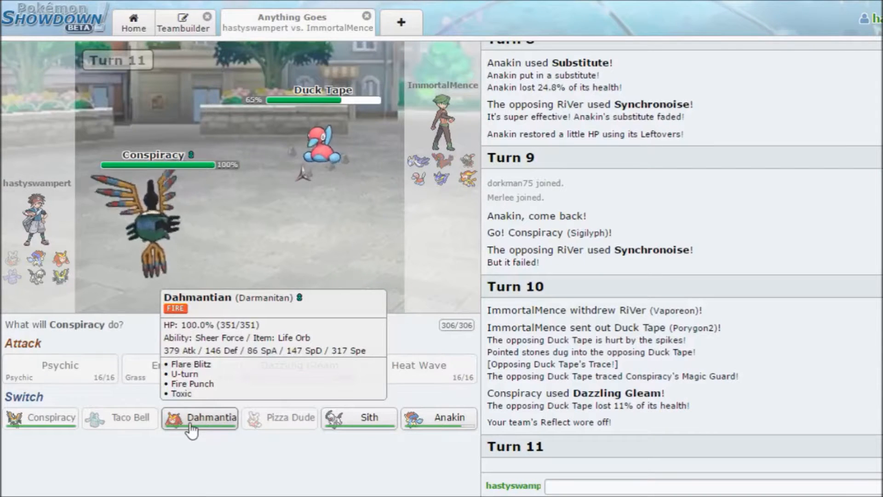
Swap Conspiracy out for Absol 'Sith' on Turn 11.
click(199, 417)
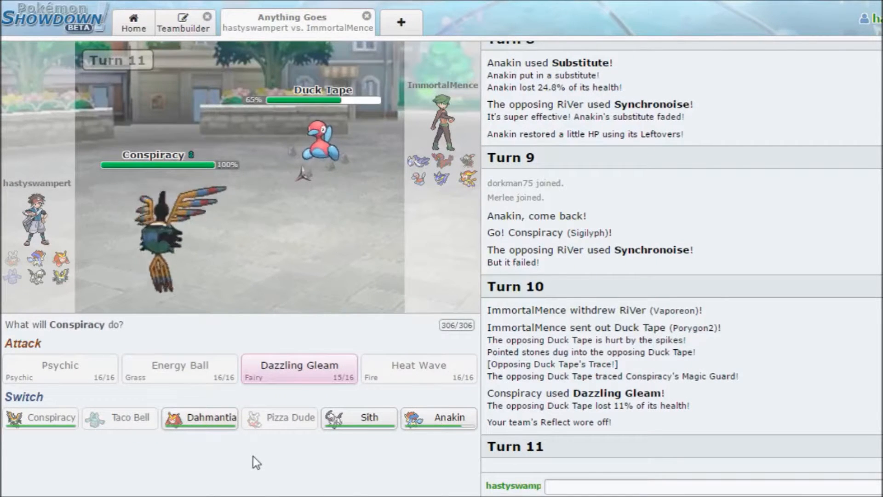
mouse_move(359, 417)
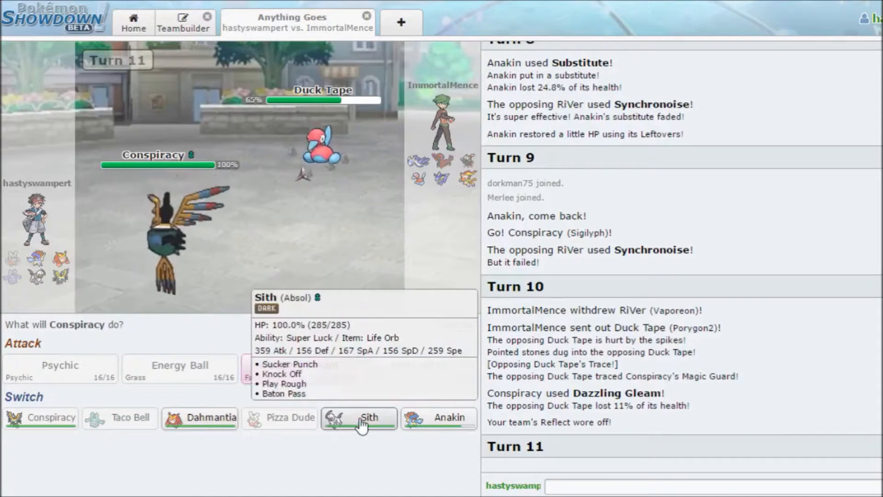
click(359, 417)
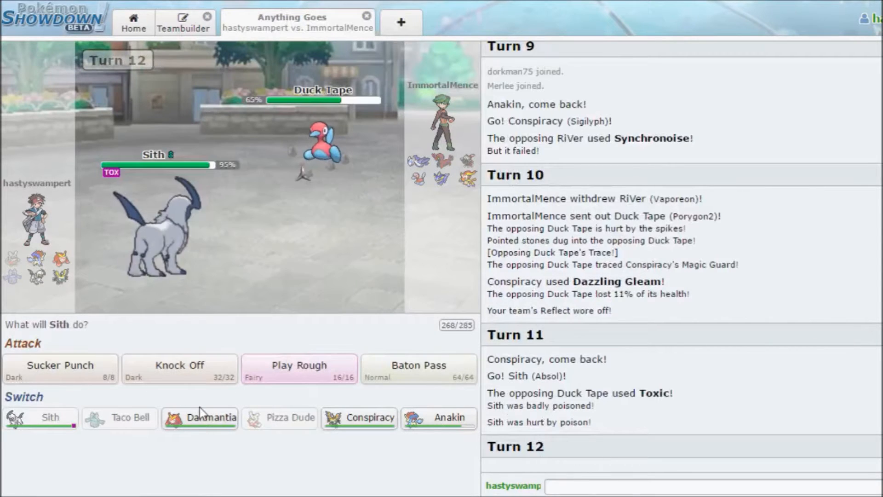
mouse_move(179, 368)
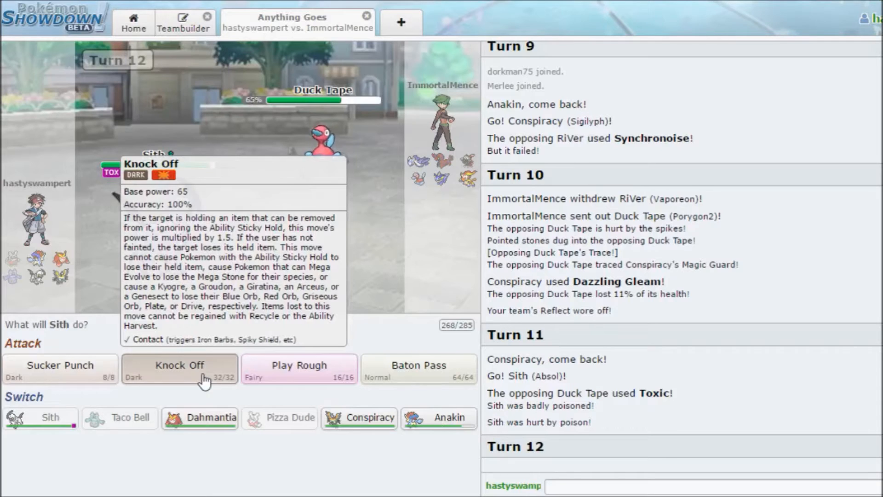
Use Sith's Knock Off twice, removing RiVer's Leftovers before Protect blocks it.
click(179, 364)
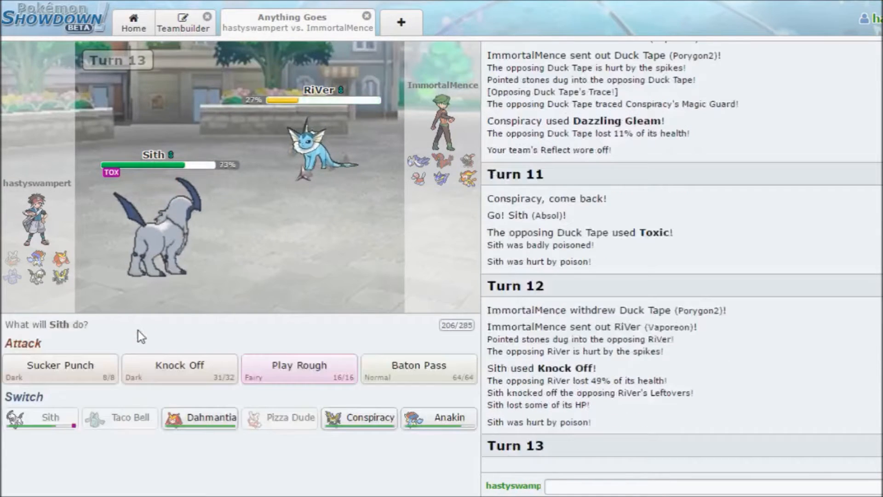
mouse_move(28, 410)
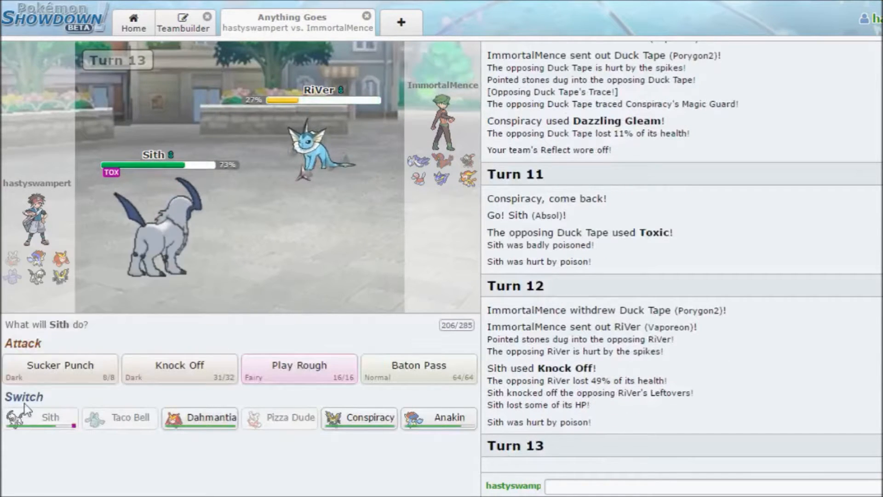
mouse_move(59, 365)
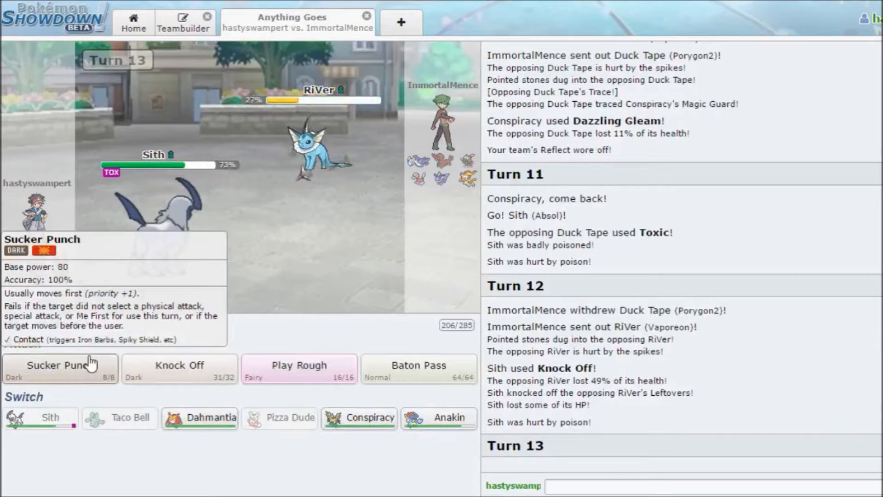
mouse_move(190, 386)
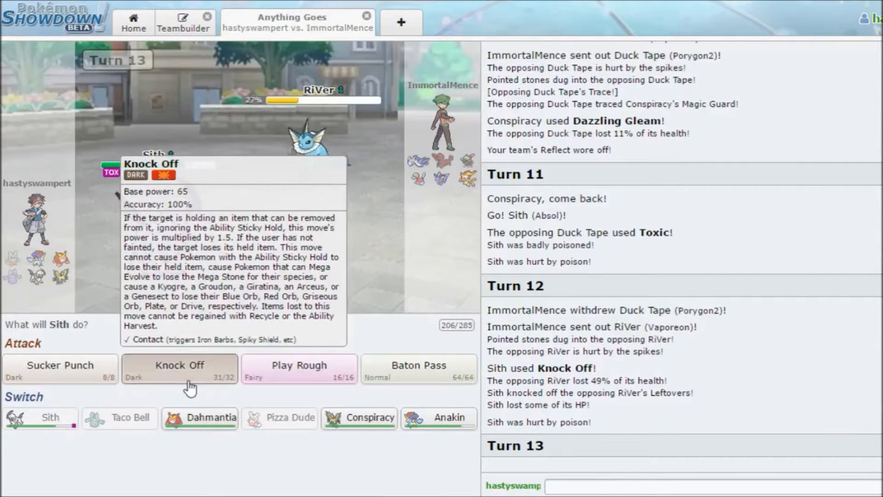
click(179, 369)
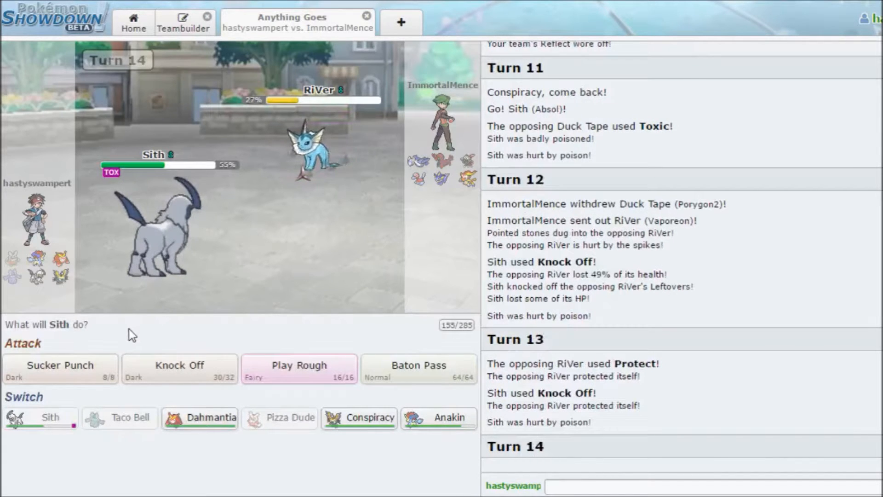
mouse_move(419, 378)
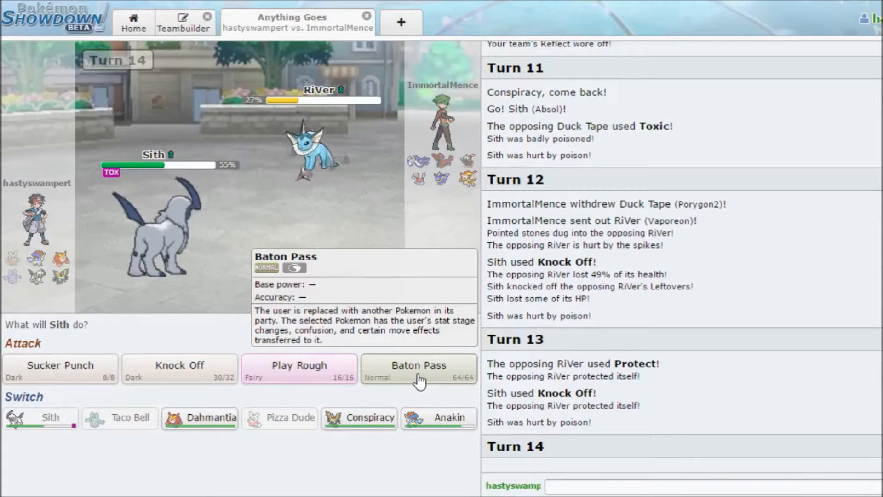
mouse_move(146, 342)
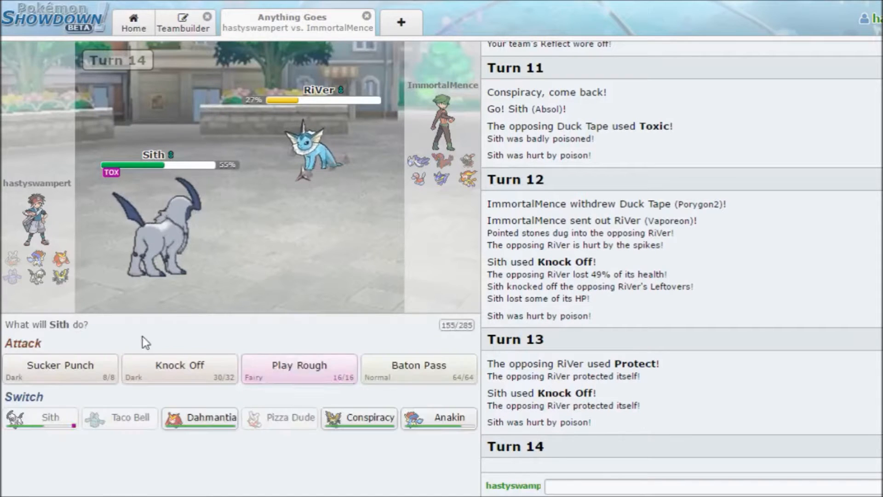
mouse_move(312, 143)
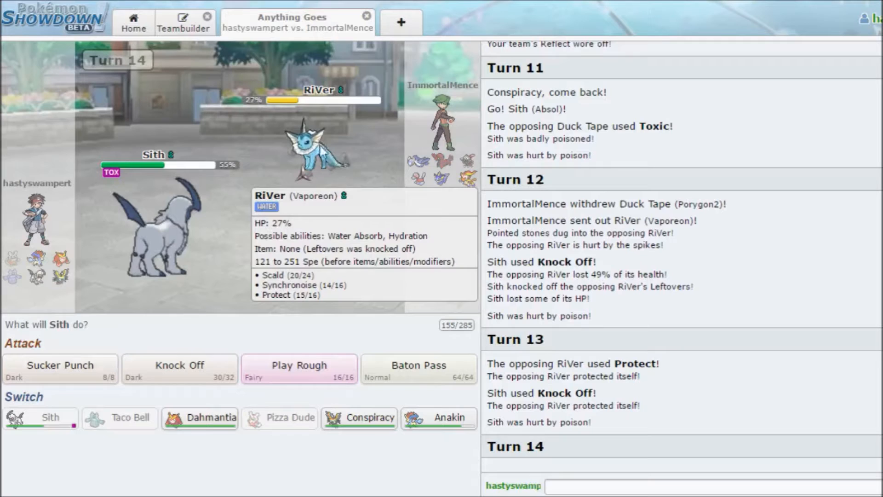
mouse_move(327, 161)
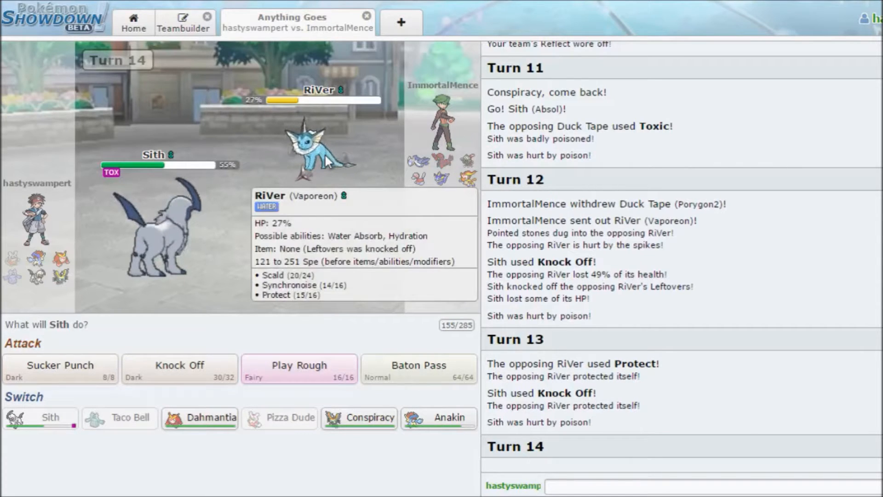
Submit Sith's Turn 14 move, knocking out RiVer as Infernape 'Caesar' comes in.
click(300, 369)
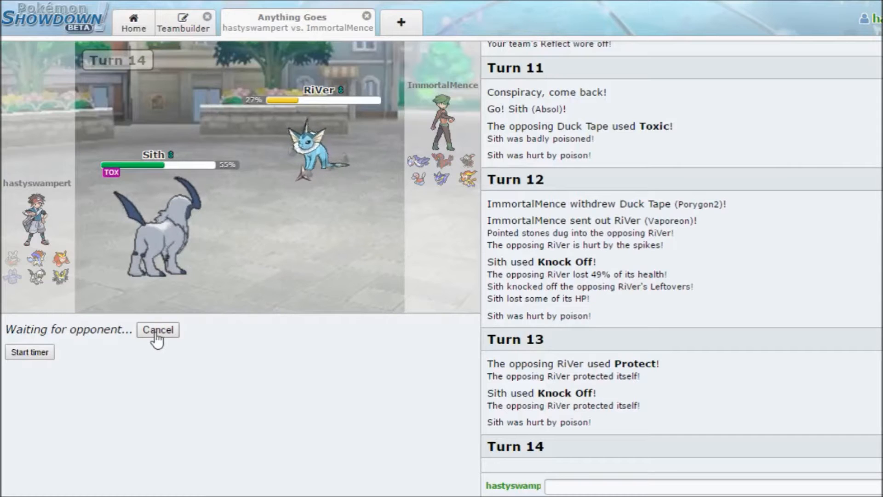
mouse_move(209, 352)
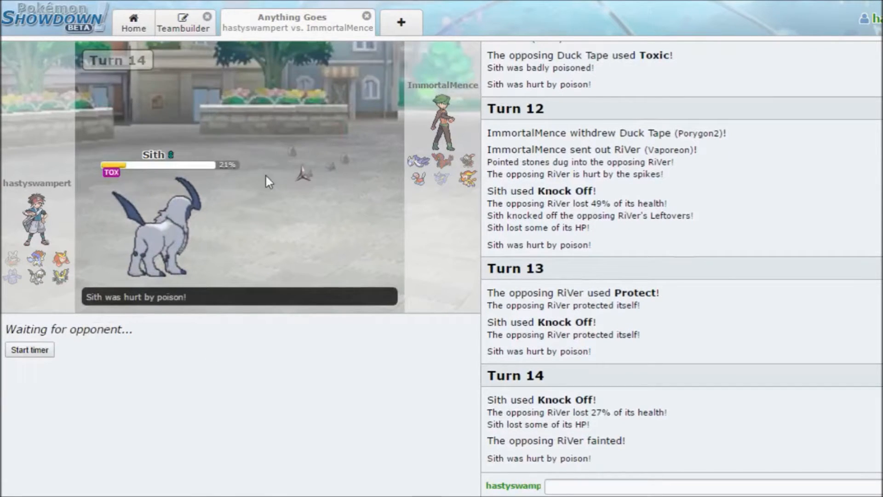
mouse_move(441, 166)
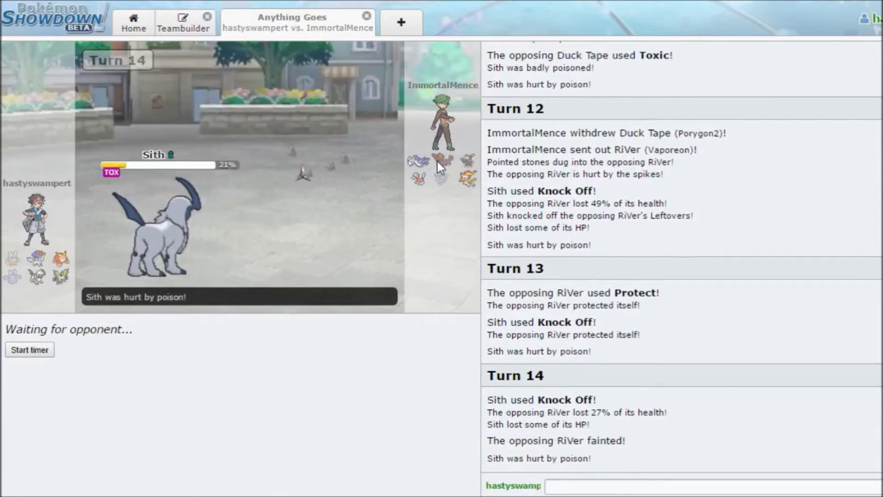
mouse_move(227, 173)
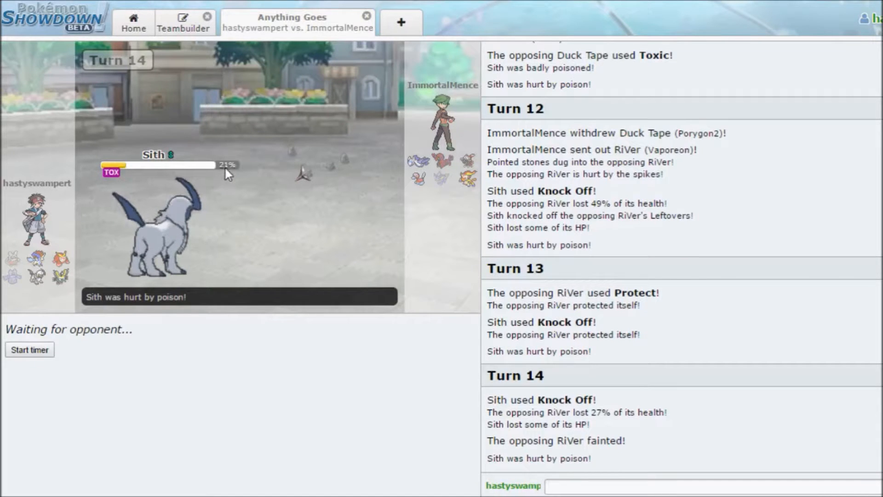
mouse_move(235, 182)
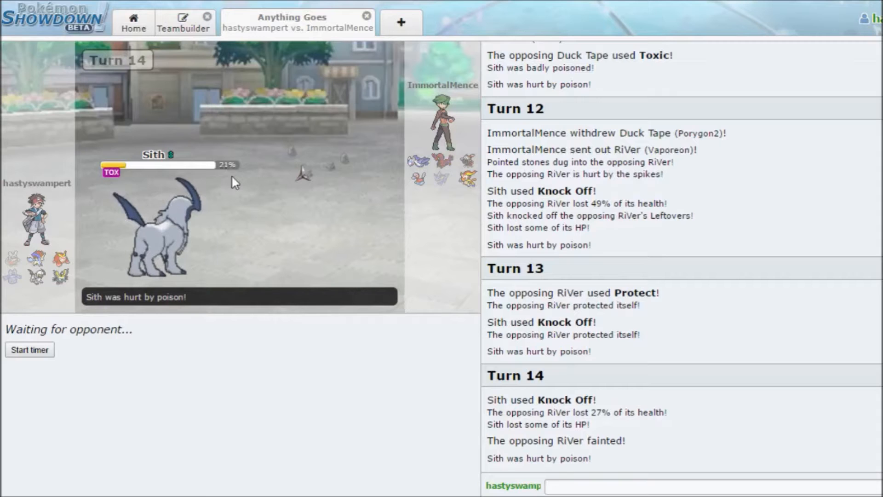
mouse_move(155, 236)
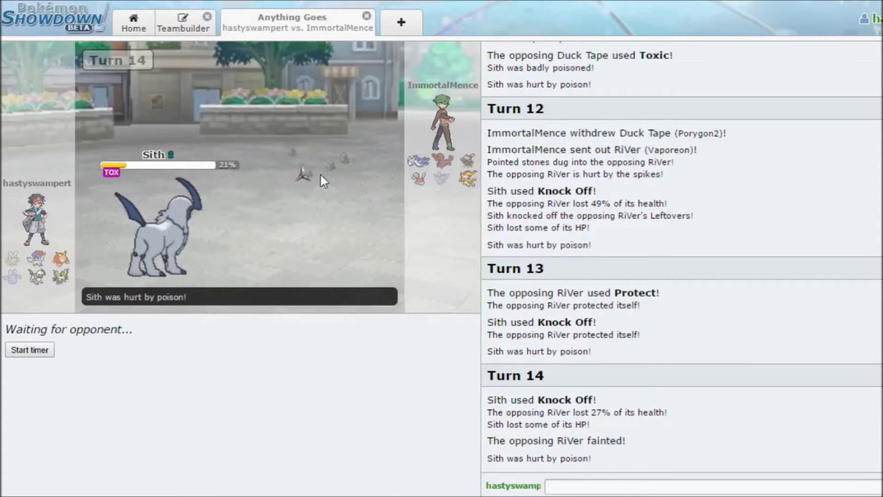
mouse_move(470, 191)
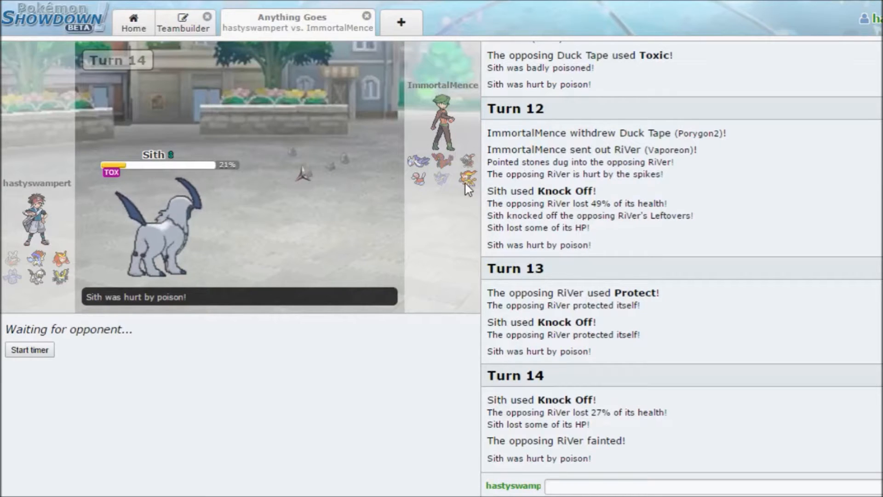
mouse_move(335, 163)
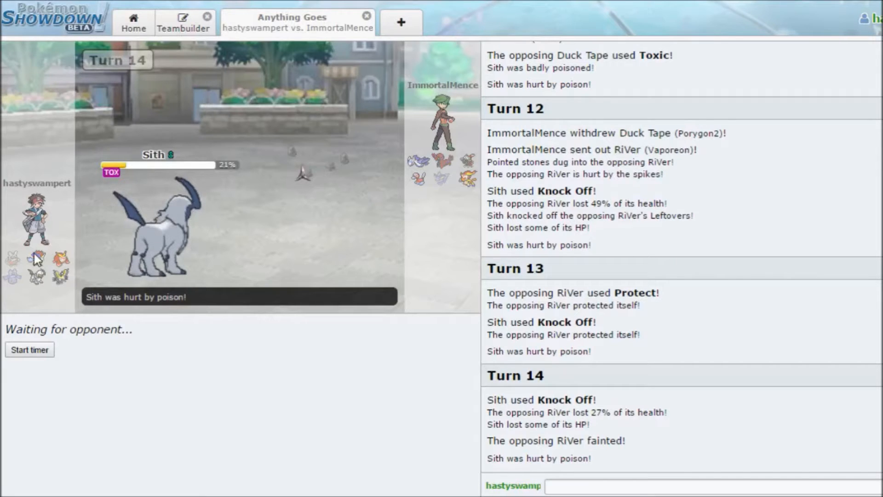
mouse_move(36, 280)
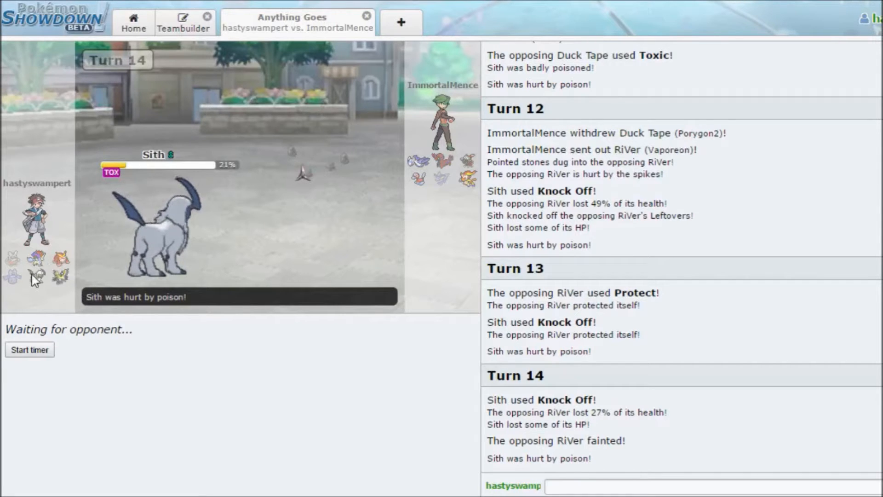
mouse_move(256, 301)
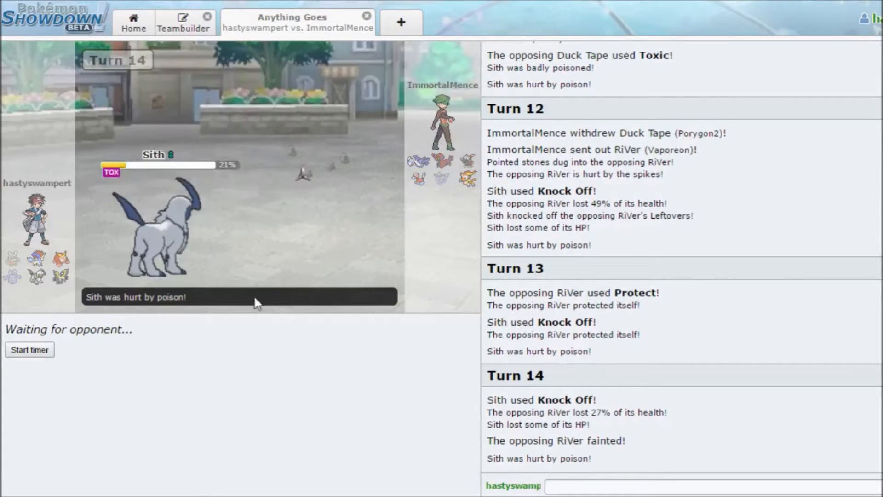
mouse_move(308, 368)
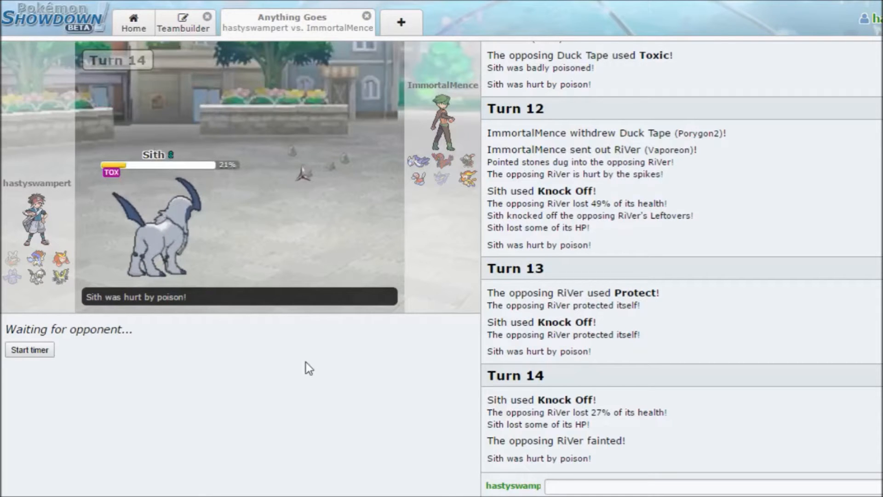
click(675, 486)
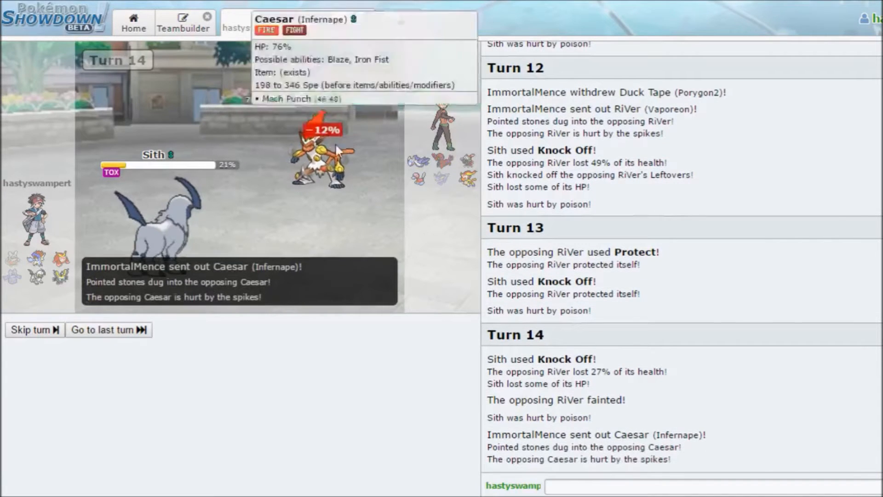
Pick Sucker Punch for Sith, then resubmit its Turn 15 attack against Caesar.
click(104, 330)
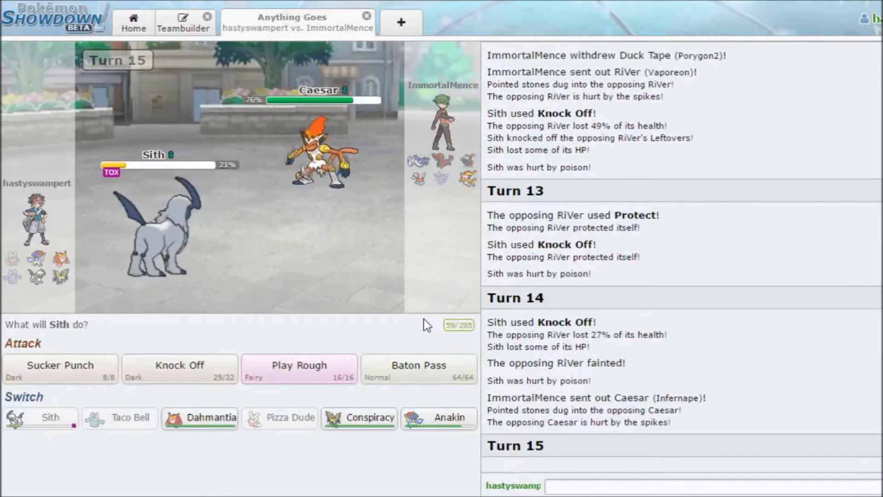
mouse_move(324, 157)
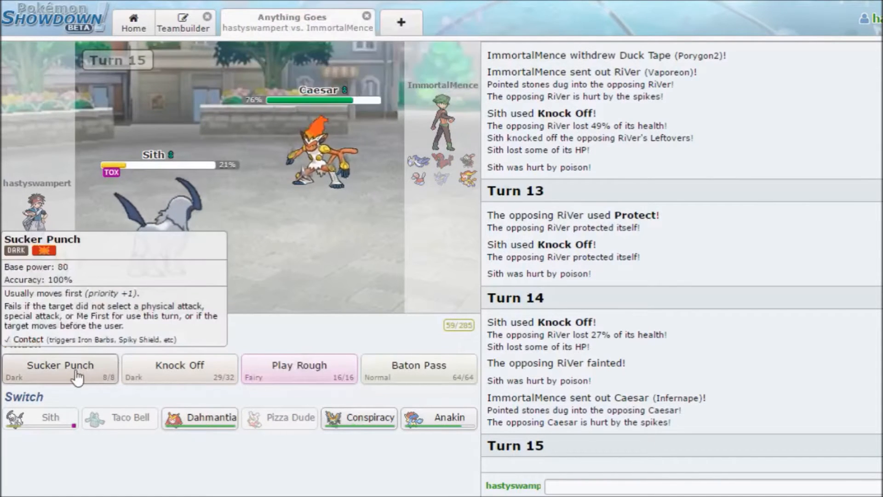
click(60, 369)
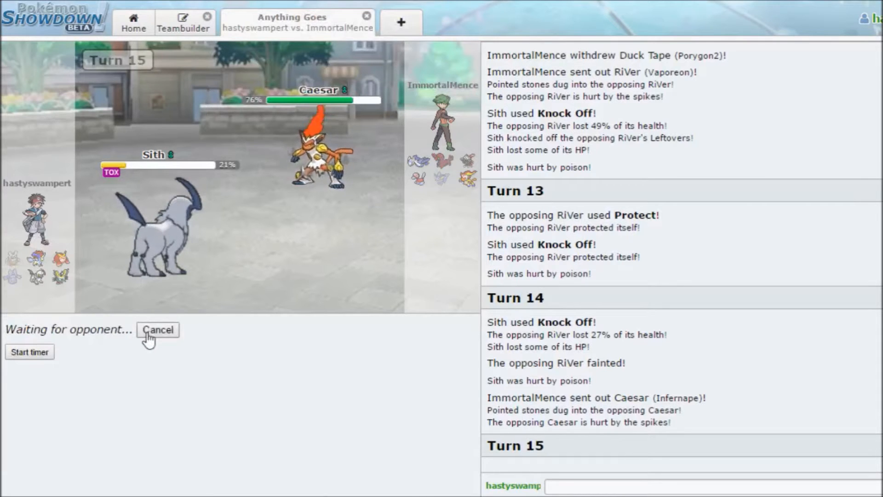
mouse_move(413, 441)
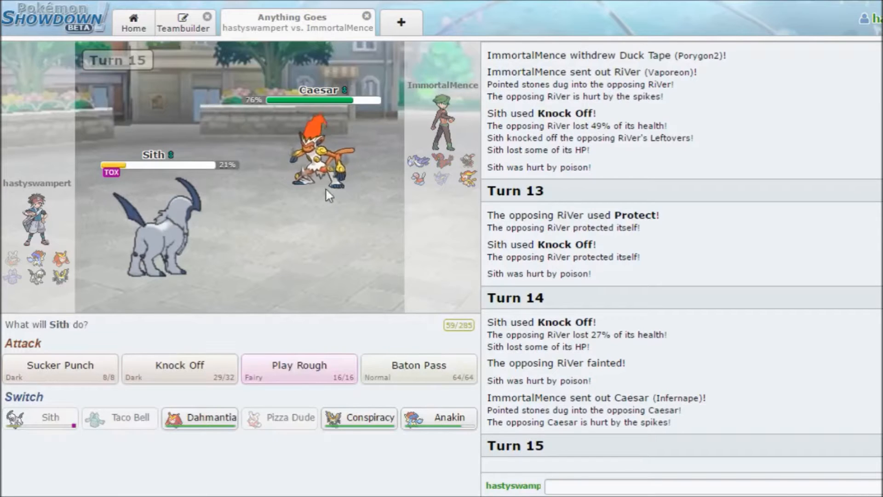
mouse_move(306, 296)
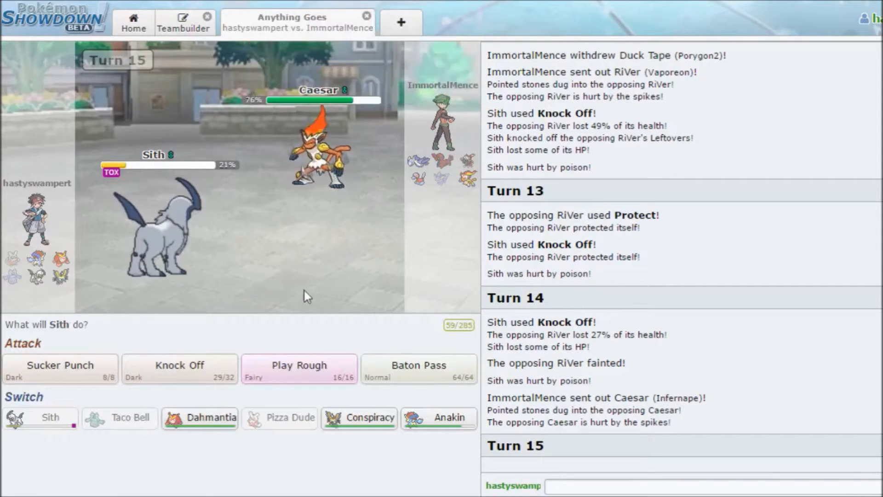
mouse_move(394, 160)
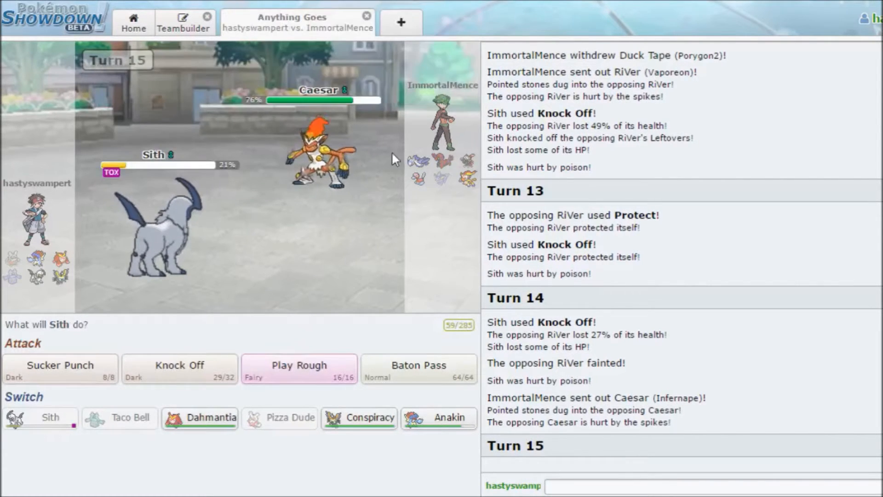
mouse_move(53, 473)
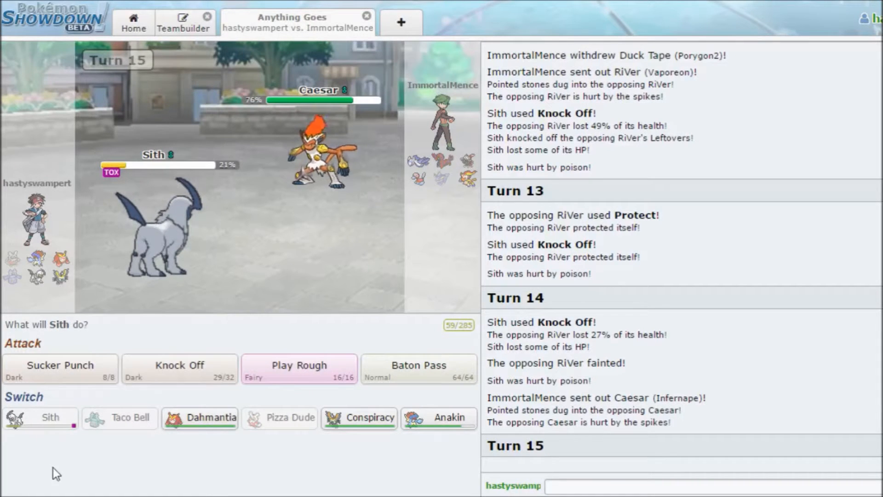
click(299, 364)
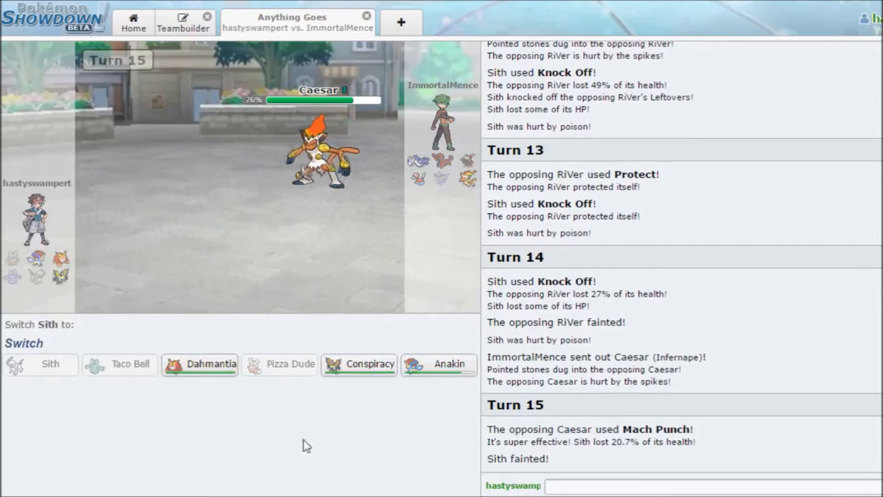
mouse_move(349, 424)
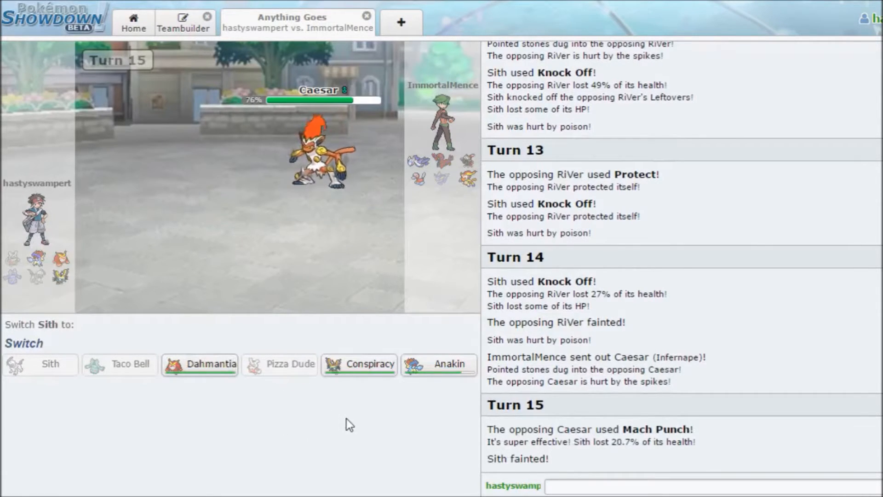
mouse_move(439, 364)
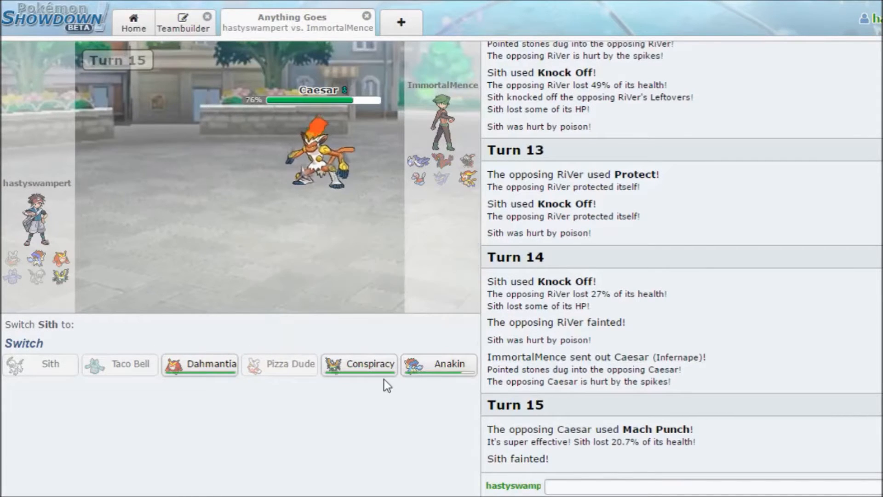
mouse_move(439, 364)
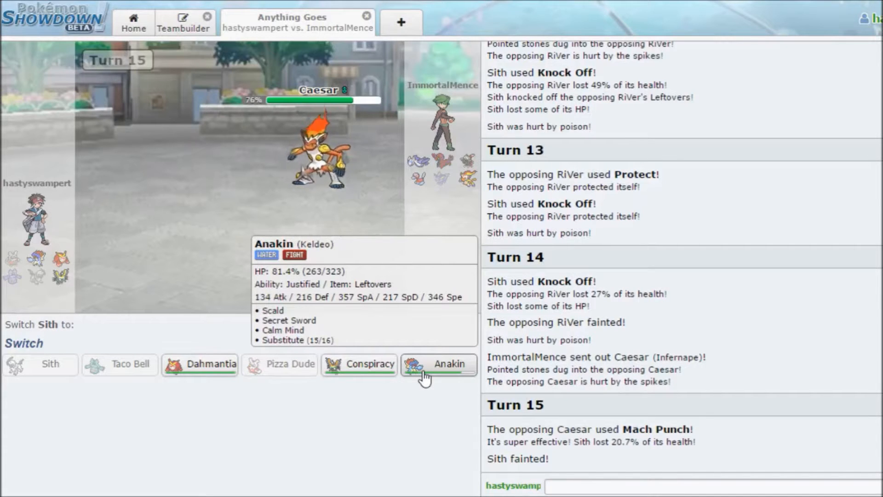
Send Keldeo 'Anakin' in for the fainted Sith, choose Scald, then cancel that choice.
click(440, 364)
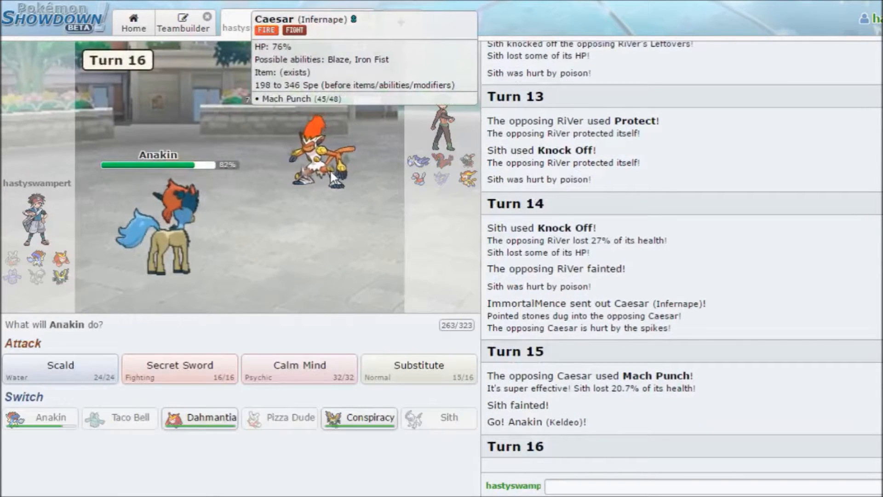
mouse_move(287, 242)
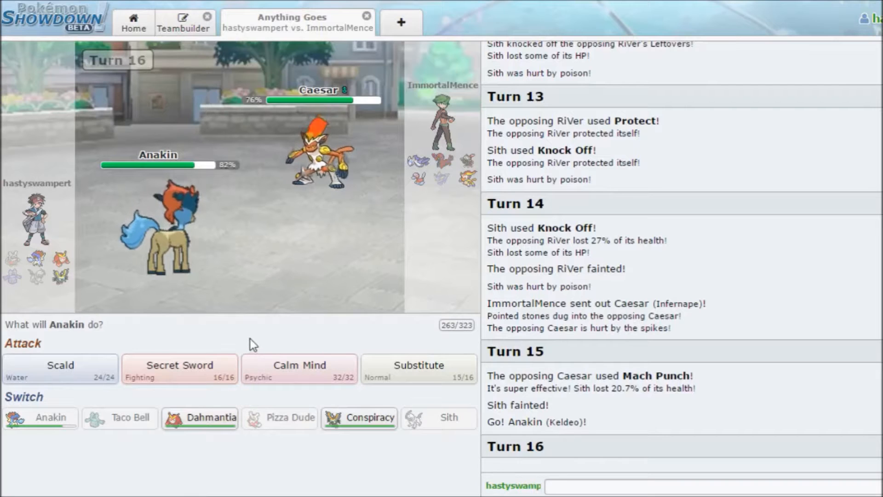
mouse_move(60, 365)
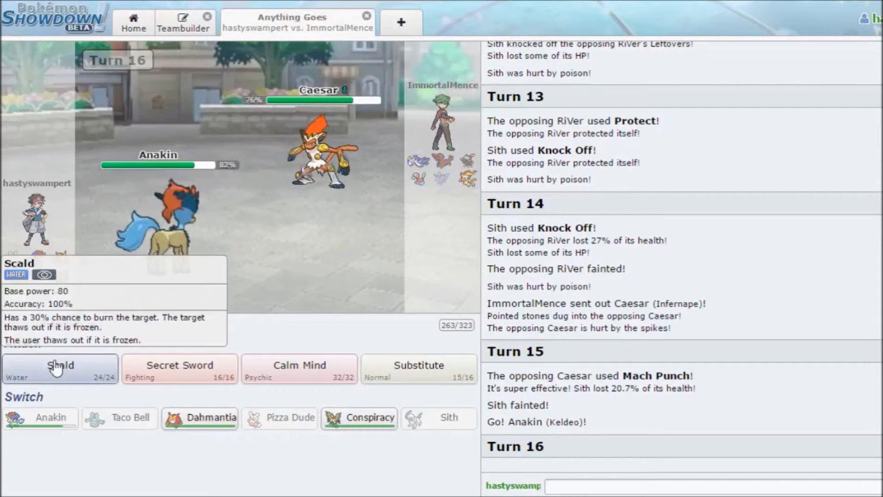
click(59, 369)
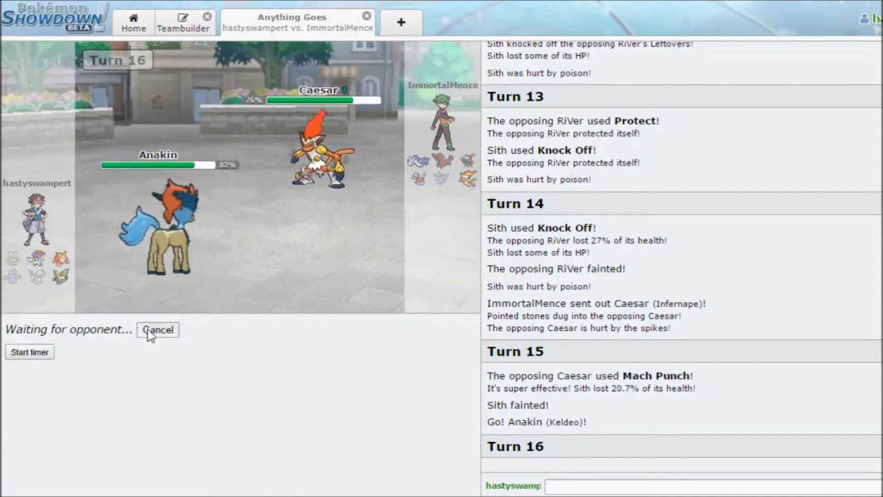
click(158, 329)
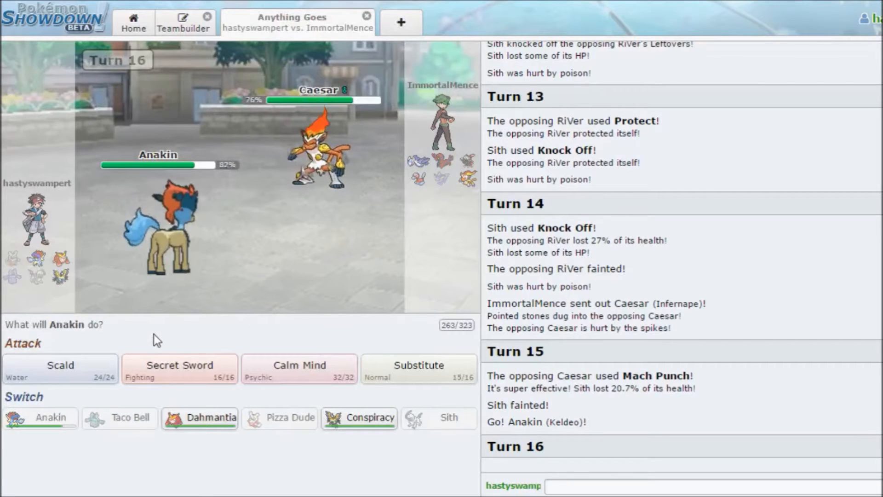
mouse_move(61, 369)
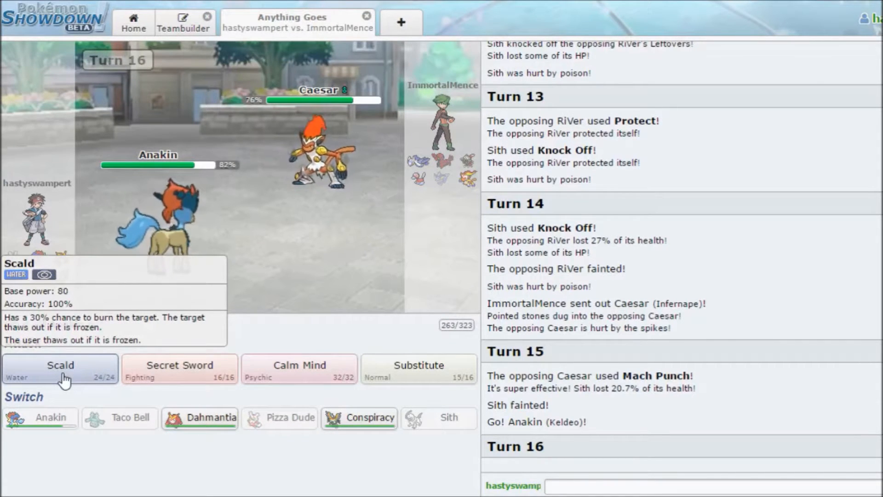
mouse_move(198, 342)
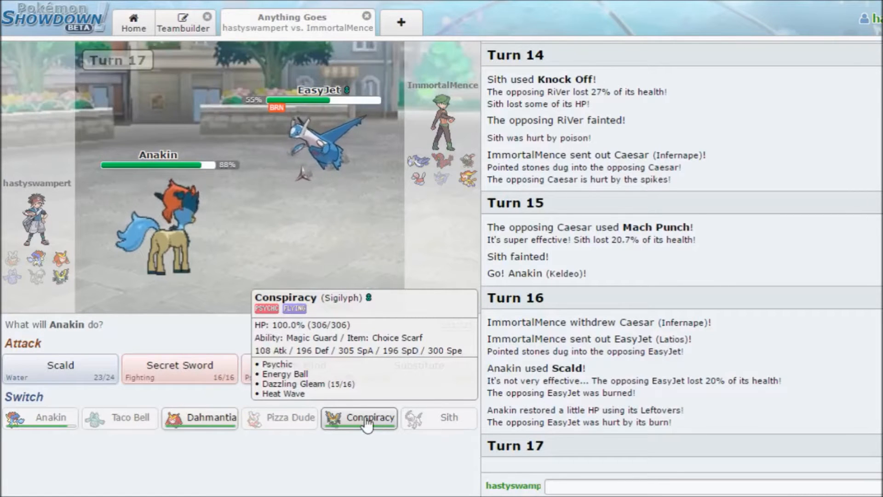
mouse_move(380, 436)
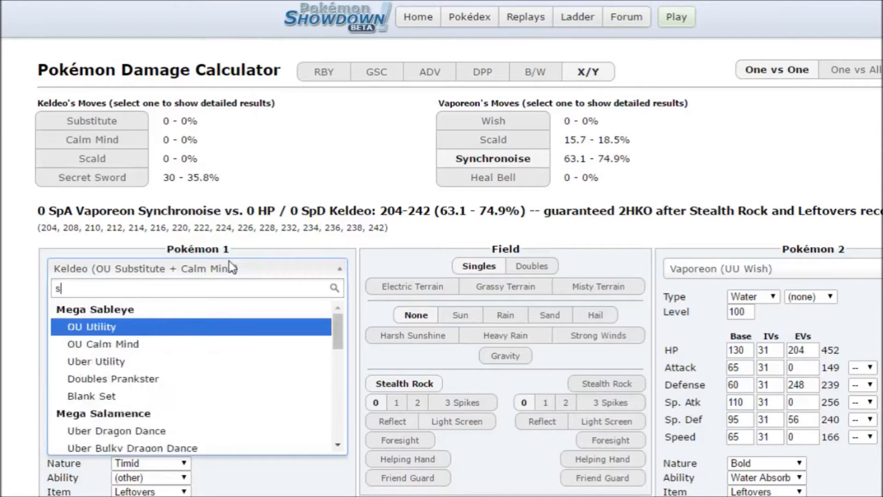
Load RU Attacker Sigilyph with Choice Scarf and lowered HP EVs, then search a mega opponent.
text(i)
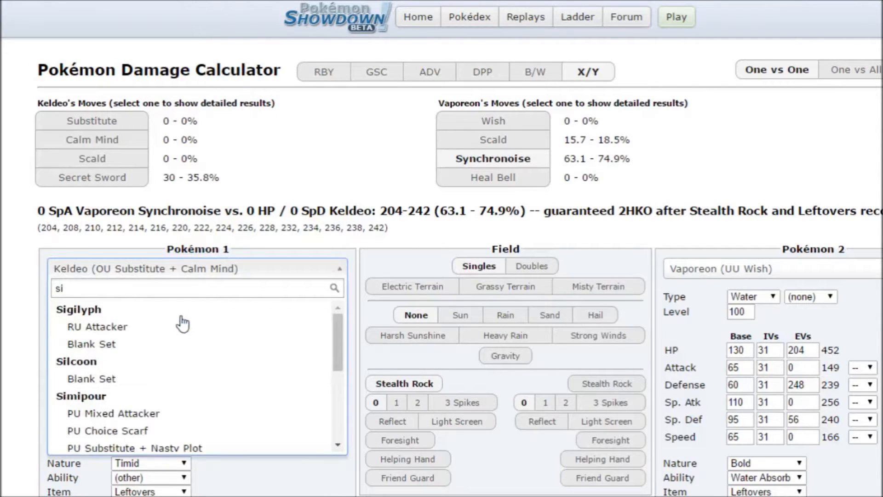
click(97, 326)
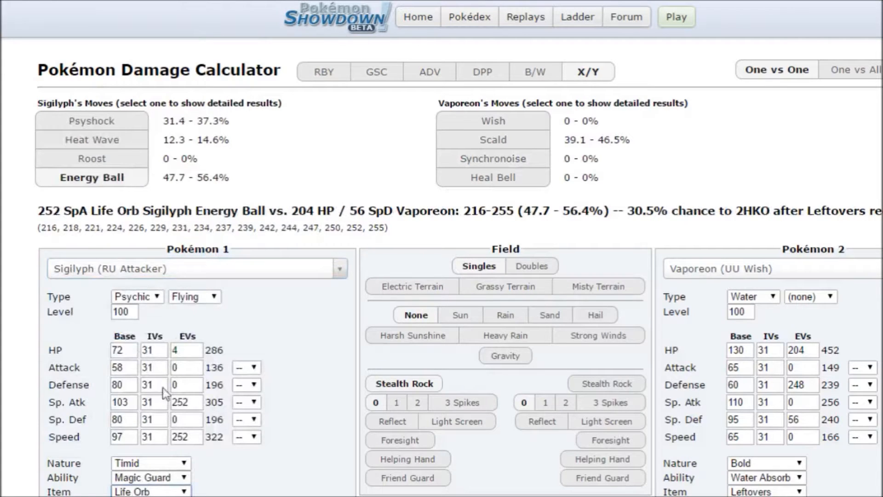
click(492, 139)
text(100)
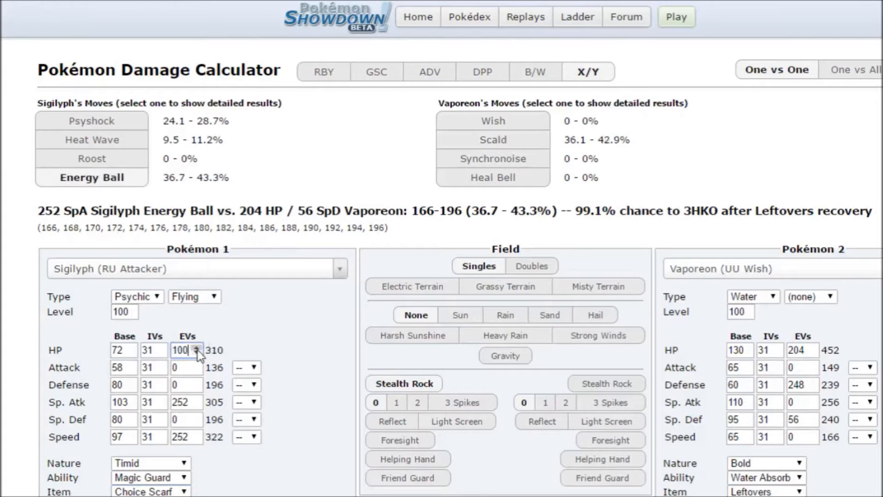
click(196, 354)
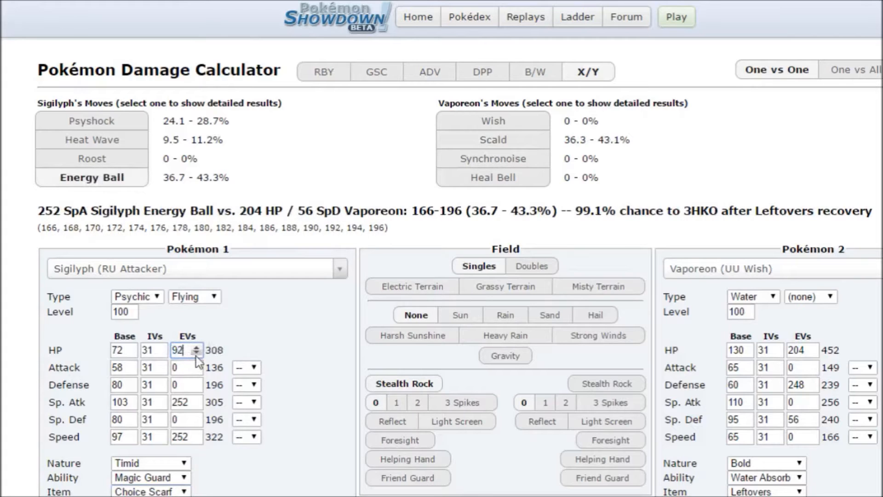
click(766, 268)
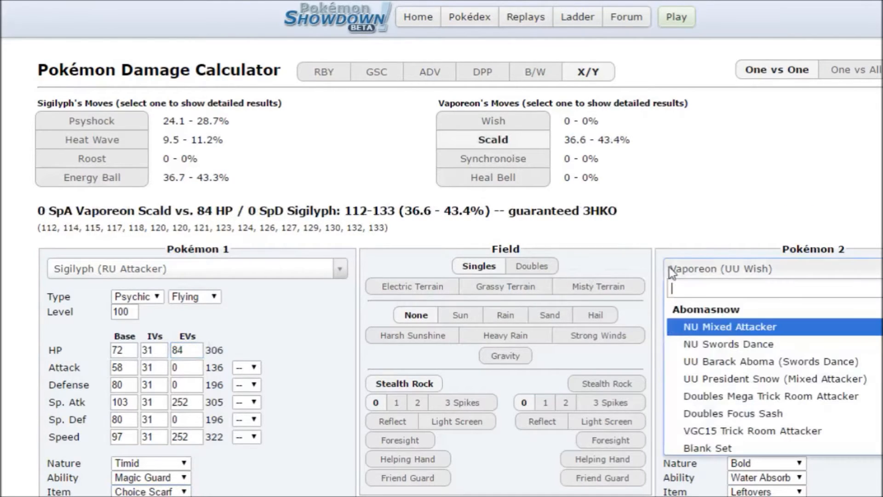
text(mega)
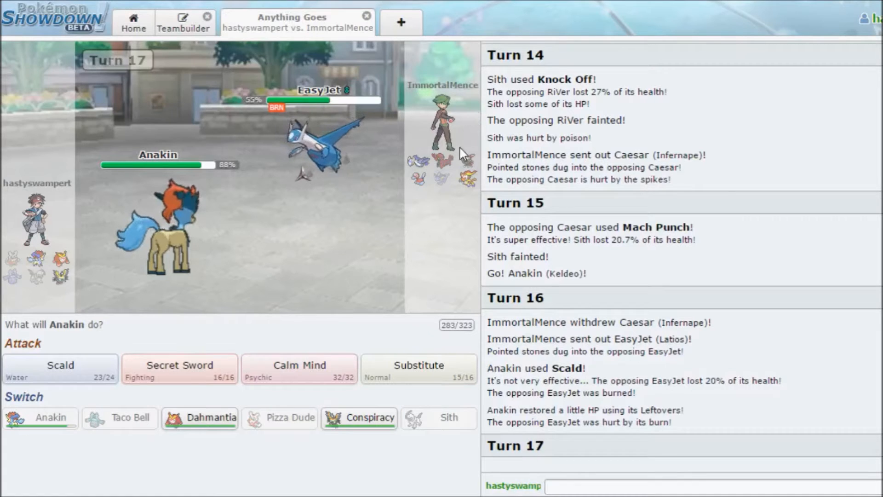
mouse_move(299, 369)
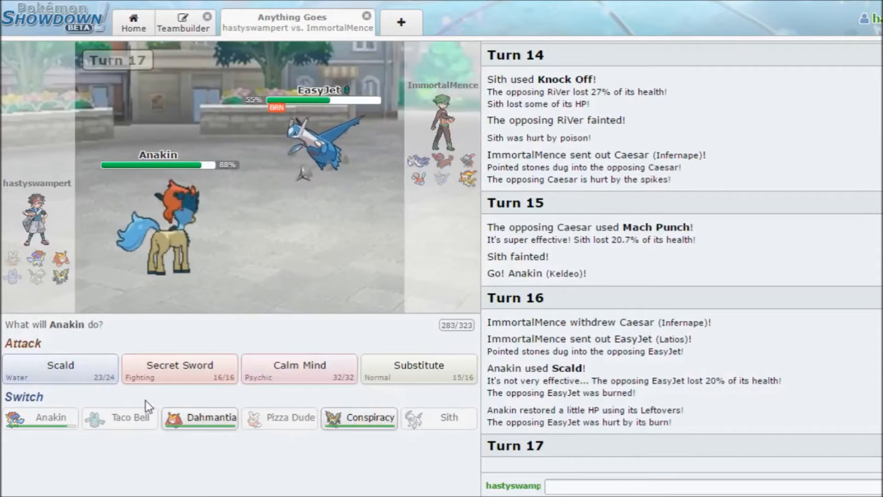
mouse_move(173, 408)
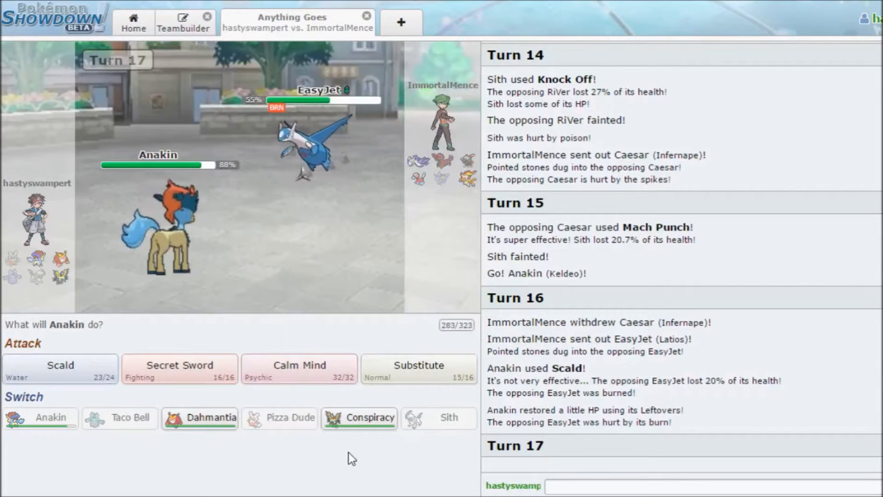
mouse_move(418, 369)
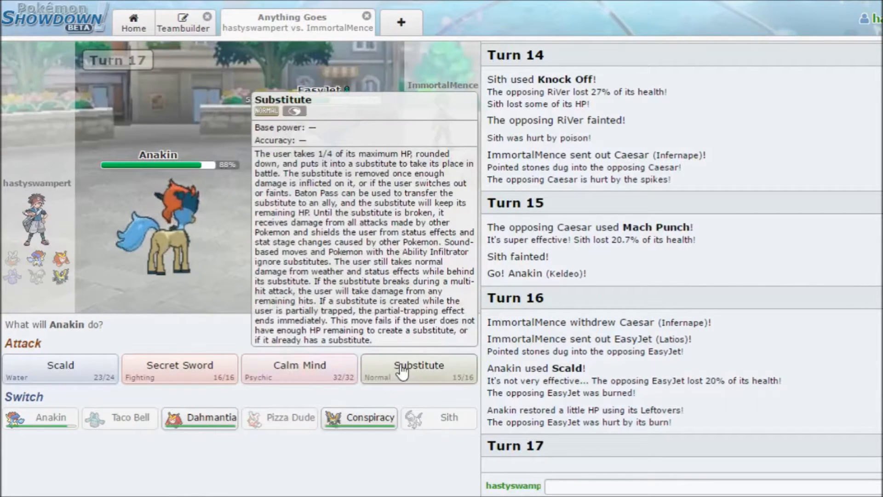
Pick Substitute, cancel it, and lock in Secret Sword for Keldeo on Turn 17.
click(419, 369)
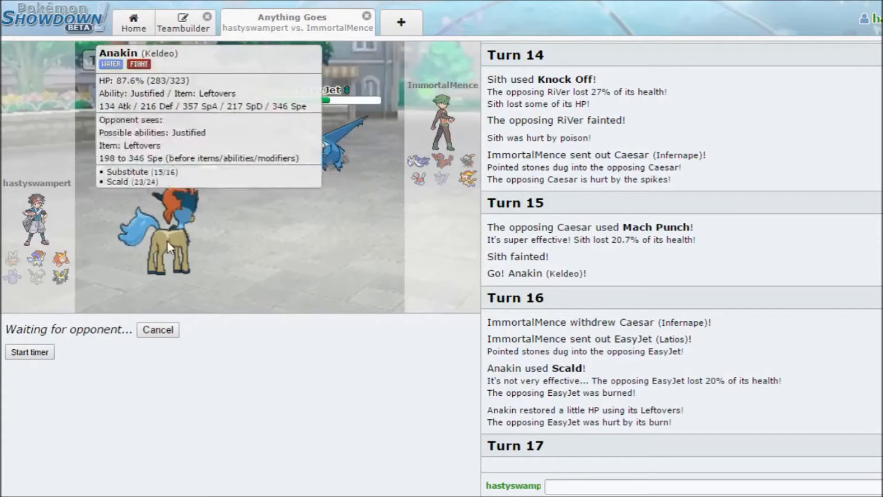
mouse_move(159, 338)
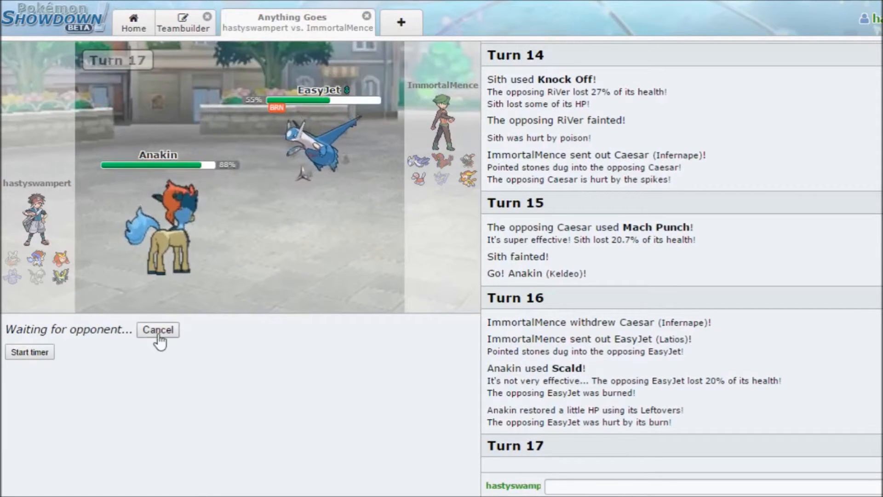
click(158, 330)
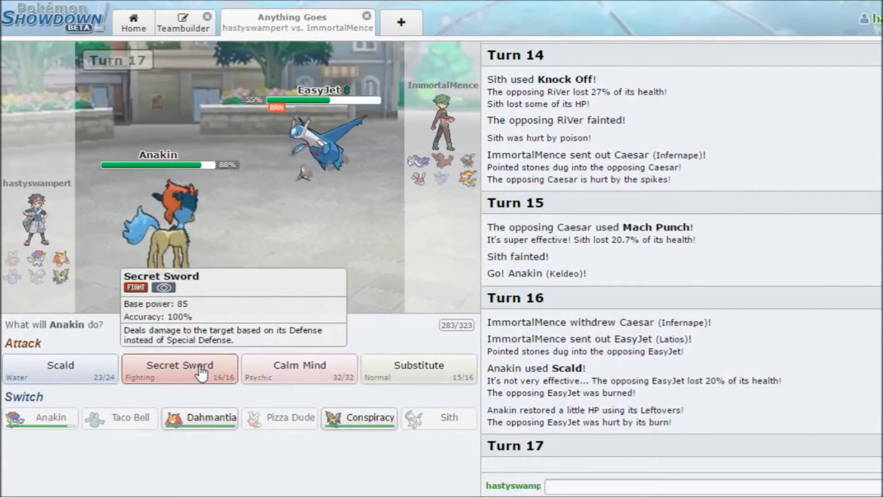
click(179, 369)
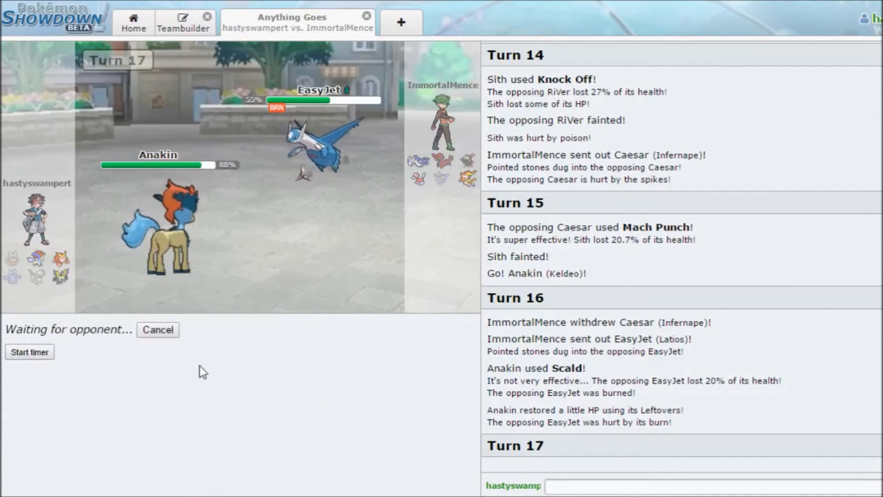
mouse_move(280, 353)
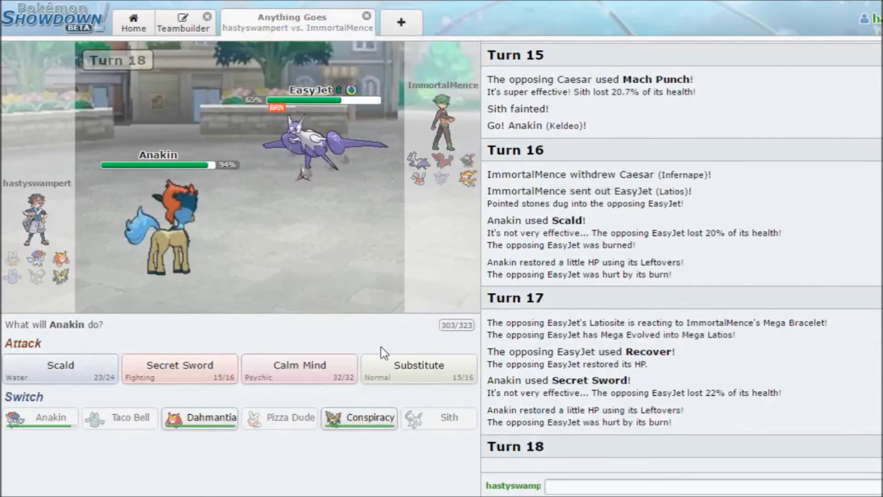
mouse_move(359, 417)
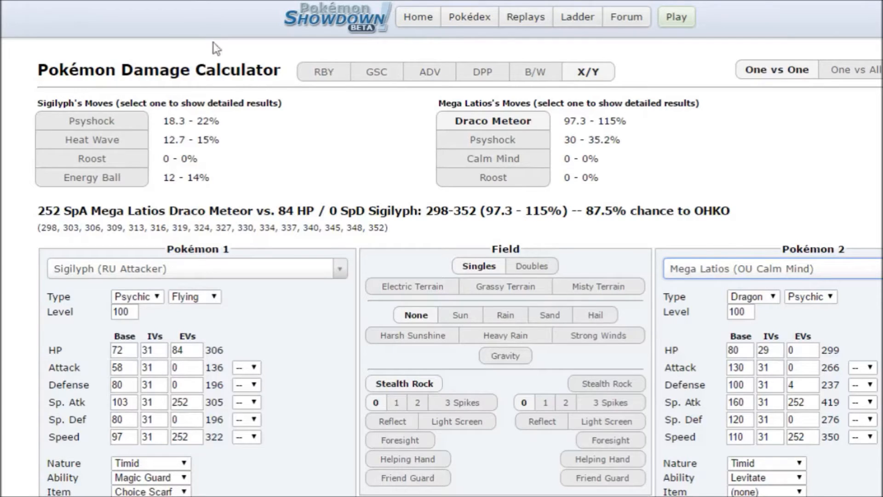
Load a Keldeo set in the calculator against Mega Latios, then have Keldeo use Substitute.
text(kelde)
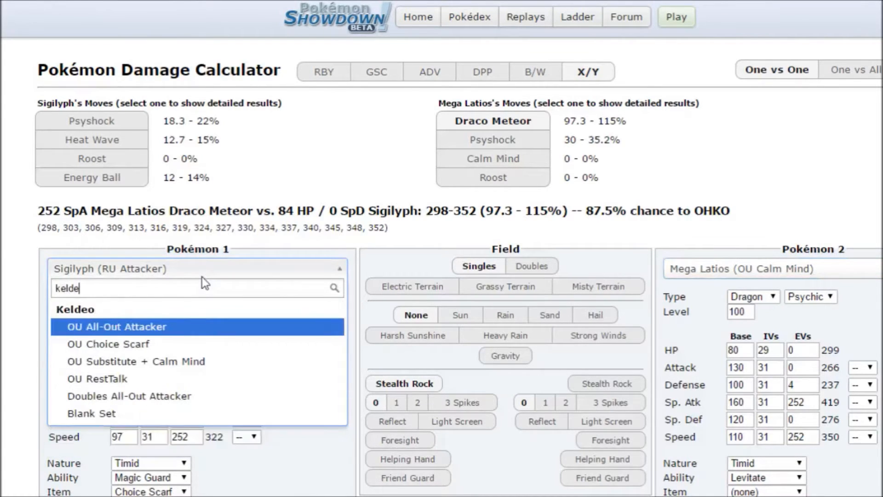
click(135, 361)
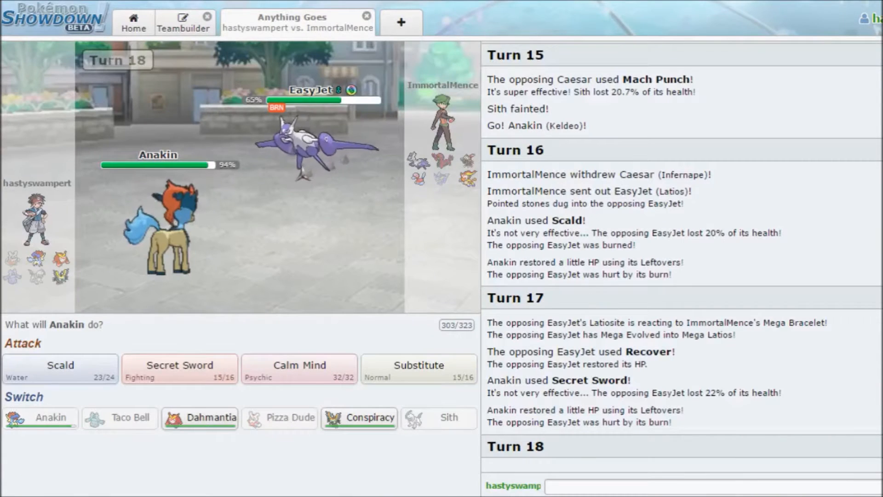
mouse_move(307, 140)
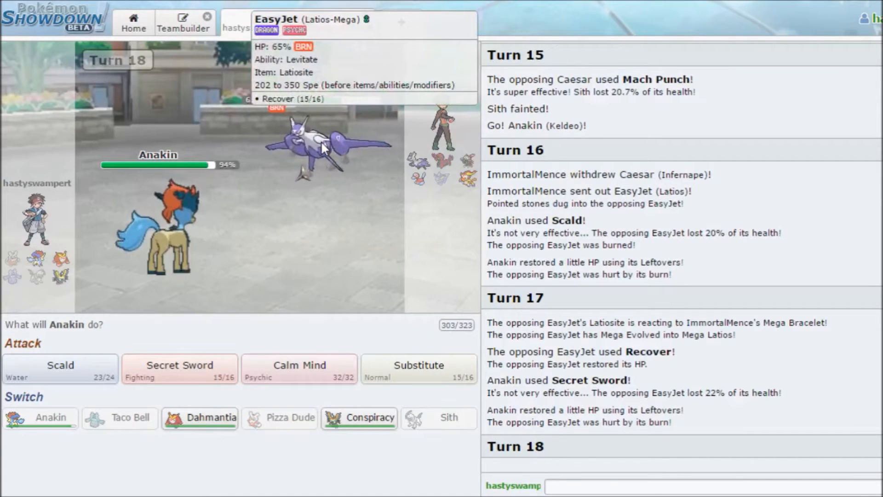
mouse_move(418, 369)
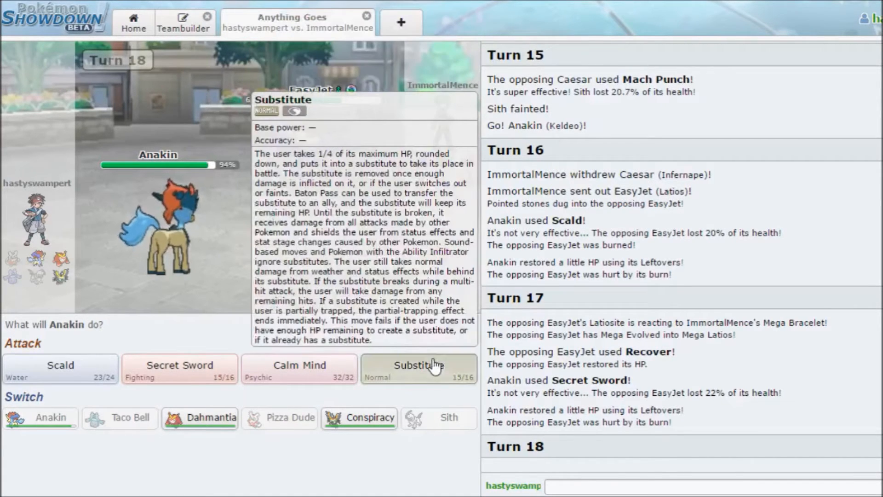
click(419, 369)
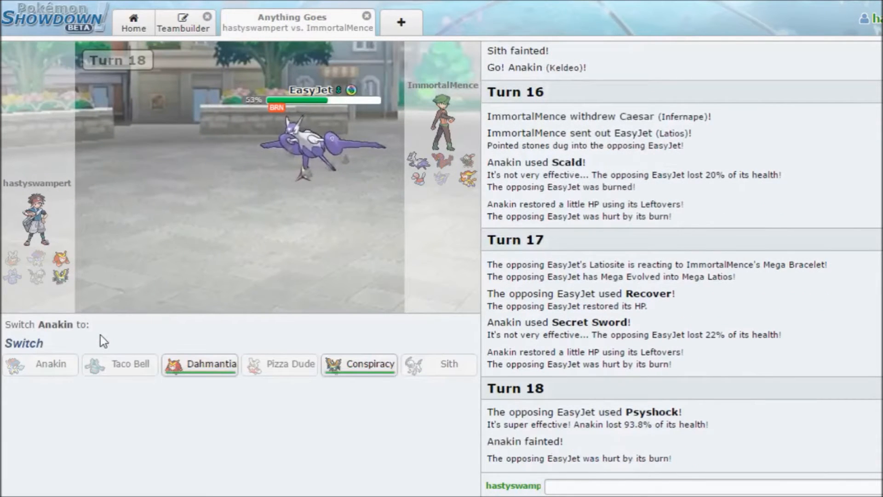
mouse_move(343, 410)
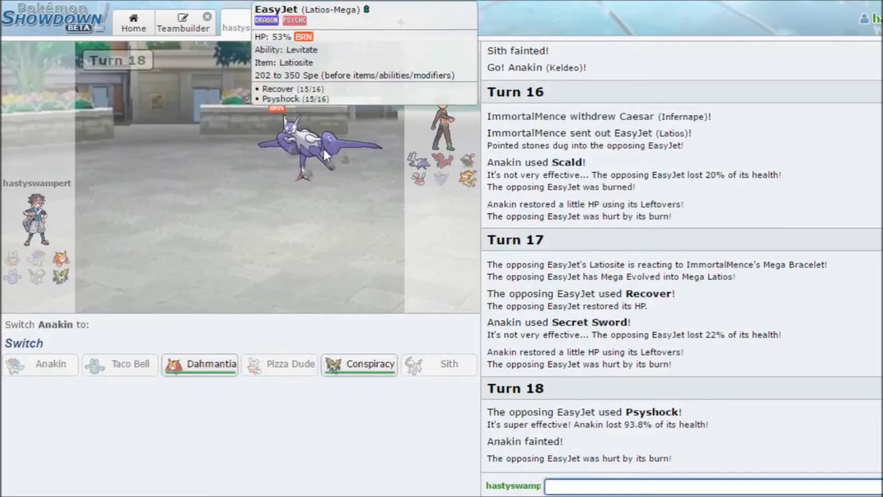
mouse_move(360, 246)
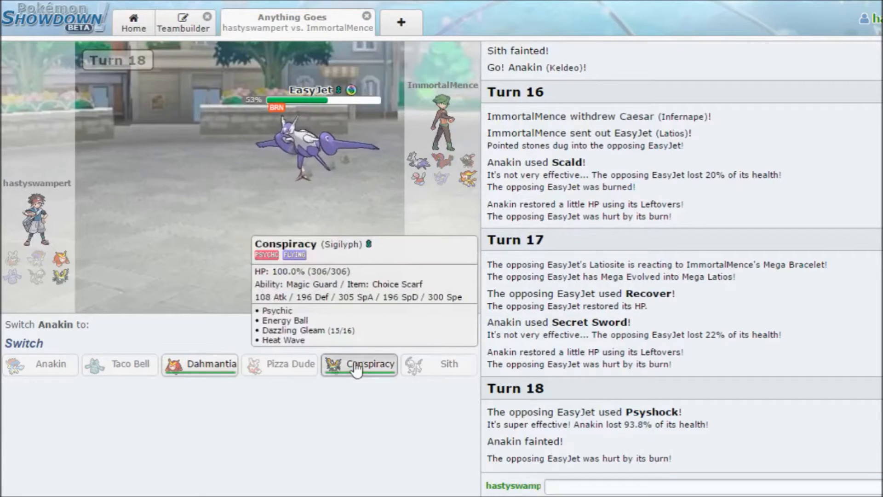
Send in Sigilyph 'Conspiracy' for fainted Keldeo and submit Psychic on Turn 19.
click(359, 364)
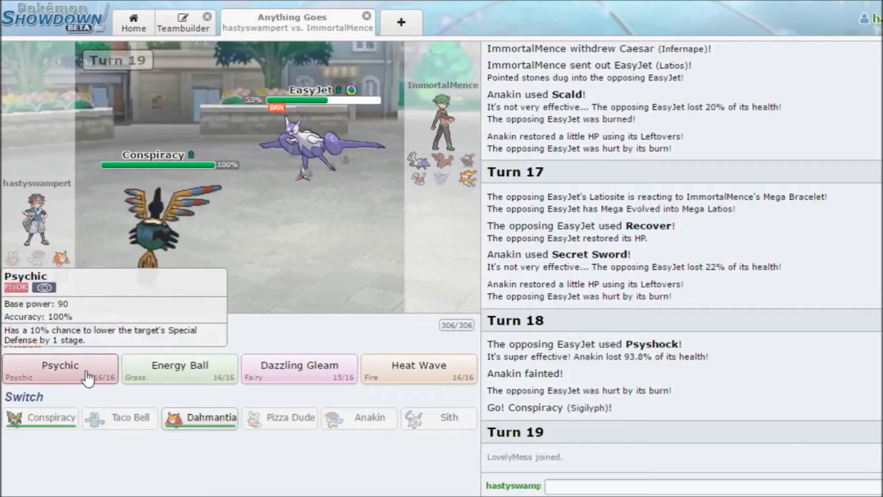
click(60, 368)
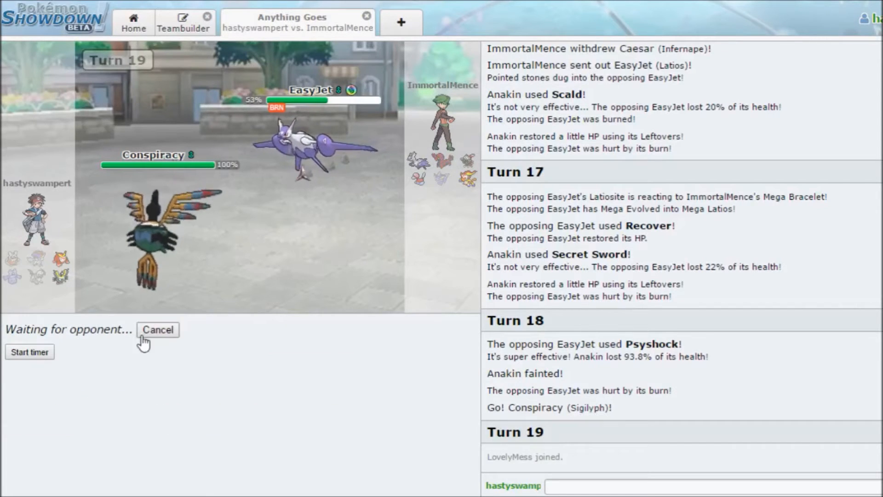
click(157, 329)
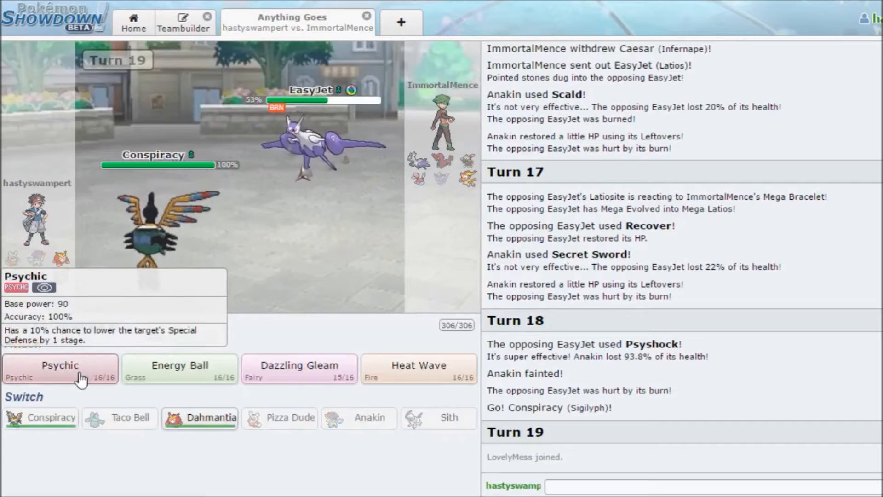
click(60, 369)
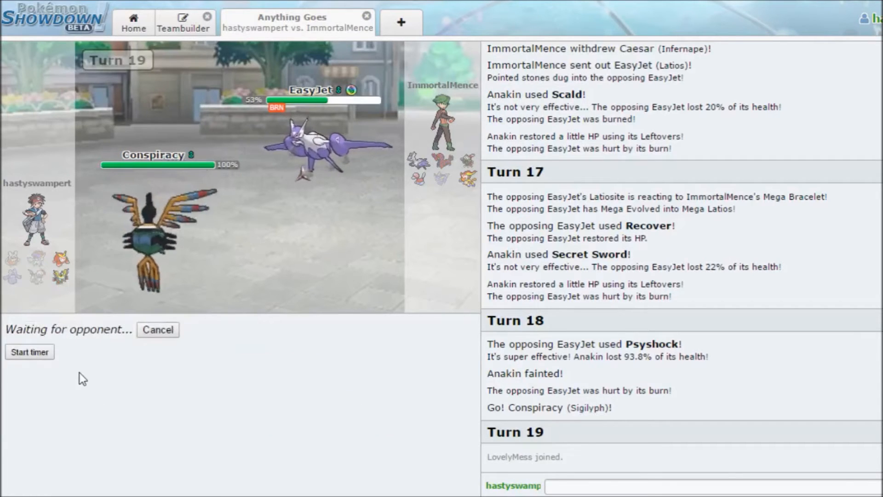
mouse_move(134, 383)
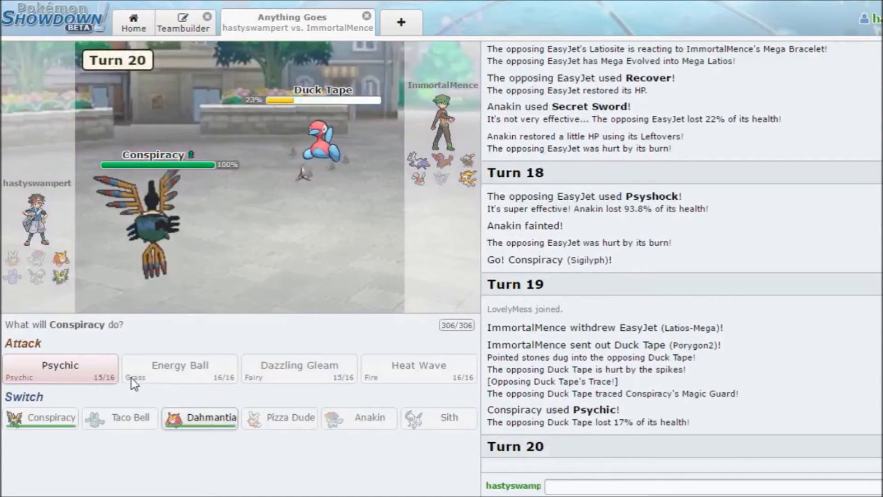
mouse_move(318, 141)
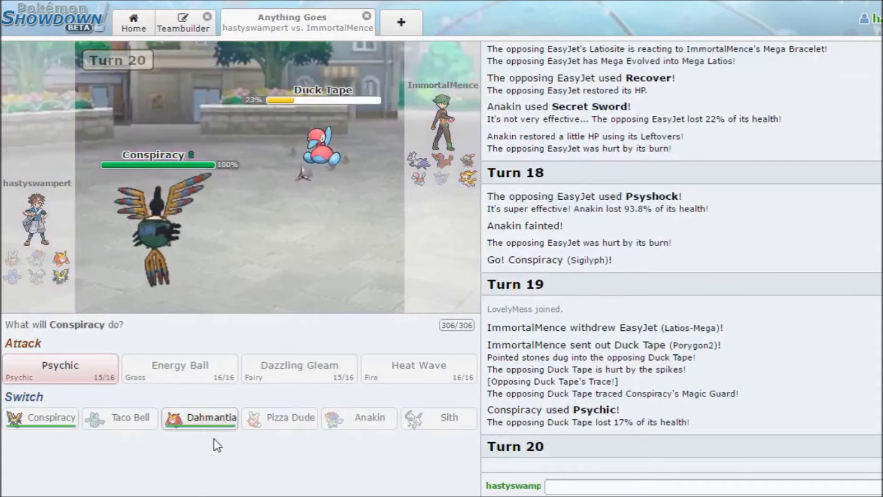
mouse_move(323, 135)
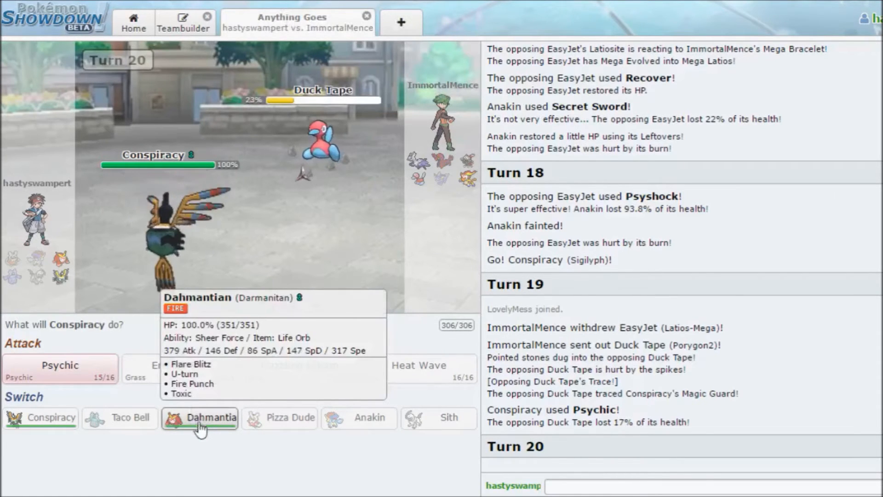
mouse_move(60, 369)
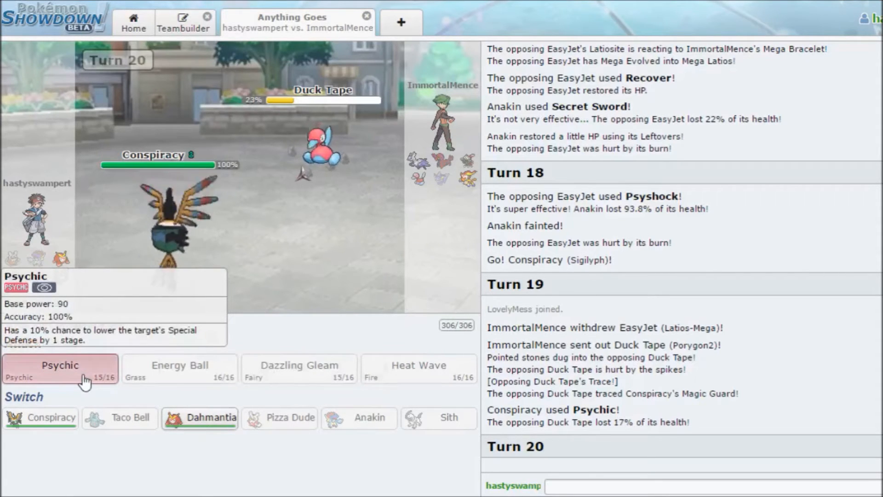
mouse_move(199, 418)
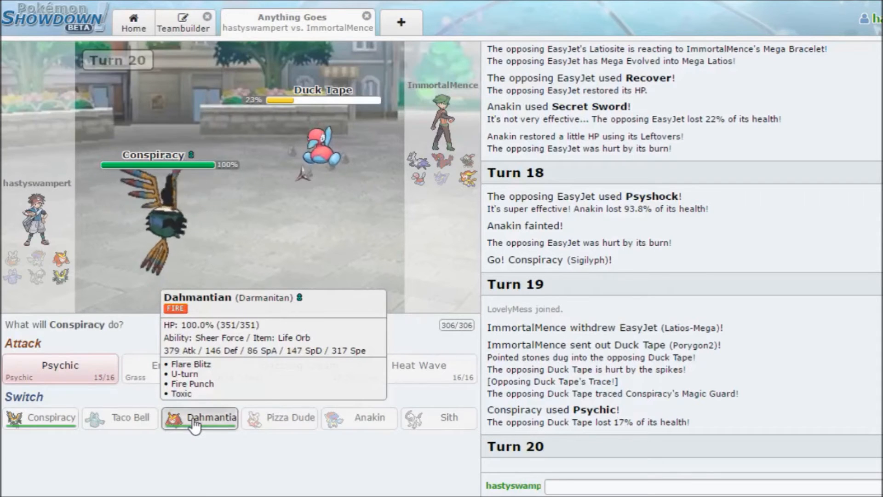
Switch Sigilyph out for Darmanitan 'Dahmantian' against Porygon2 at 23%.
click(199, 418)
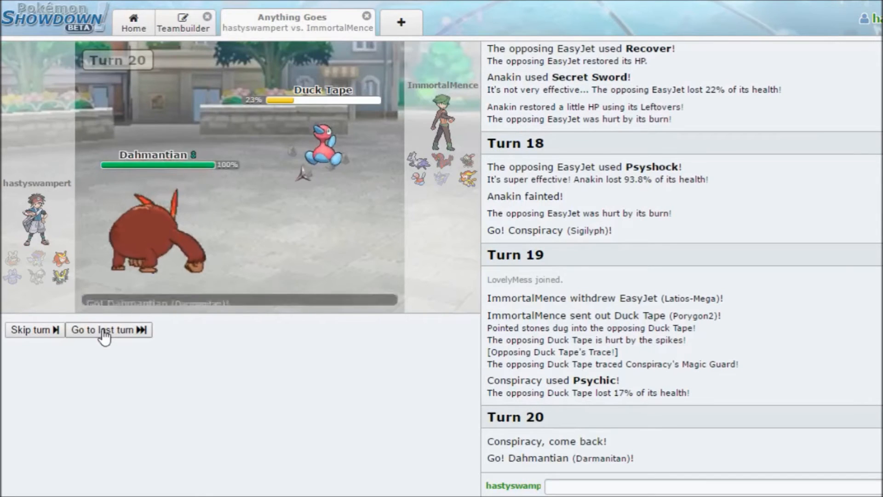
click(108, 329)
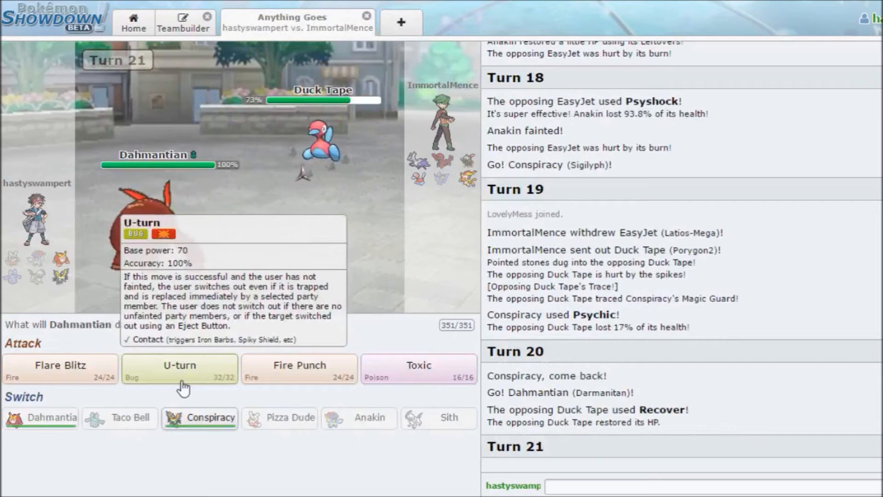
mouse_move(419, 365)
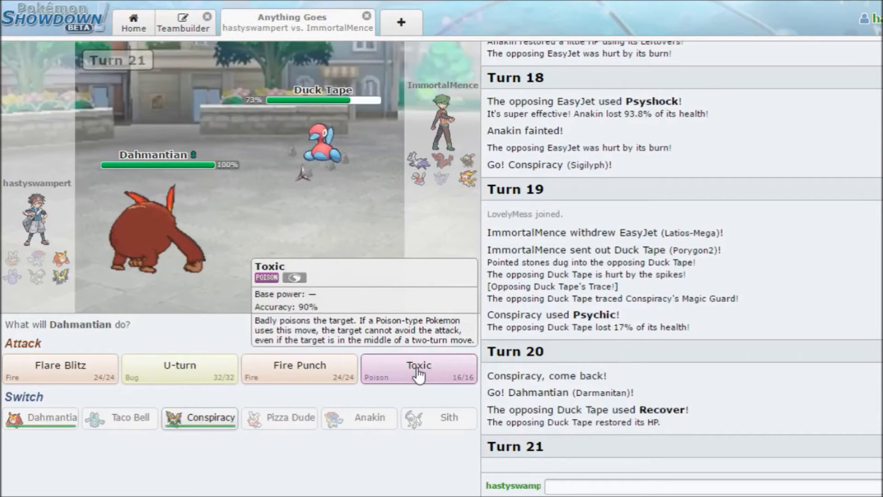
mouse_move(60, 369)
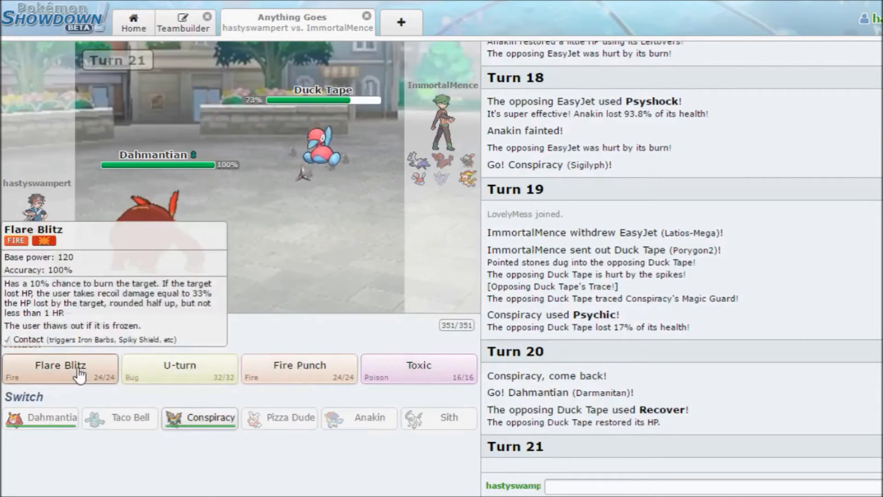
mouse_move(178, 369)
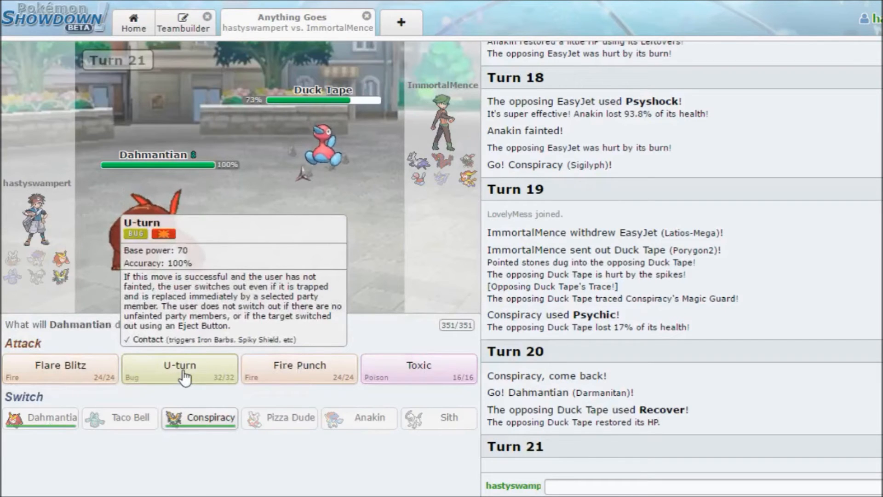
mouse_move(188, 386)
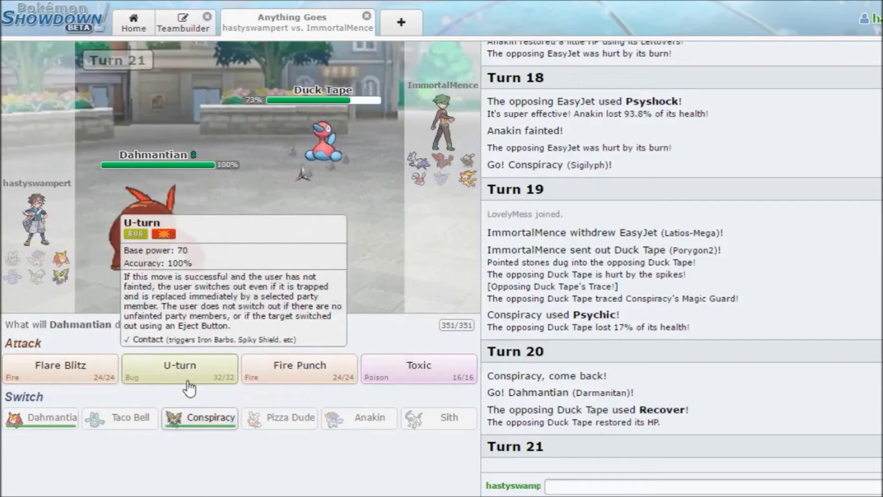
mouse_move(324, 140)
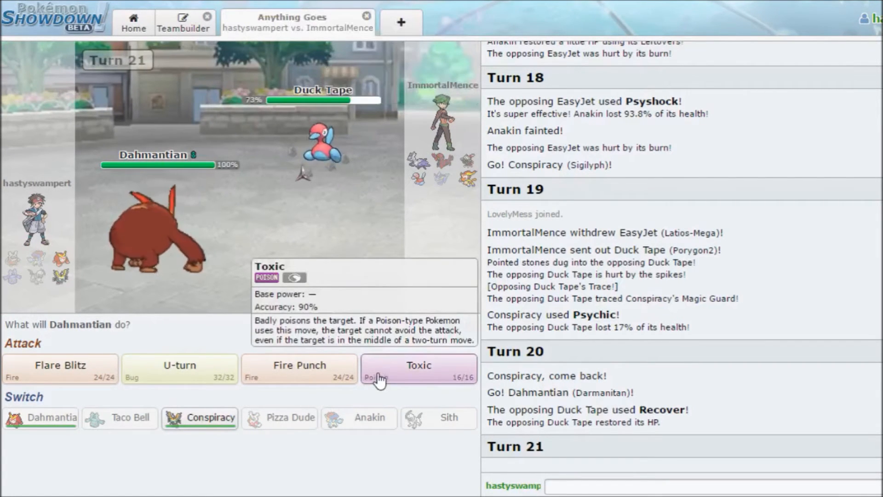
mouse_move(383, 277)
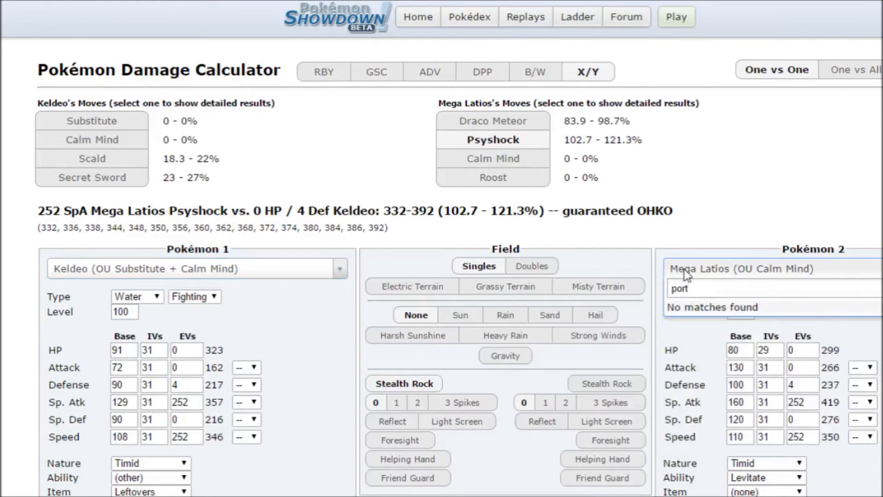
Pit Choice Band Darmanitan against Porygon2 with raised Sp. Def EVs; Flare Blitz does 68.9–81.2%.
text(porygon)
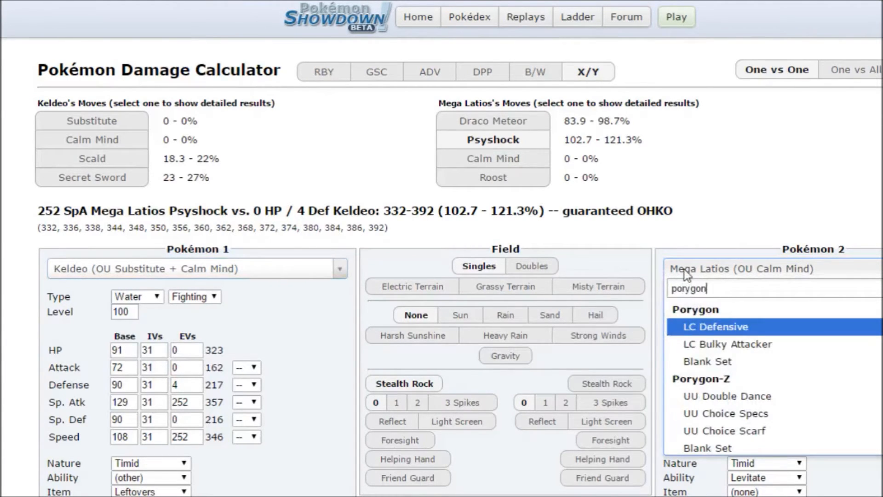
text(2 (UU Duck Tales (Defensive)
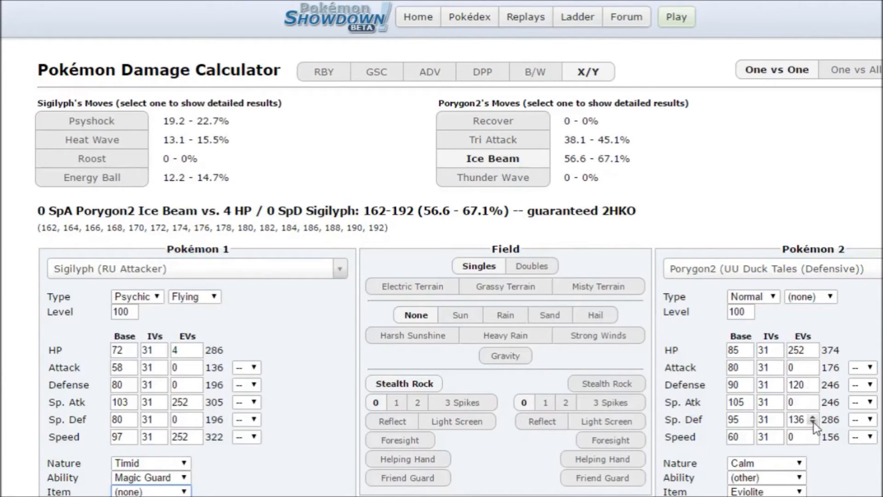
click(812, 417)
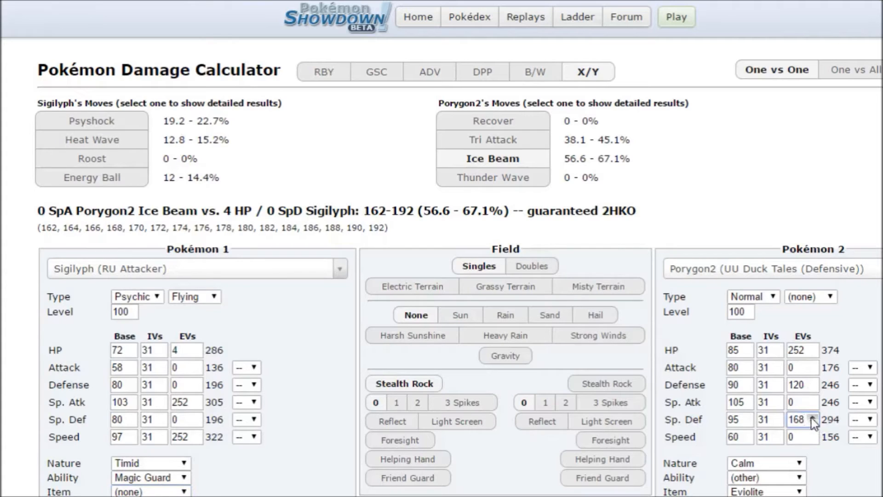
scroll(down, 3)
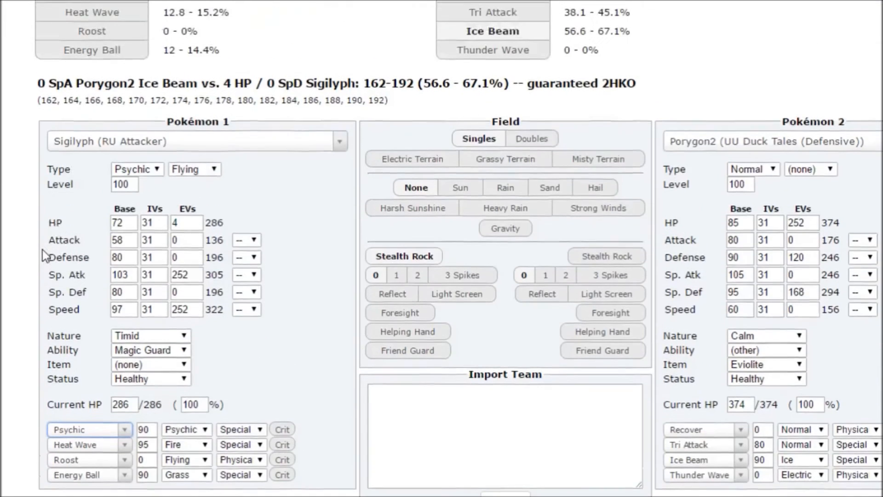
scroll(up, 3)
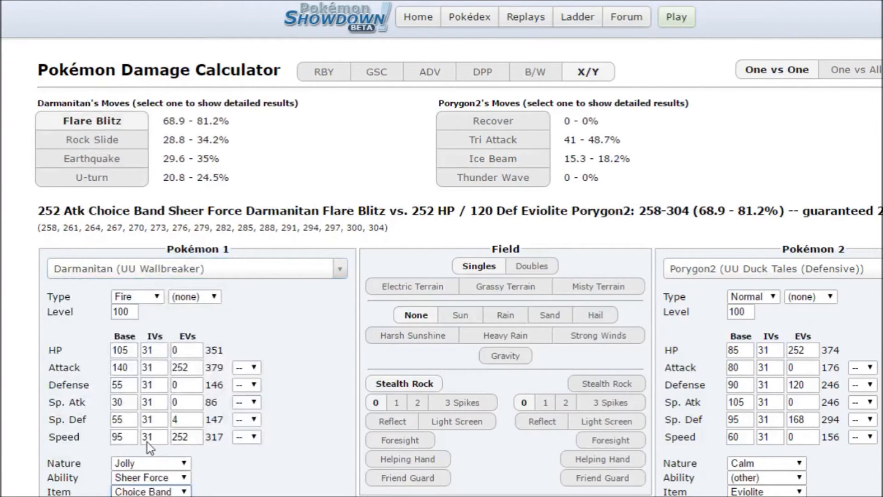
mouse_move(162, 397)
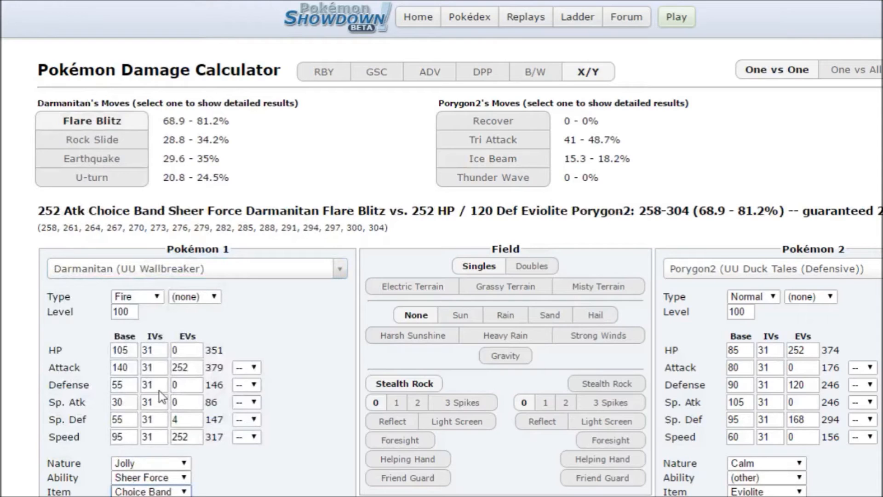
mouse_move(147, 366)
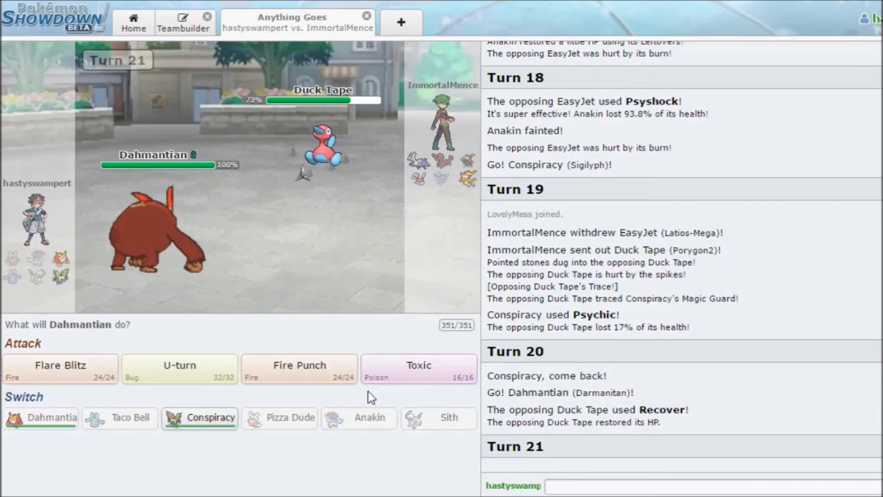
U-turn with Darmanitan into Porygon2, bring in Sigilyph 'Conspiracy', and jump to Turn 22.
click(179, 365)
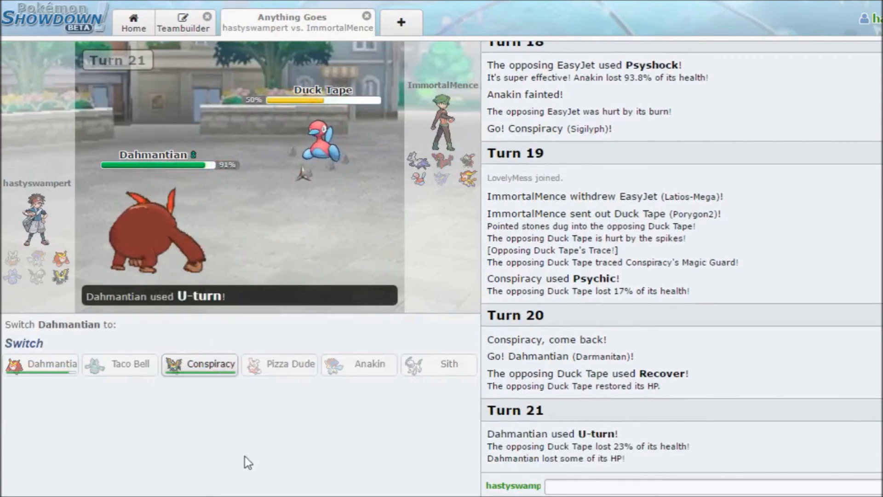
mouse_move(199, 364)
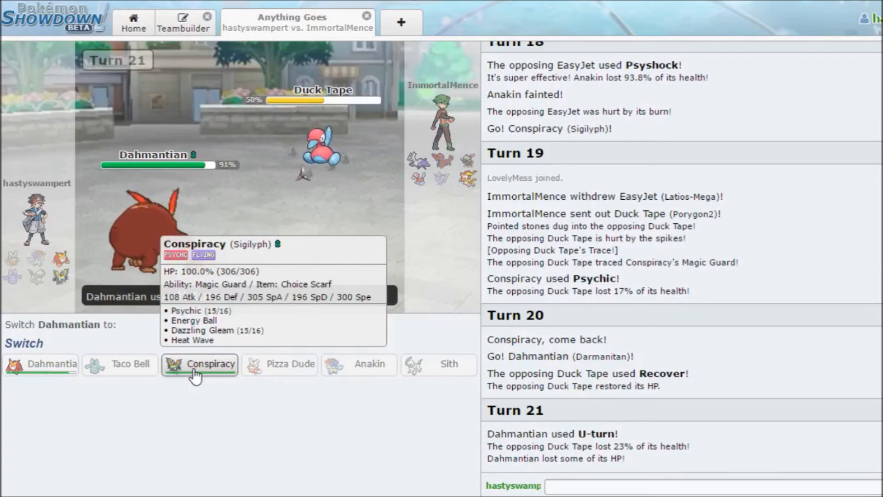
click(199, 364)
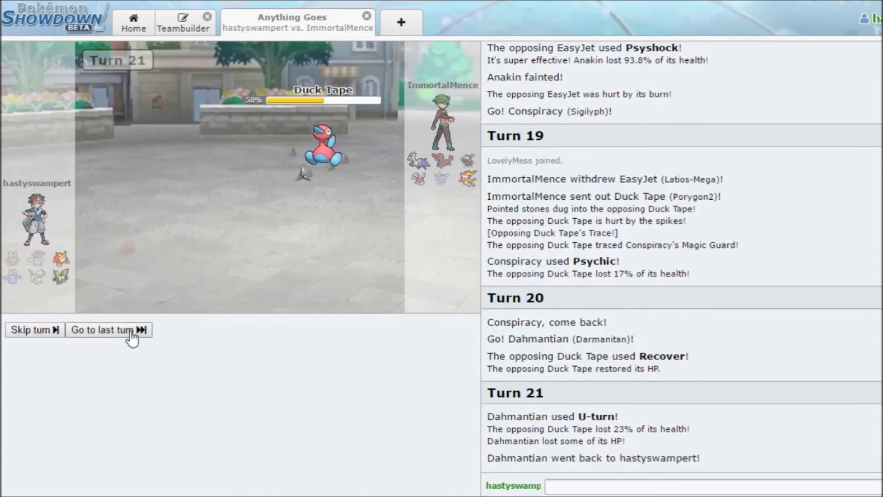
click(105, 330)
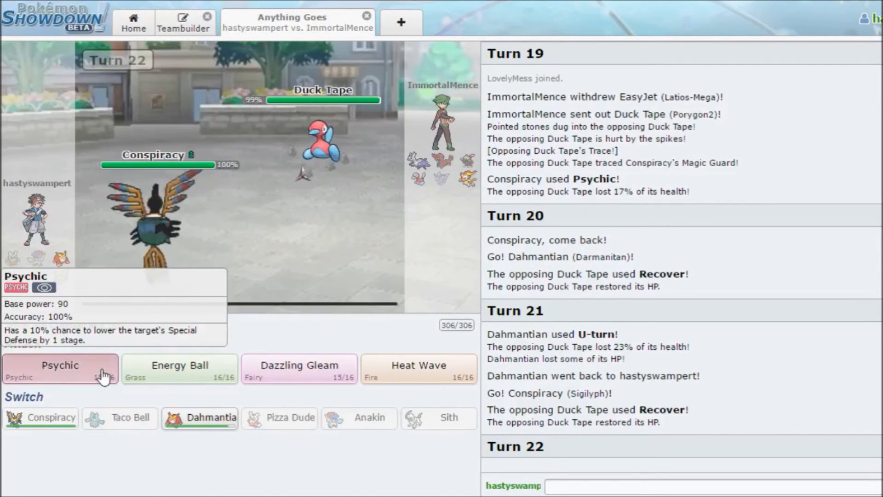
click(60, 369)
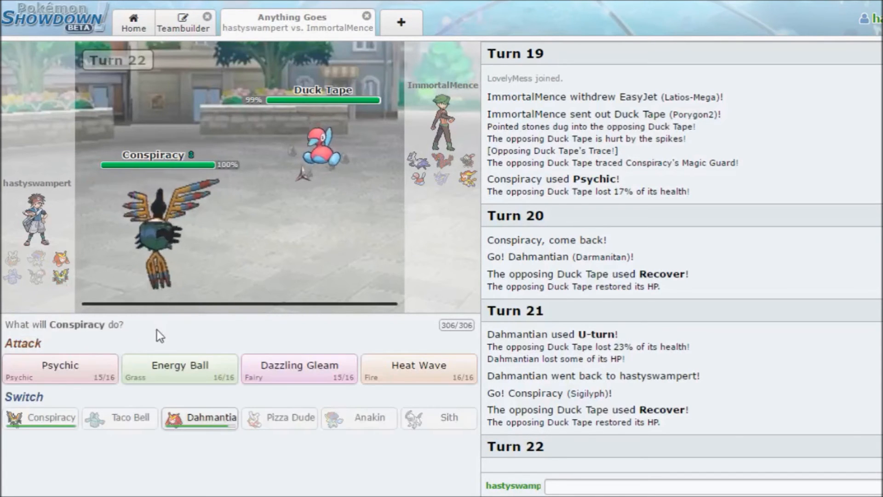
mouse_move(60, 369)
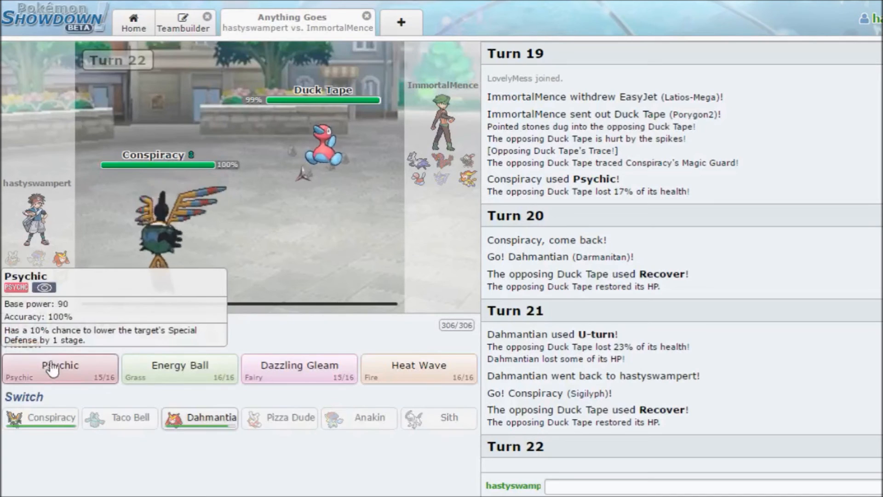
mouse_move(299, 369)
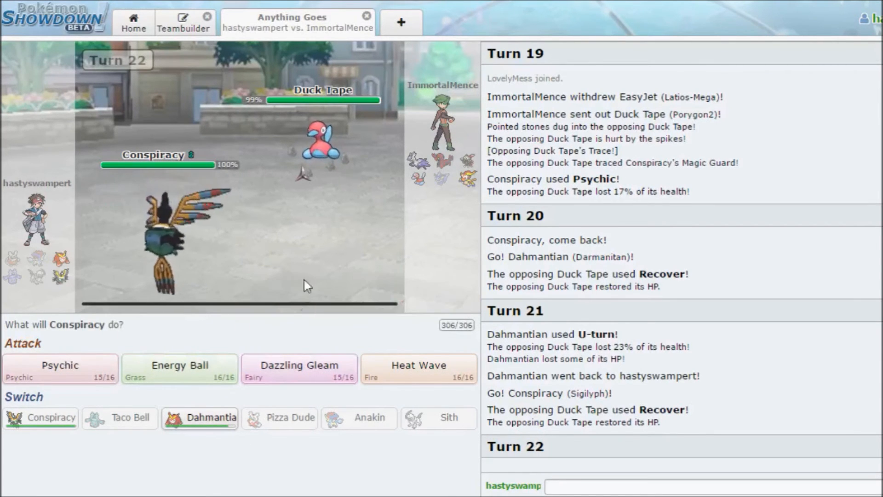
mouse_move(298, 369)
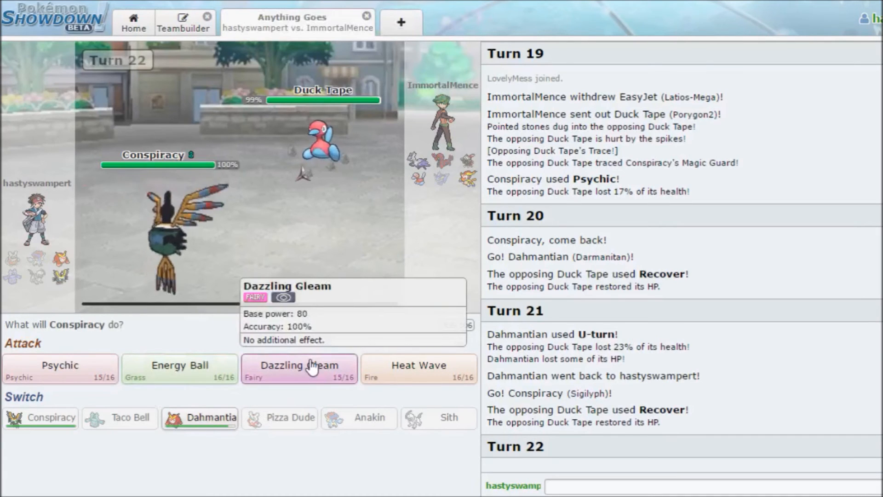
mouse_move(414, 240)
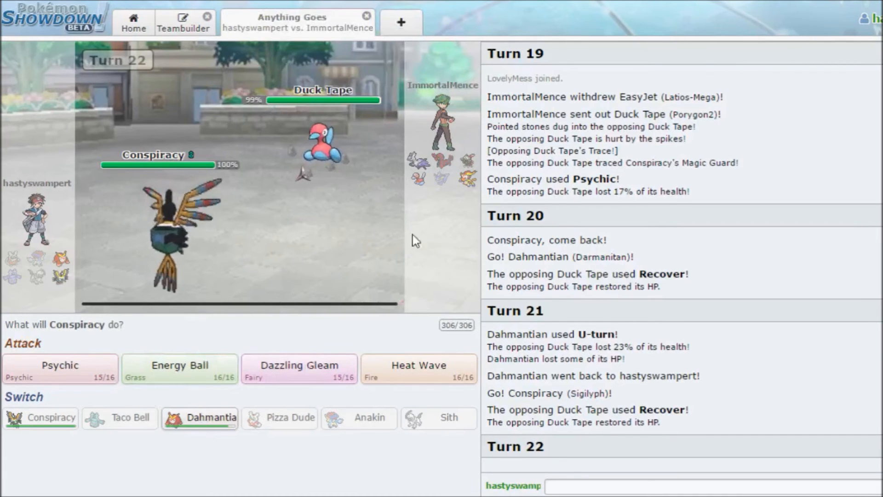
Use Psychic on Porygon2 on Turns 22–24 until Conspiracy faints to a critical Ice Beam.
click(60, 365)
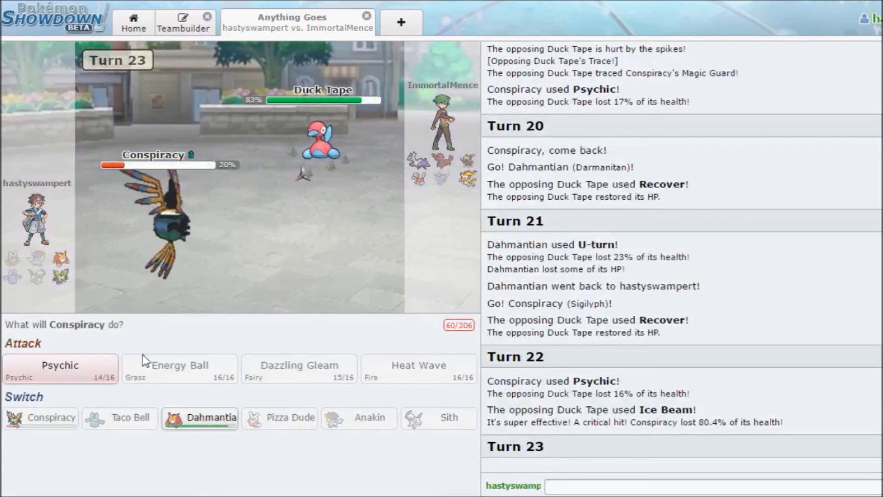
click(60, 369)
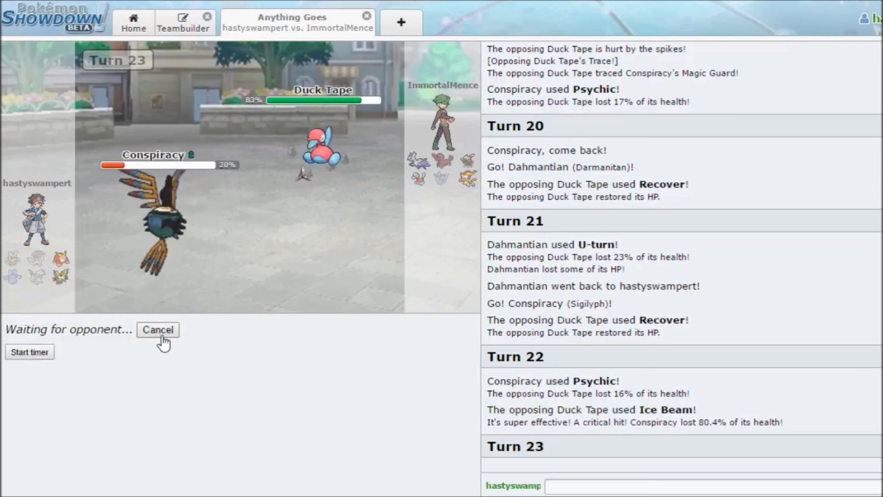
mouse_move(166, 346)
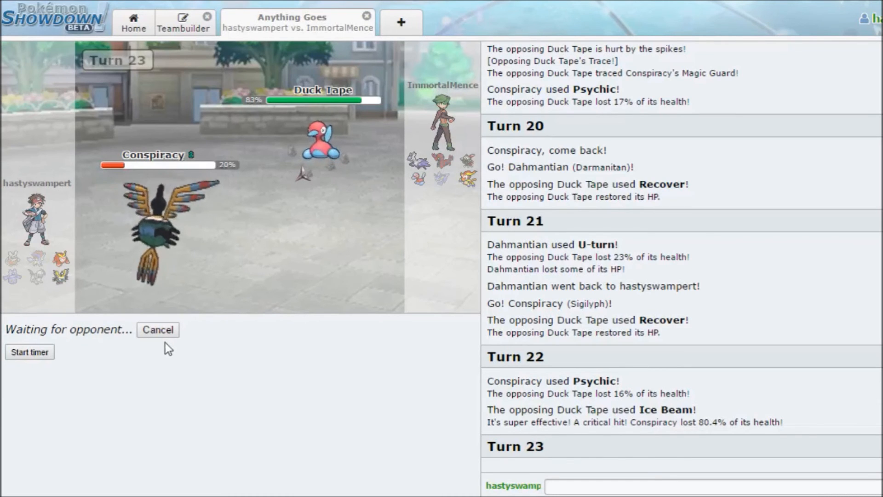
click(676, 485)
text(welp)
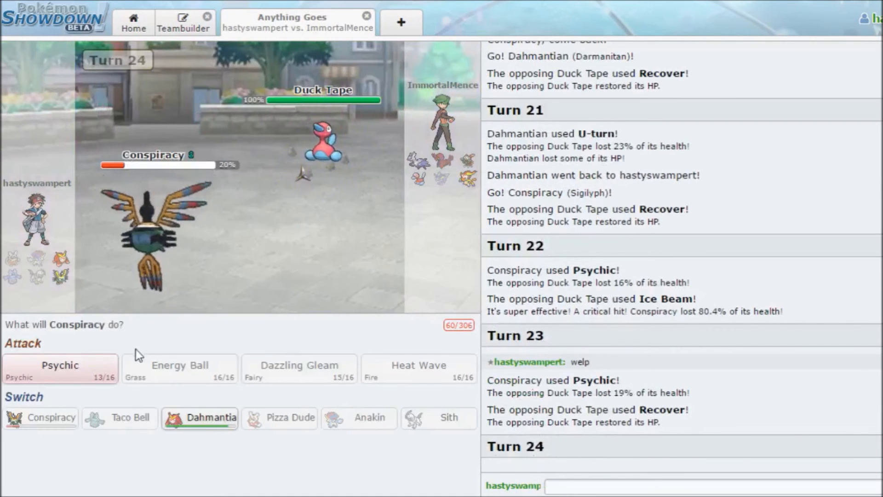
click(59, 369)
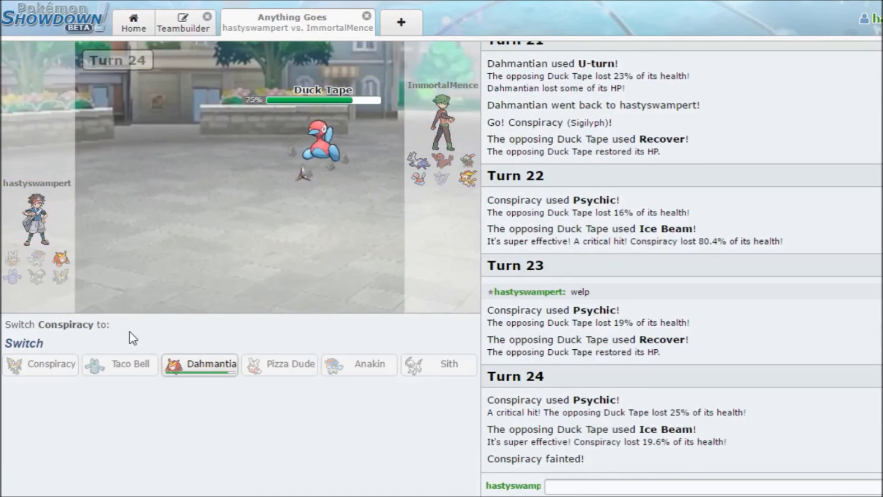
Bring Dahmantian back in, hit Duck Tape with Flare Blitz, then KO it with Fire Punch.
click(199, 363)
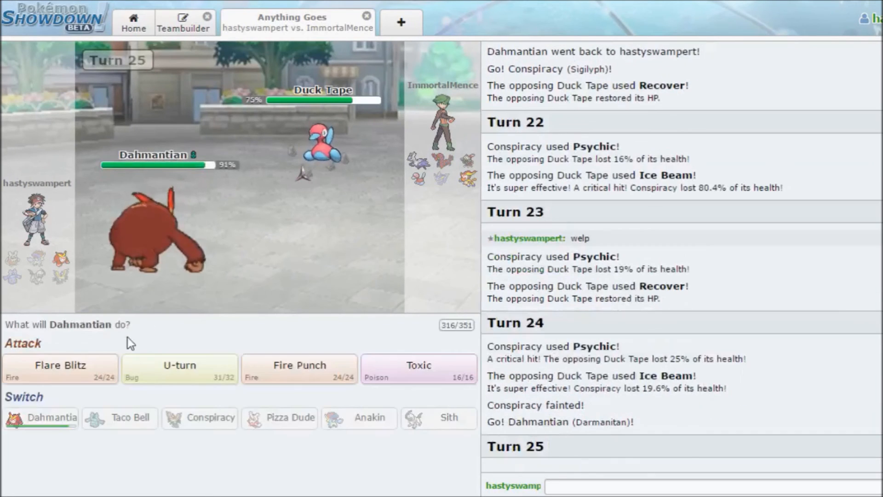
click(298, 369)
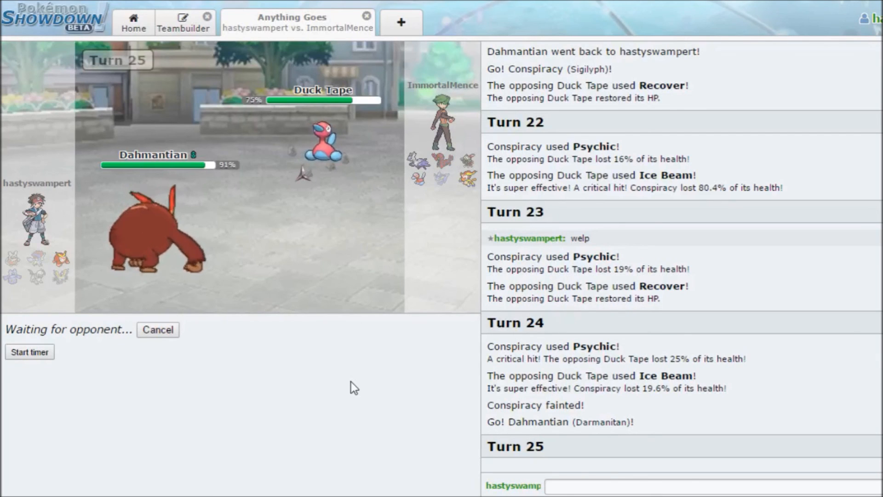
click(676, 486)
text(gg)
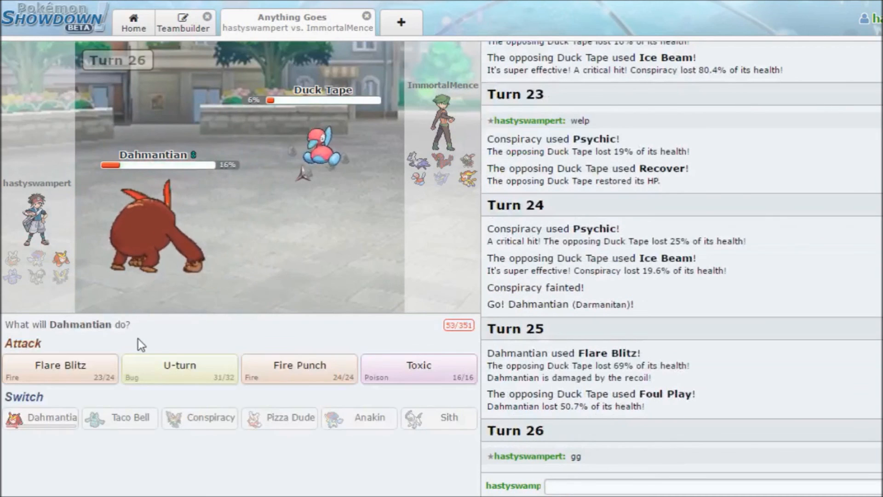
mouse_move(295, 382)
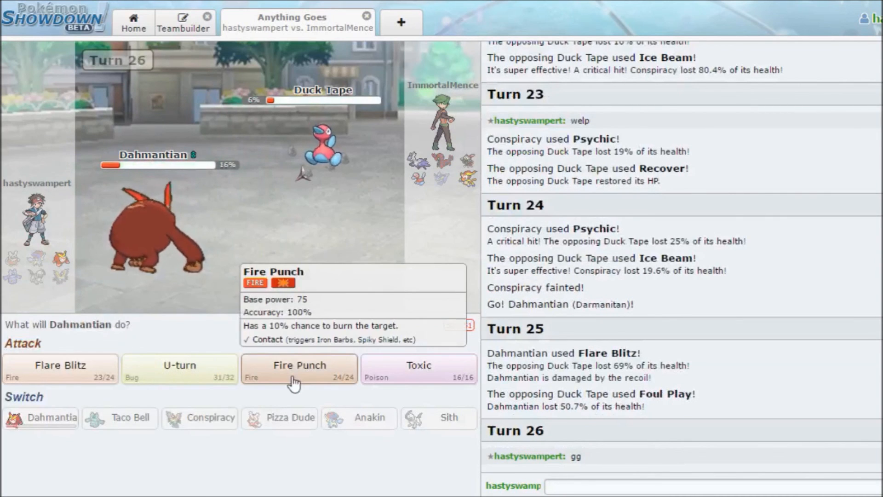
click(299, 369)
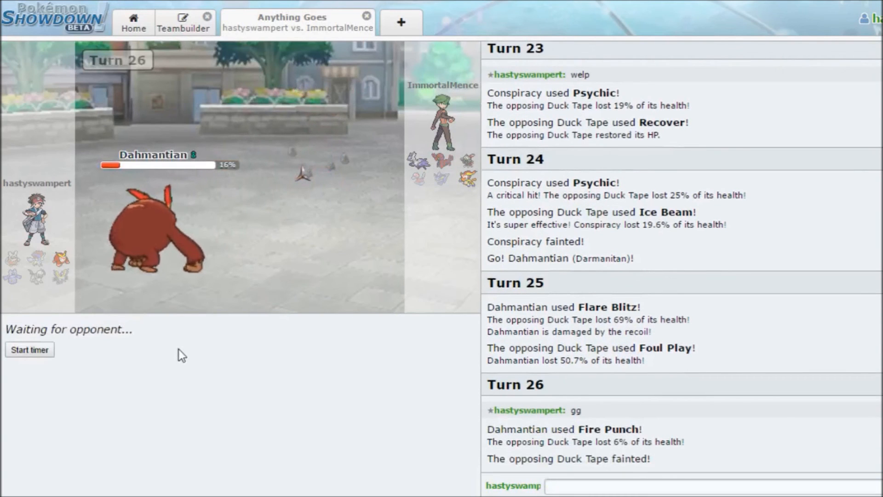
mouse_move(191, 362)
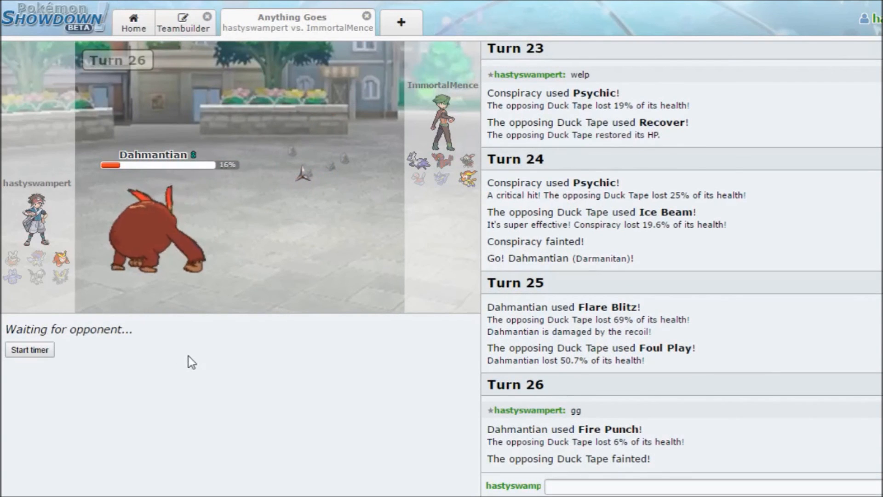